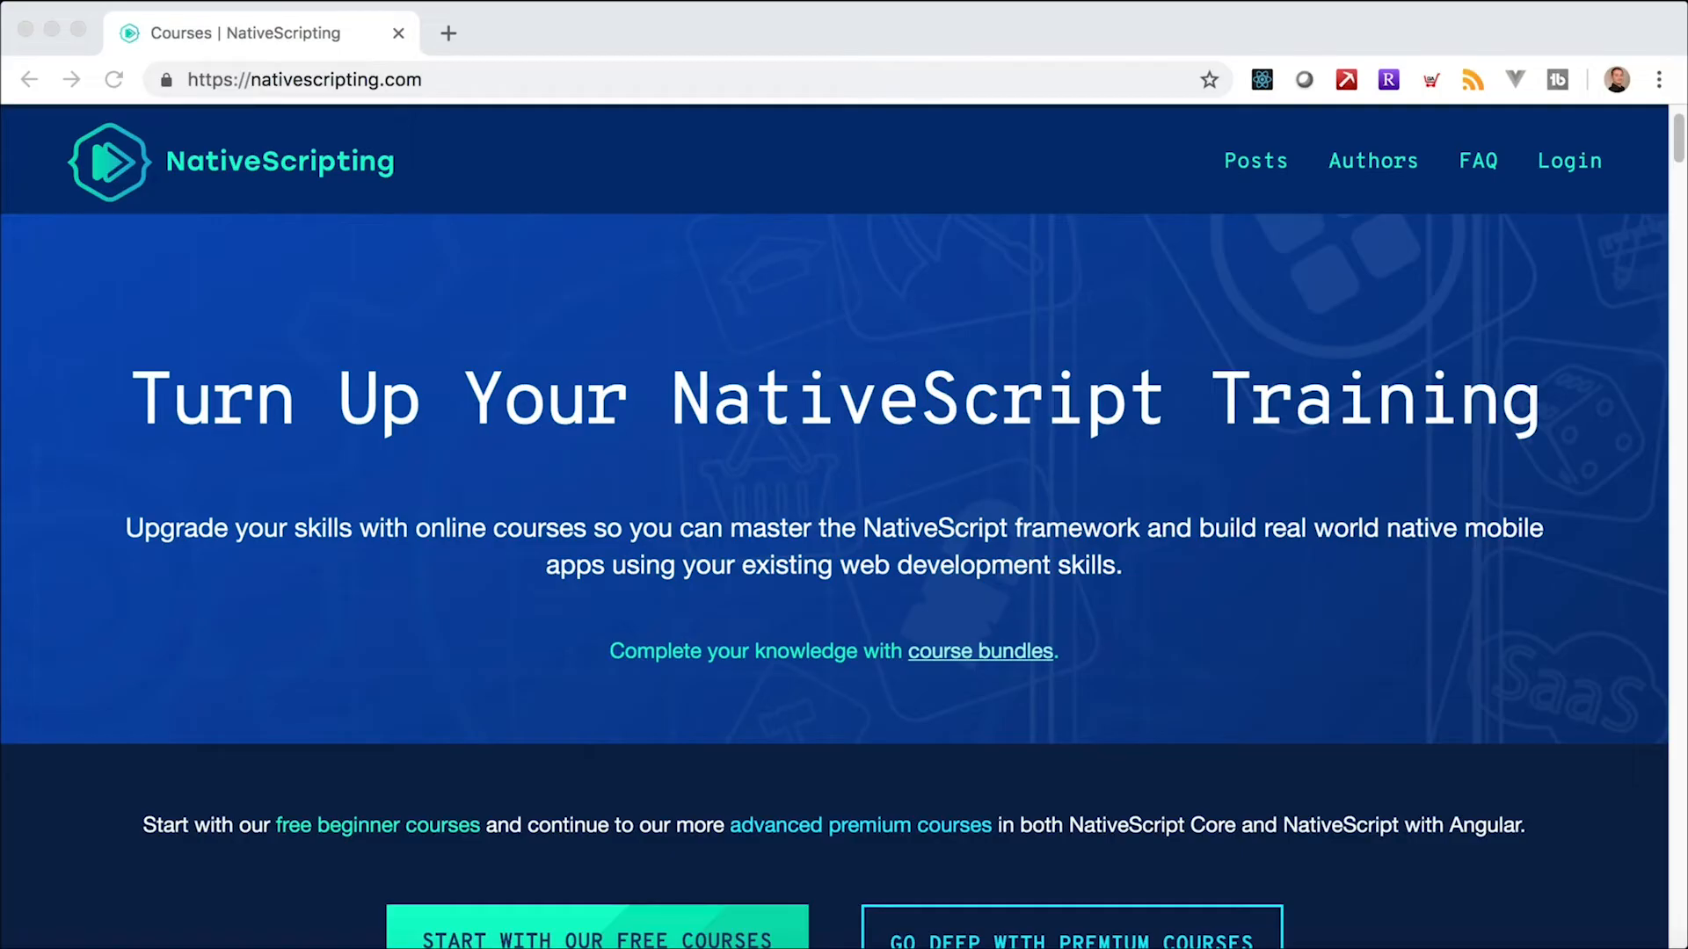
Step: Filter the Available Courses list on nativescripting.com to the Angular courses
scroll(down, 3)
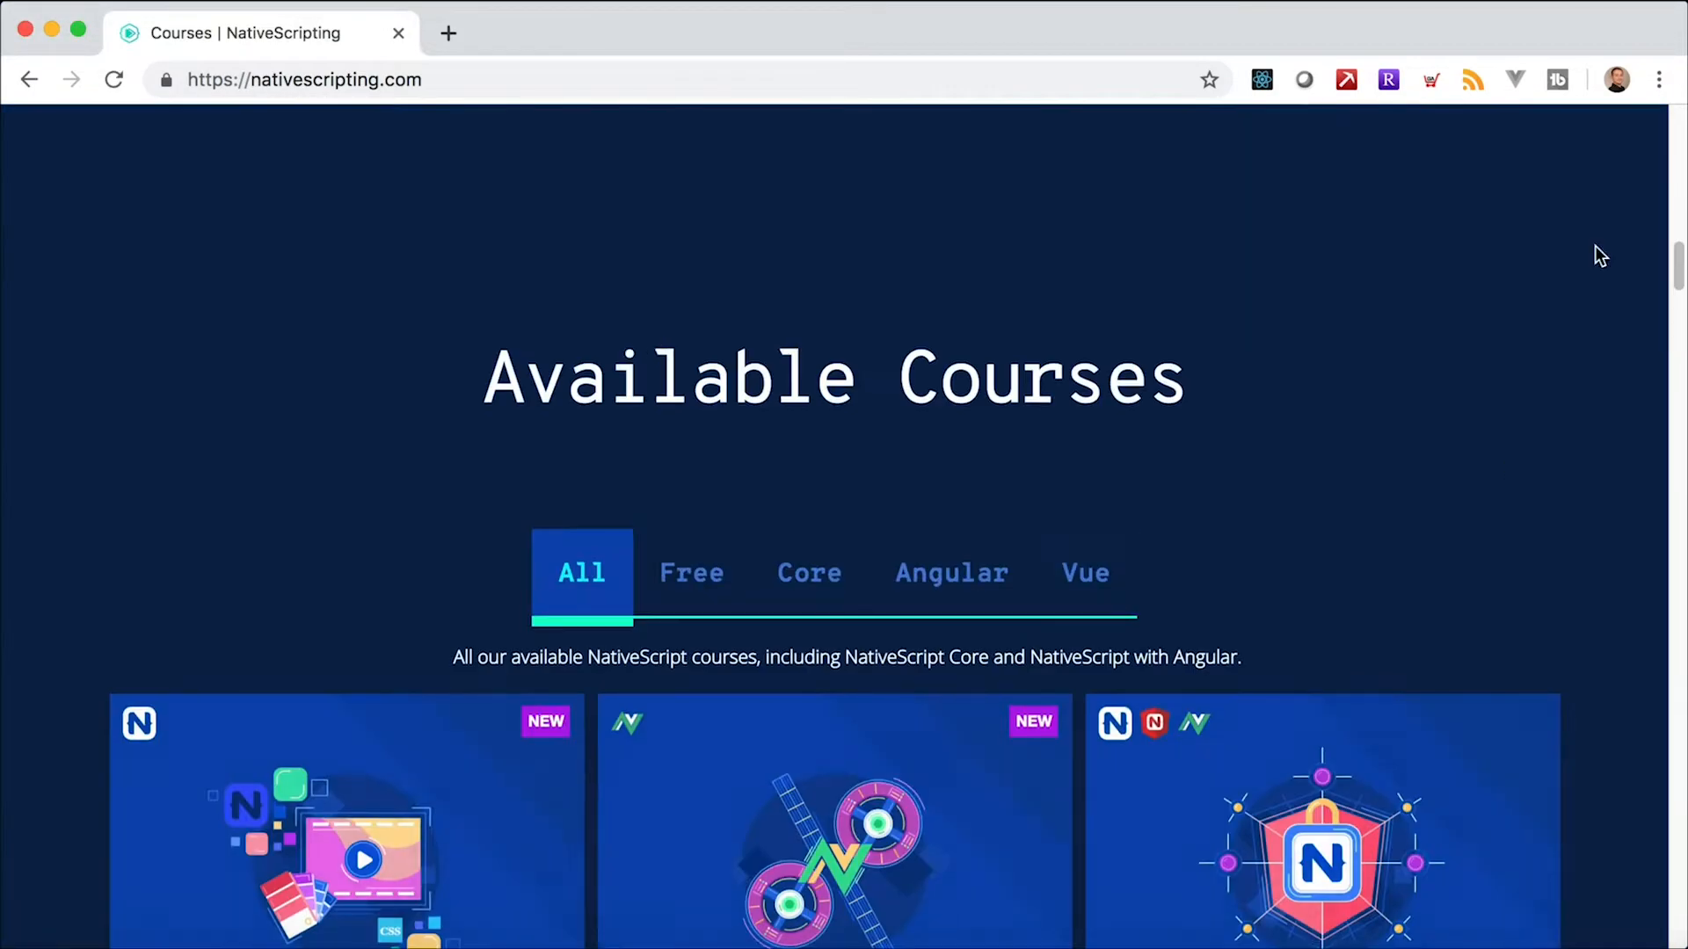
click(951, 572)
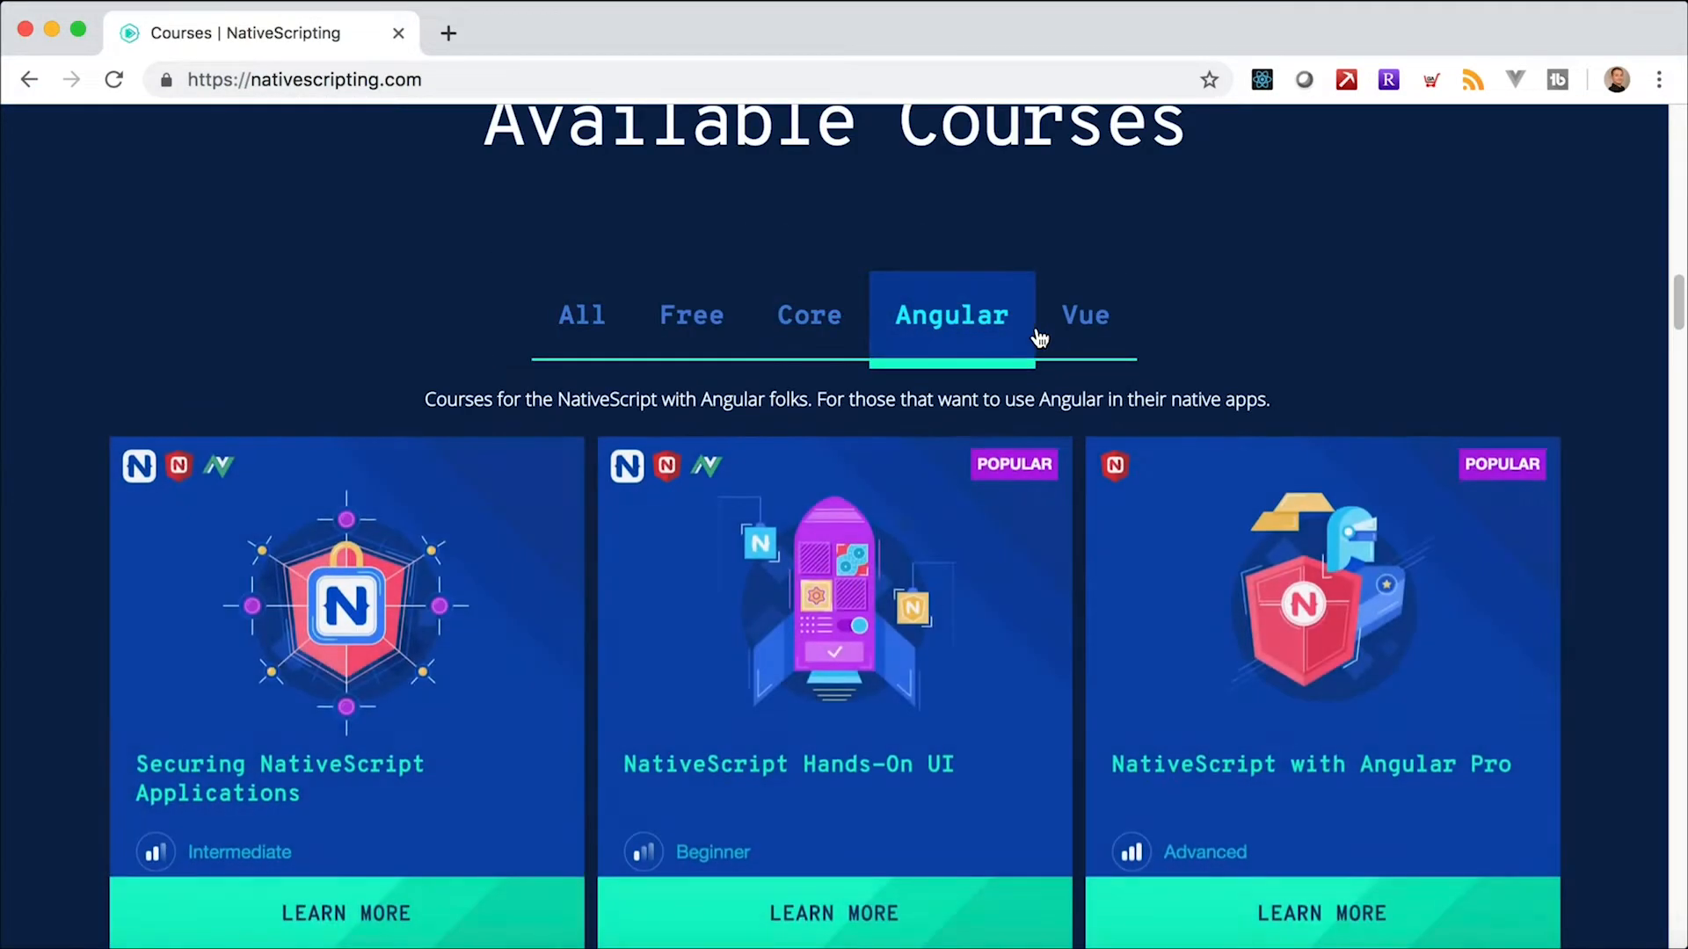
click(1085, 314)
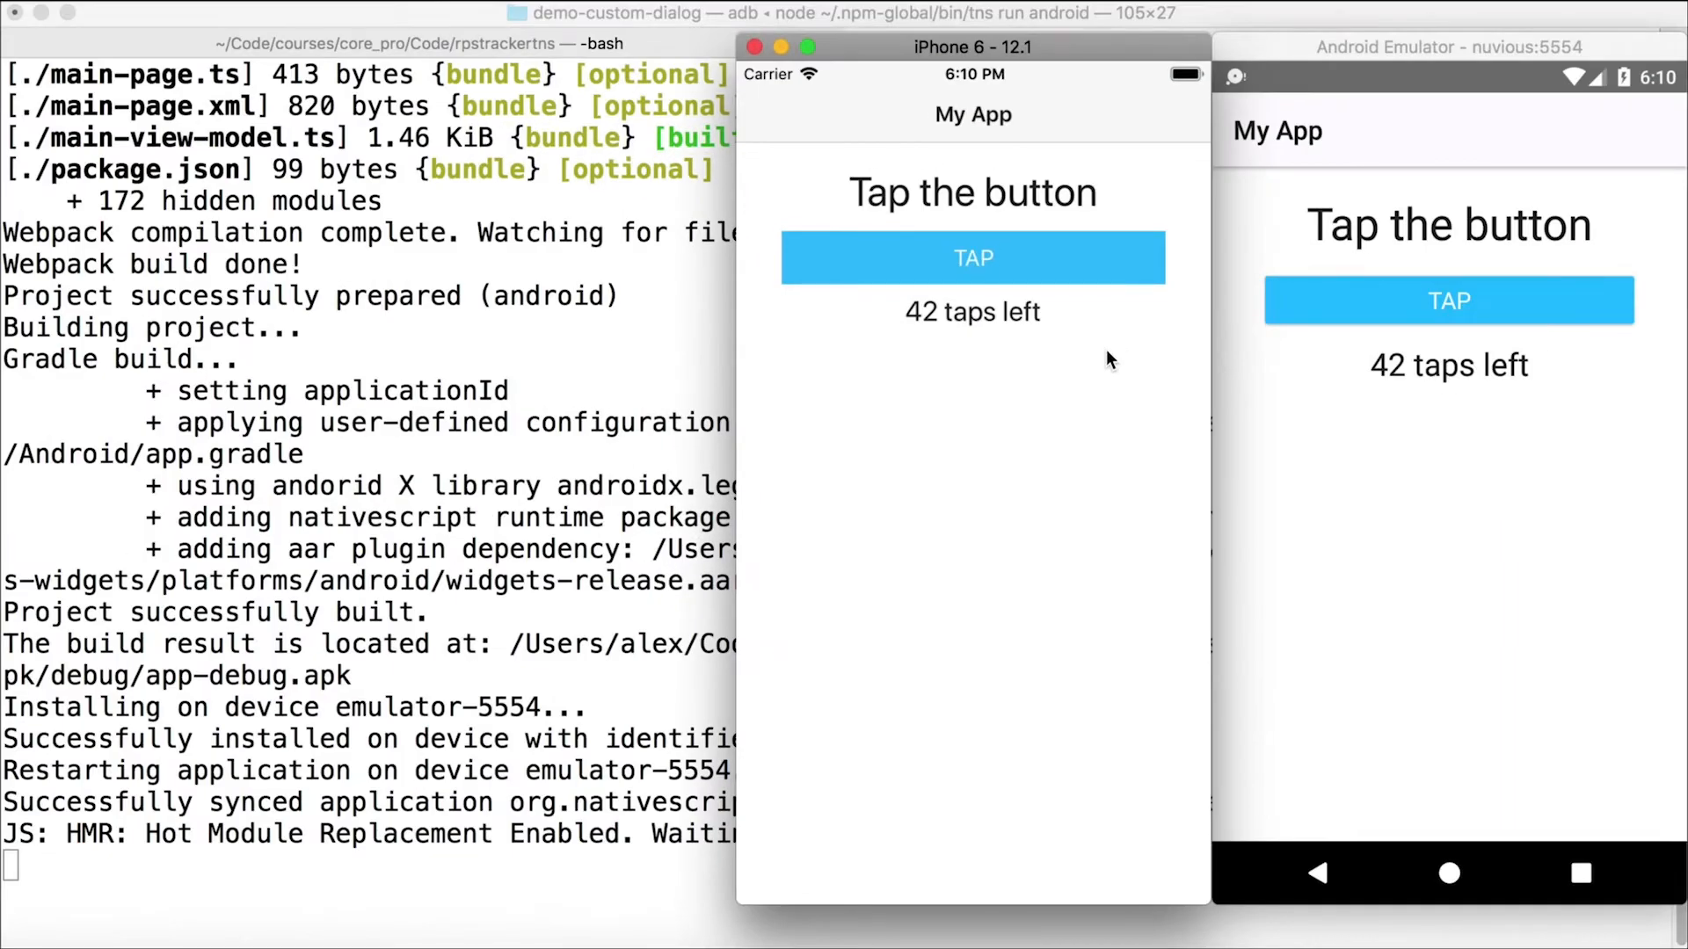
Step: Tap the TAP button so the demo app's remaining-taps counter decreases
click(970, 256)
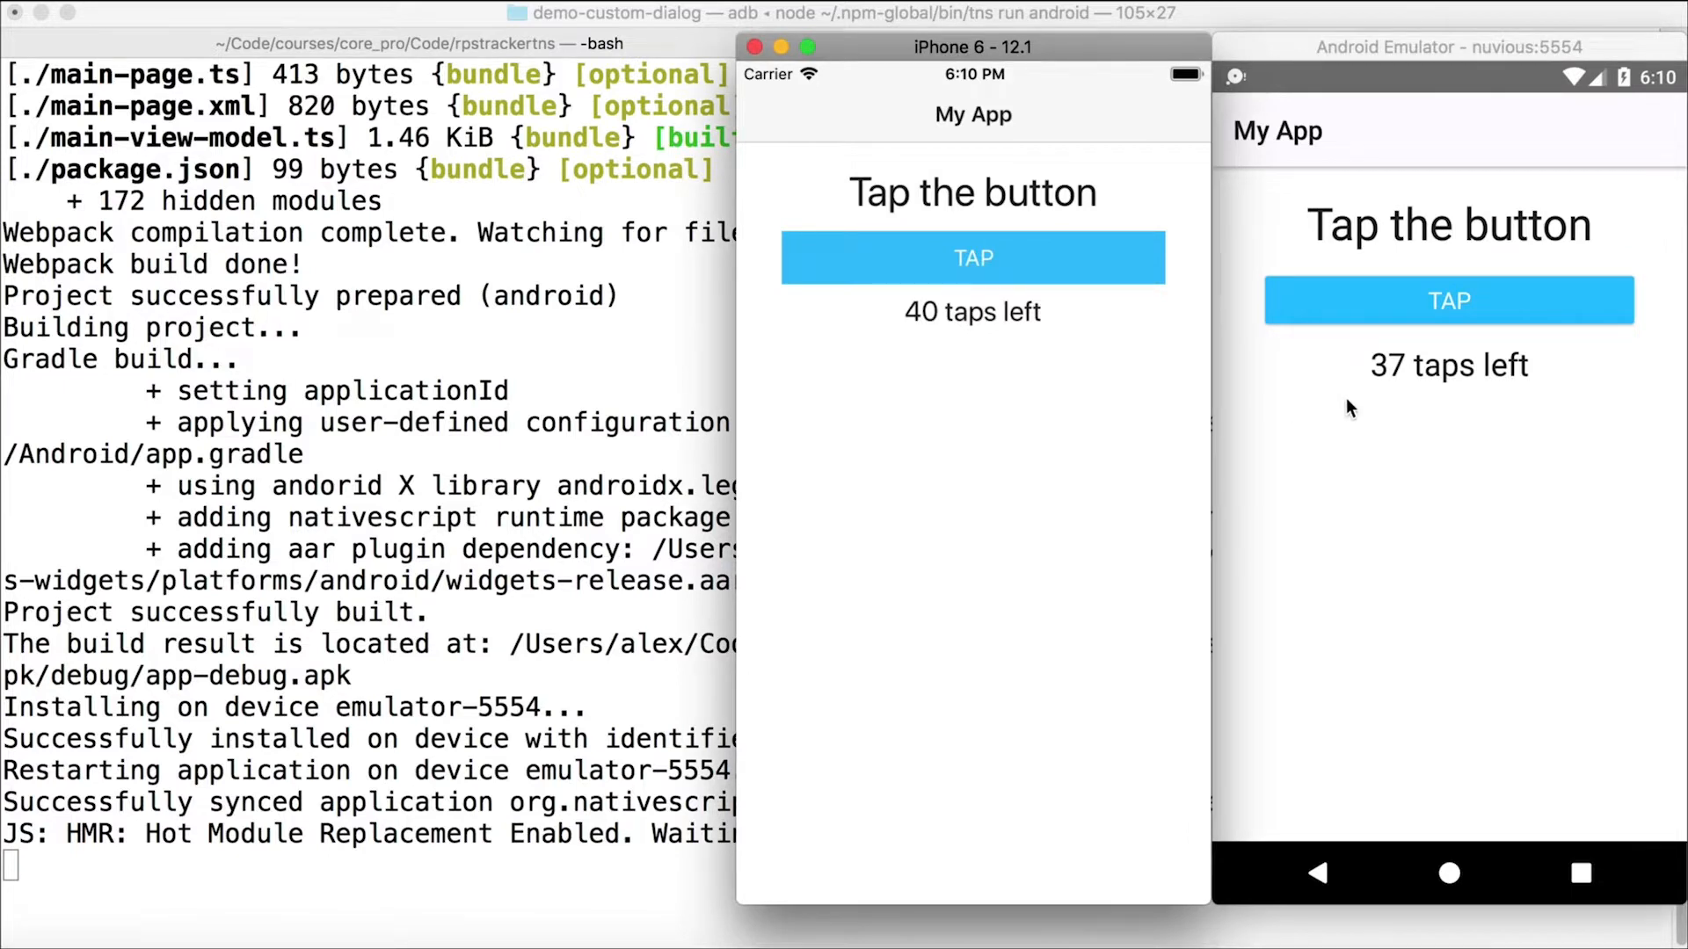
mouse_move(988, 923)
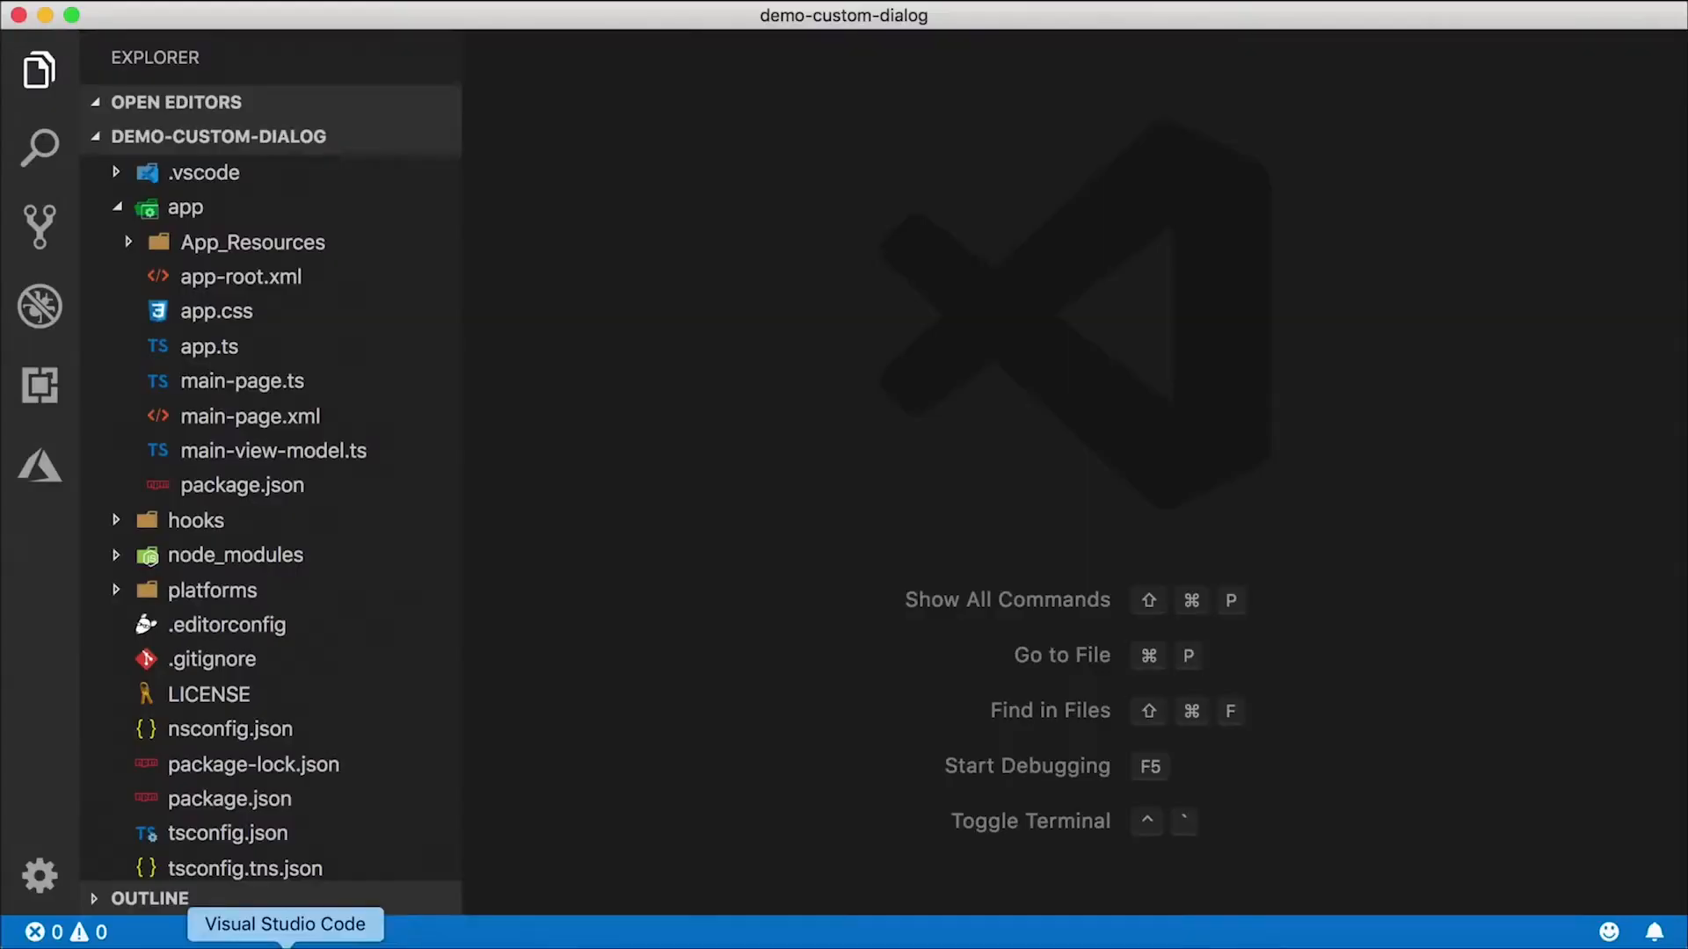
mouse_move(300, 369)
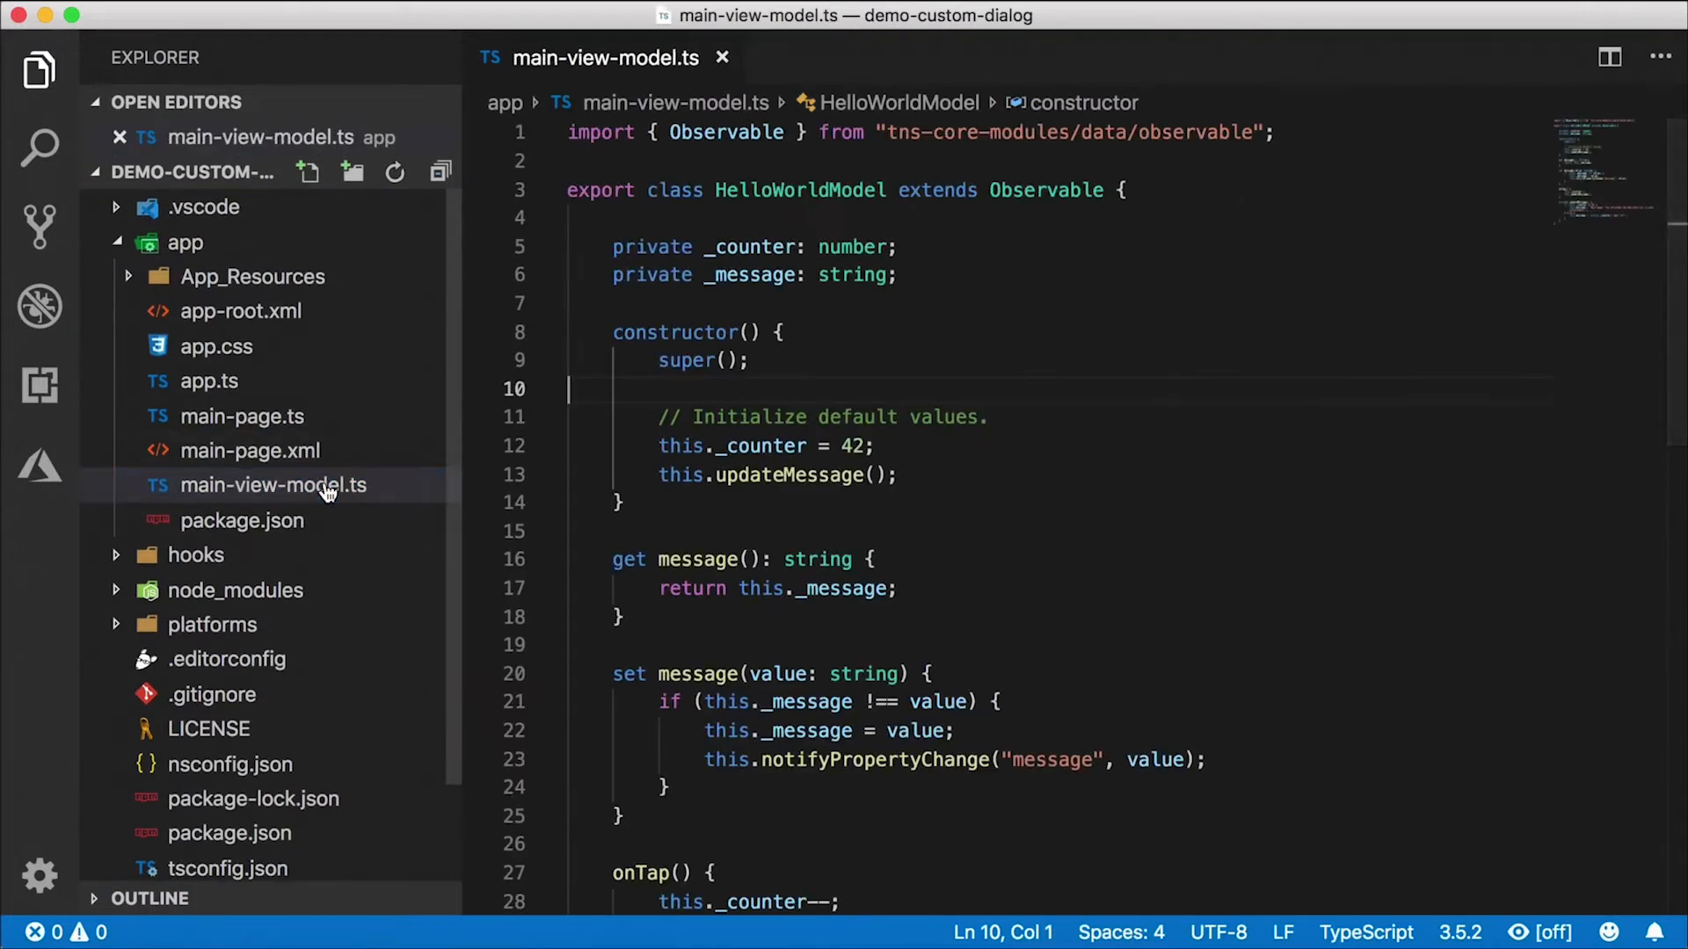
Step: Replace the view model class body with 'public dialogShown = false;' and switch to main-page.ts
scroll(down, 3)
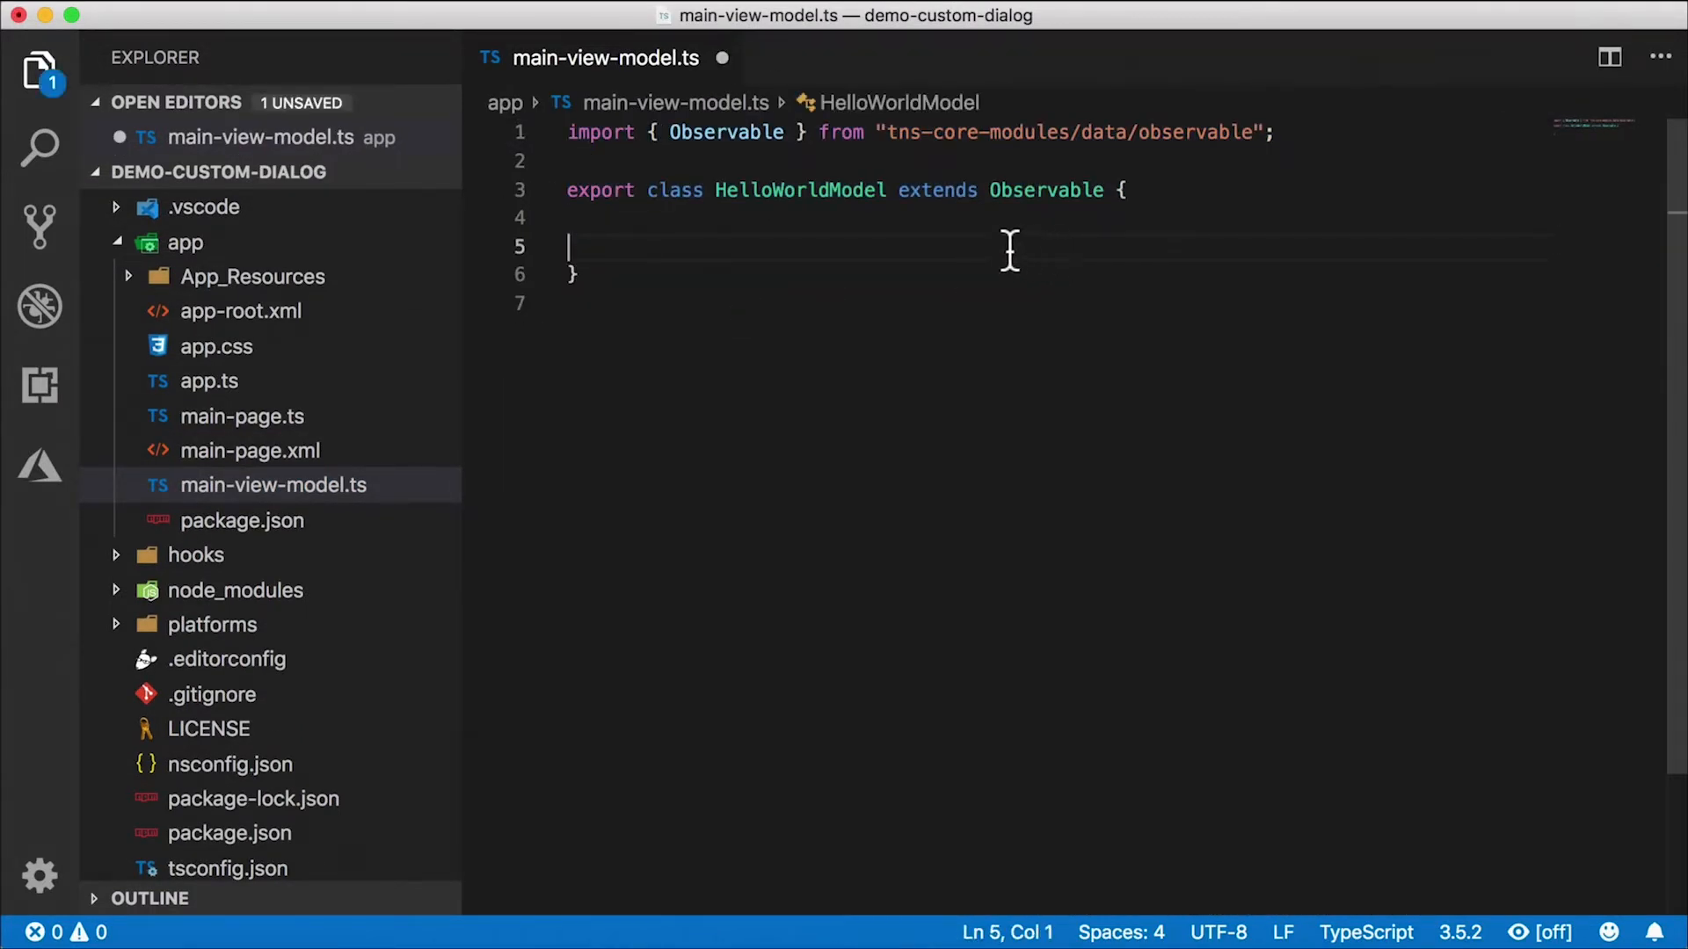
text(\)
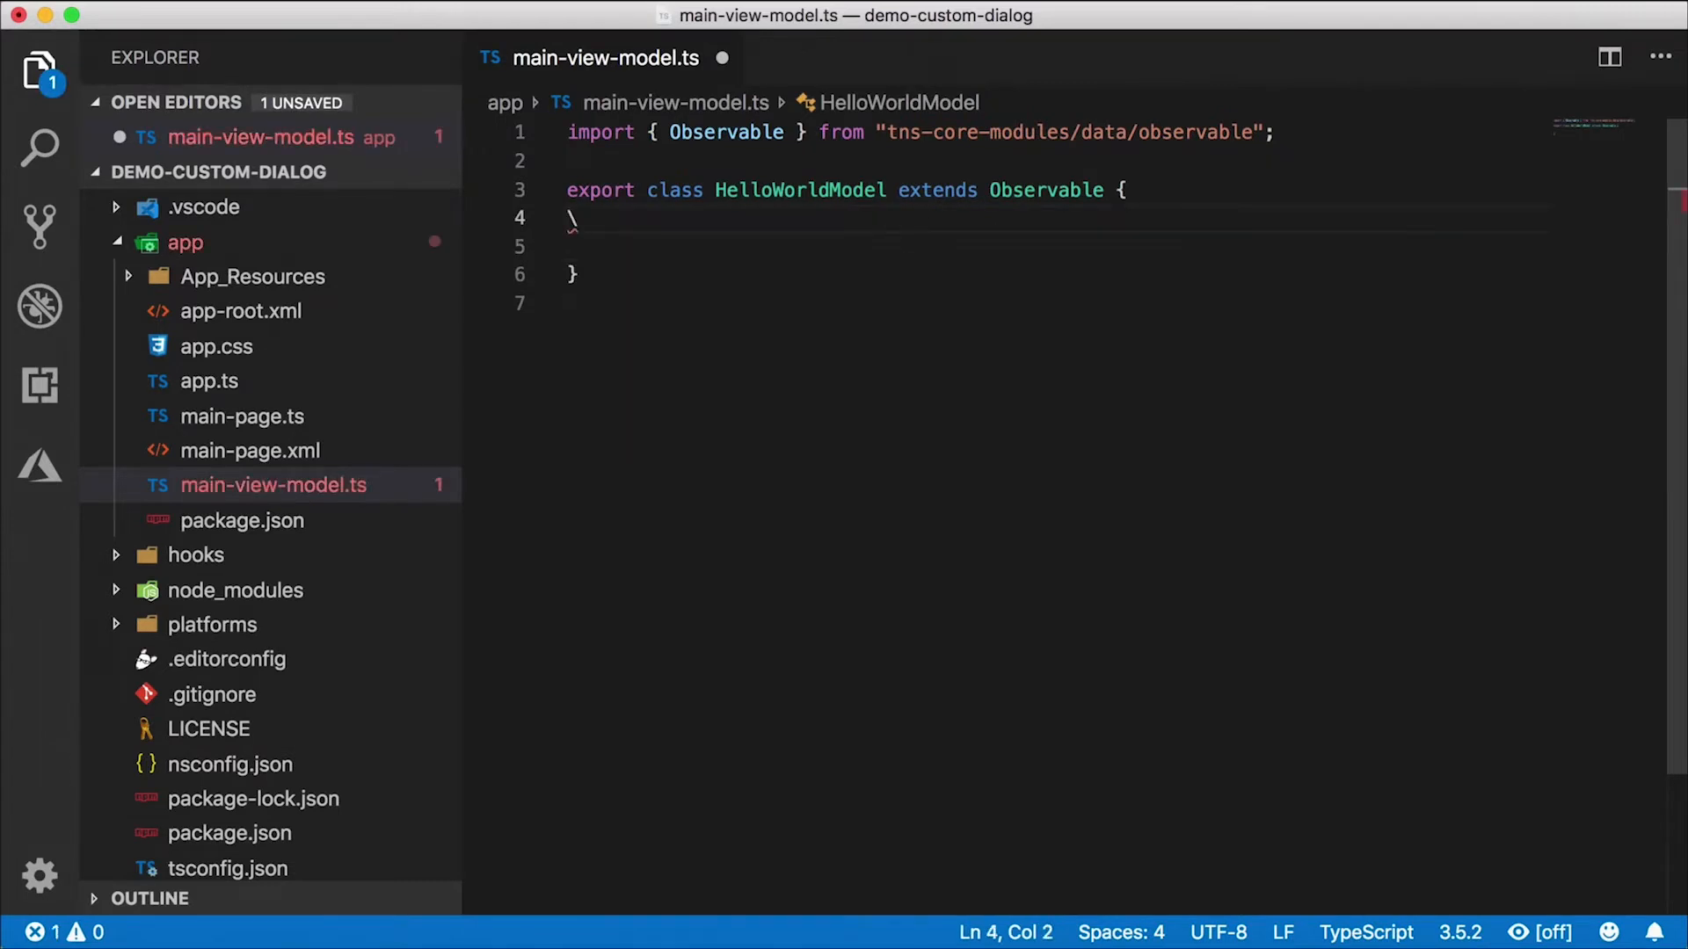
text(public)
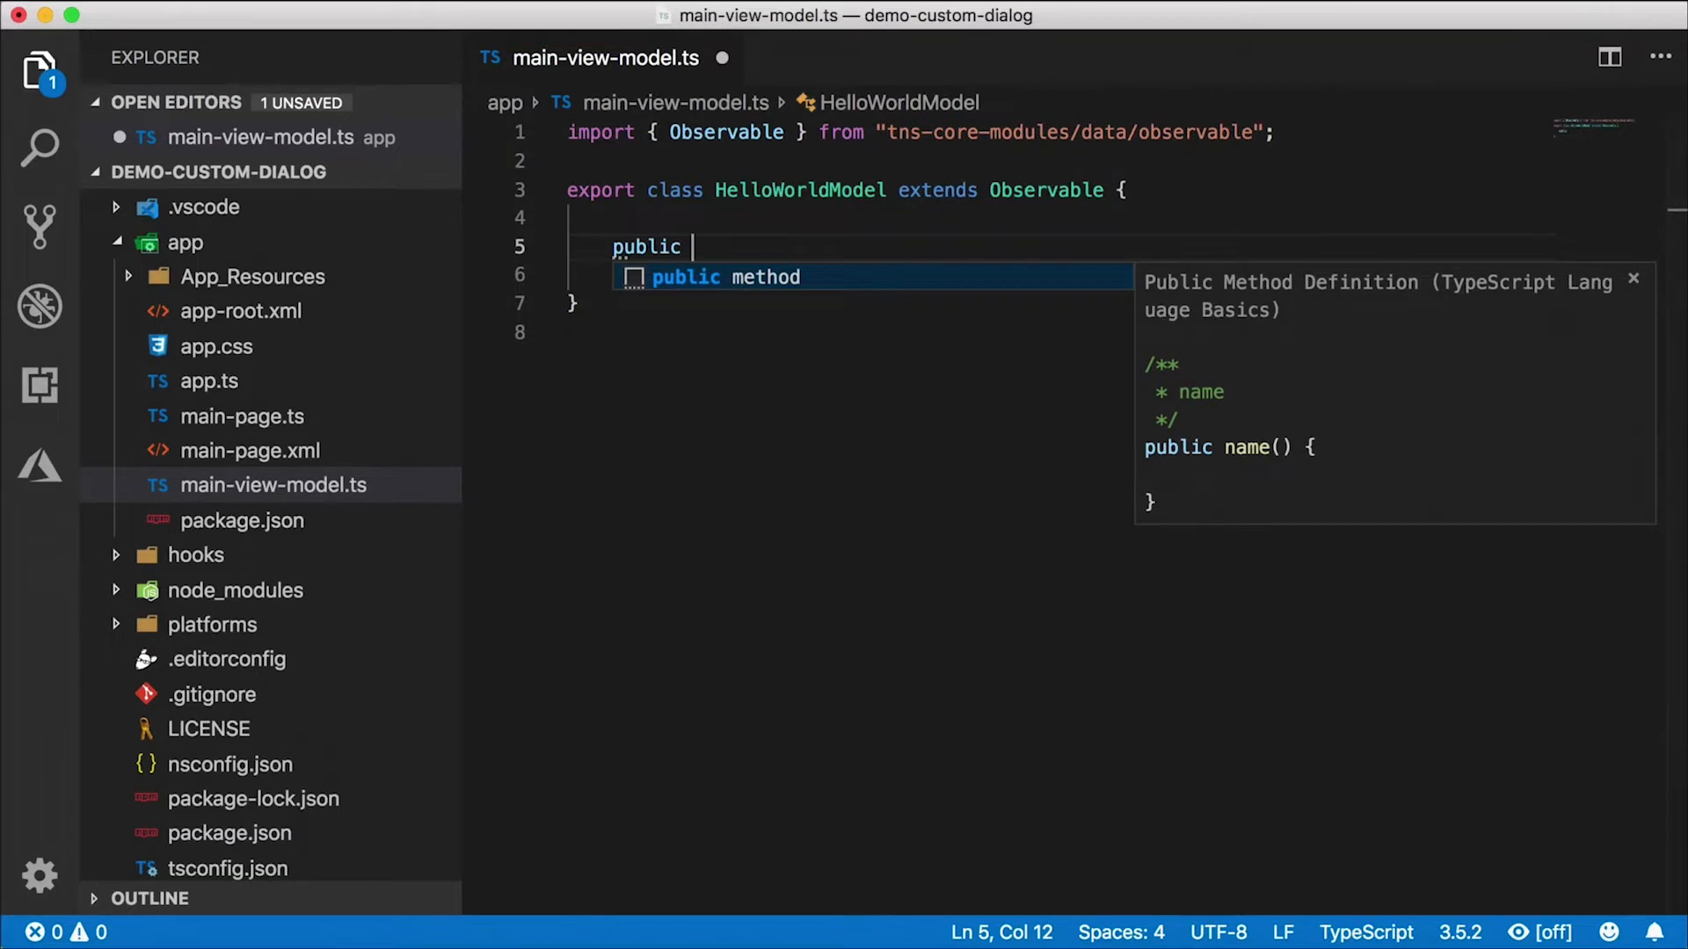
text(dialogShwon)
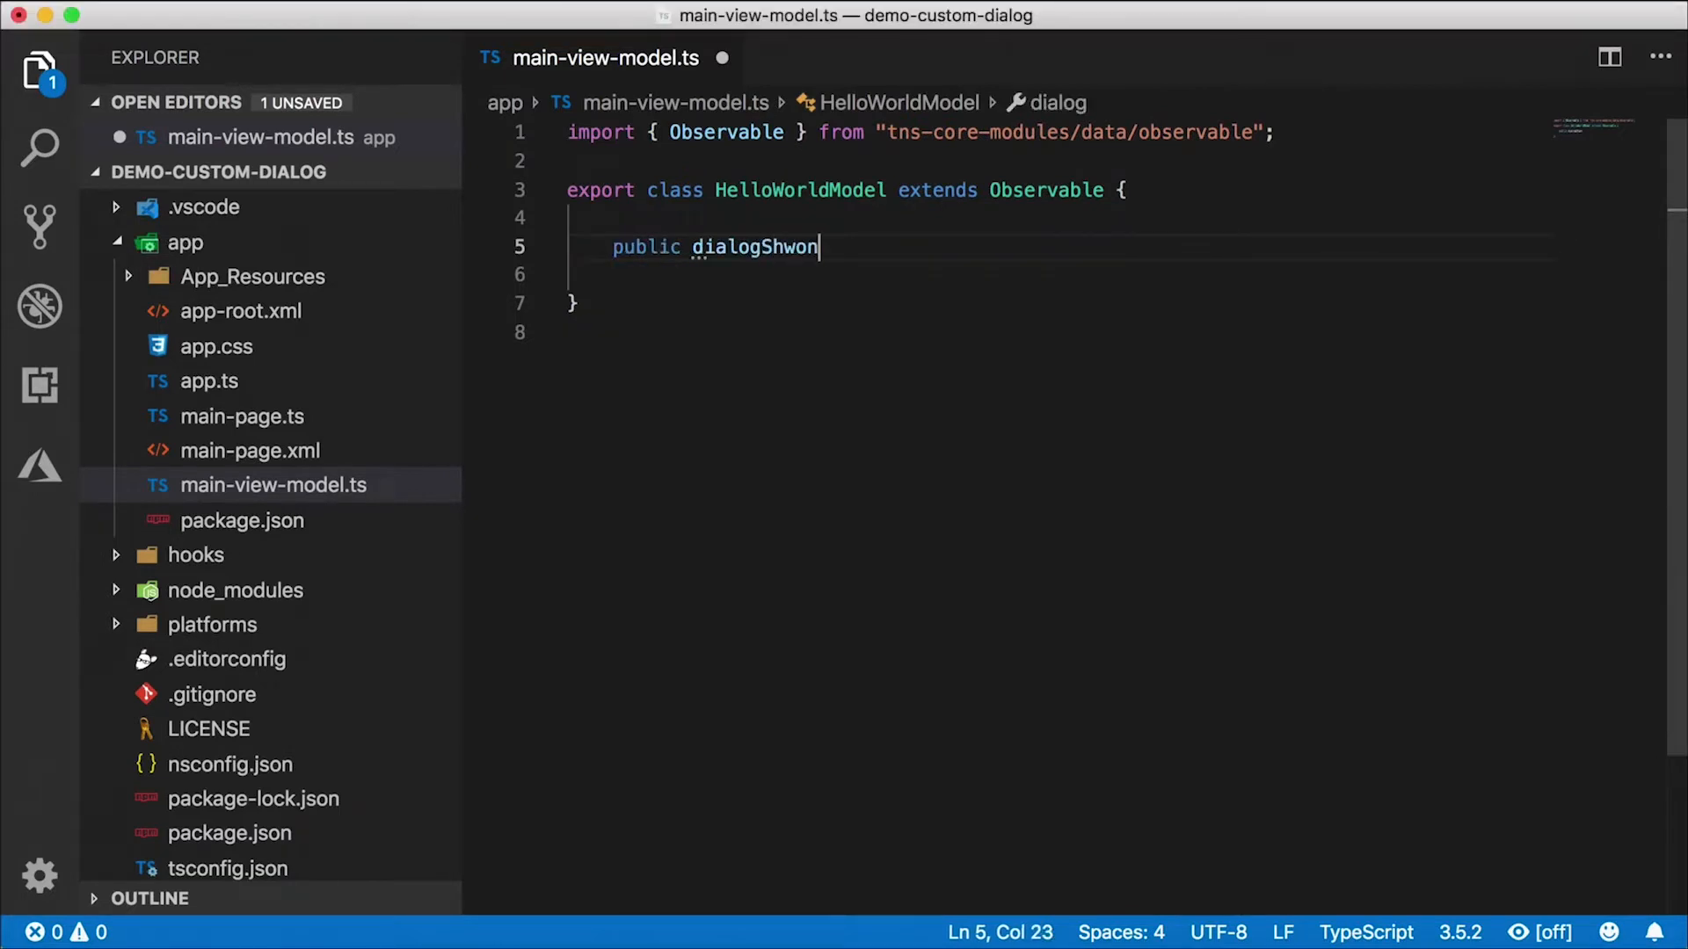
text(n = false;)
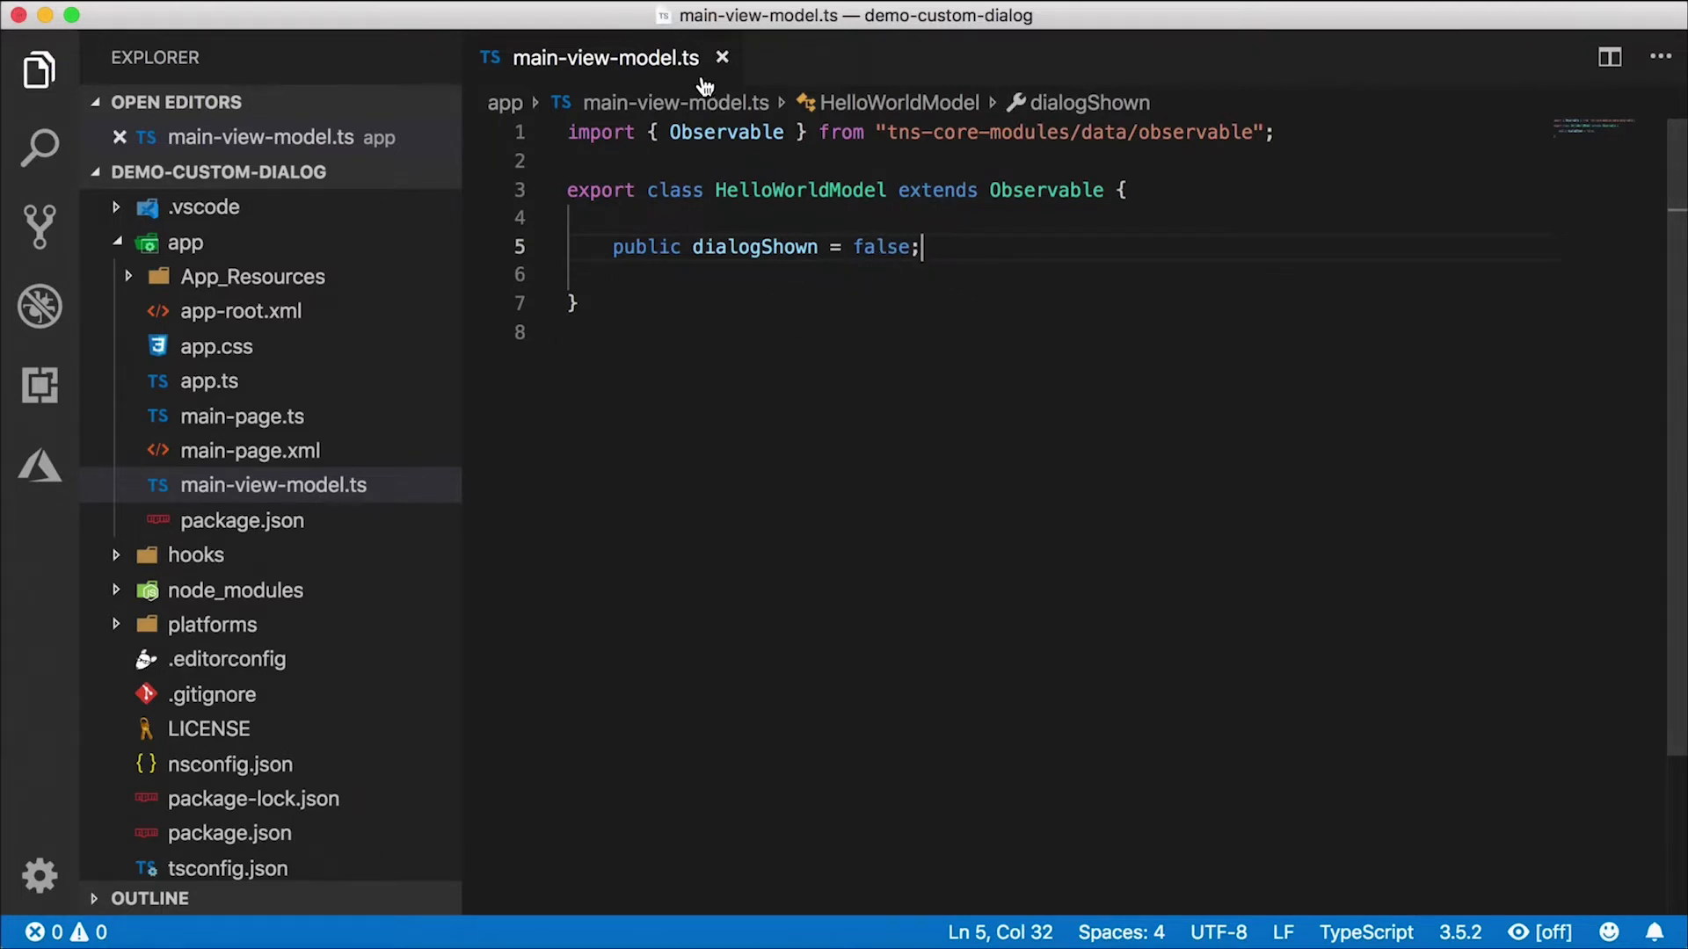
click(241, 382)
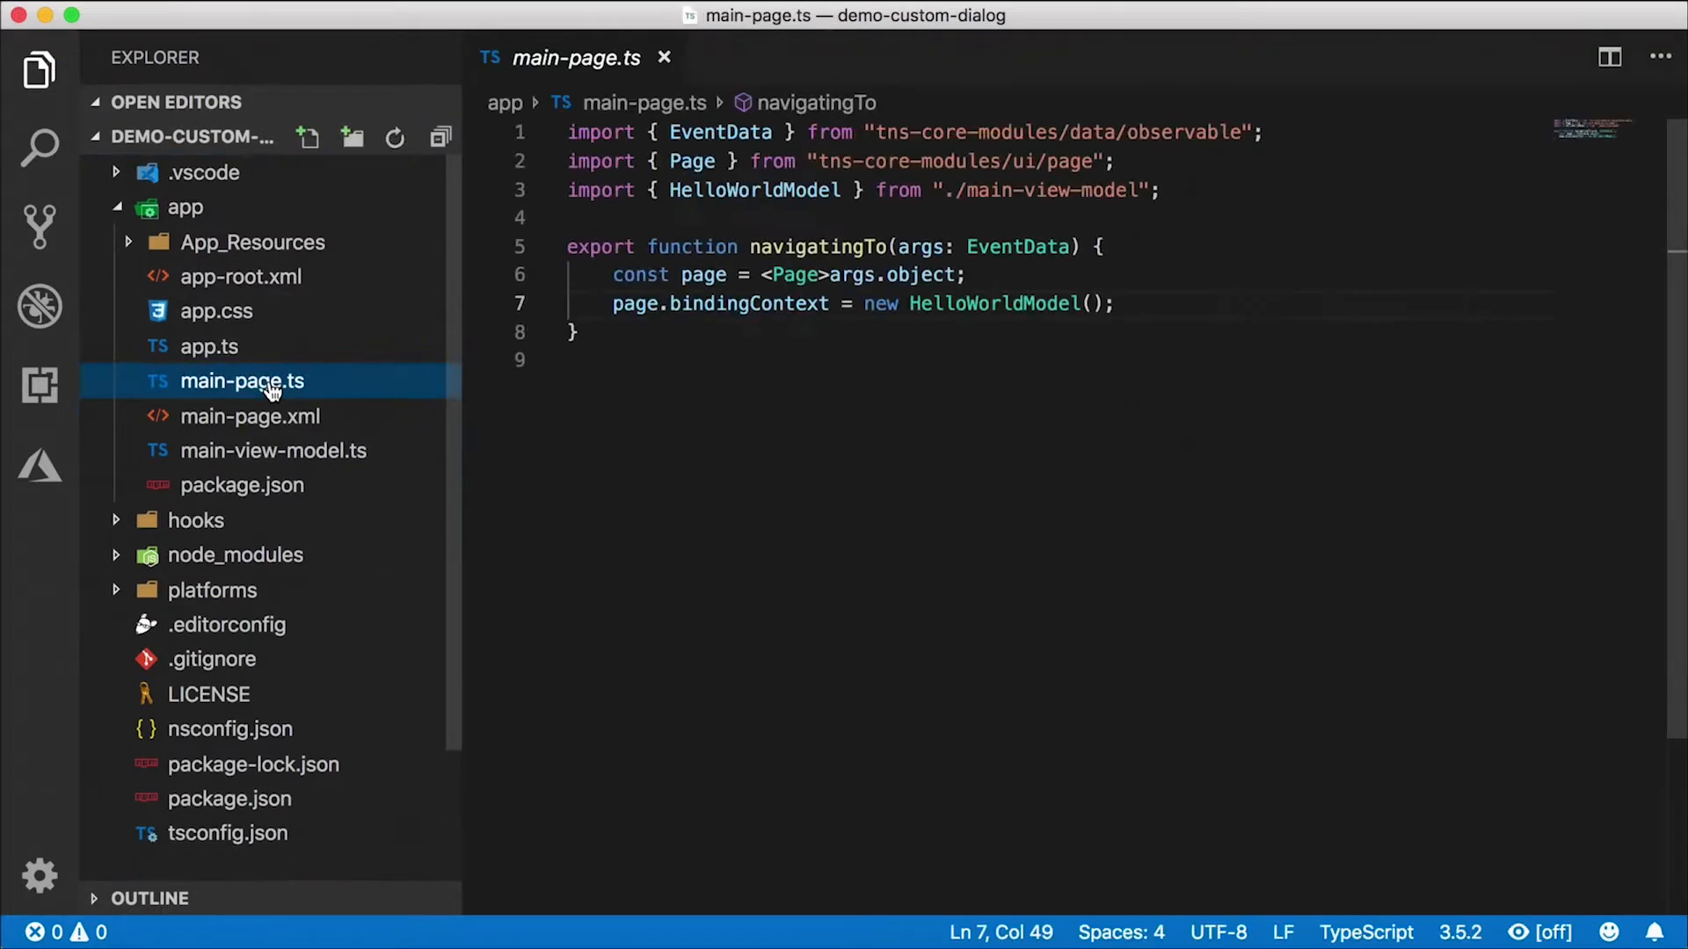
Step: In main-page.xml, remove the message Label and bind the TAP button to tap="showDialog"
click(249, 417)
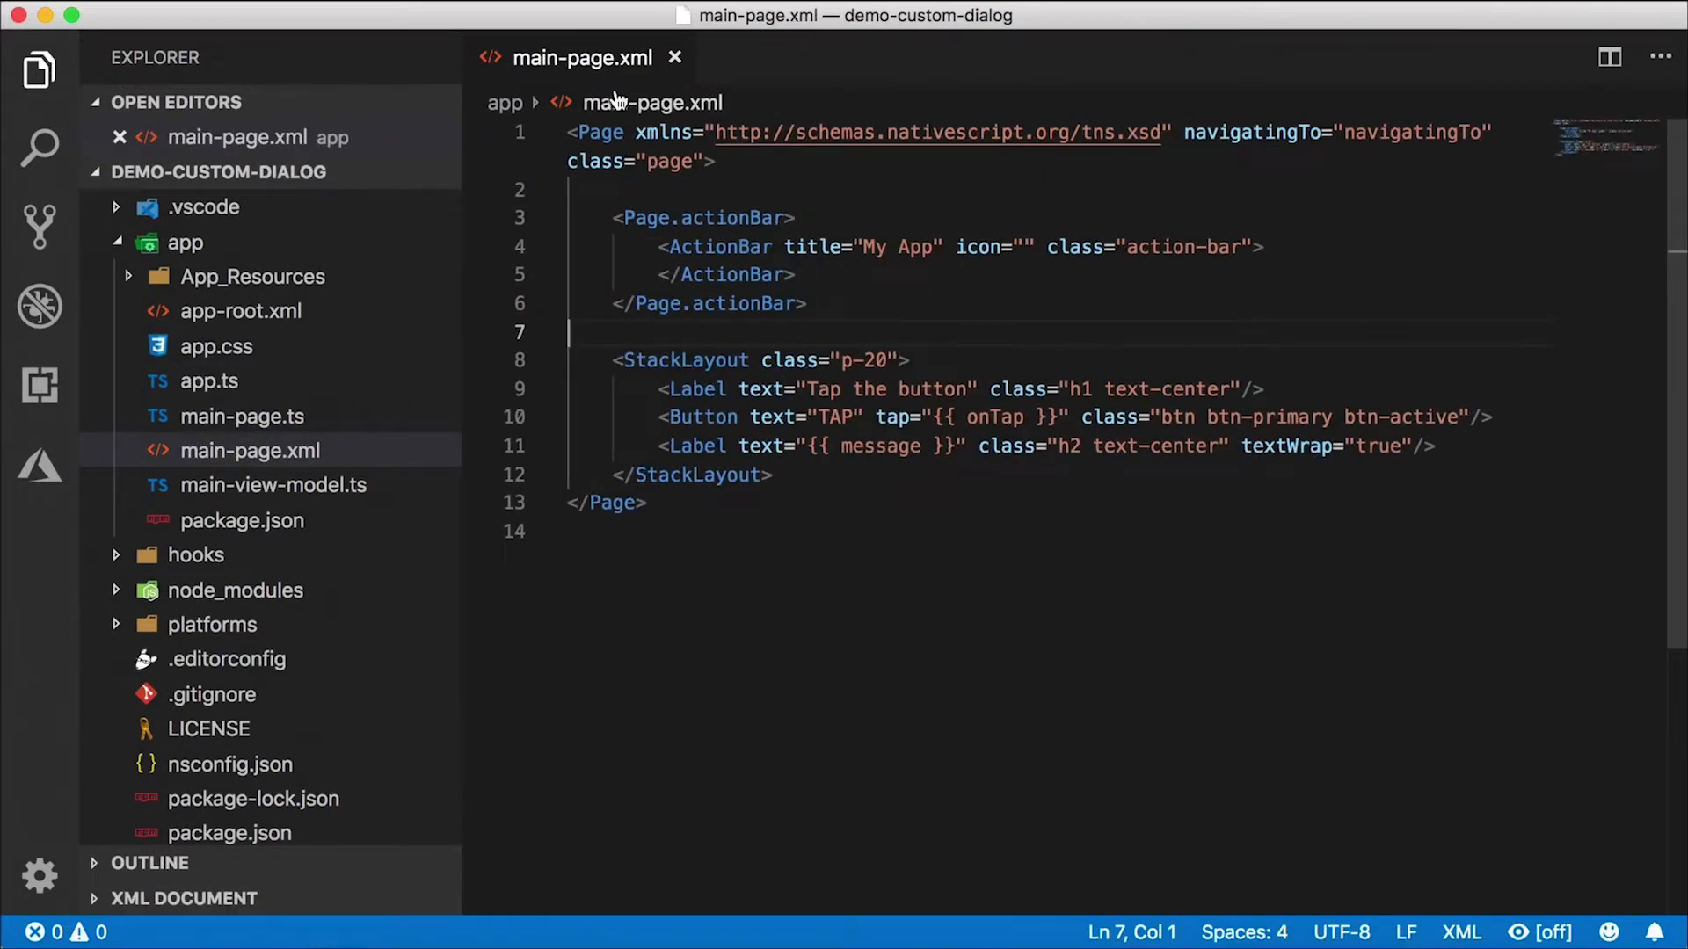
mouse_move(740, 178)
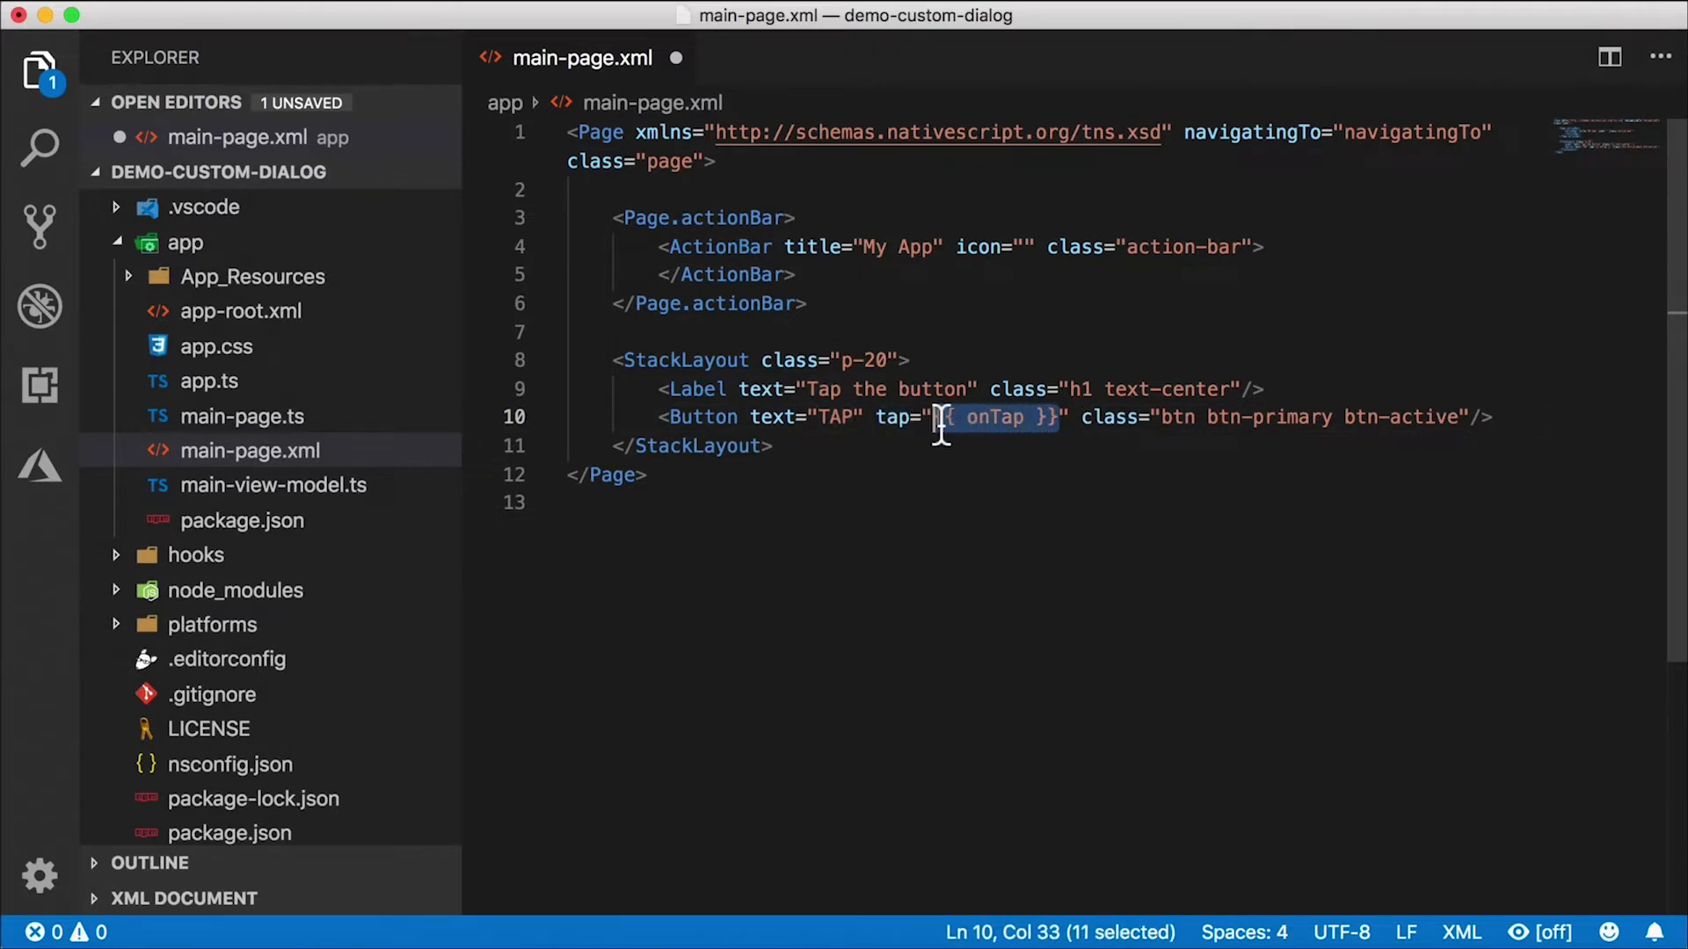
key(Delete)
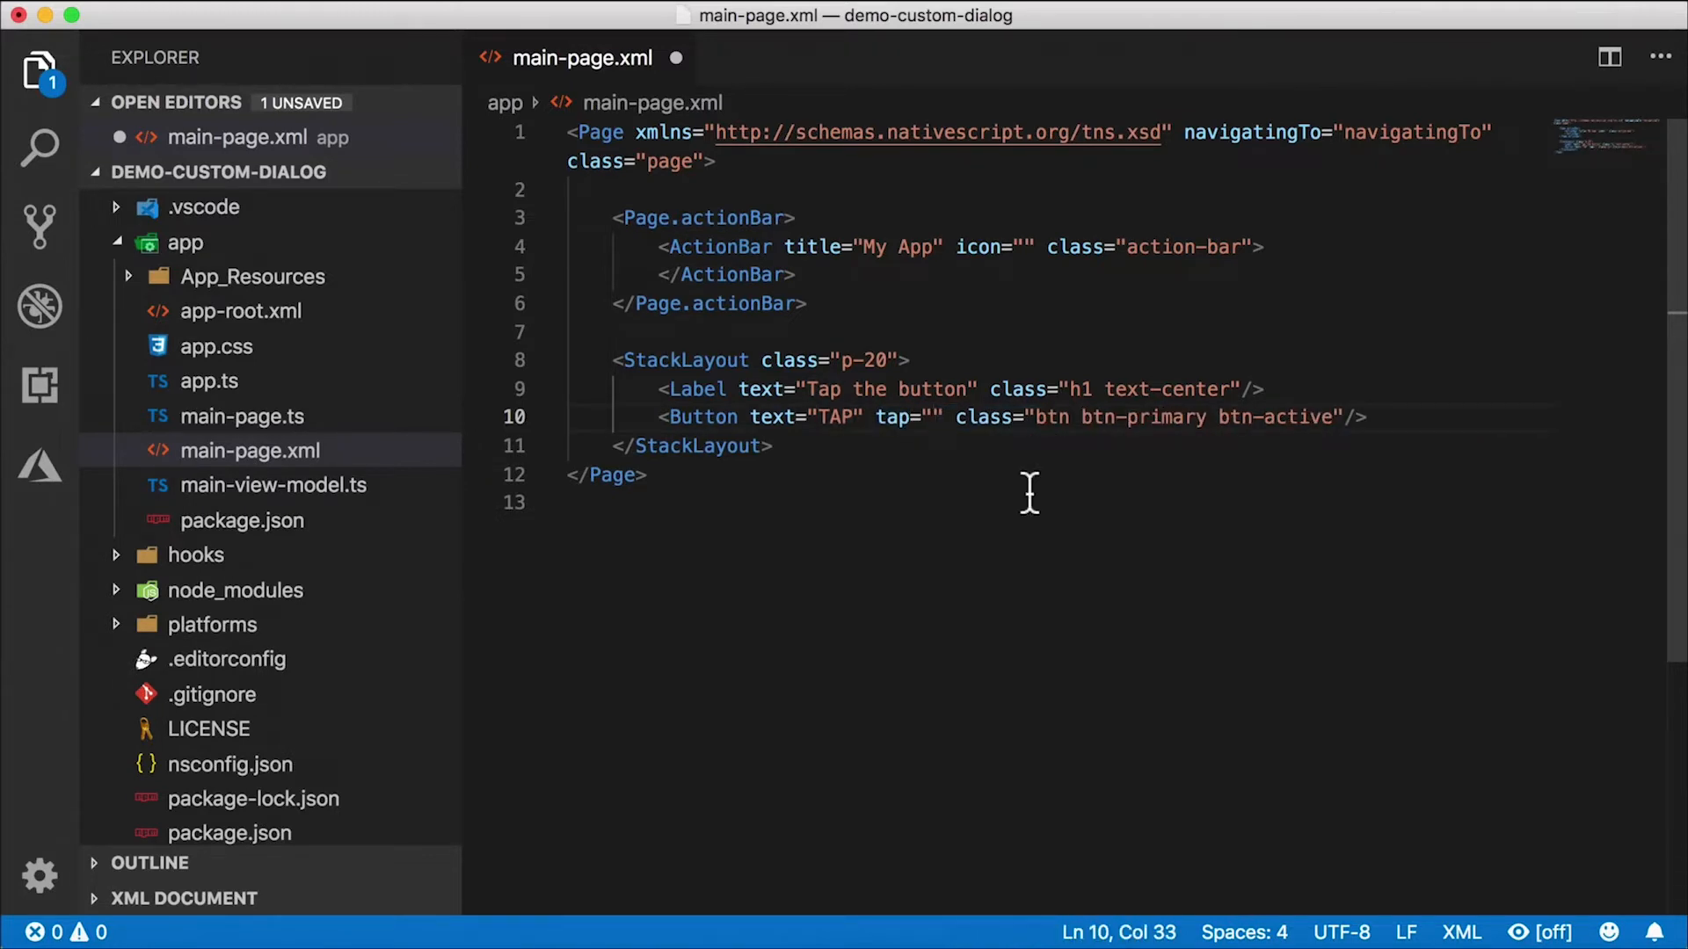
text(o)
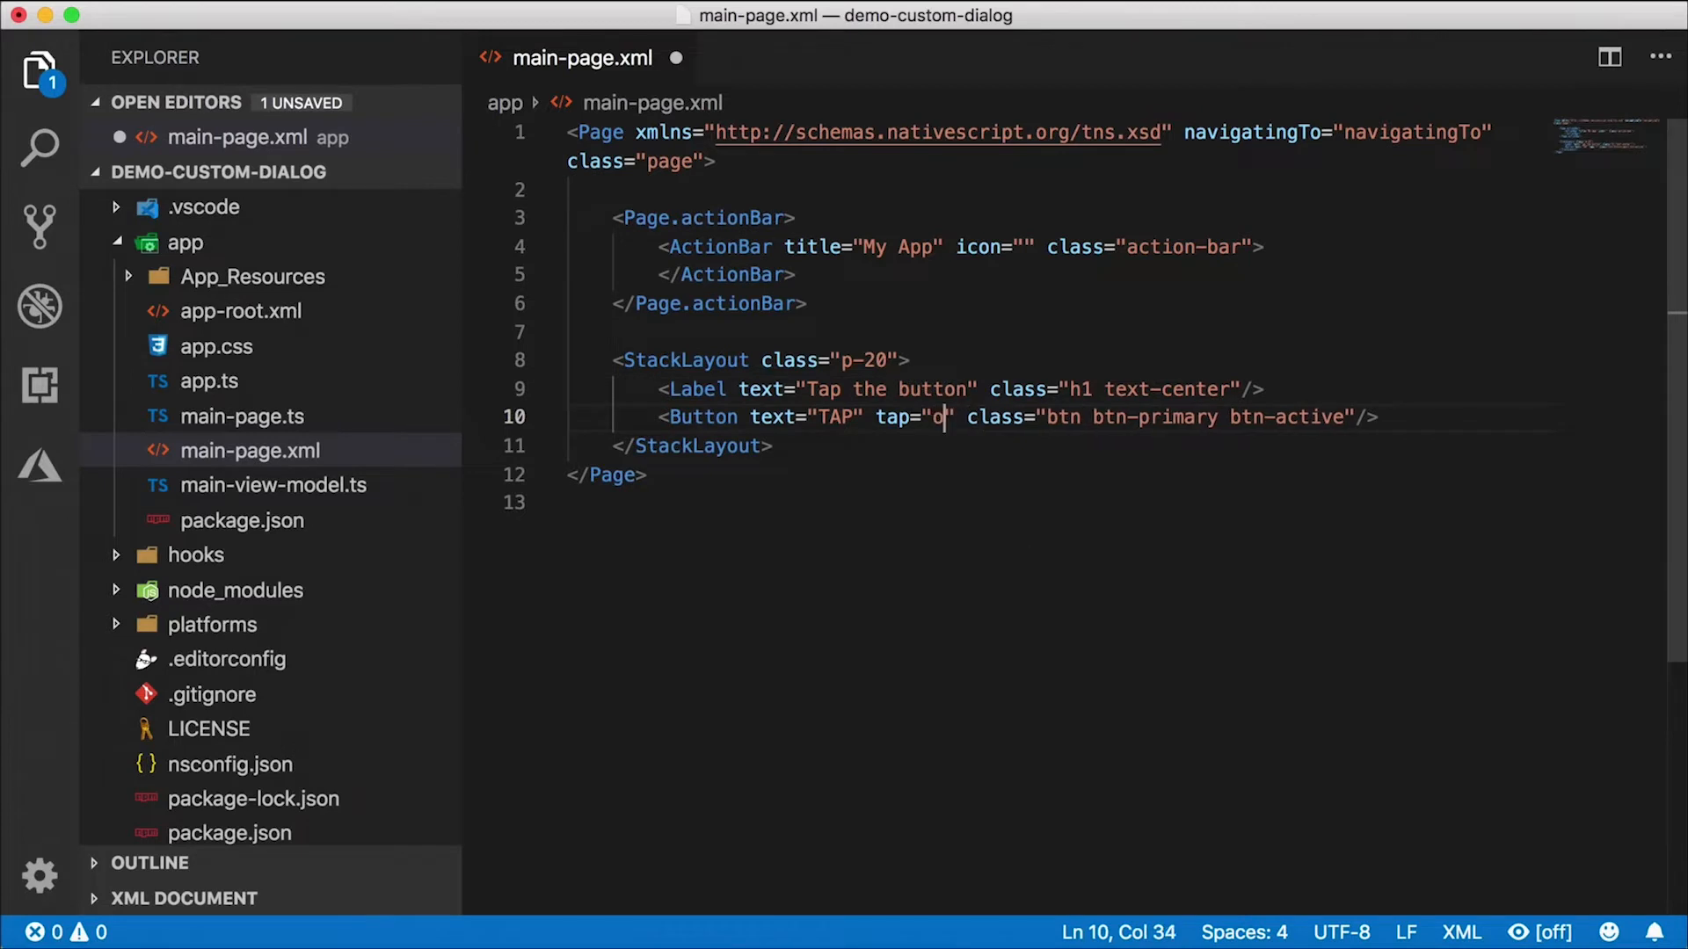
text(nTap)
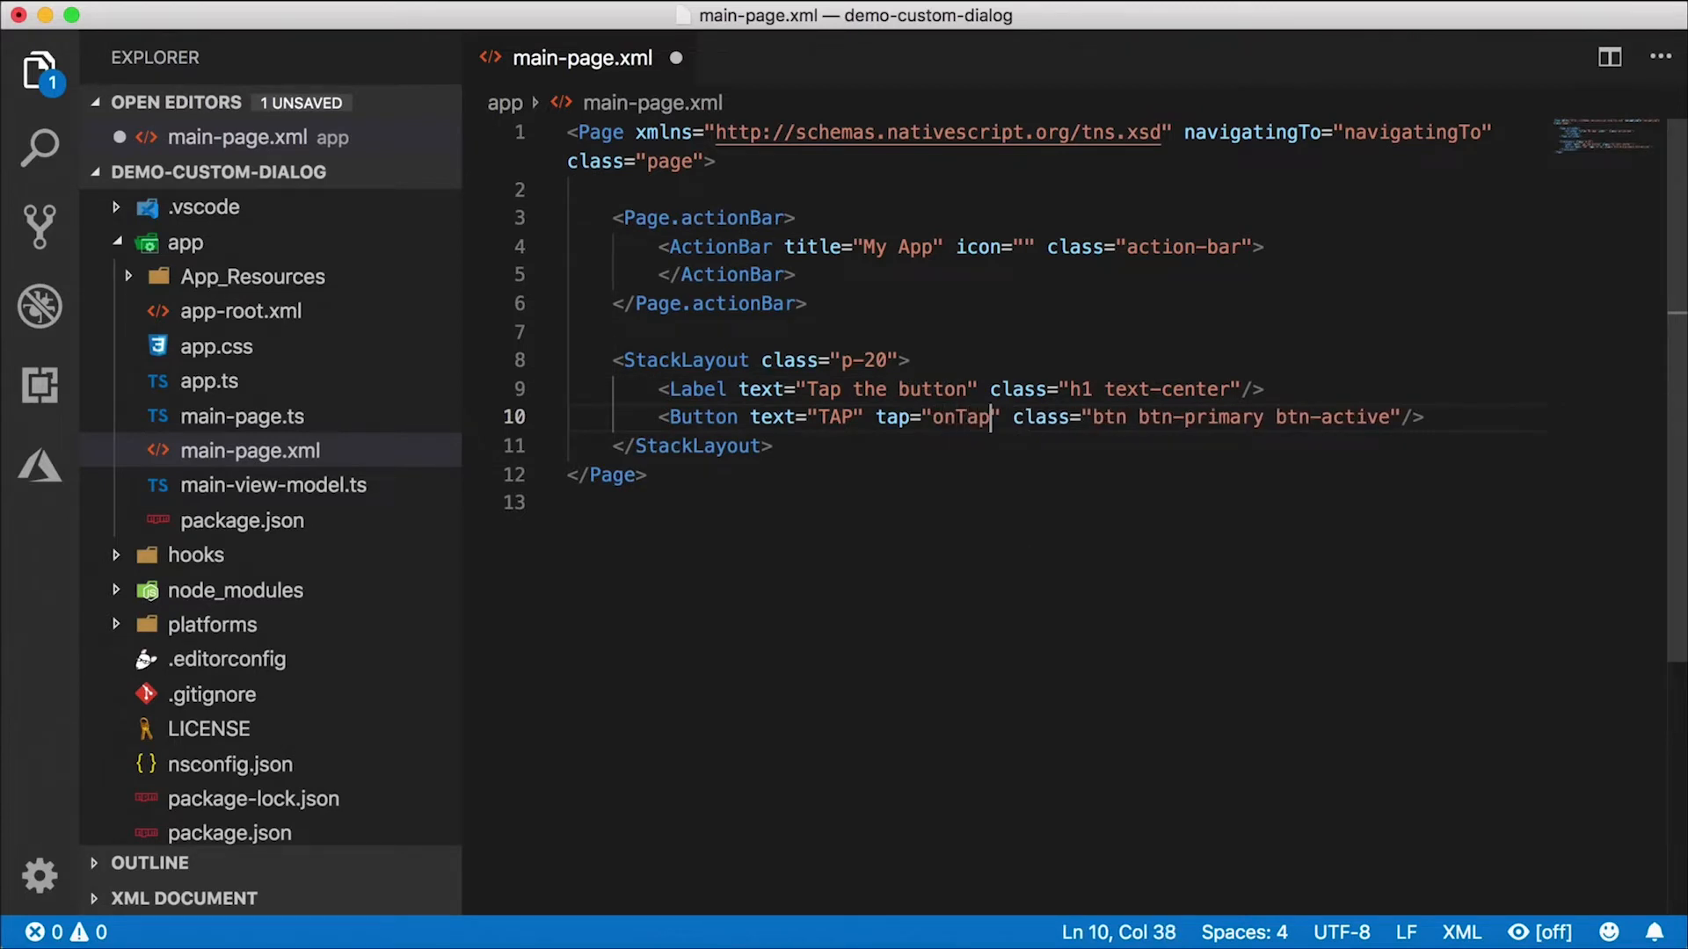
key(Backspace)
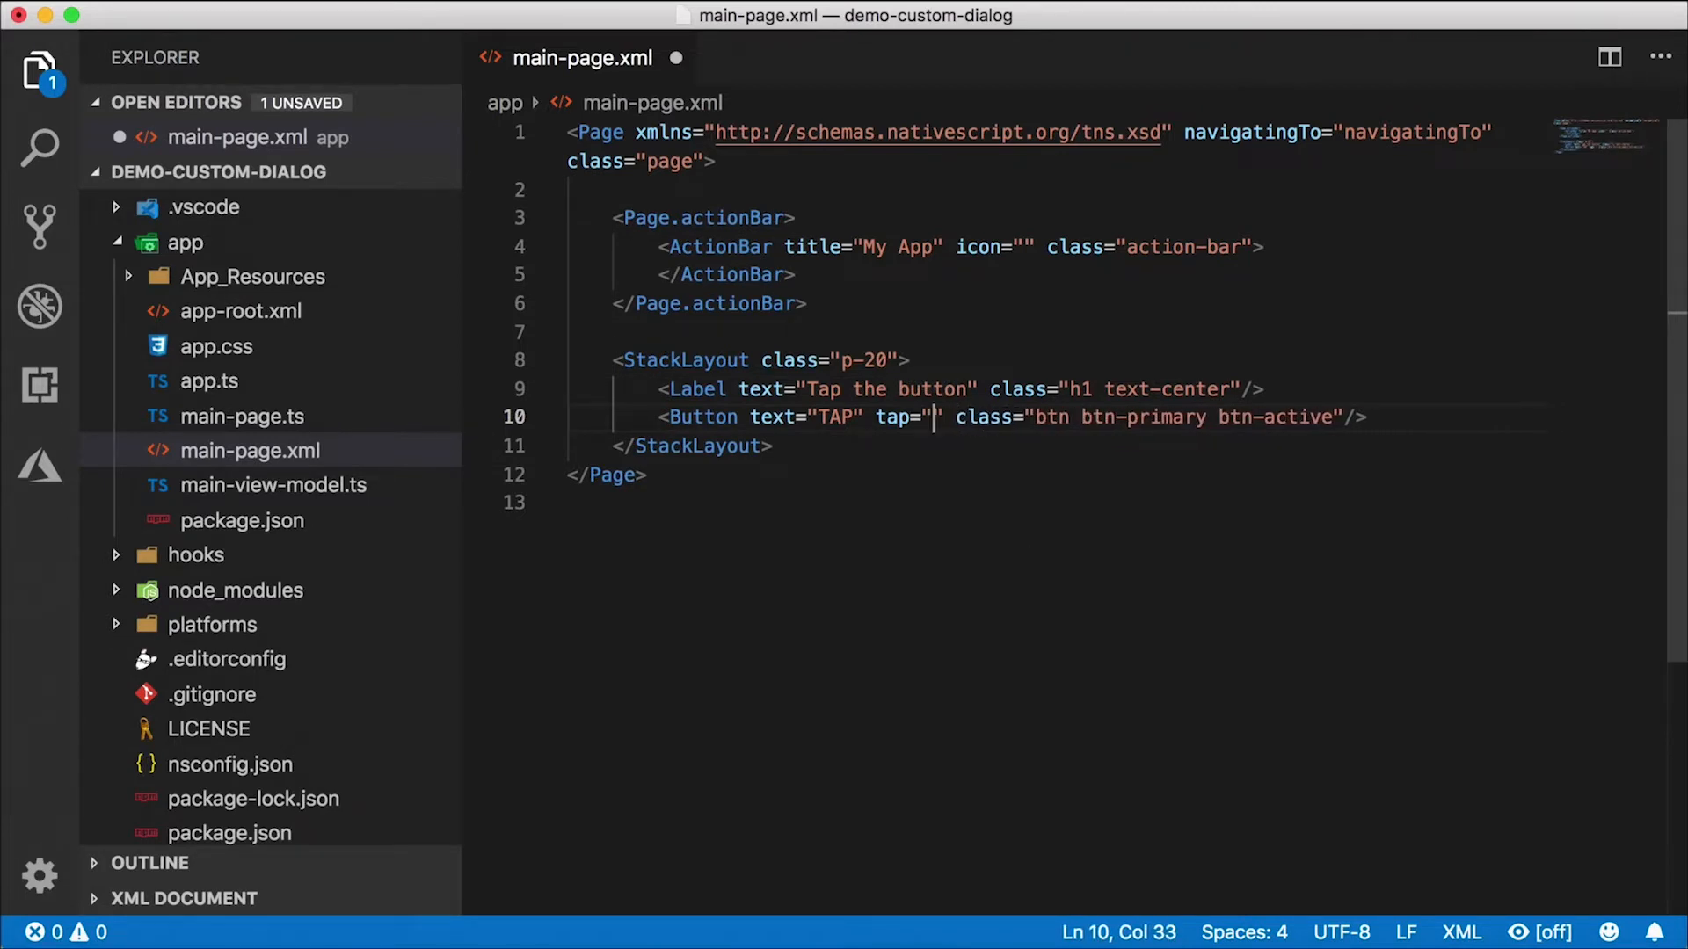
text(showDialog)
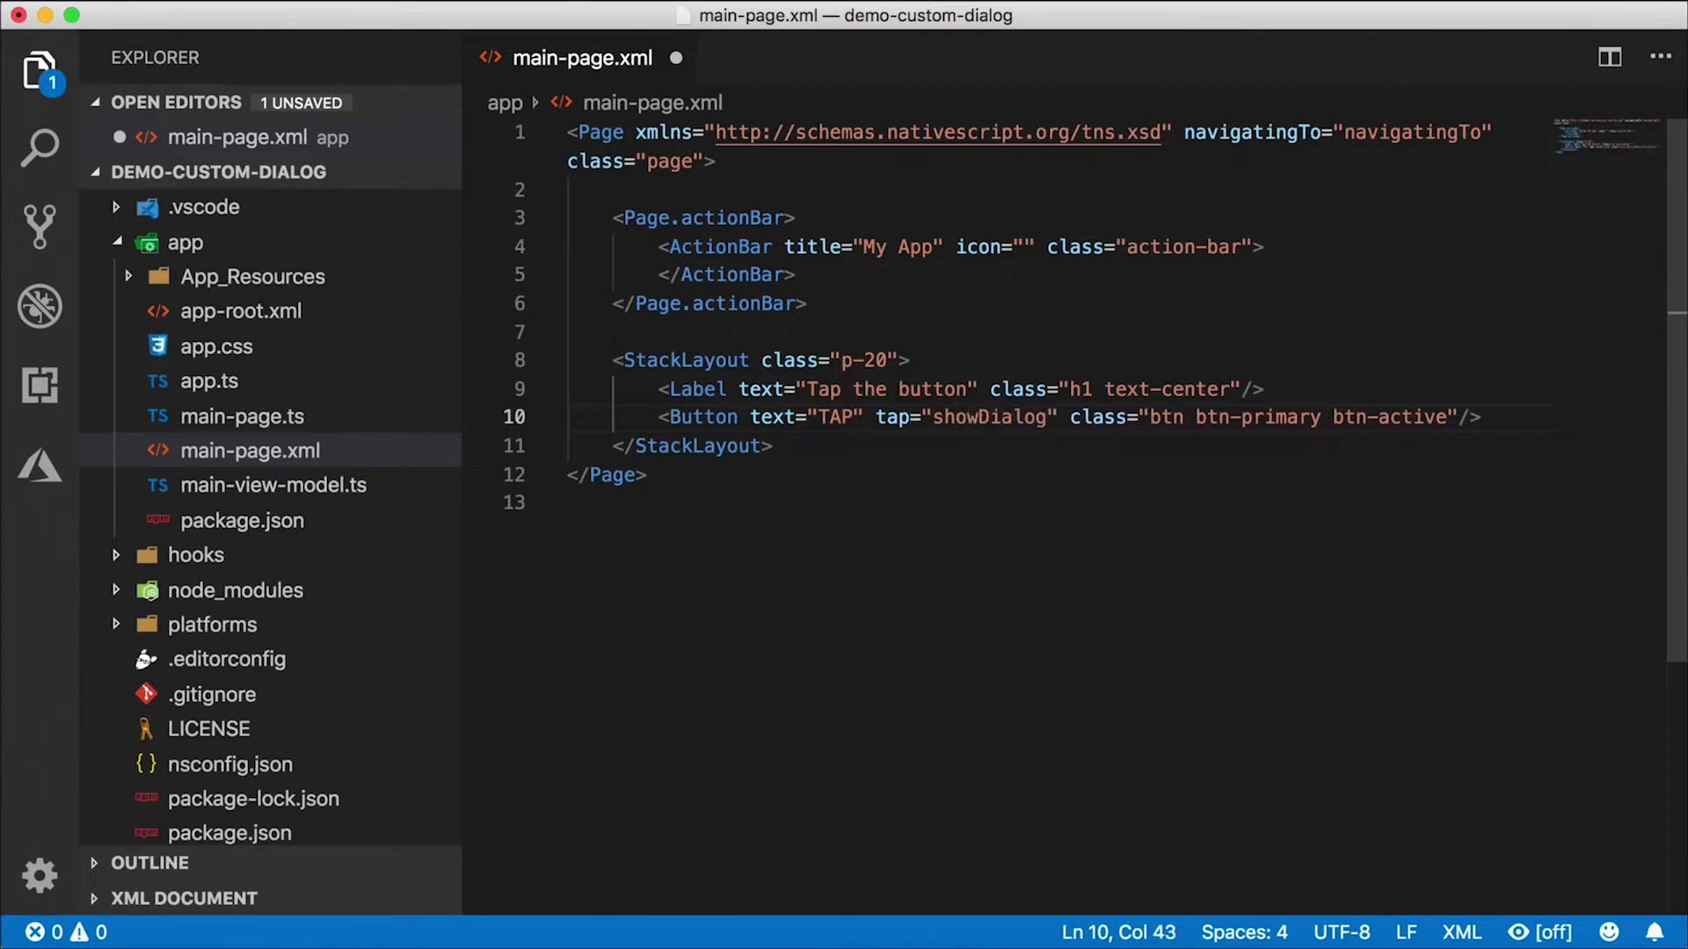
double_click(988, 418)
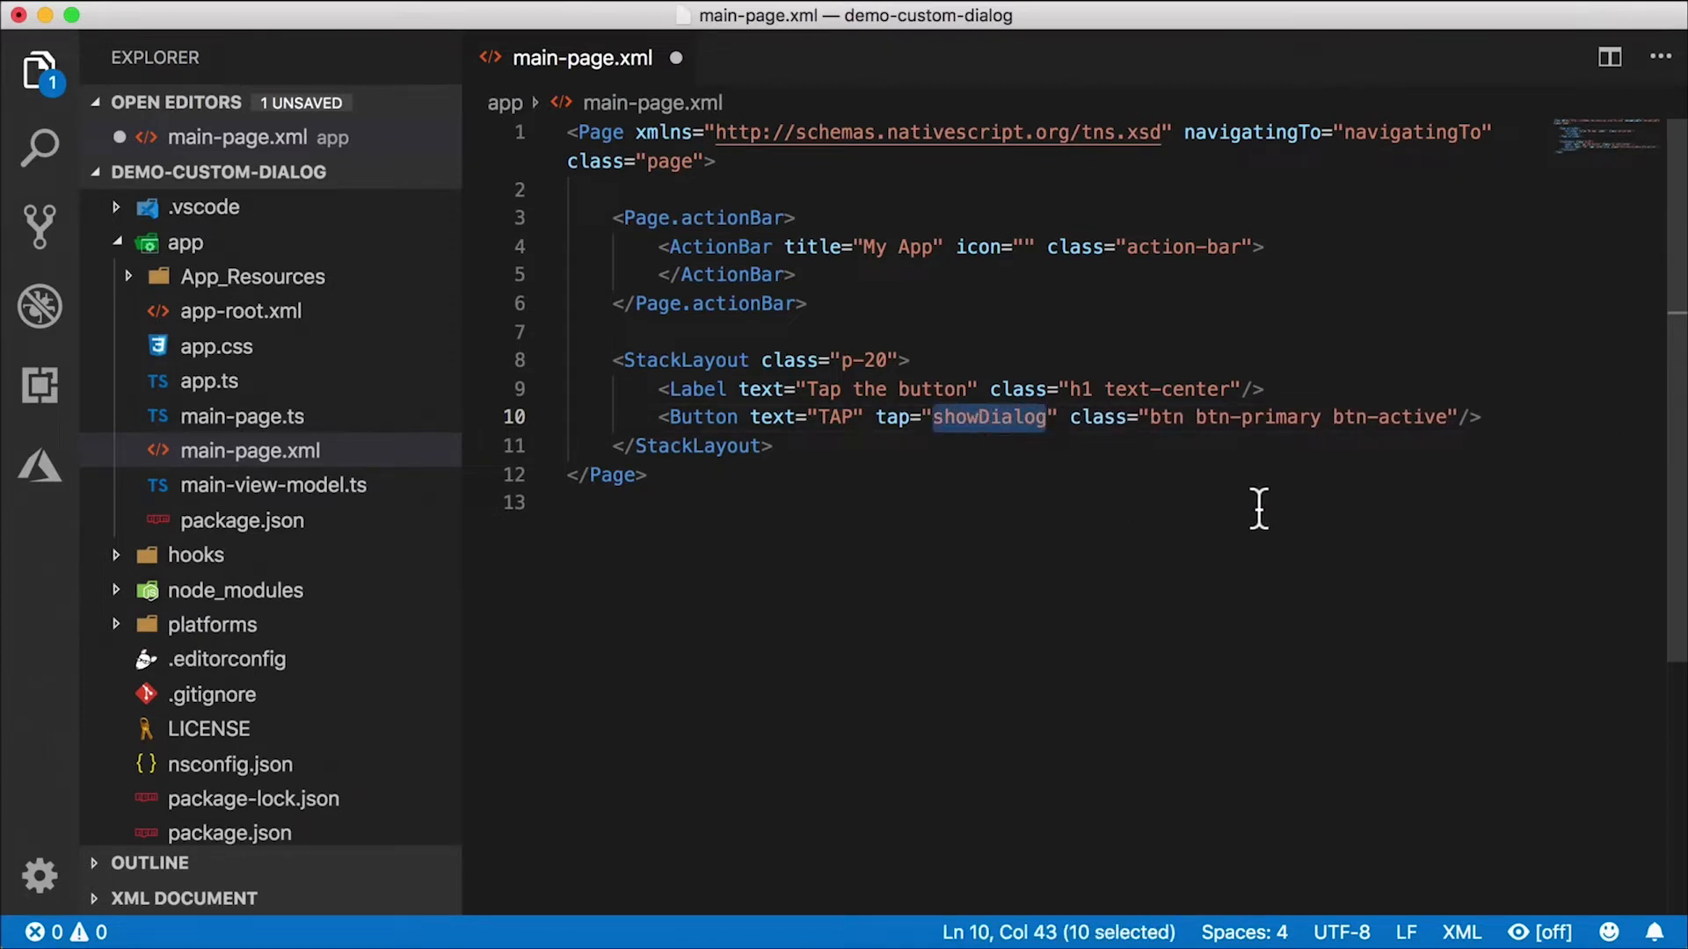
Step: Add an exported showDialog function and hoist the HelloWorldModel instance into a shared vm variable
click(242, 450)
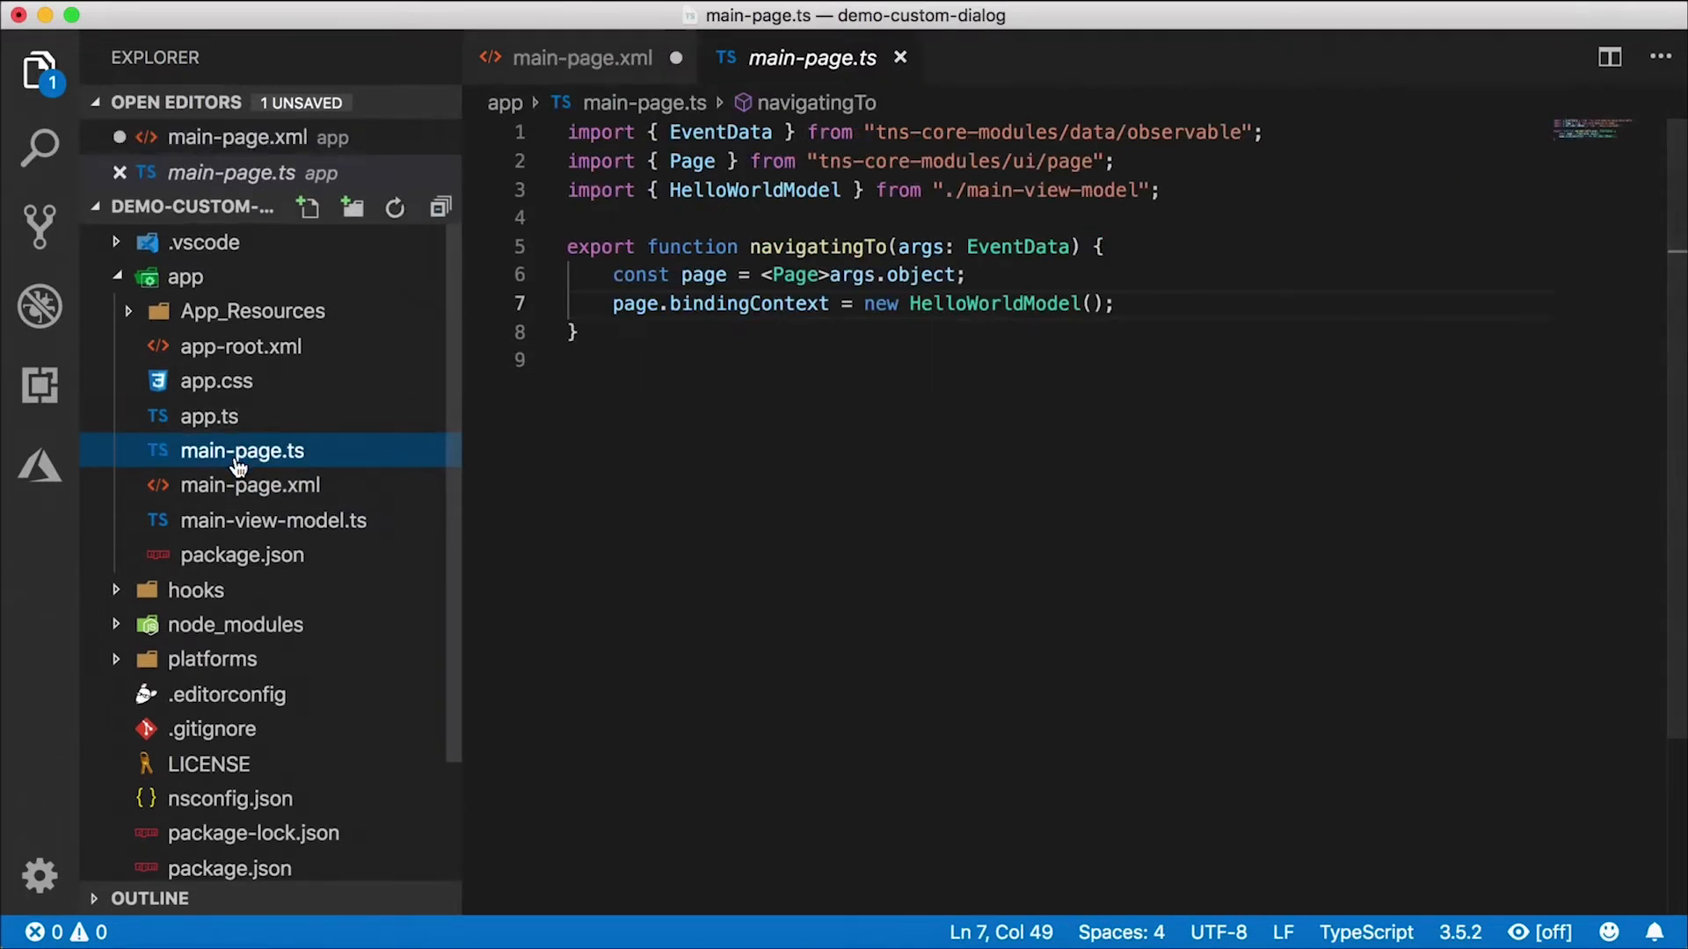
text(export)
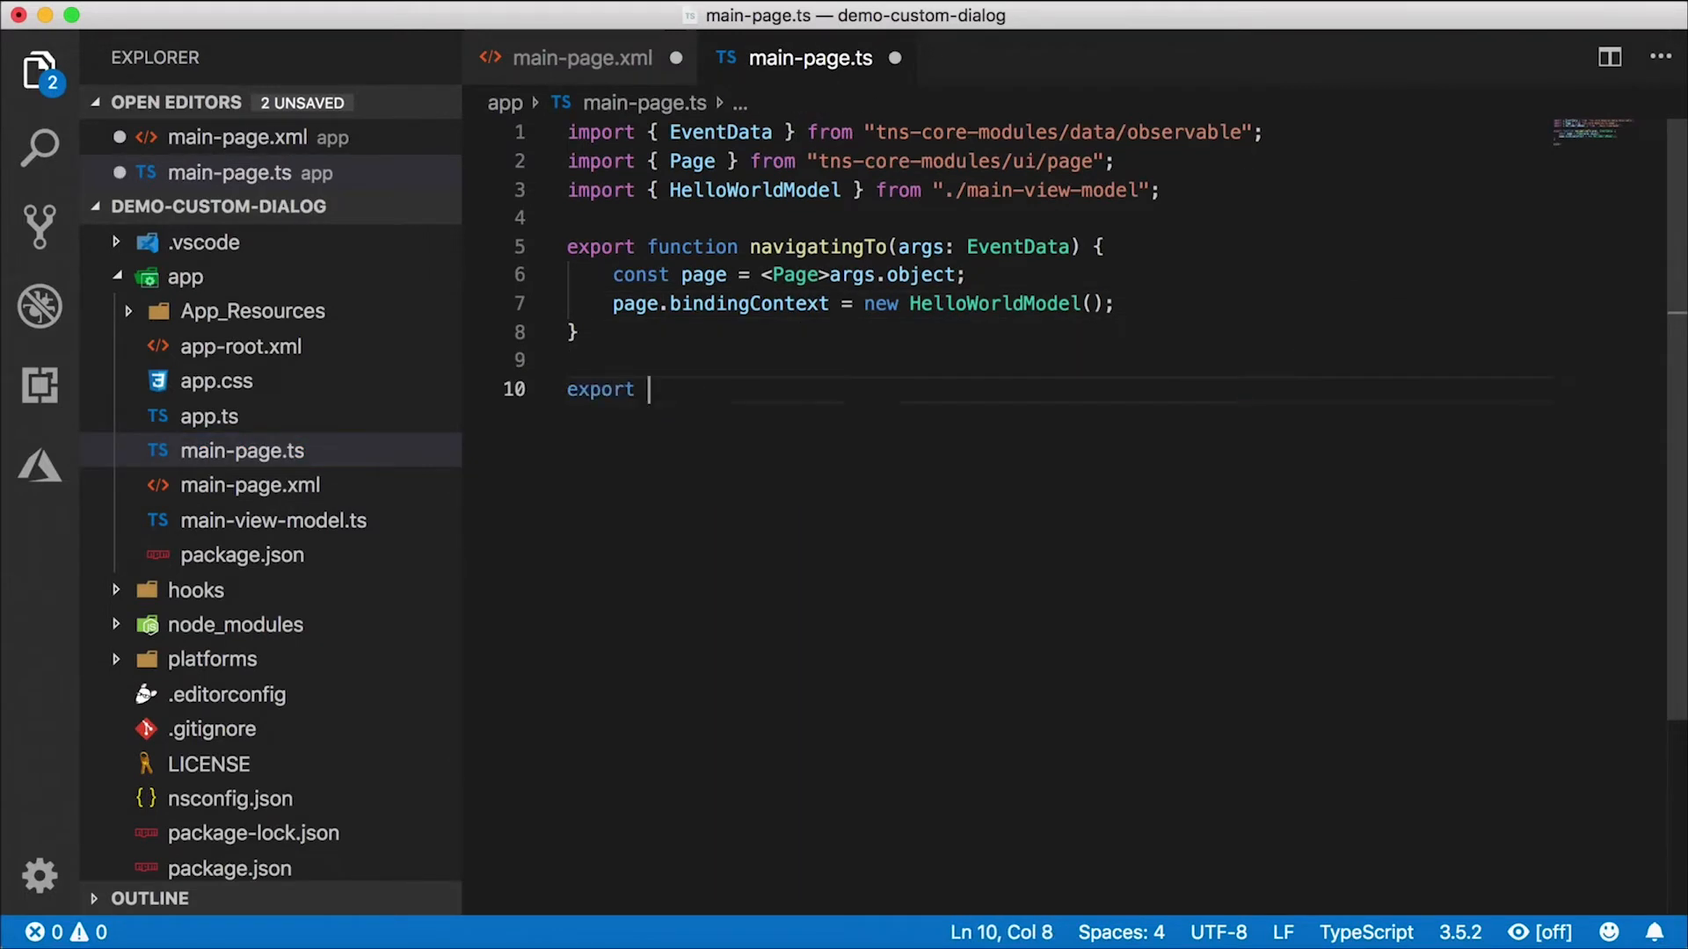
text(function showDialog)
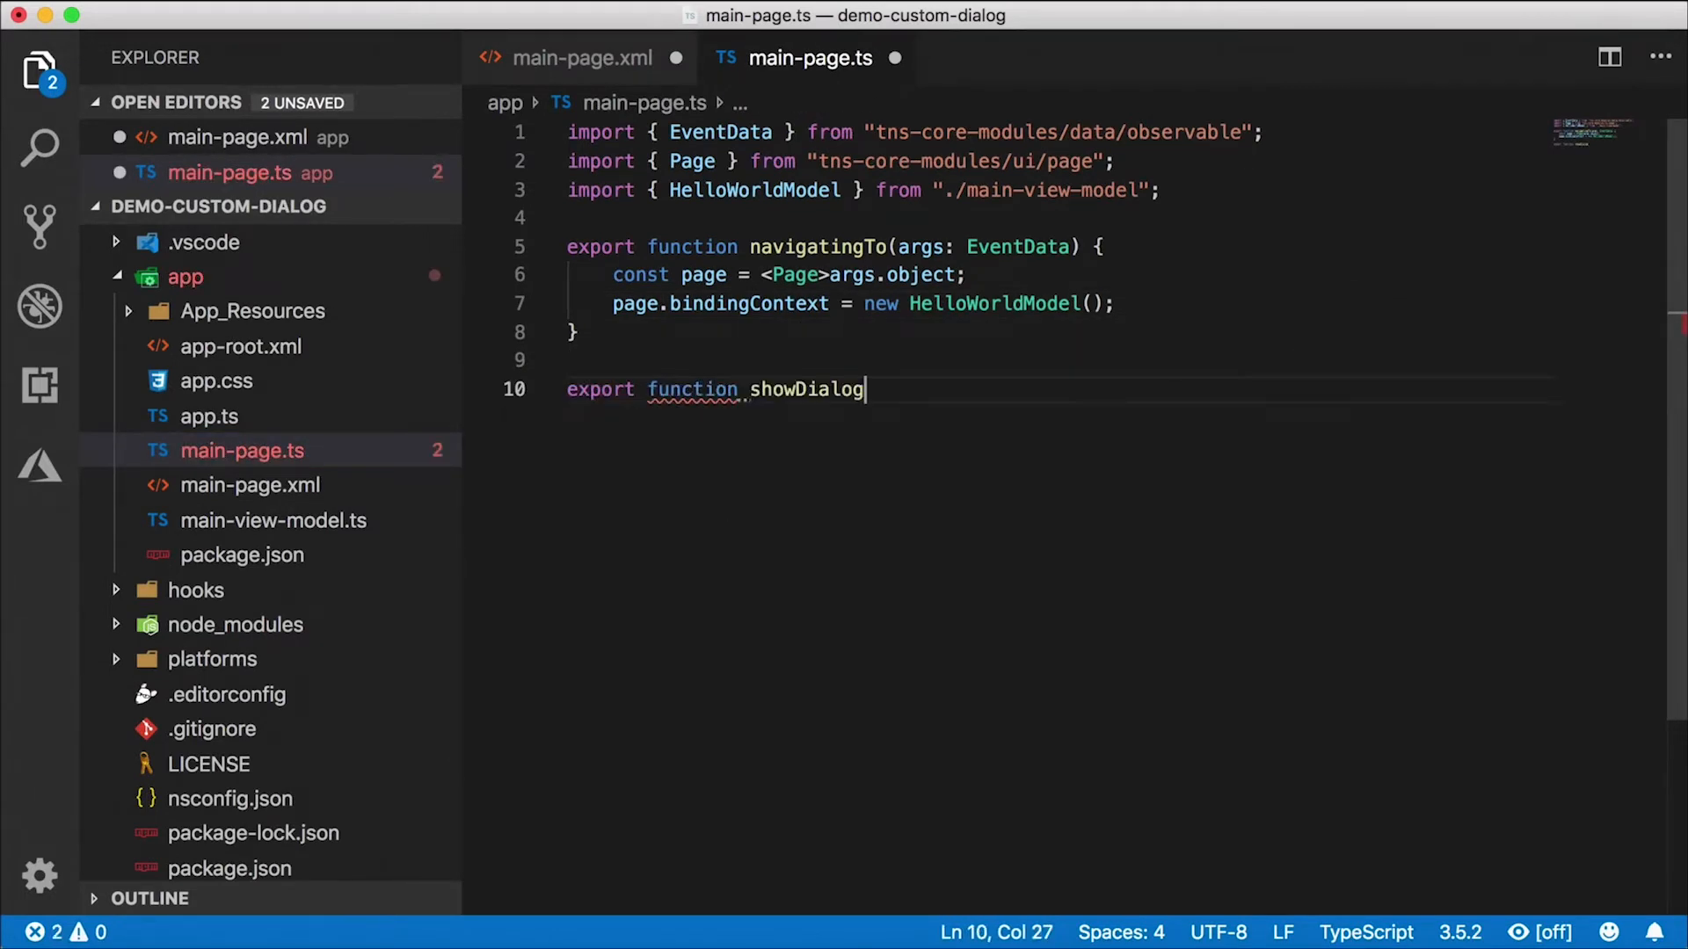
text(() {)
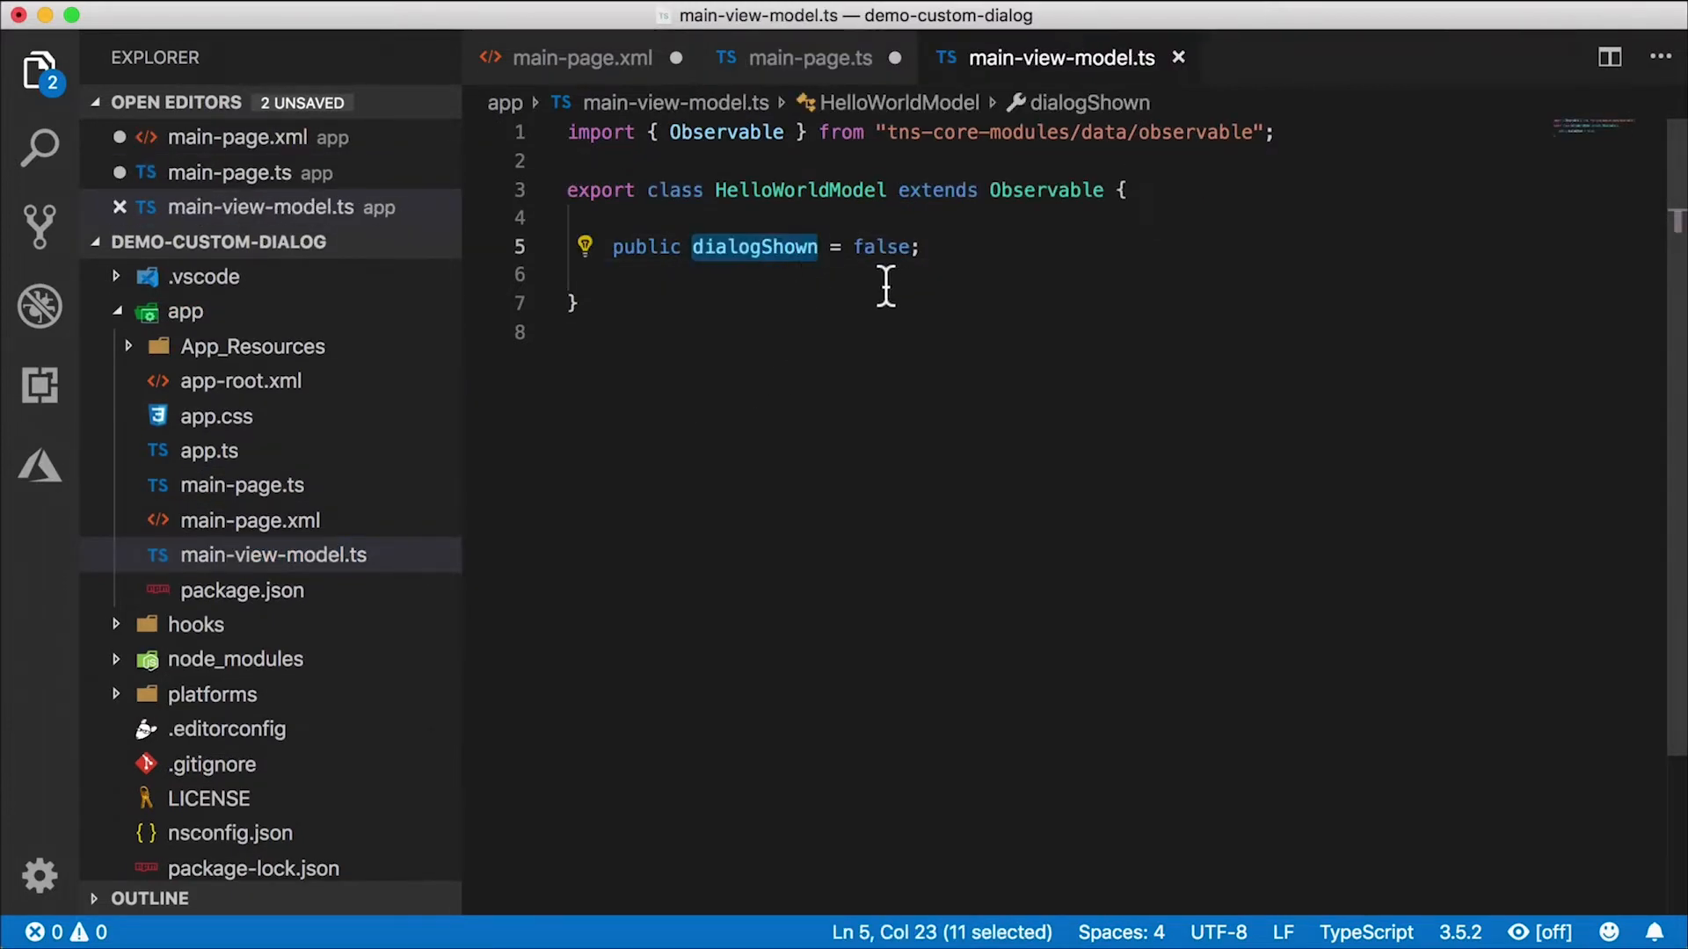
click(809, 56)
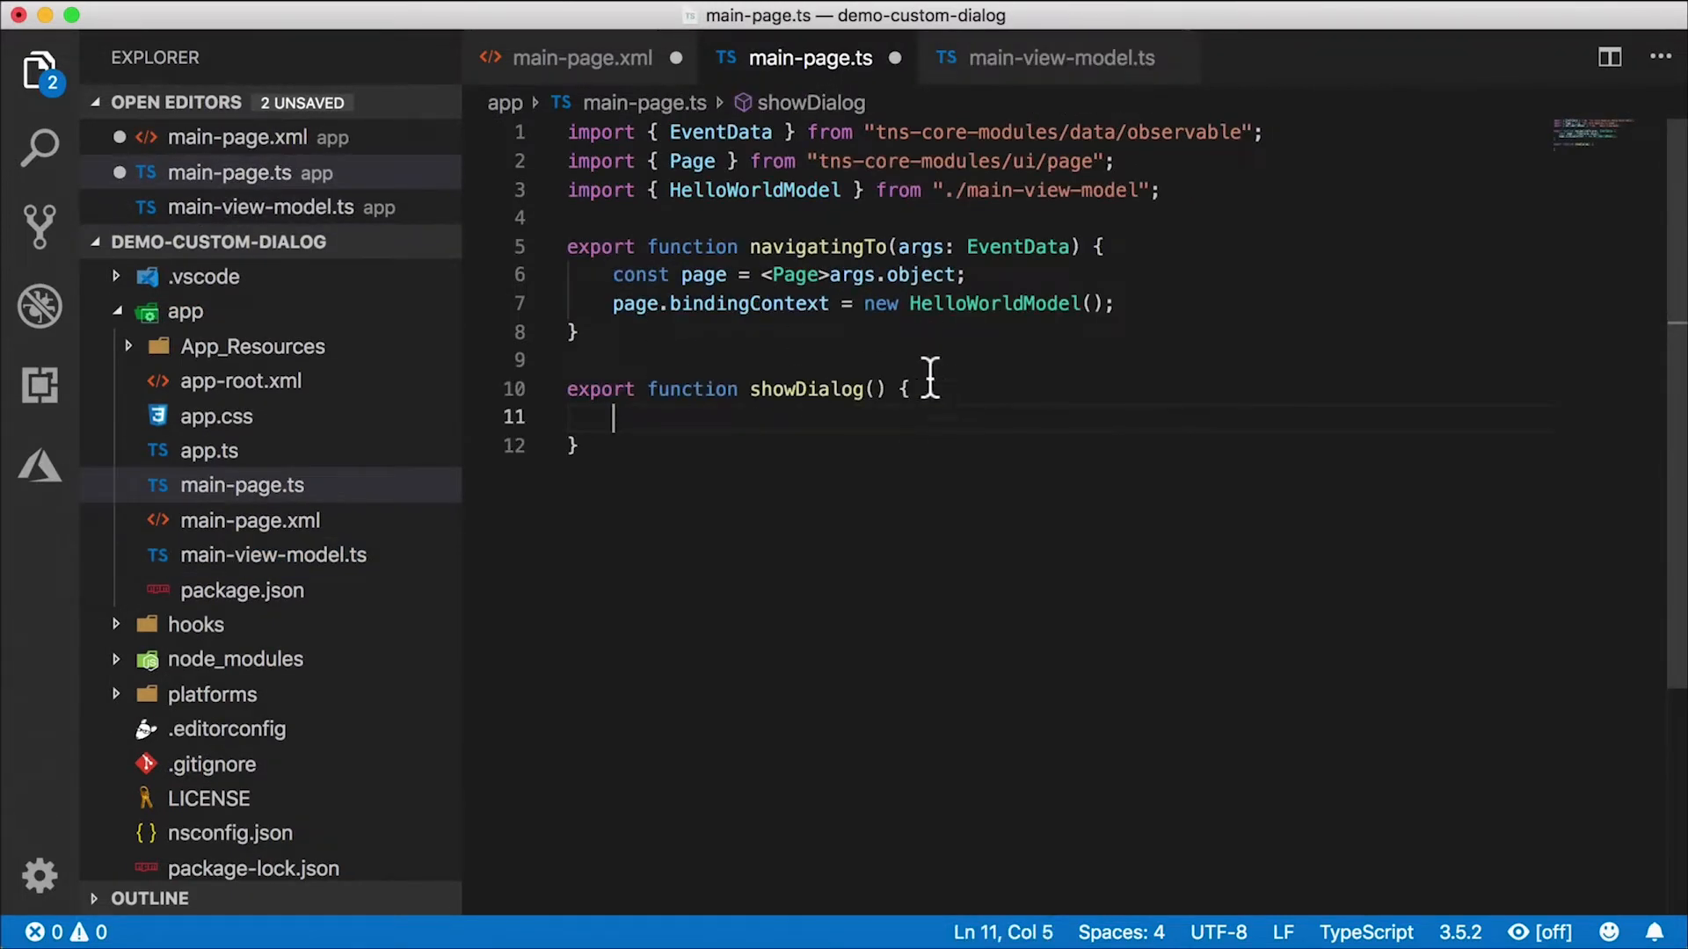
drag(791, 304, 1117, 305)
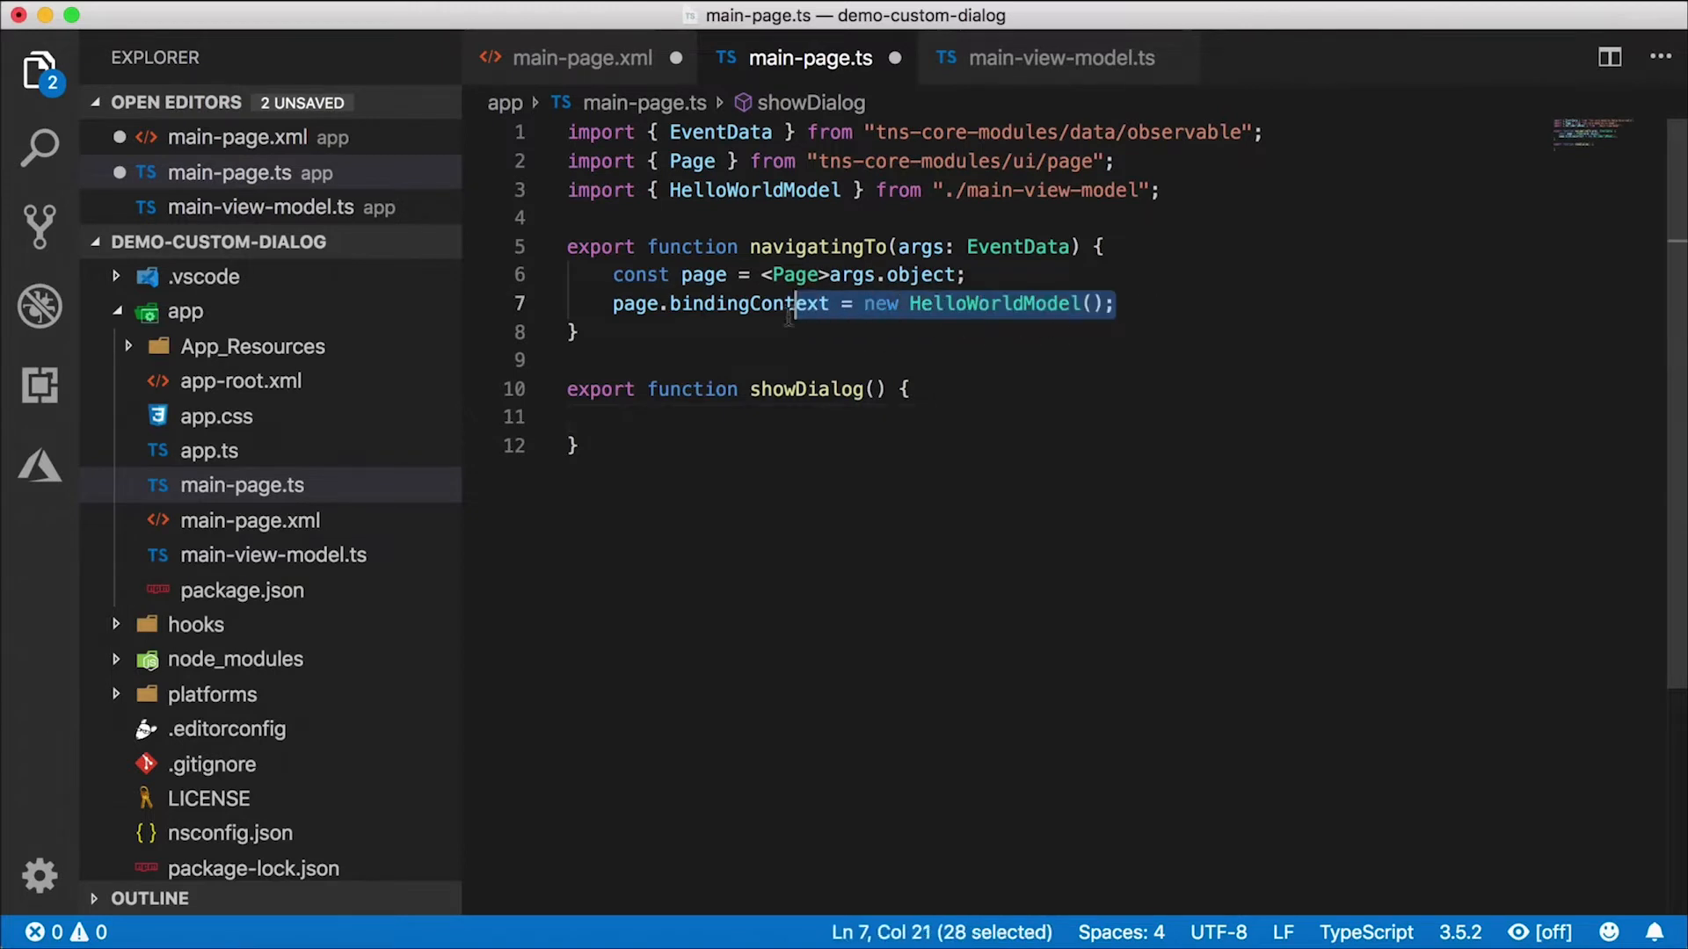
click(691, 218)
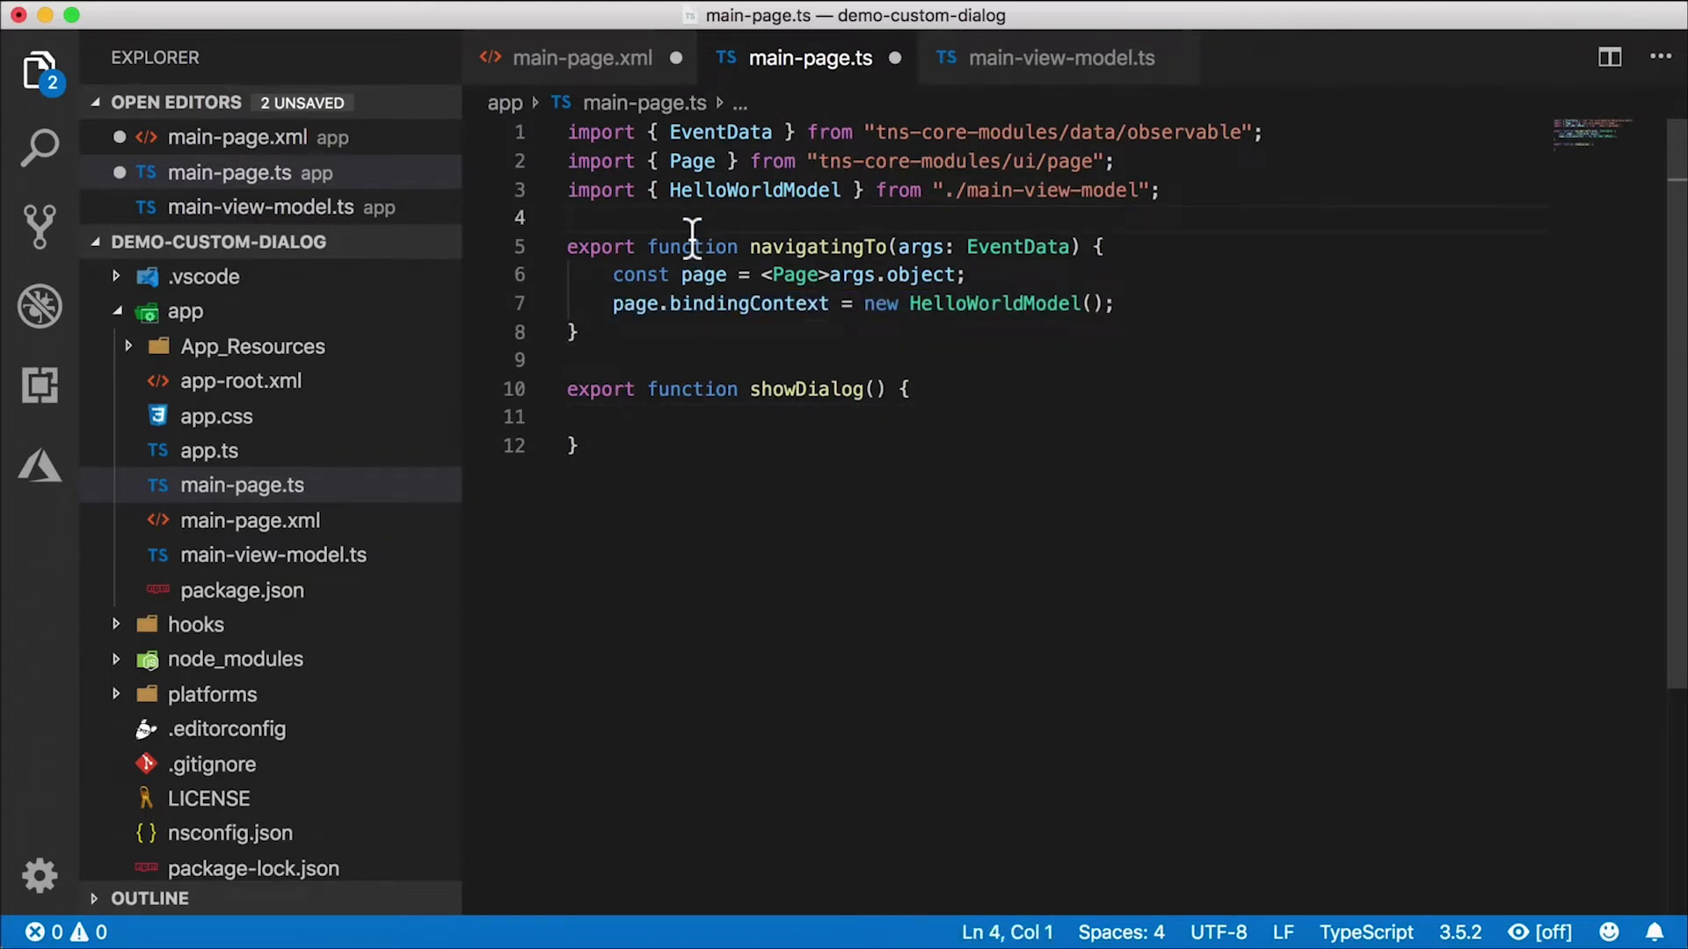
key(Enter)
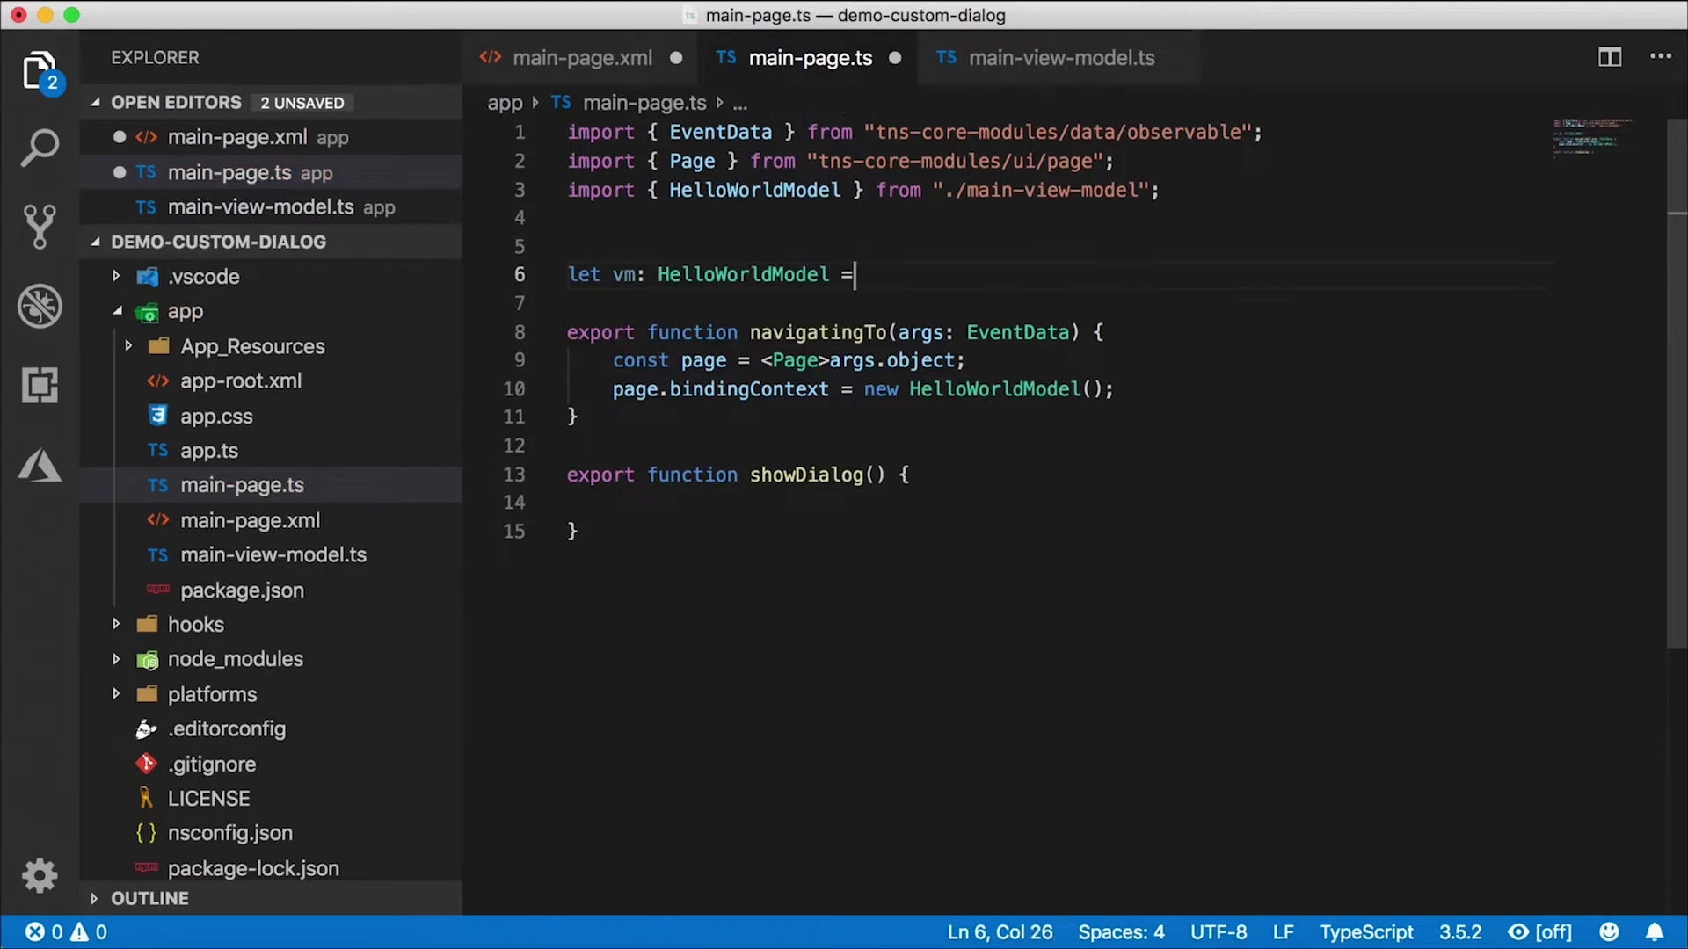
Step: Make showDialog call vm.set('dialogShown', true), drop the extra blank line, and set page.bindingContext = vm
drag(865, 388, 1118, 388)
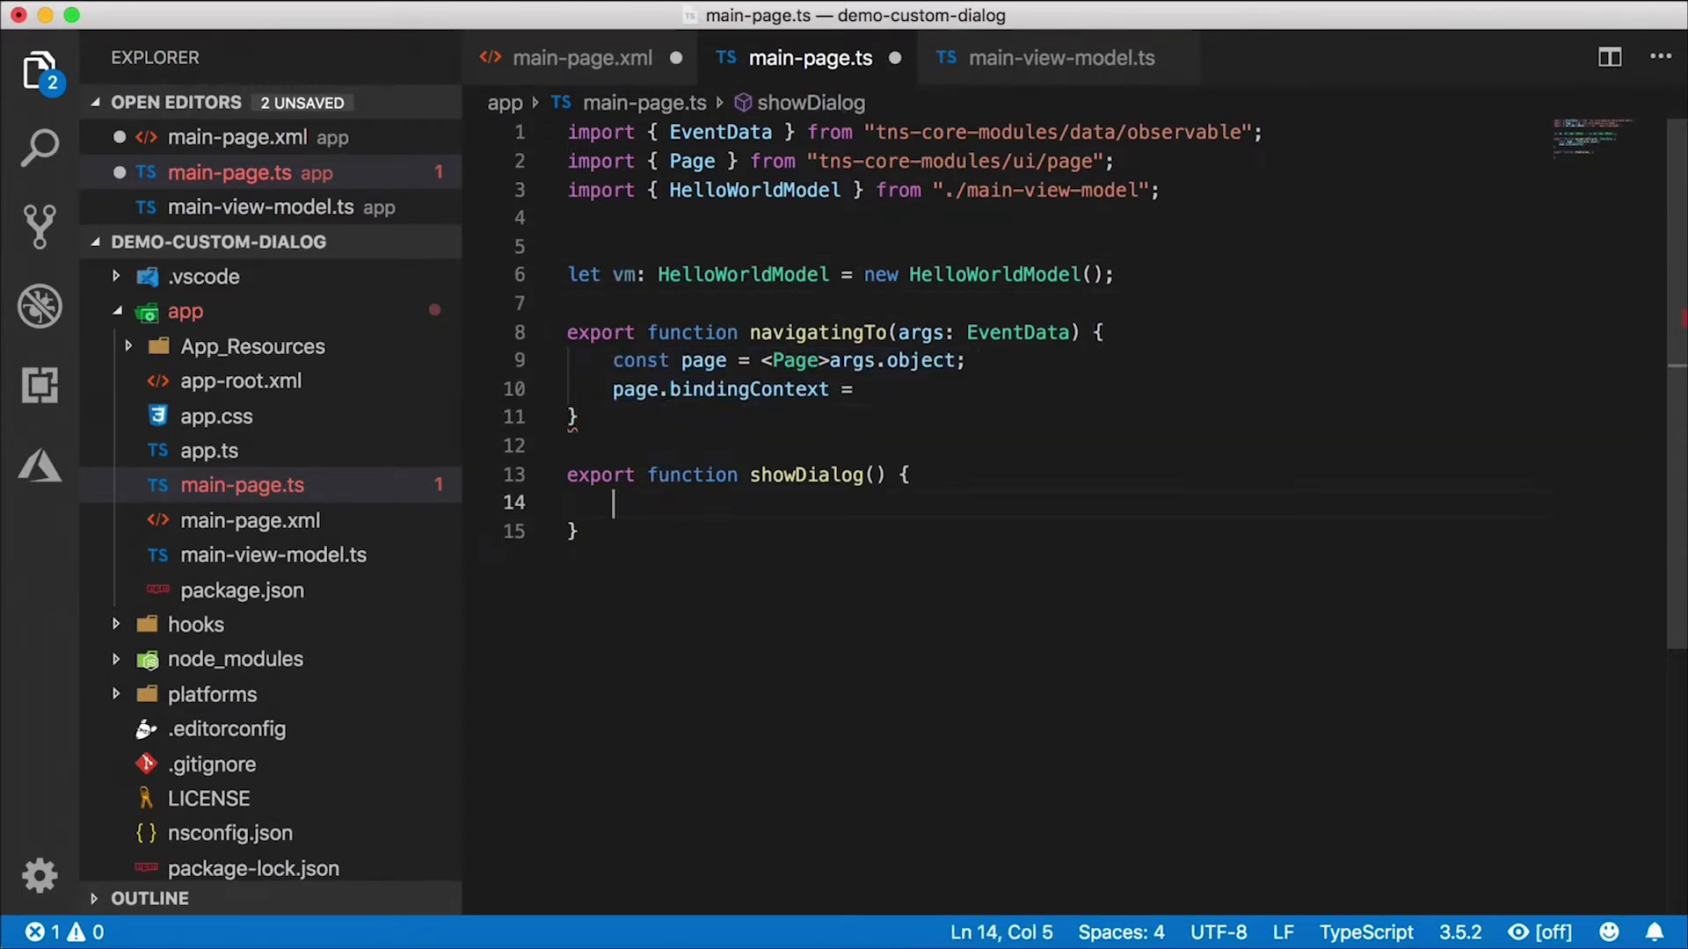
text(vm.set)
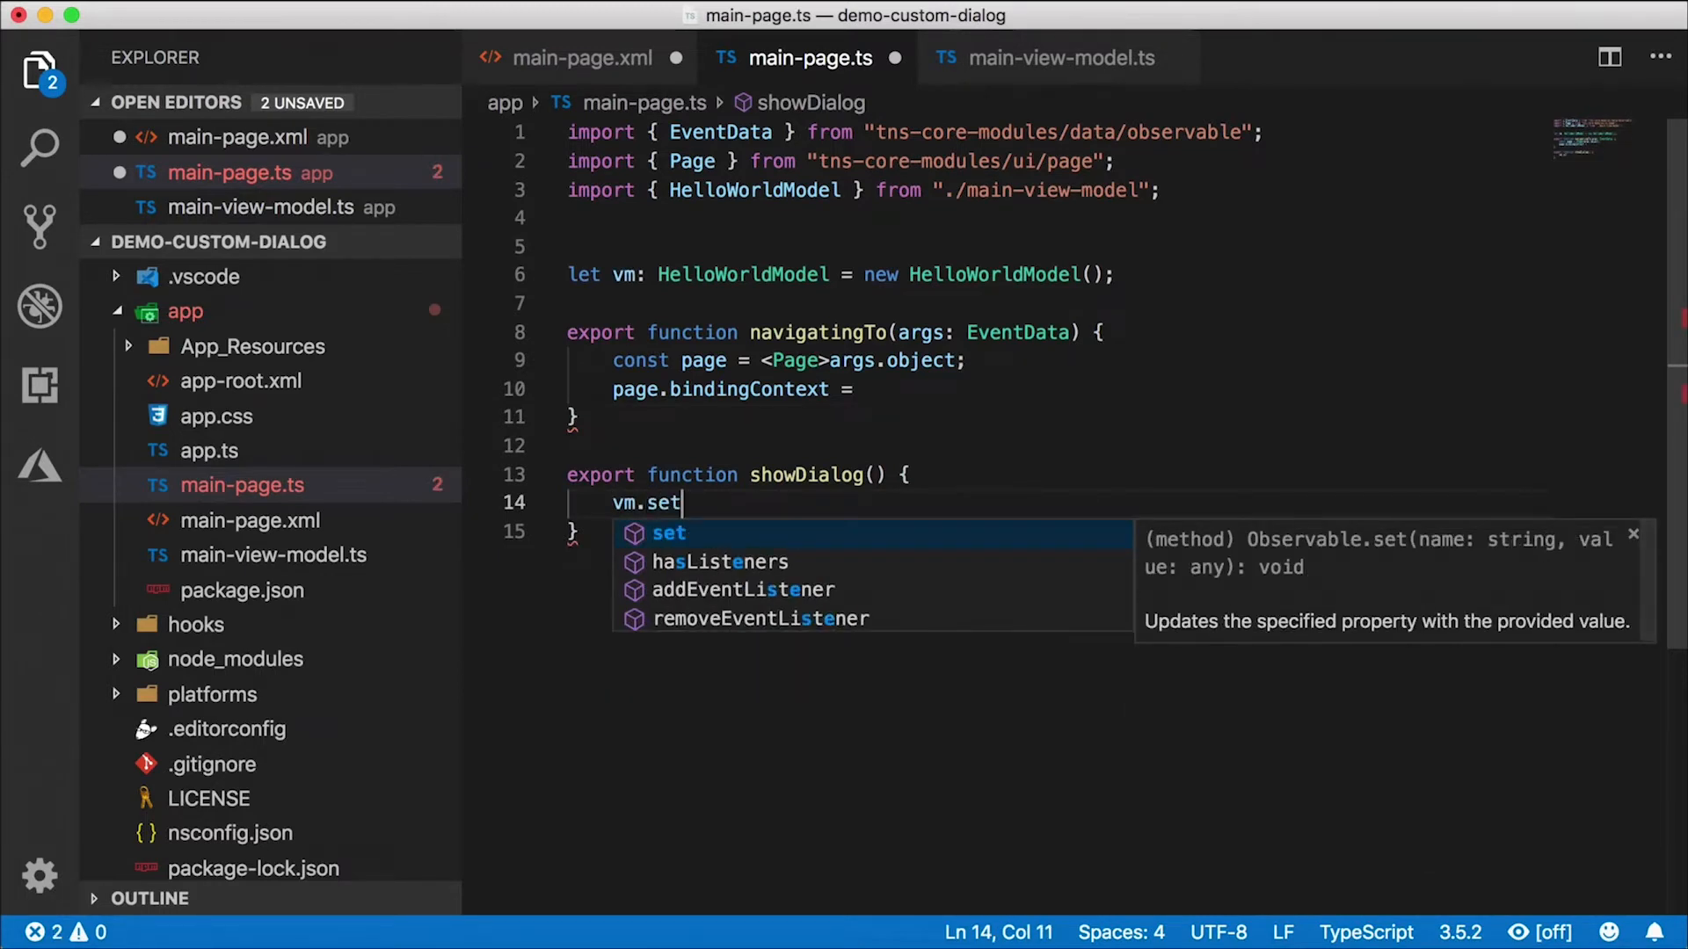
click(1060, 57)
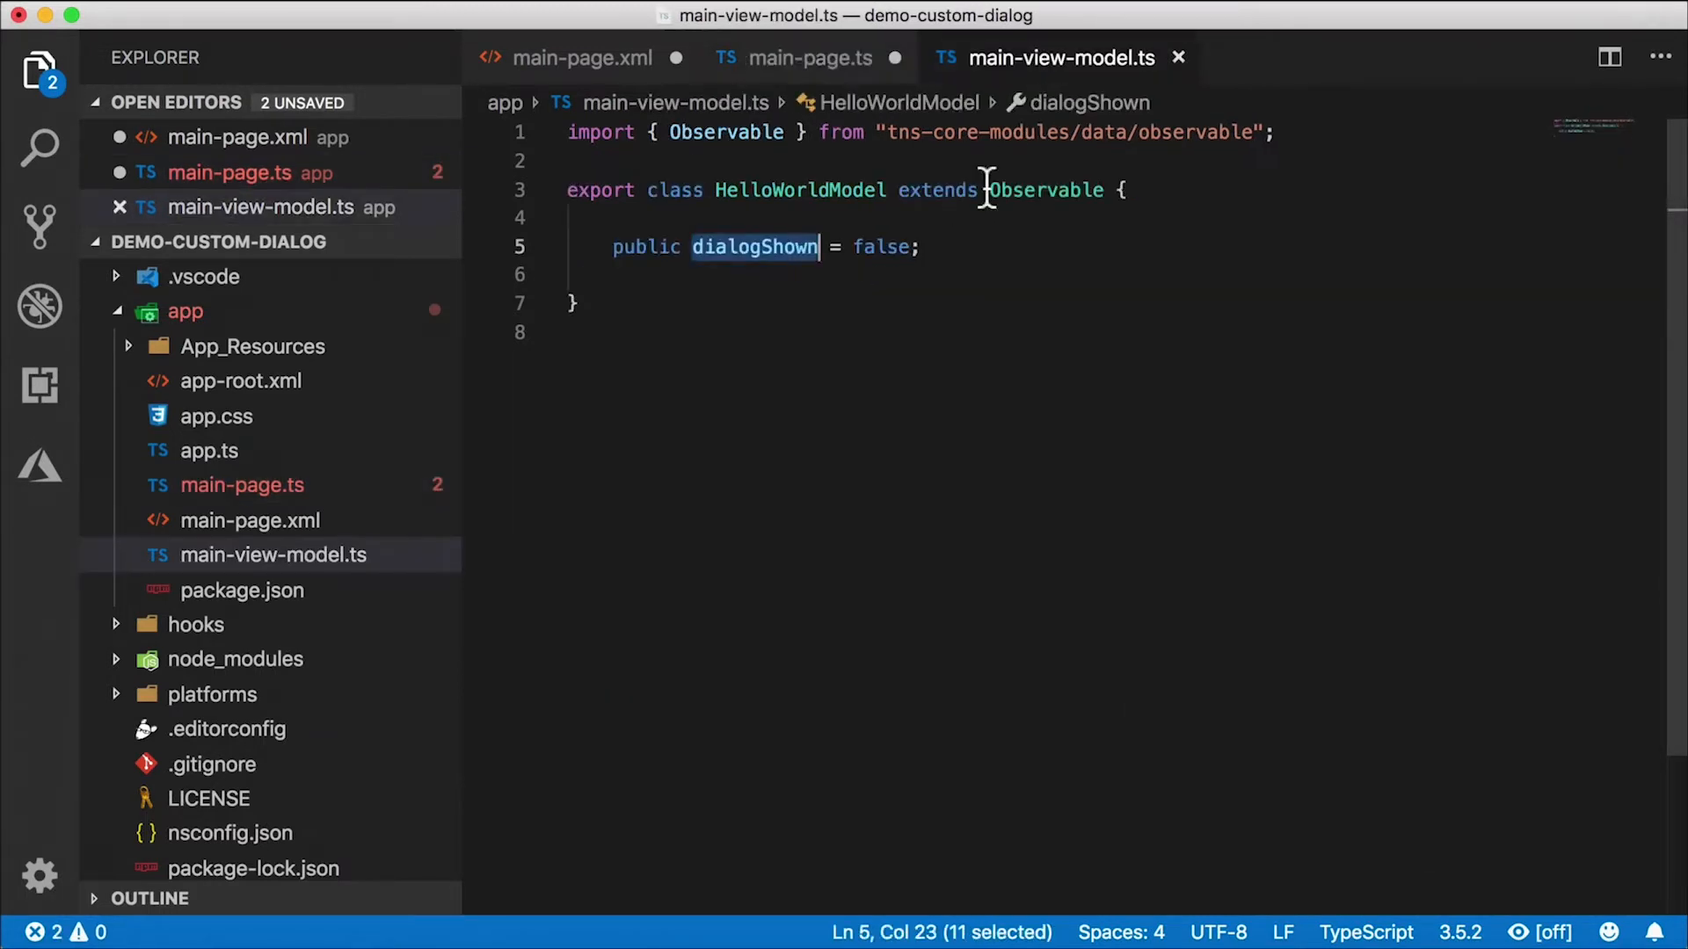
click(809, 57)
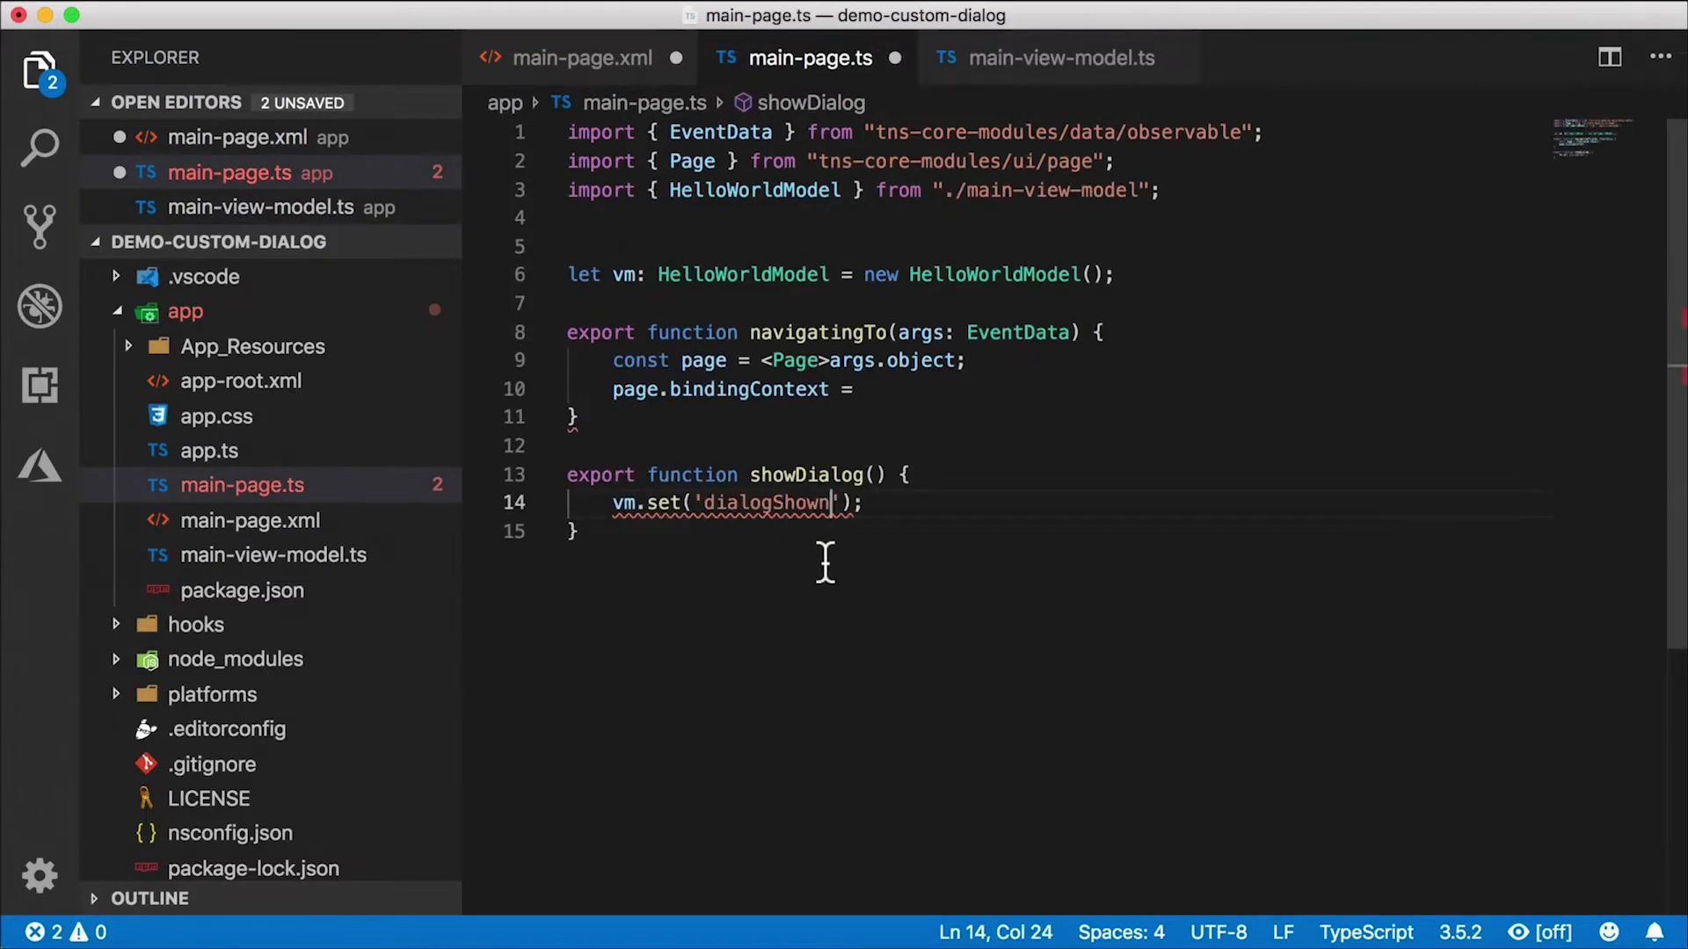
text(', true)
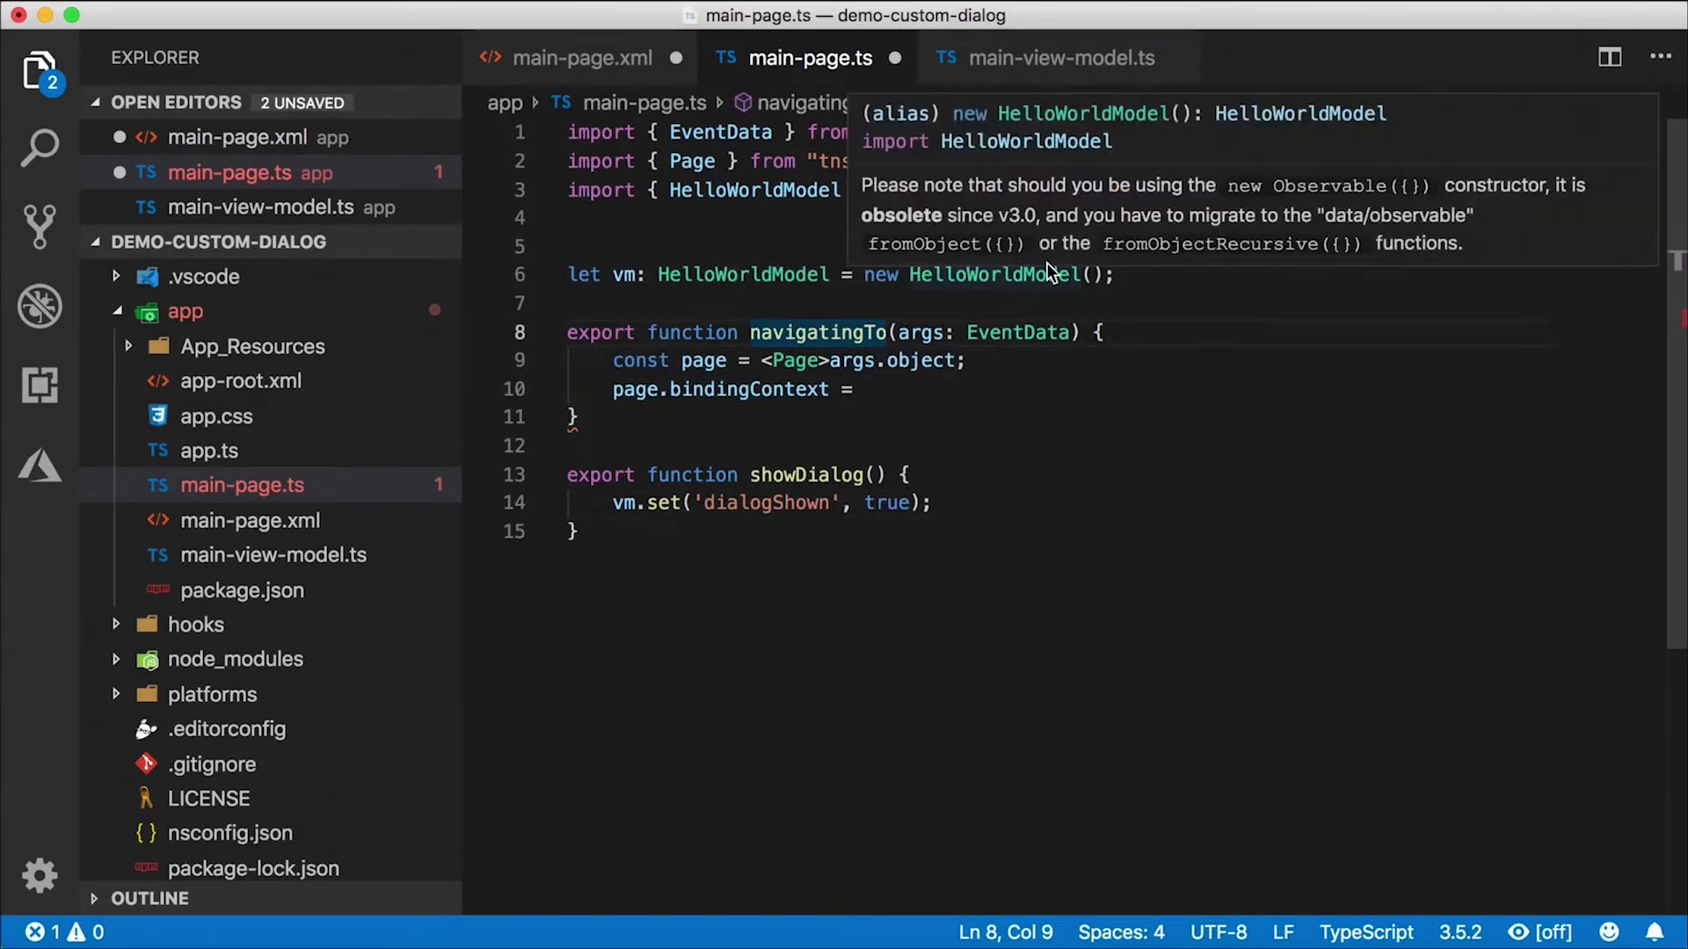
triple_click(731, 274)
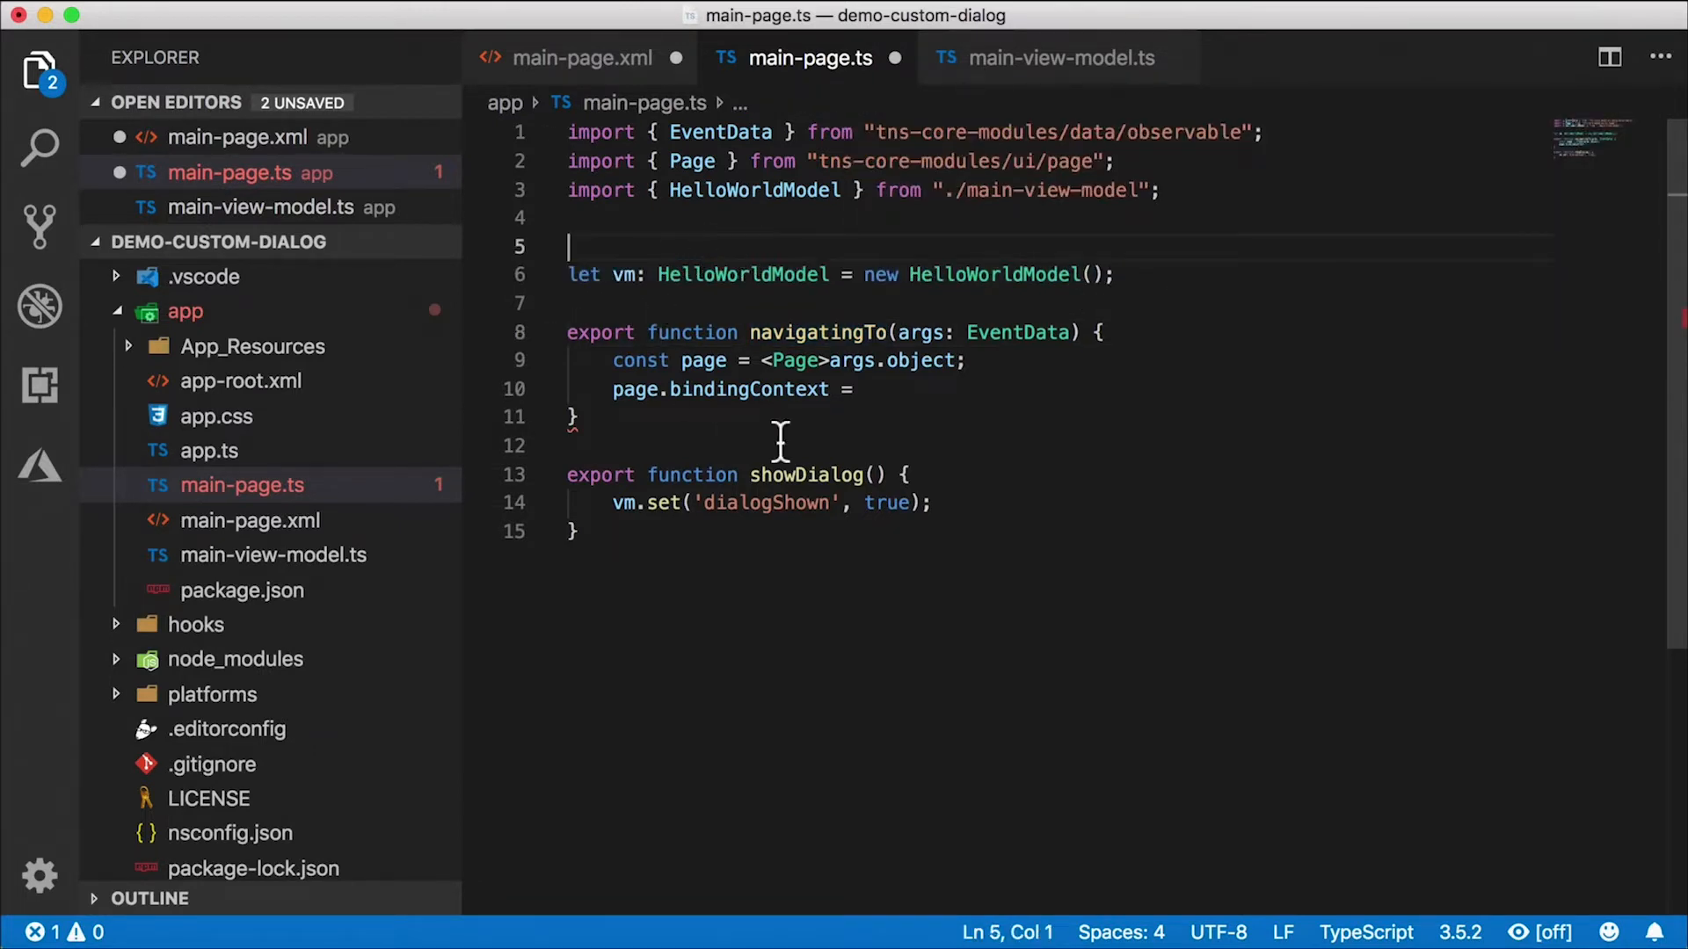
mouse_move(795, 360)
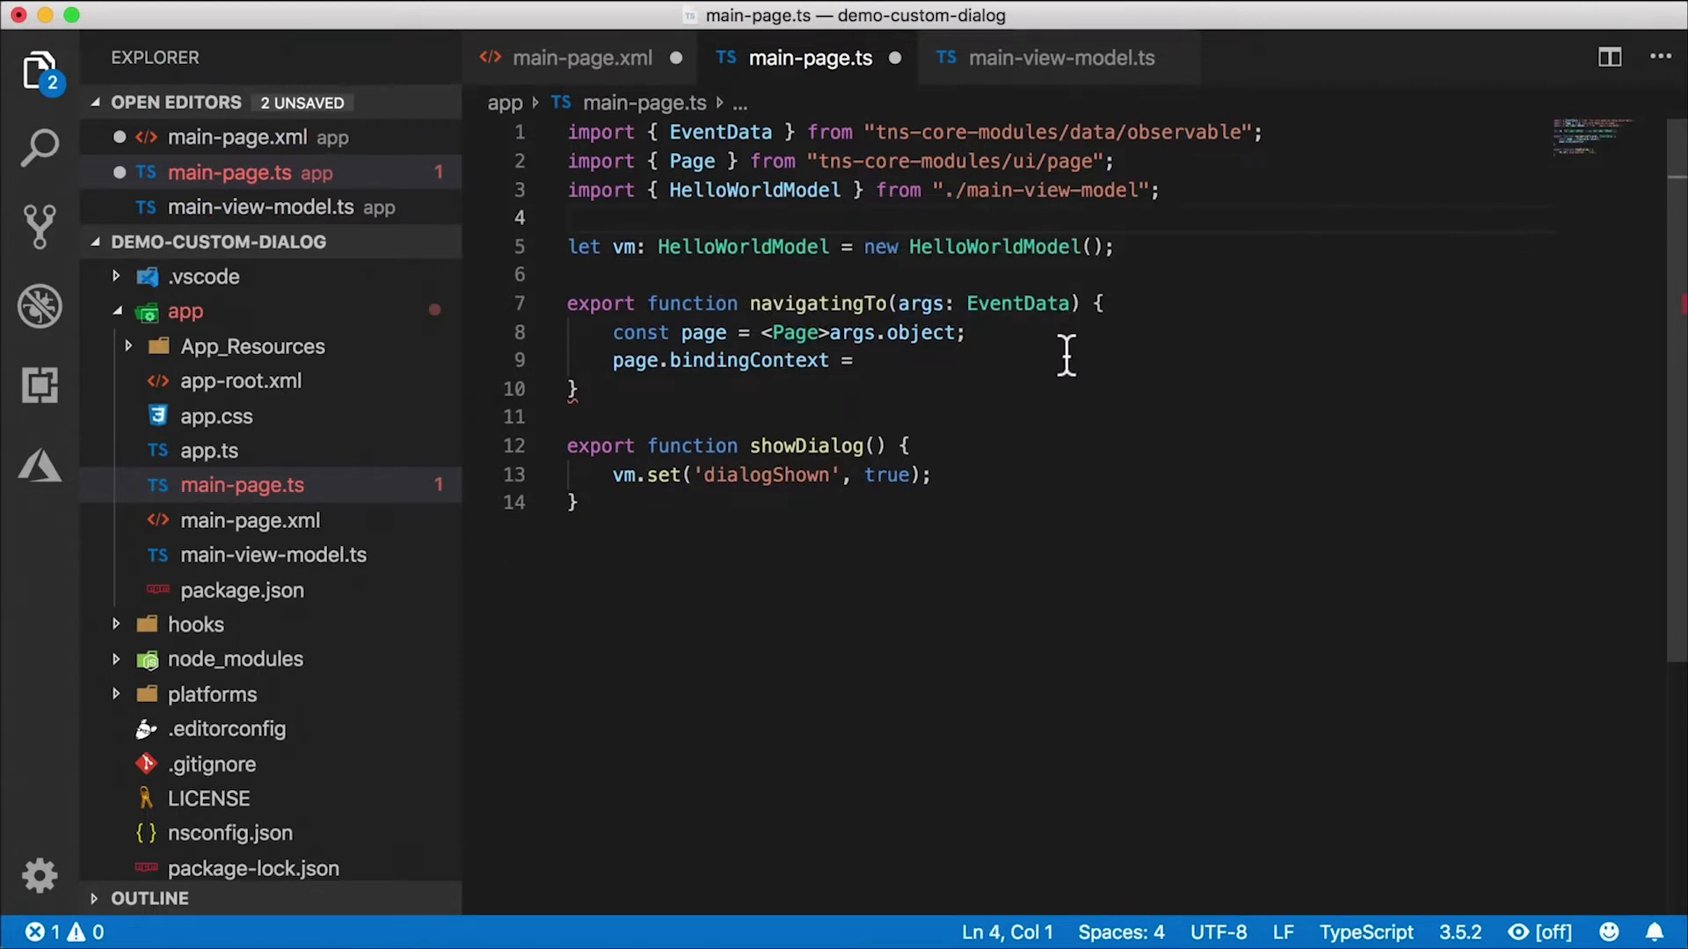
mouse_move(1009, 396)
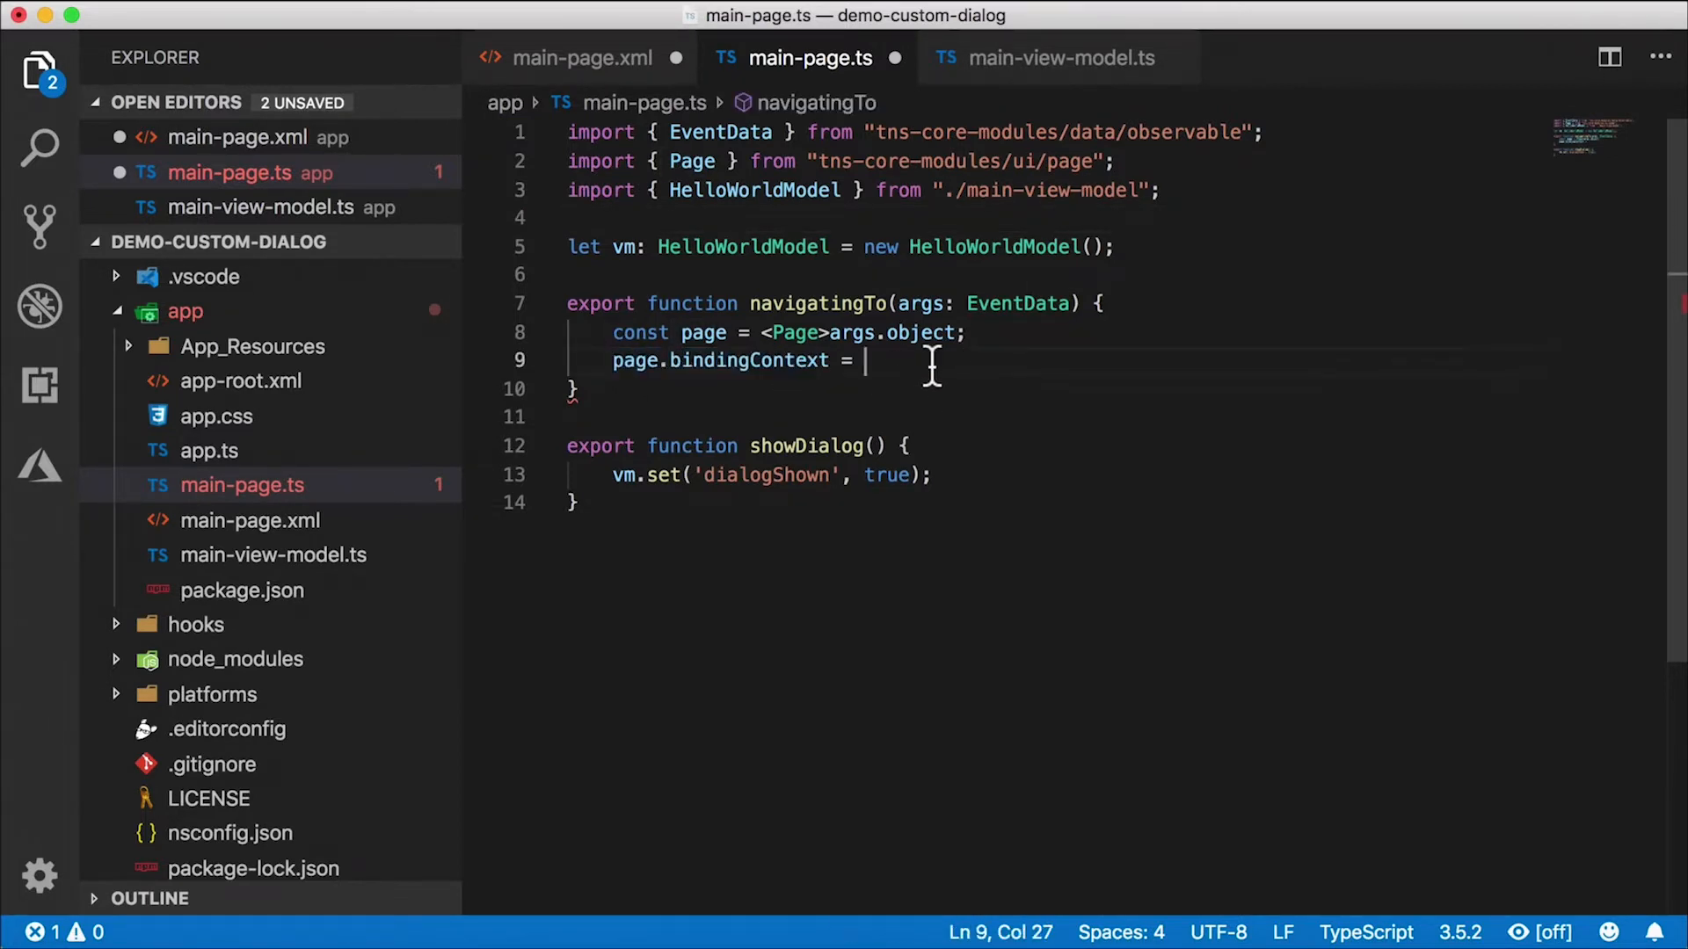
text(vm;)
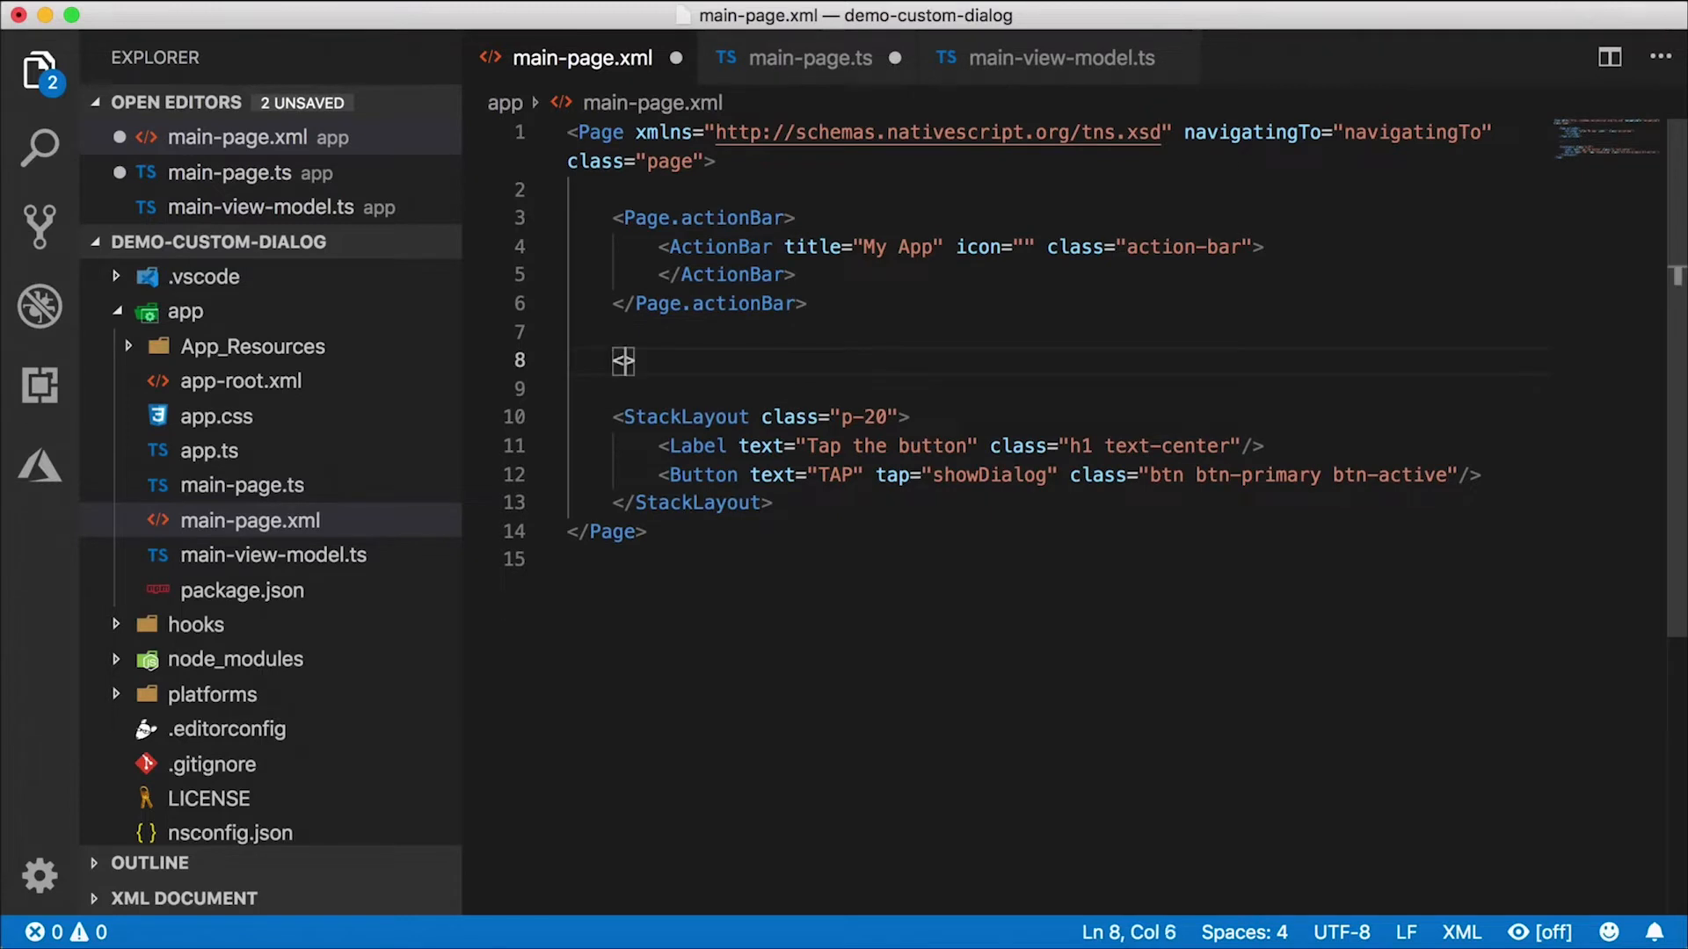
Step: Wrap the page content in a GridLayout and add an AbsoluteLayout dialog-wrapper containing a StackLayout
text(<GridLayout>)
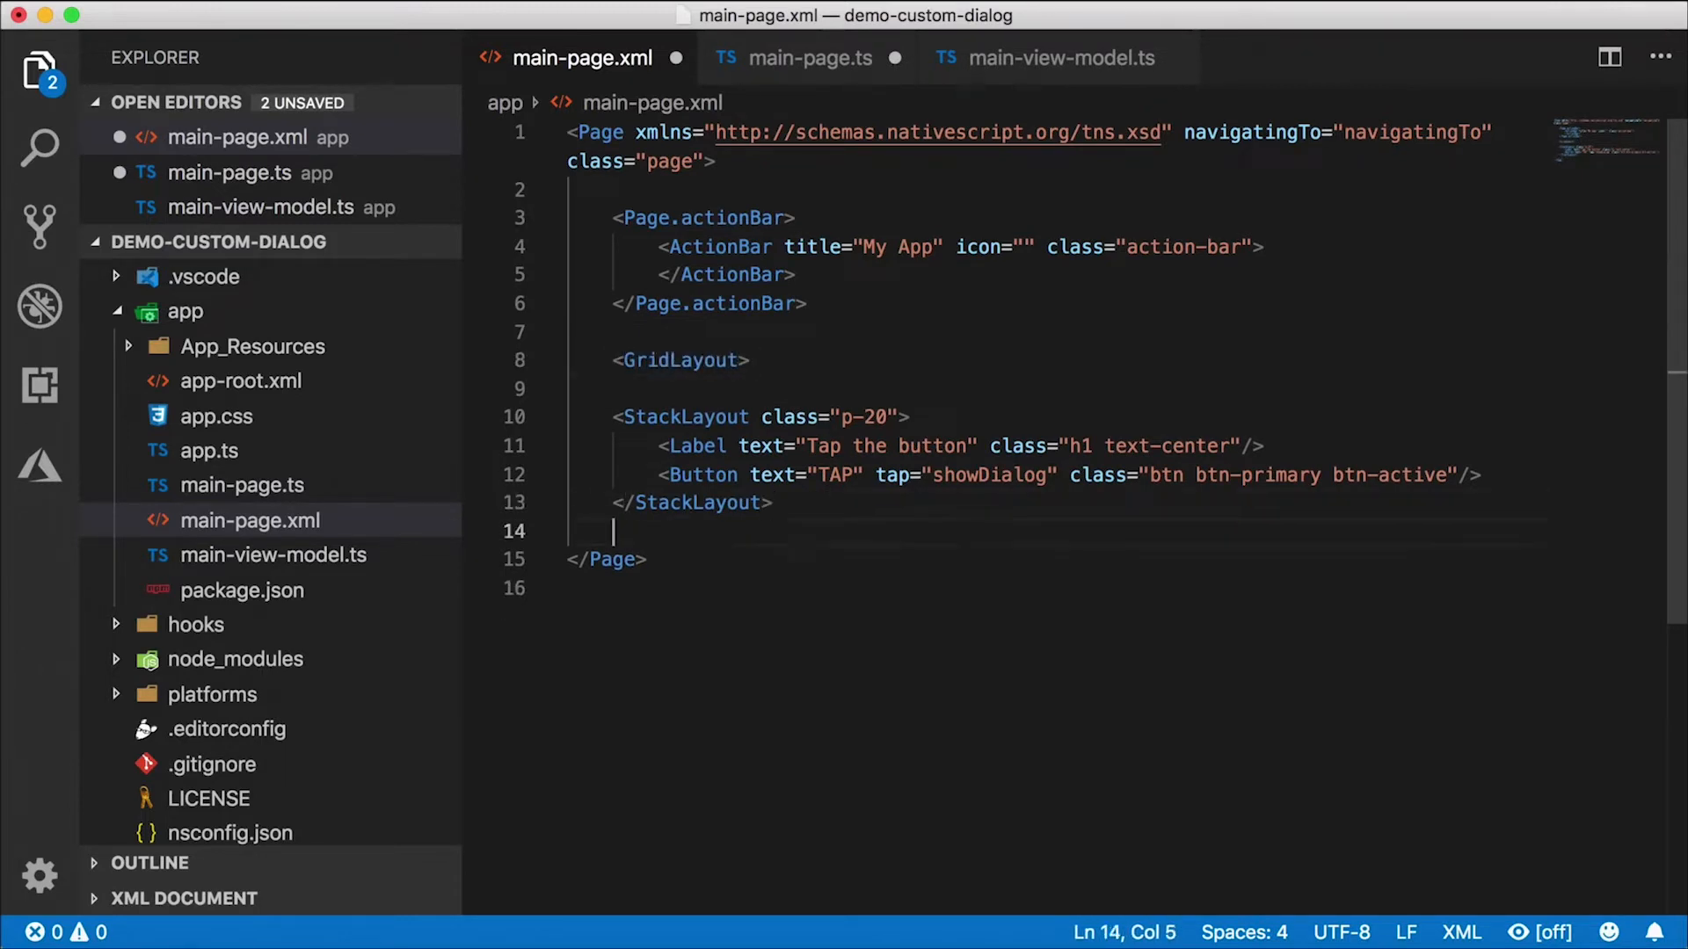
text(</GridLayout>)
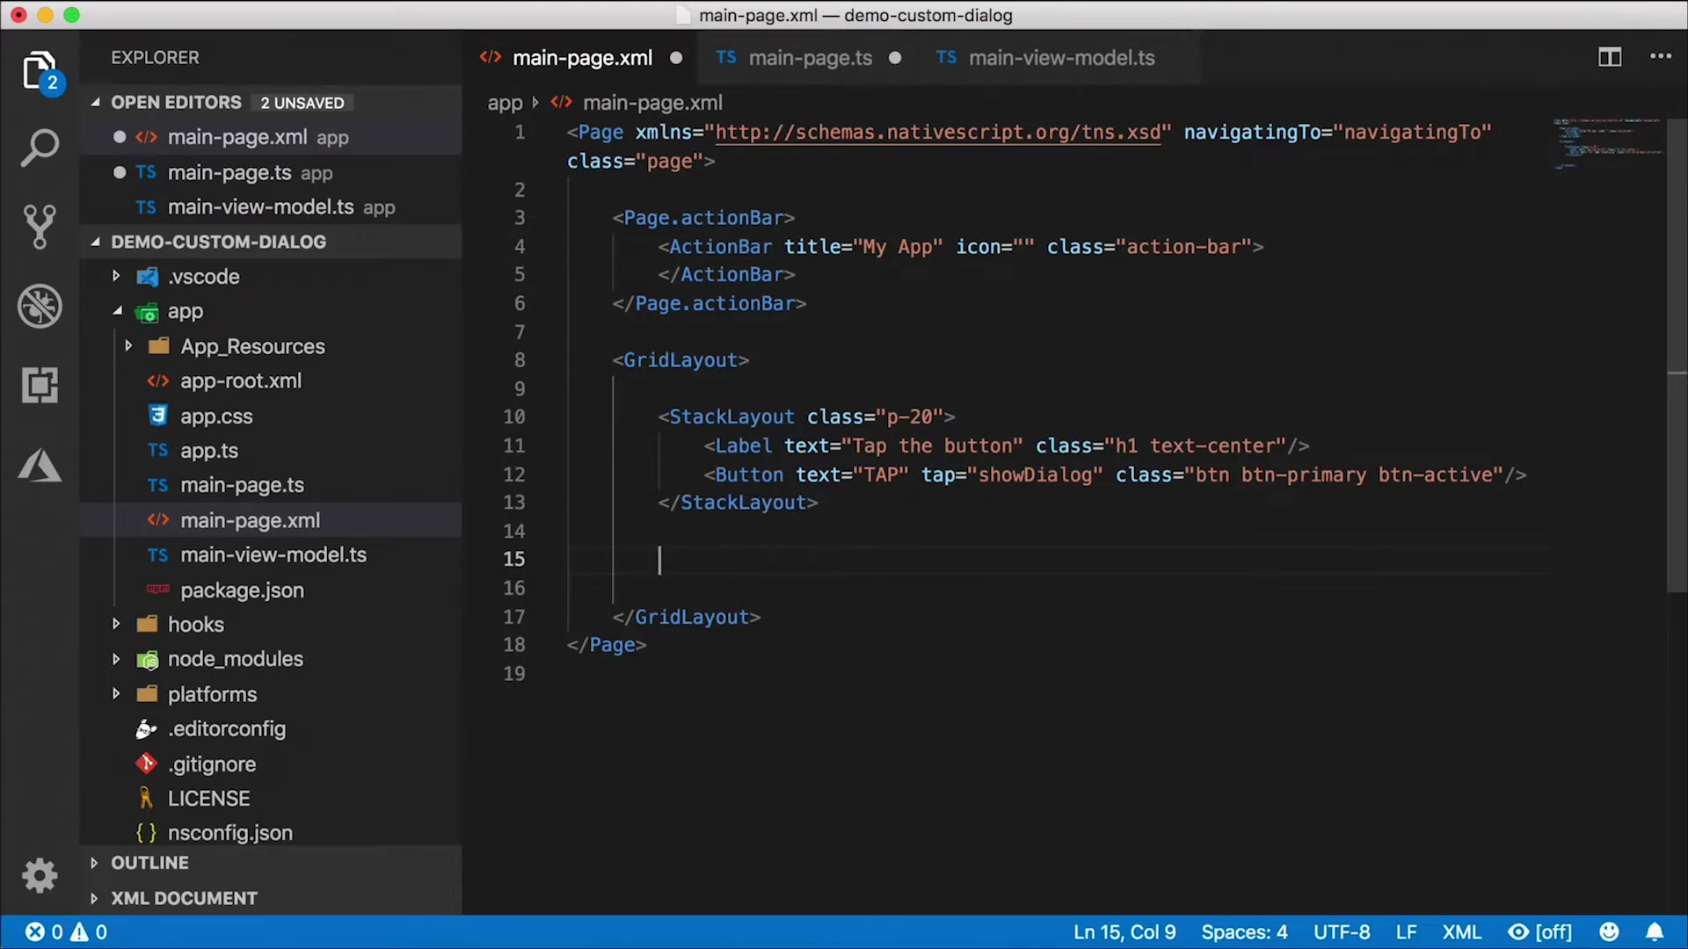
text(<>)
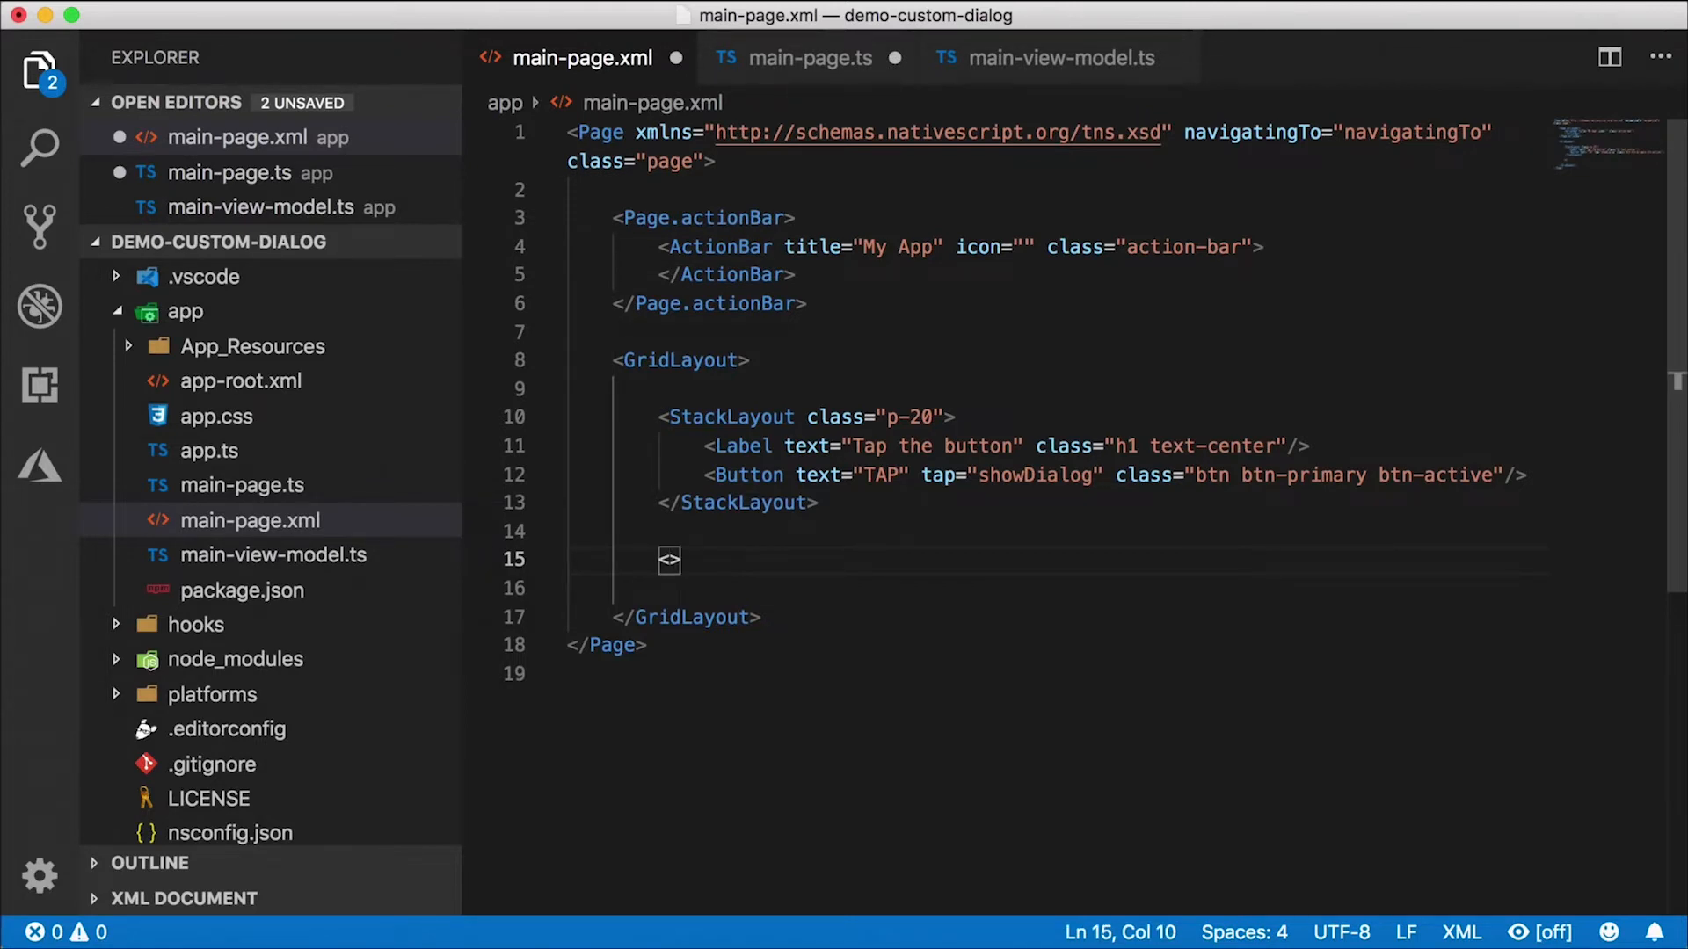
text(Absolte)
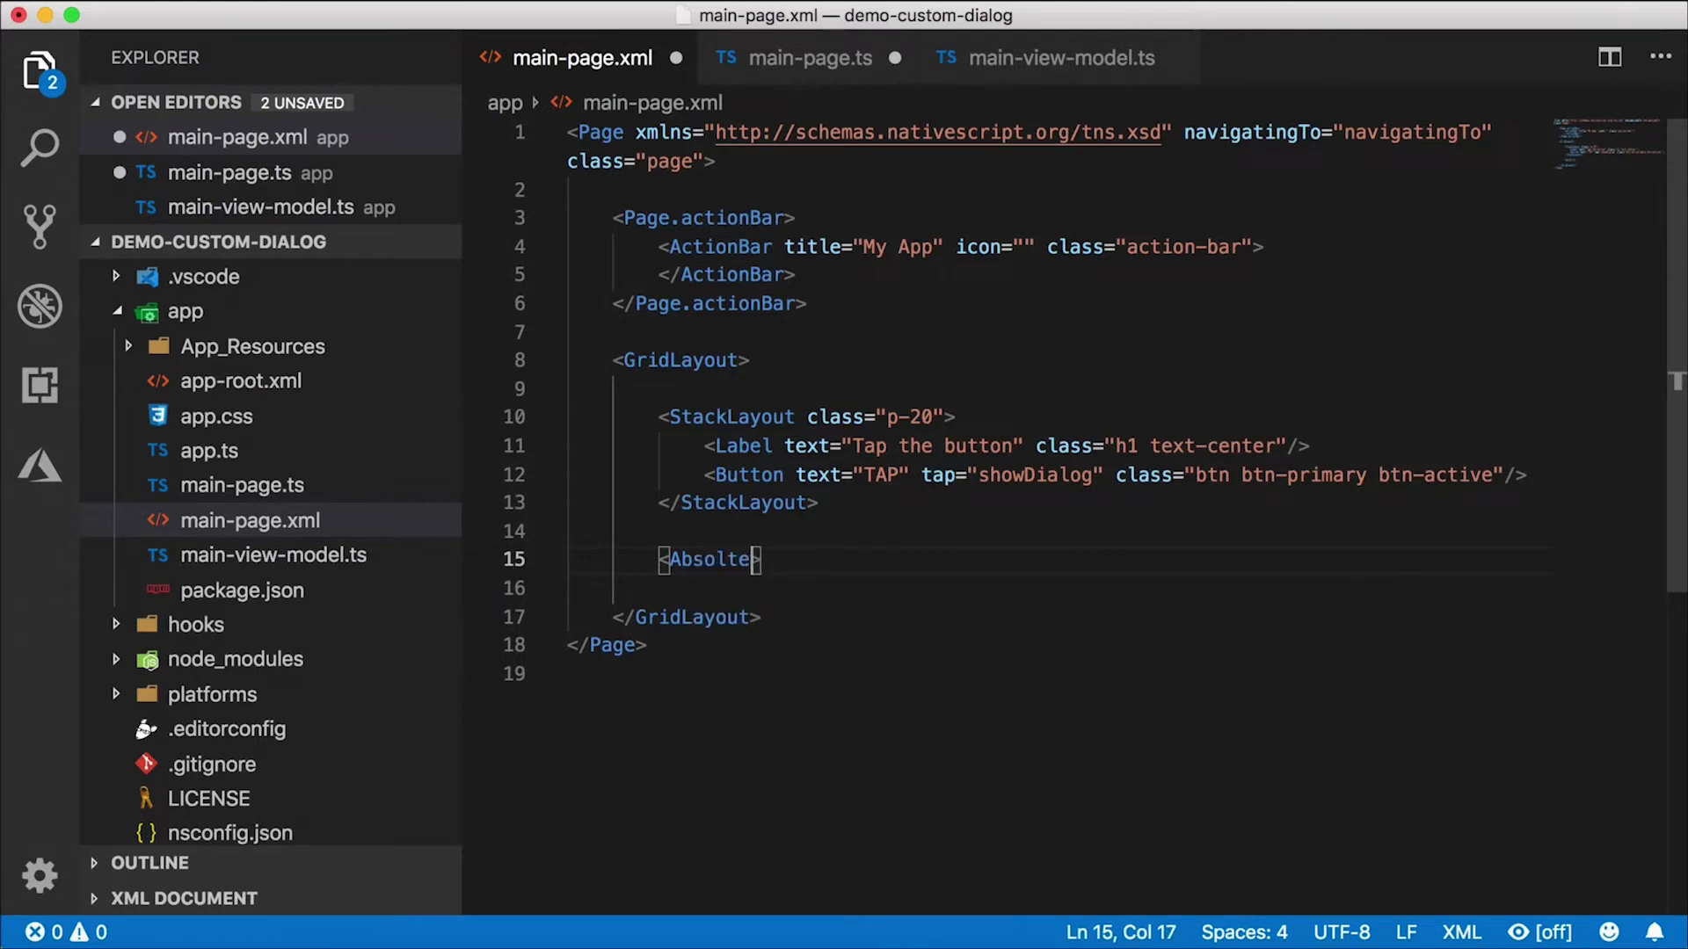
text(Layout)
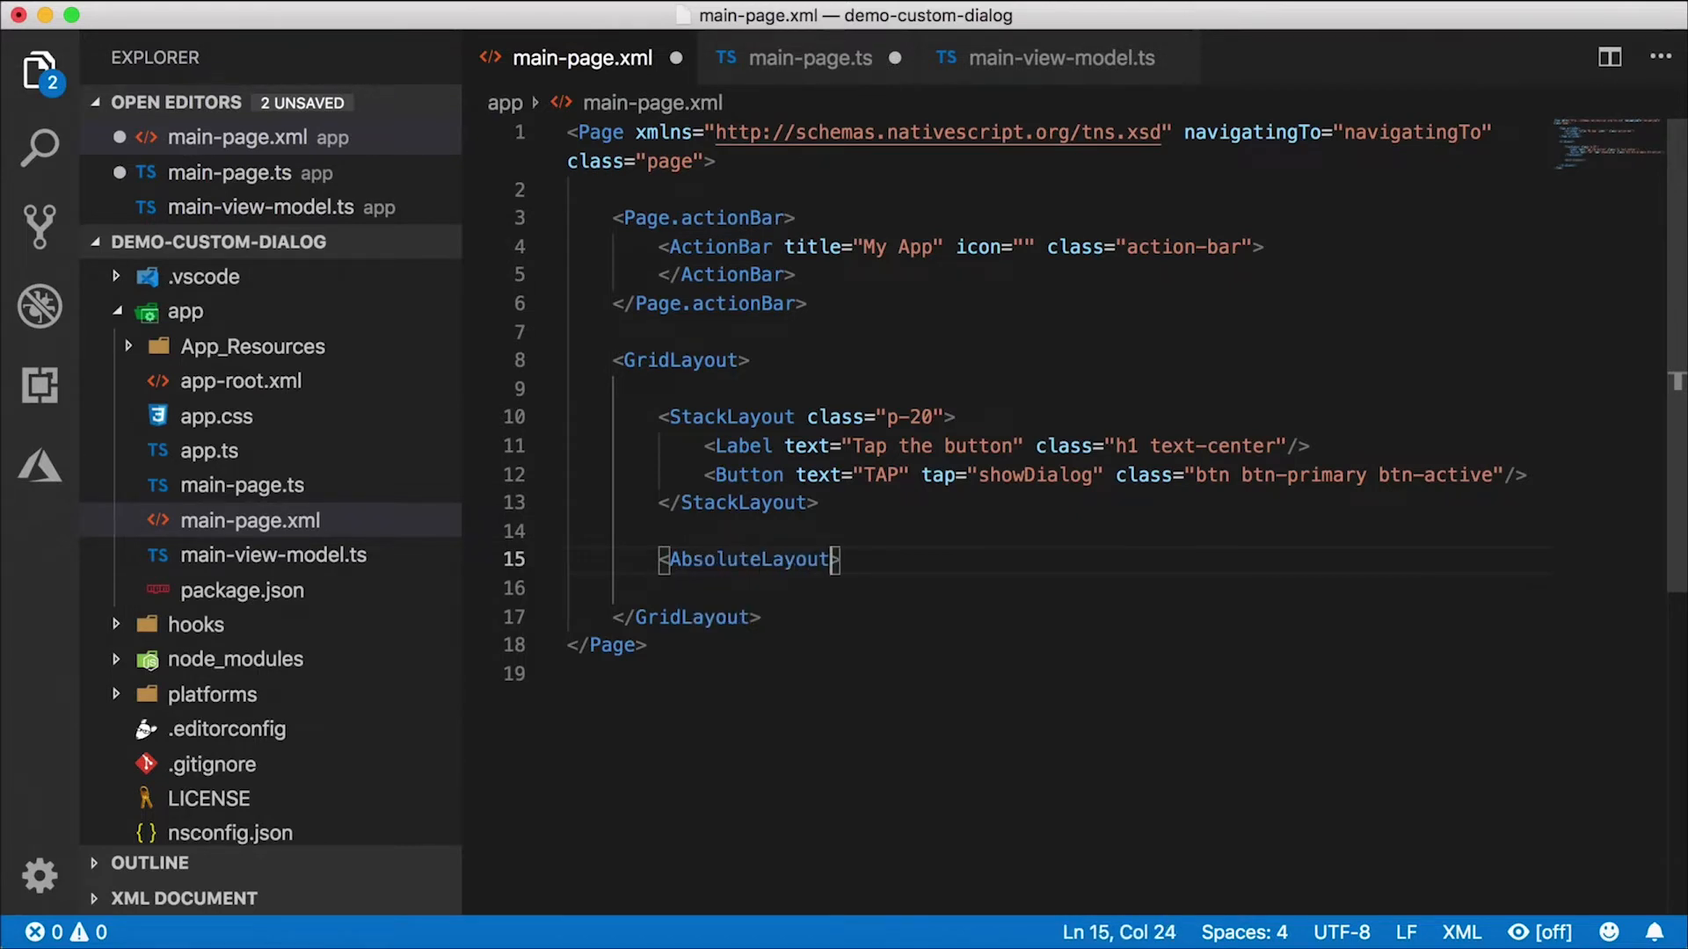
text(</AbsoluteLayout>)
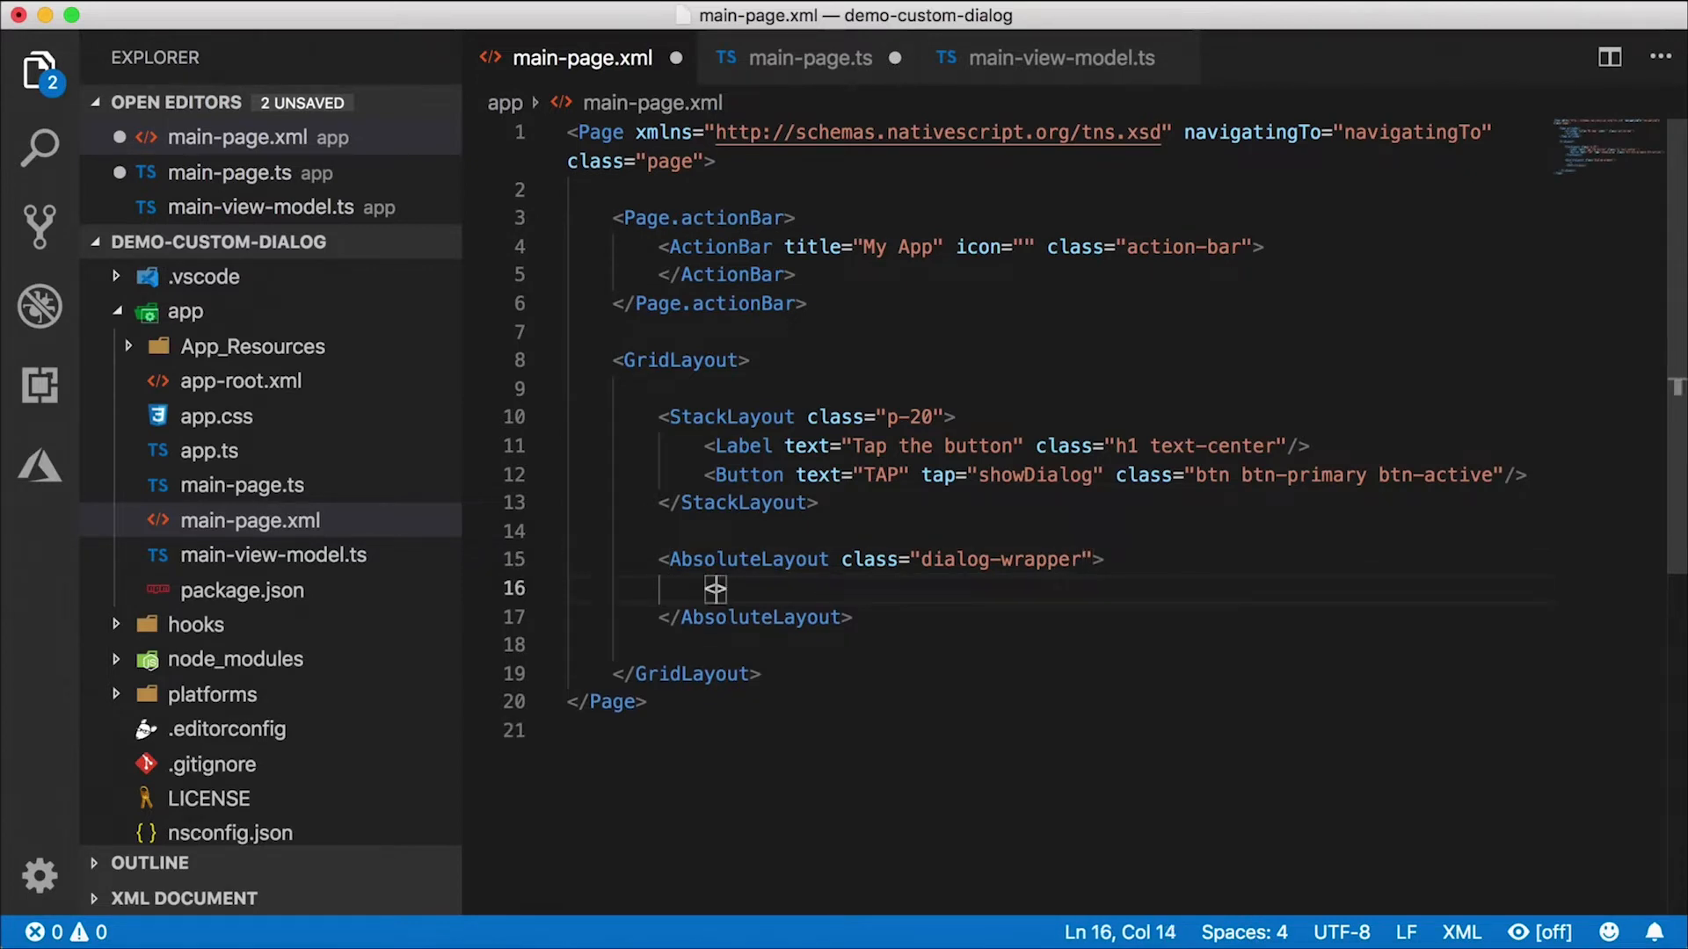
text(<StackLayout>)
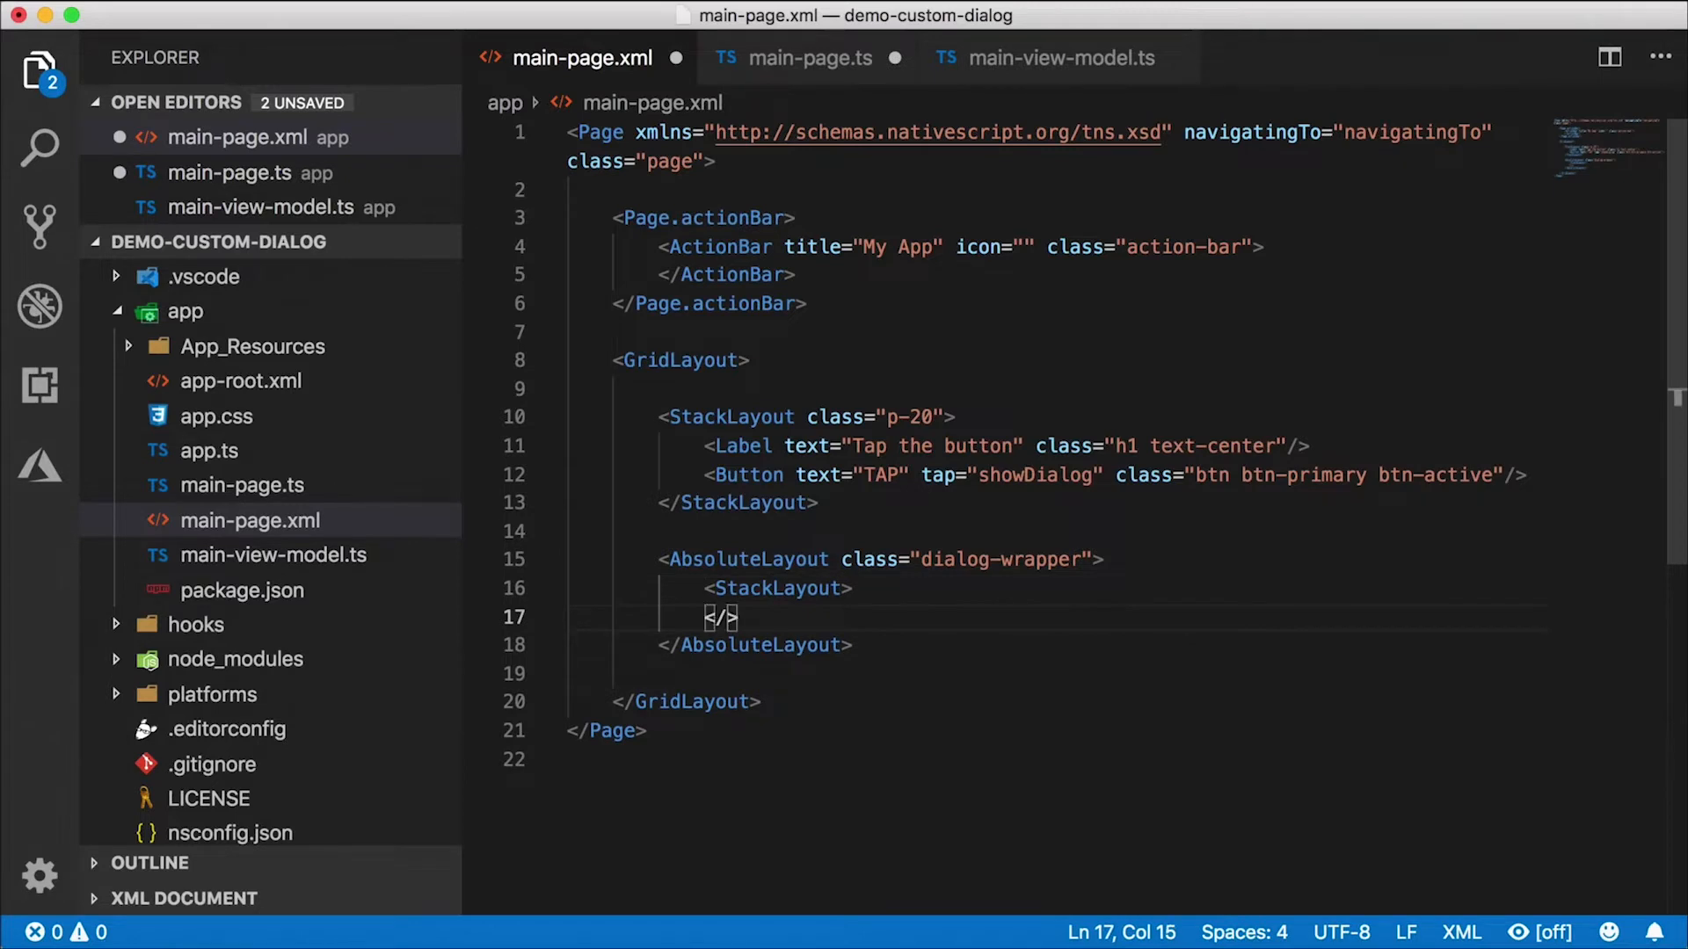
text(StackLayout>)
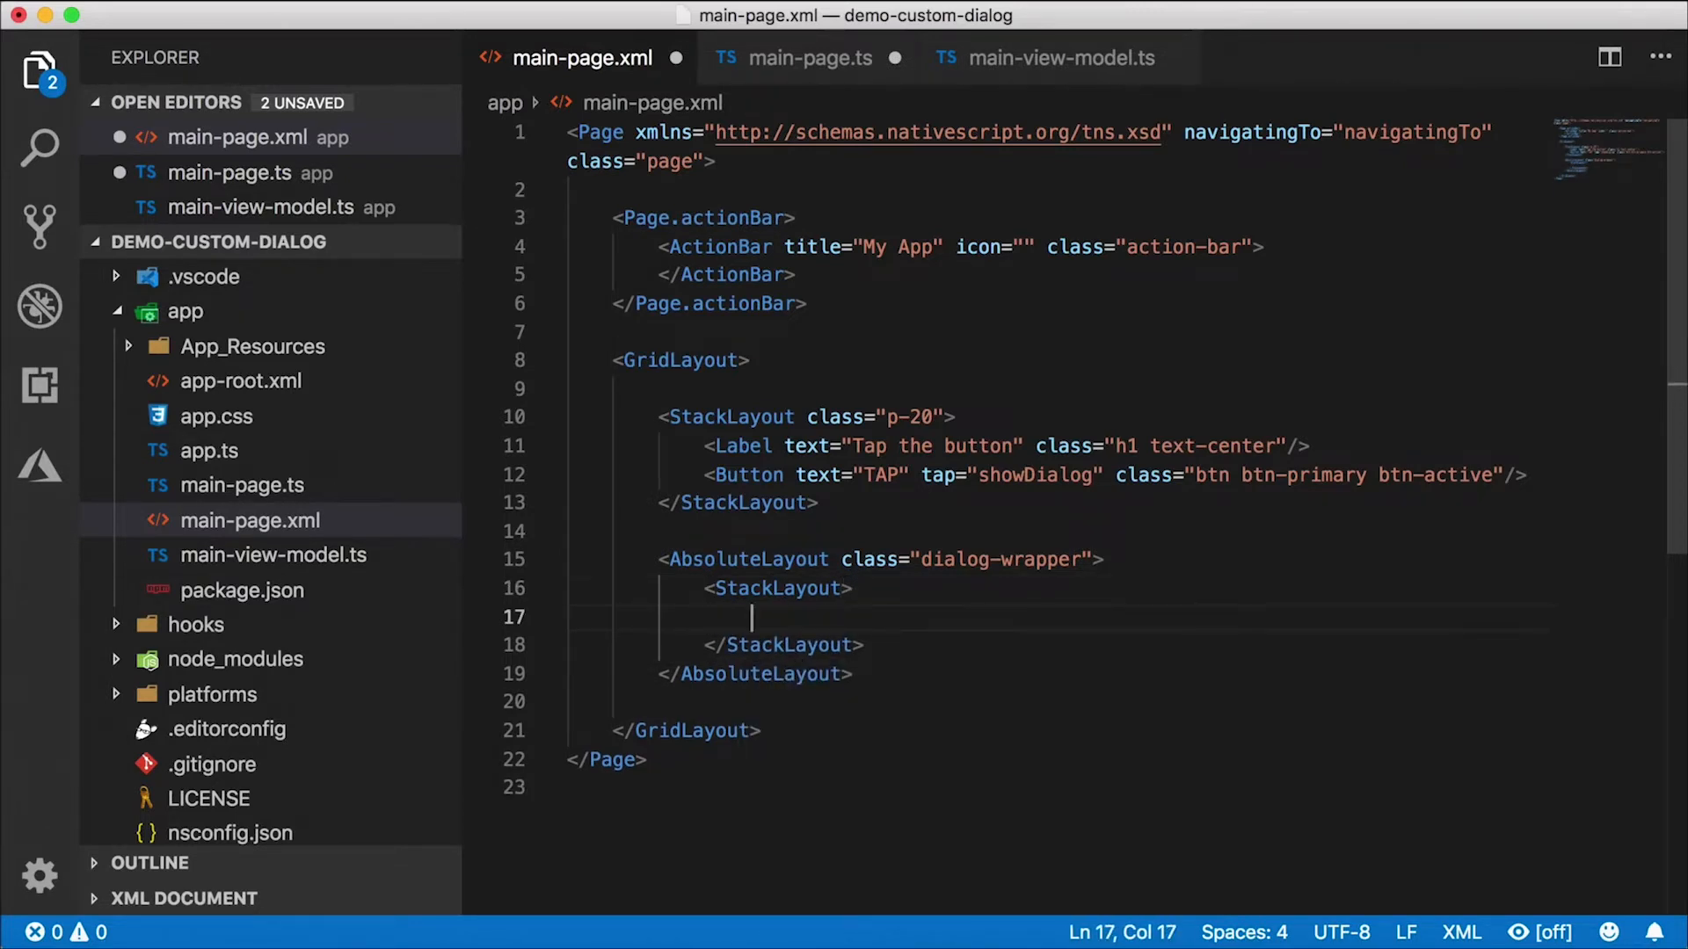
Step: Add a textWrap 'Are you sure...' question Label and a Button with class 'btn btn-primary' inside the dialog
text(<Label>)
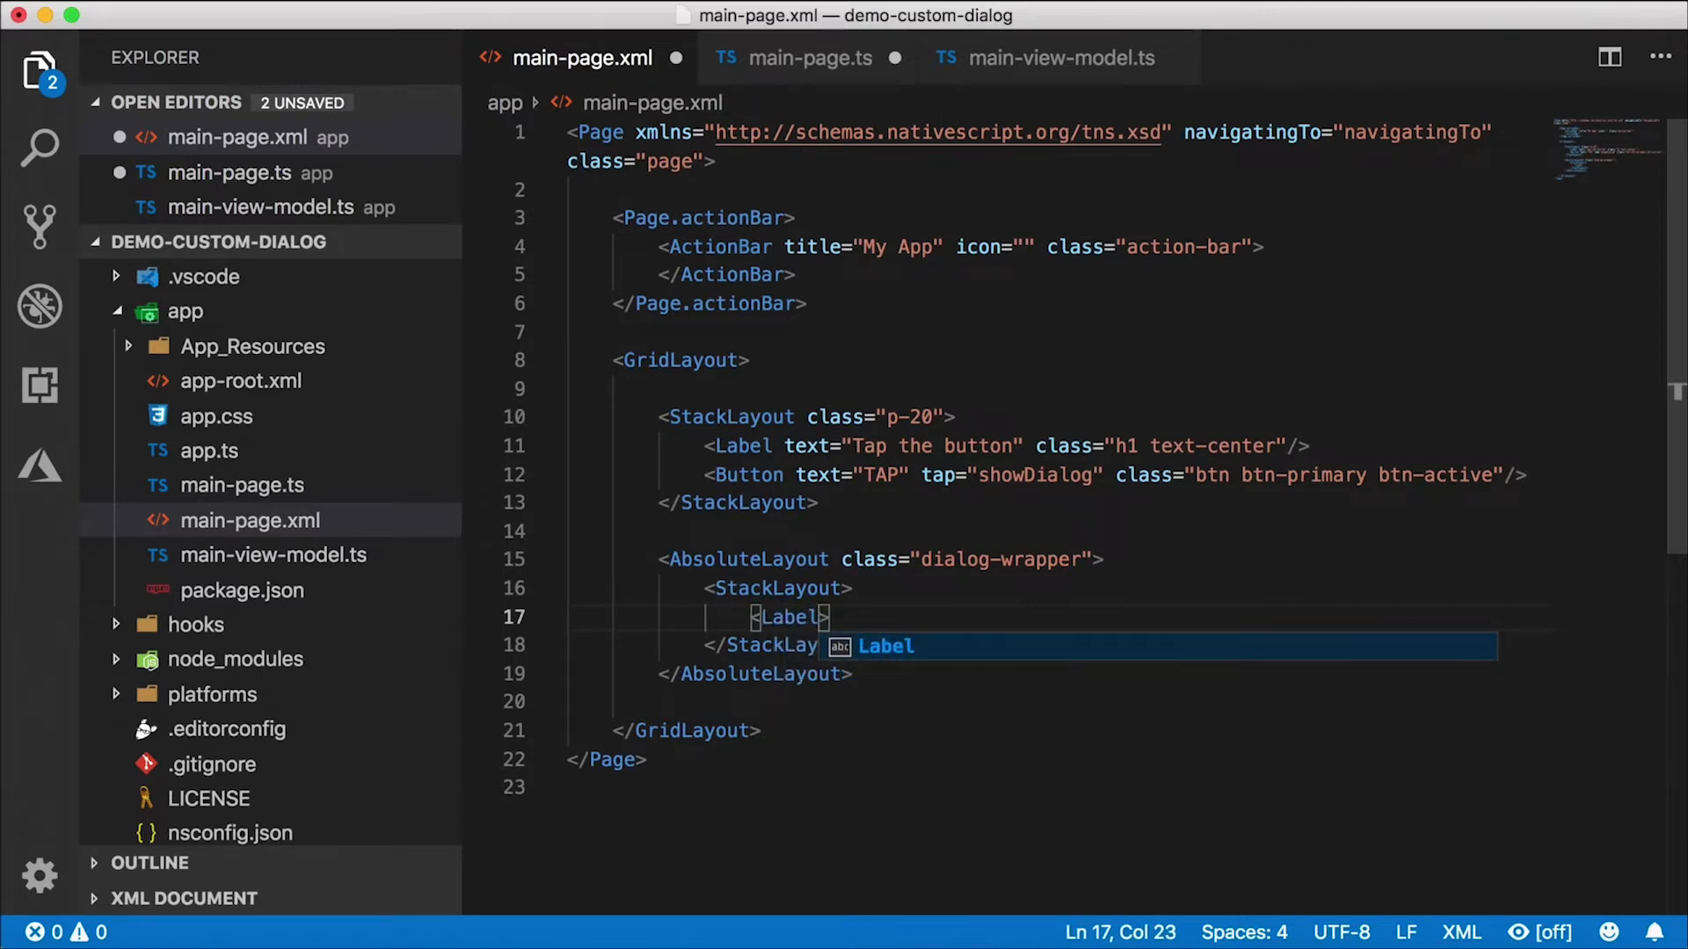
text(text="Are you " /)
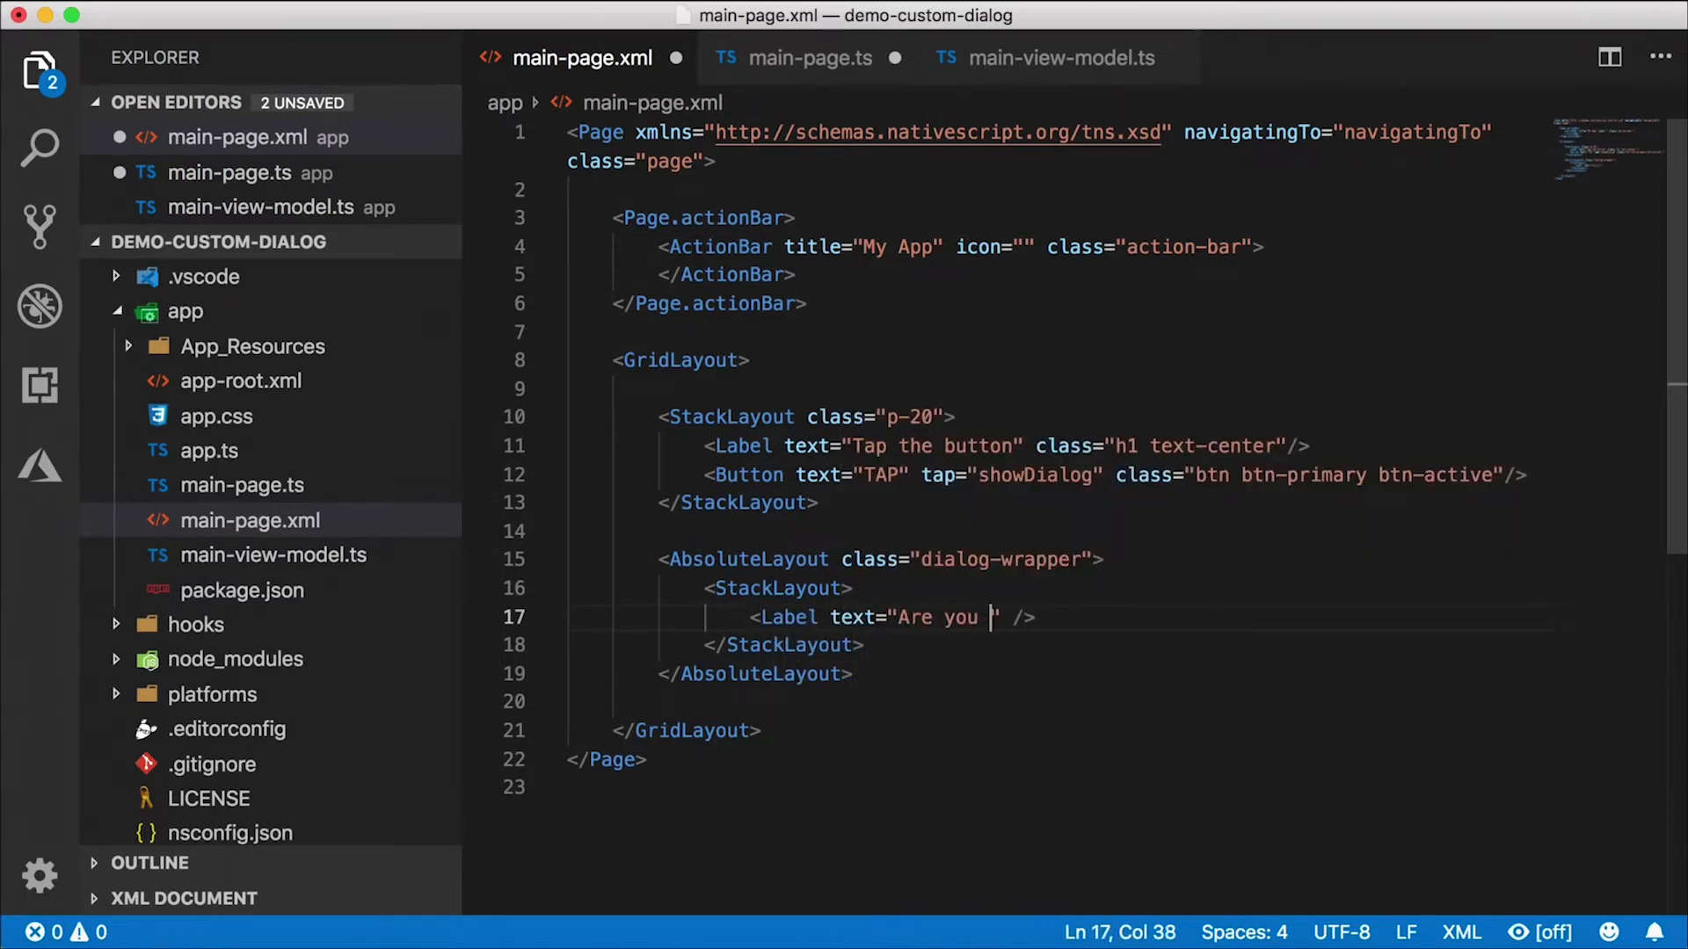
text(sure you want to click)
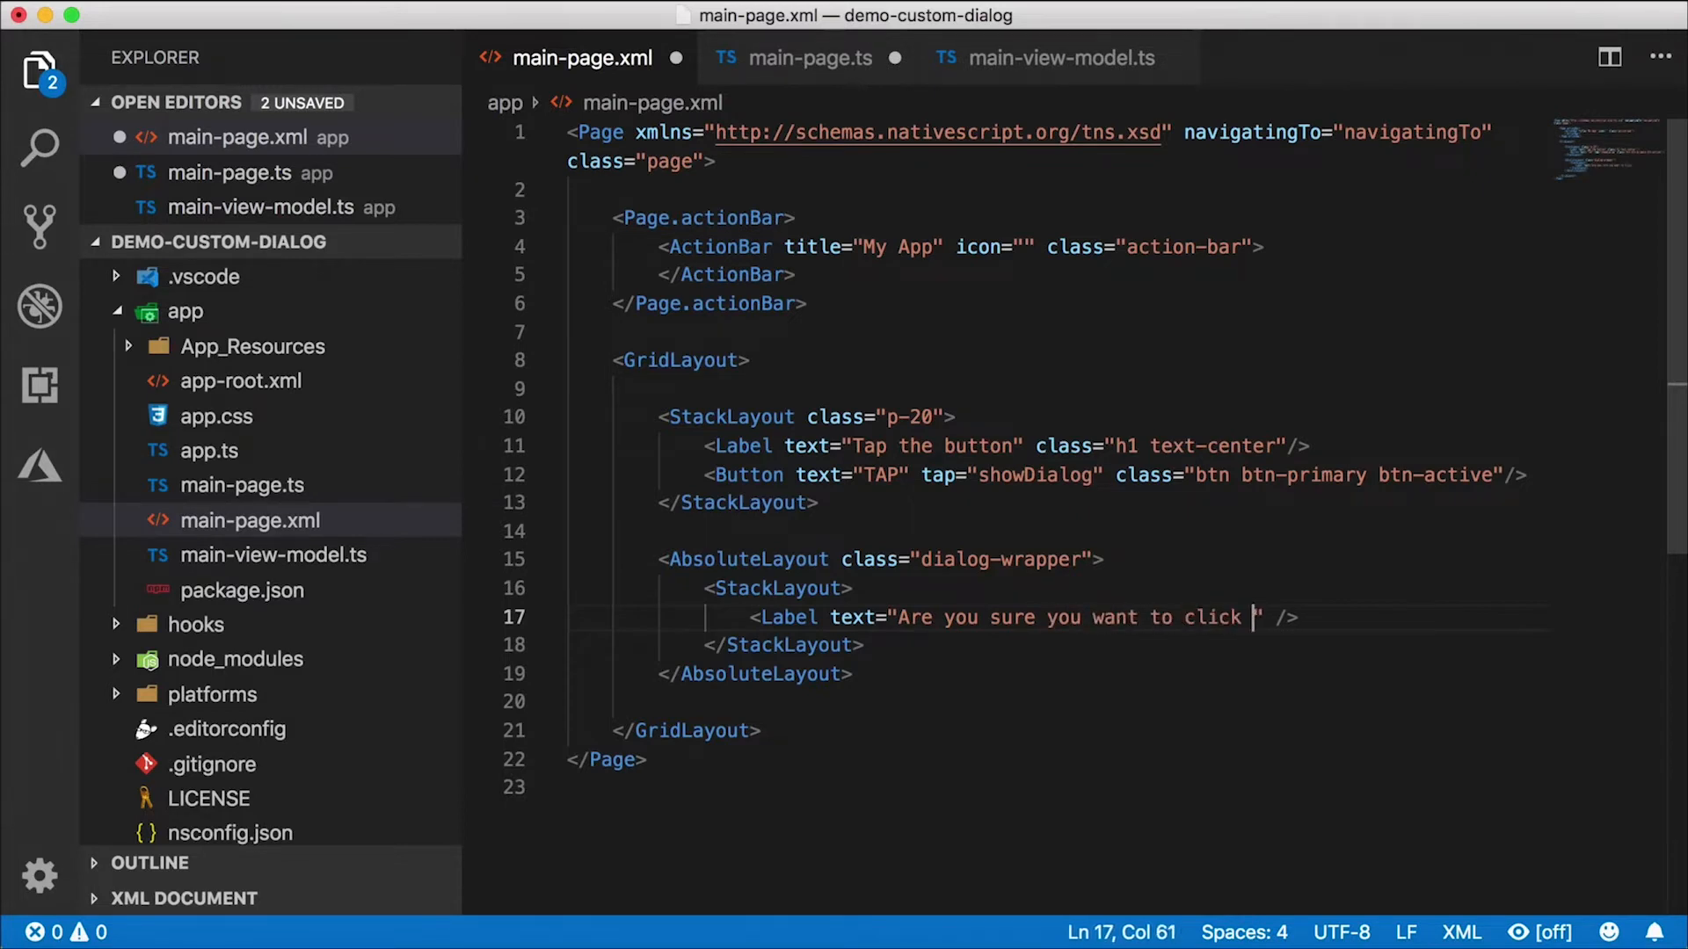
text(that button?)
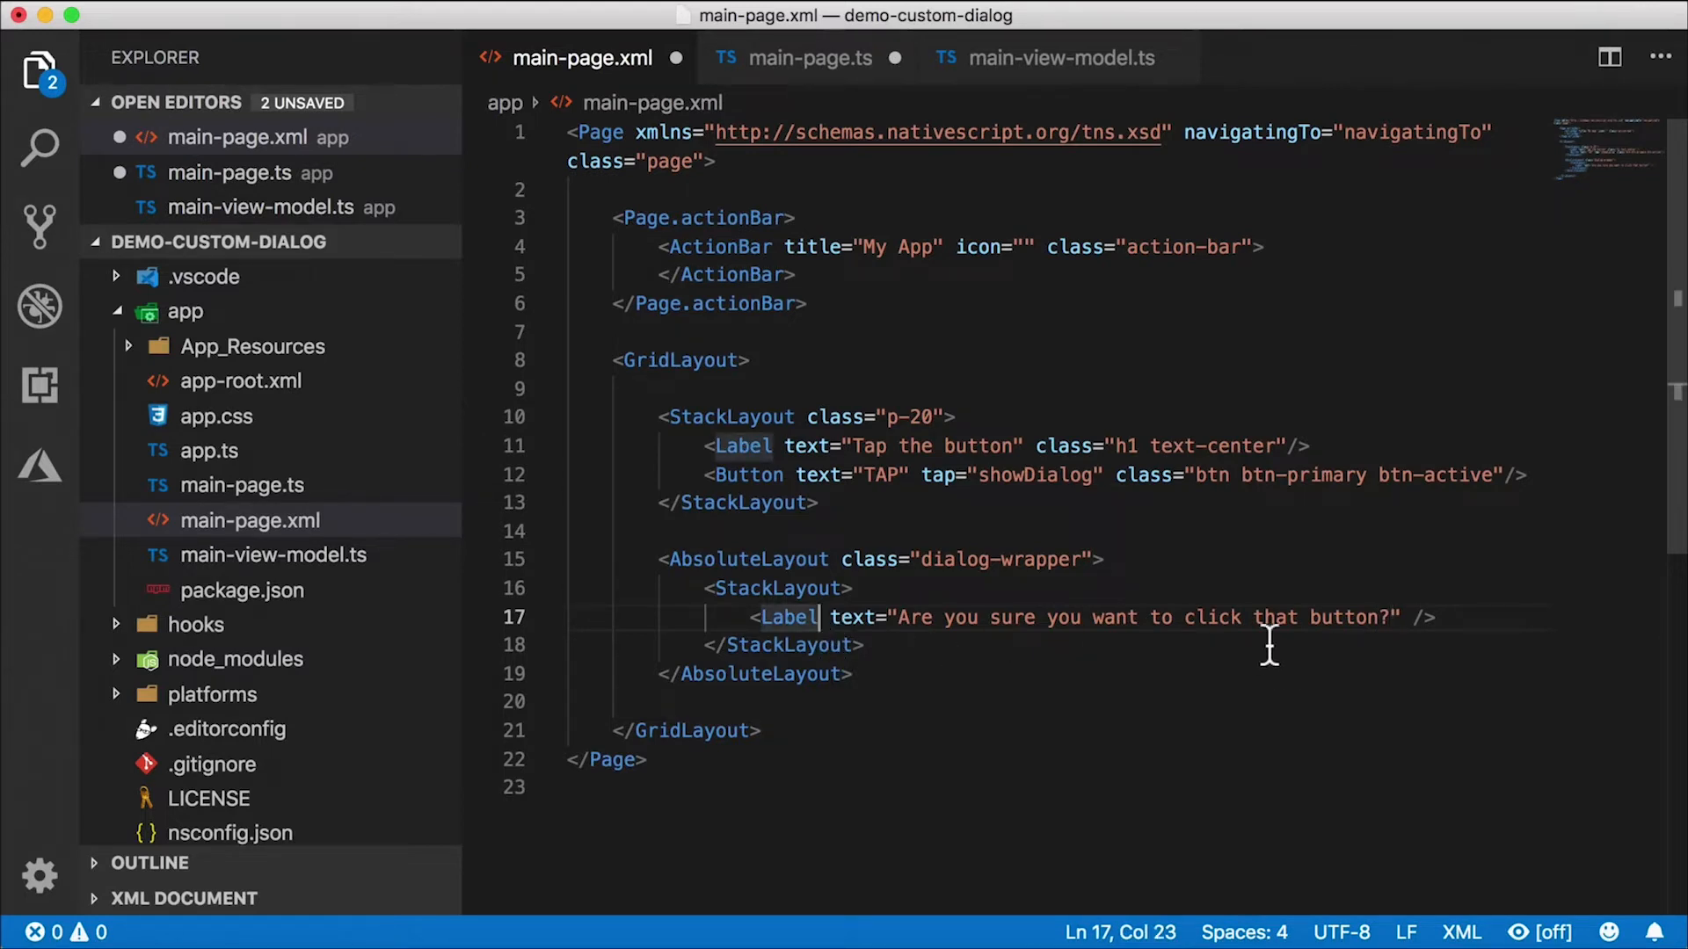
text(tex)
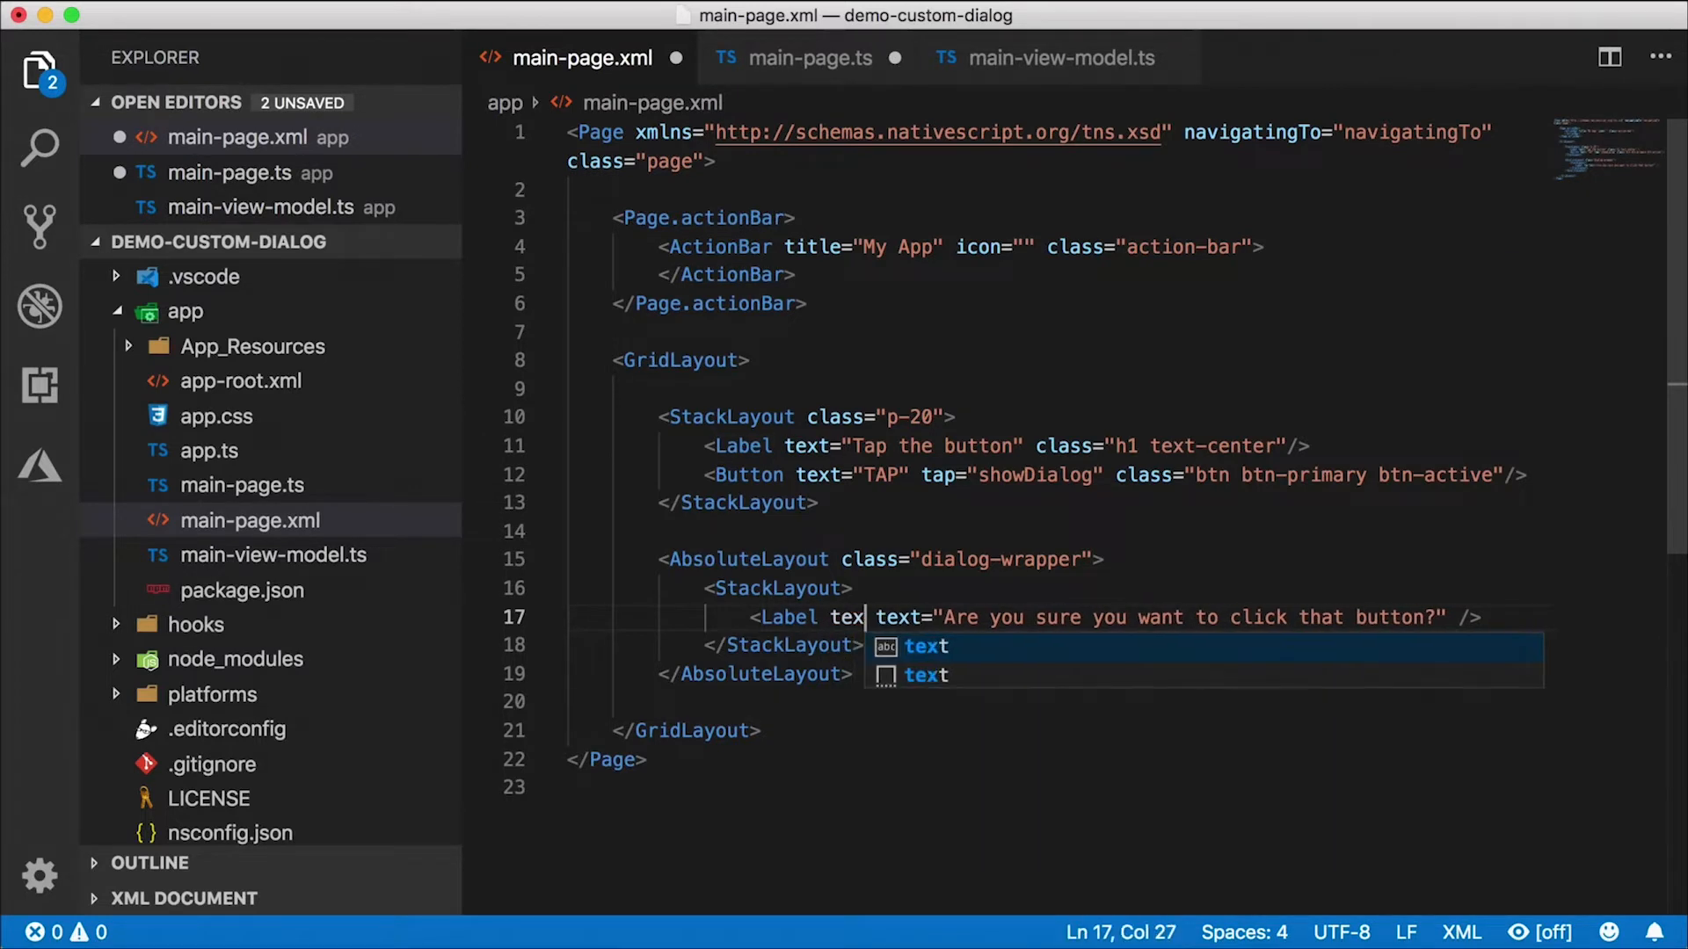
text(tWrap="true)
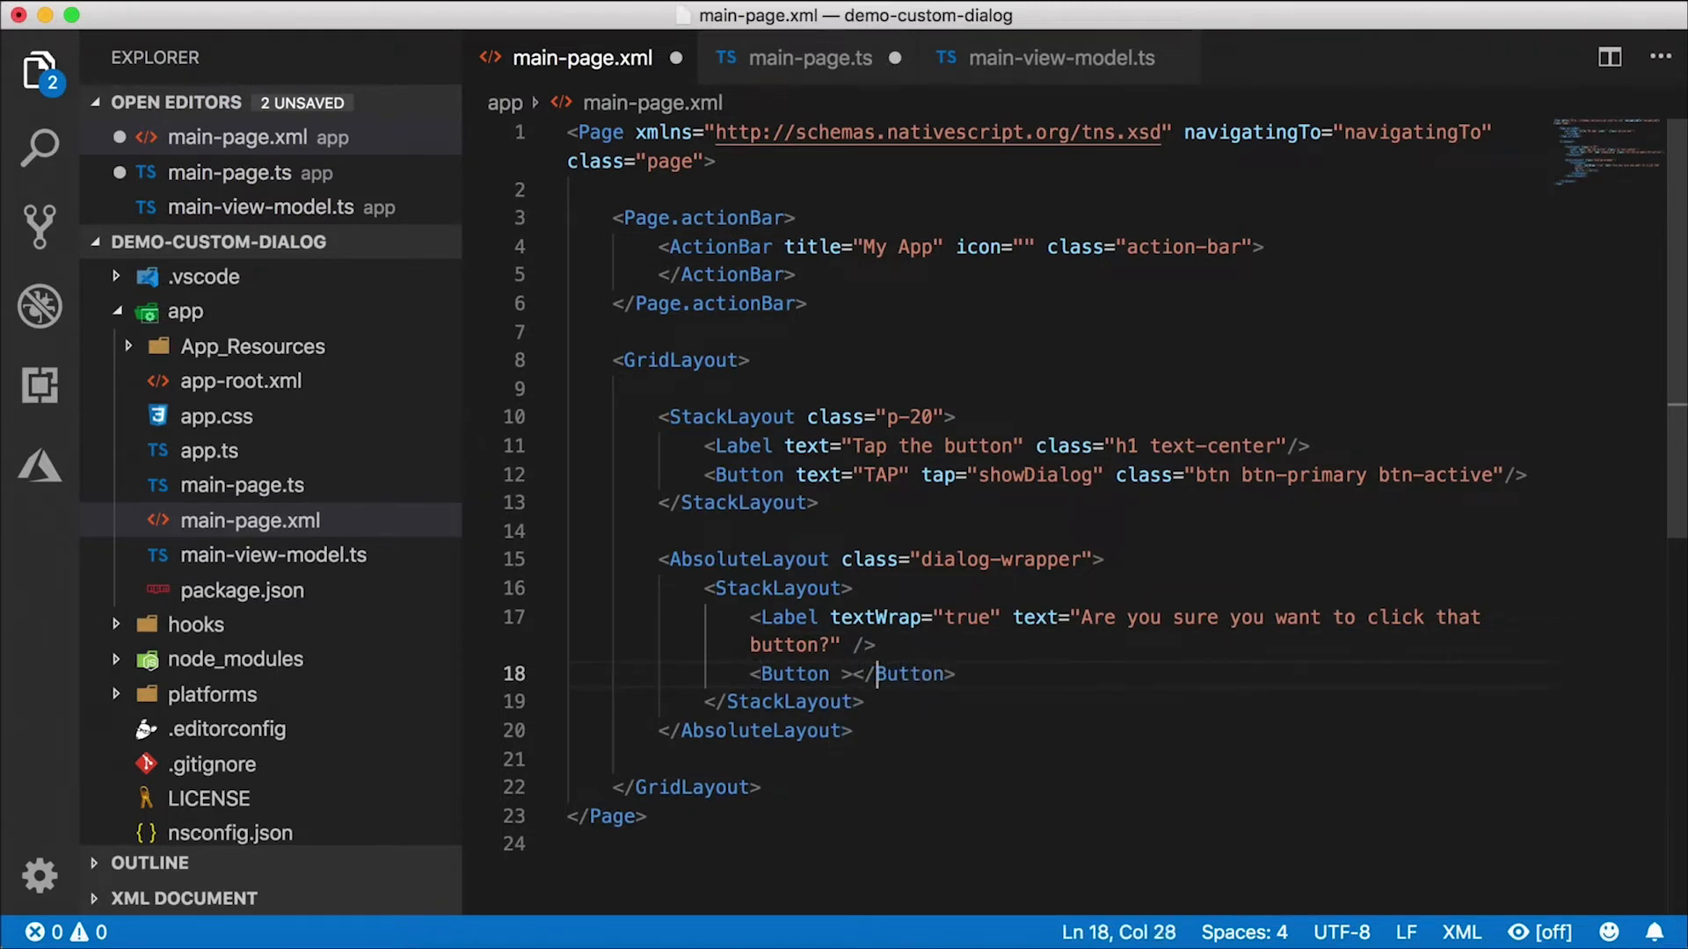
text(class="")
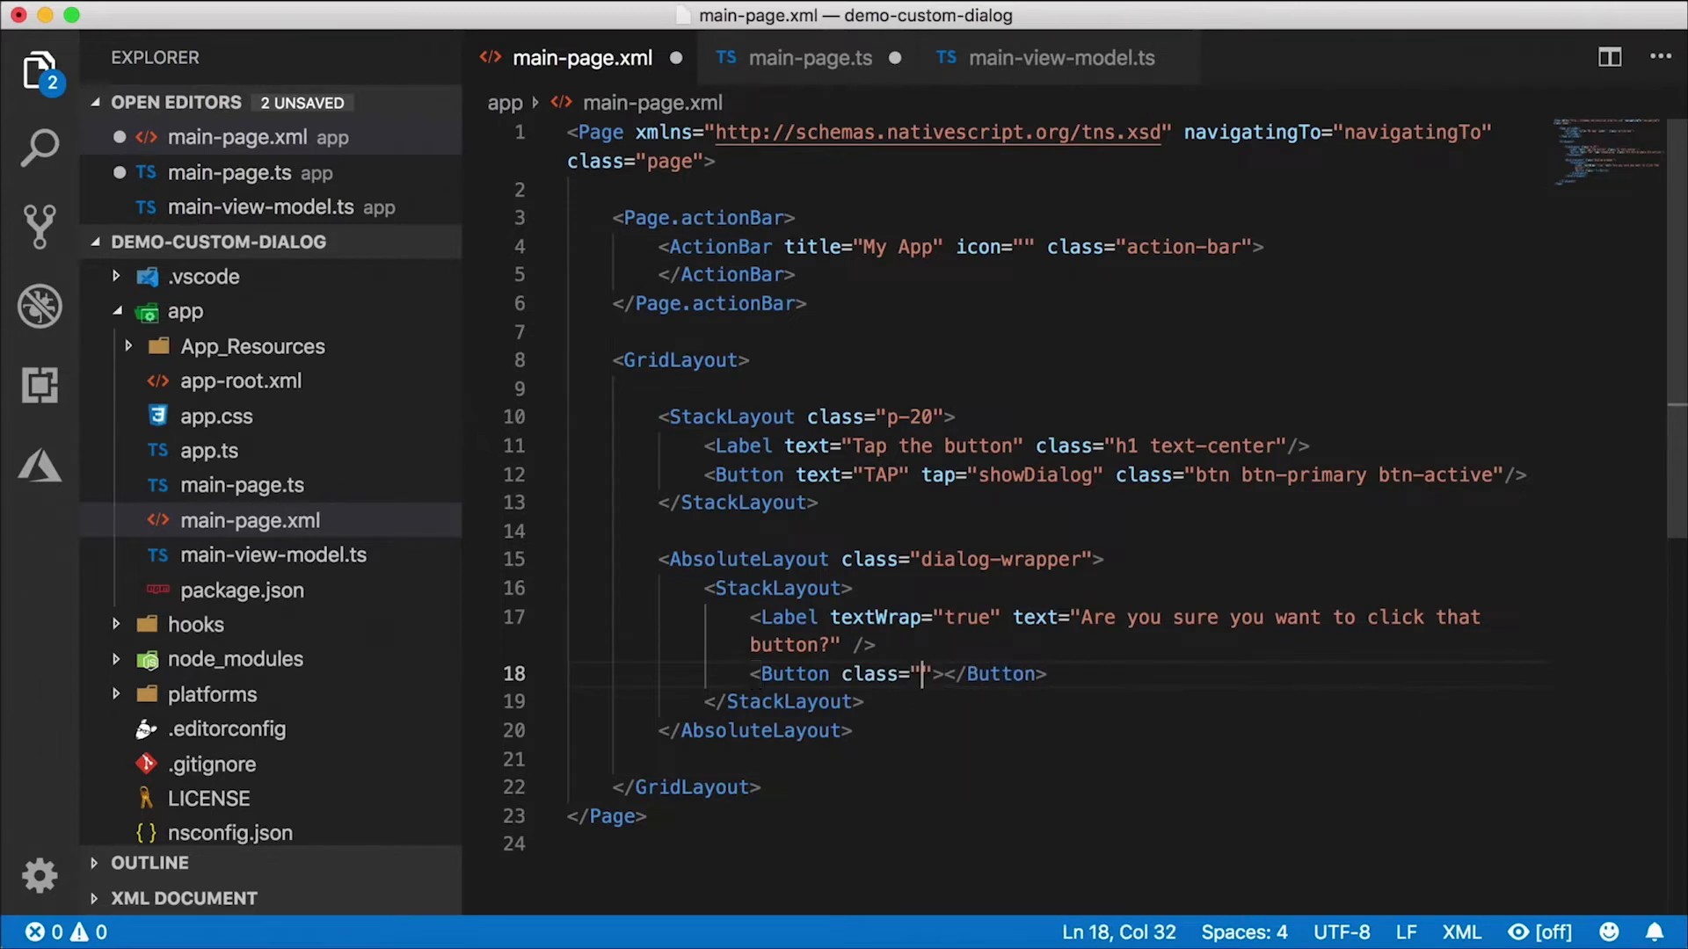
text(btn btn)
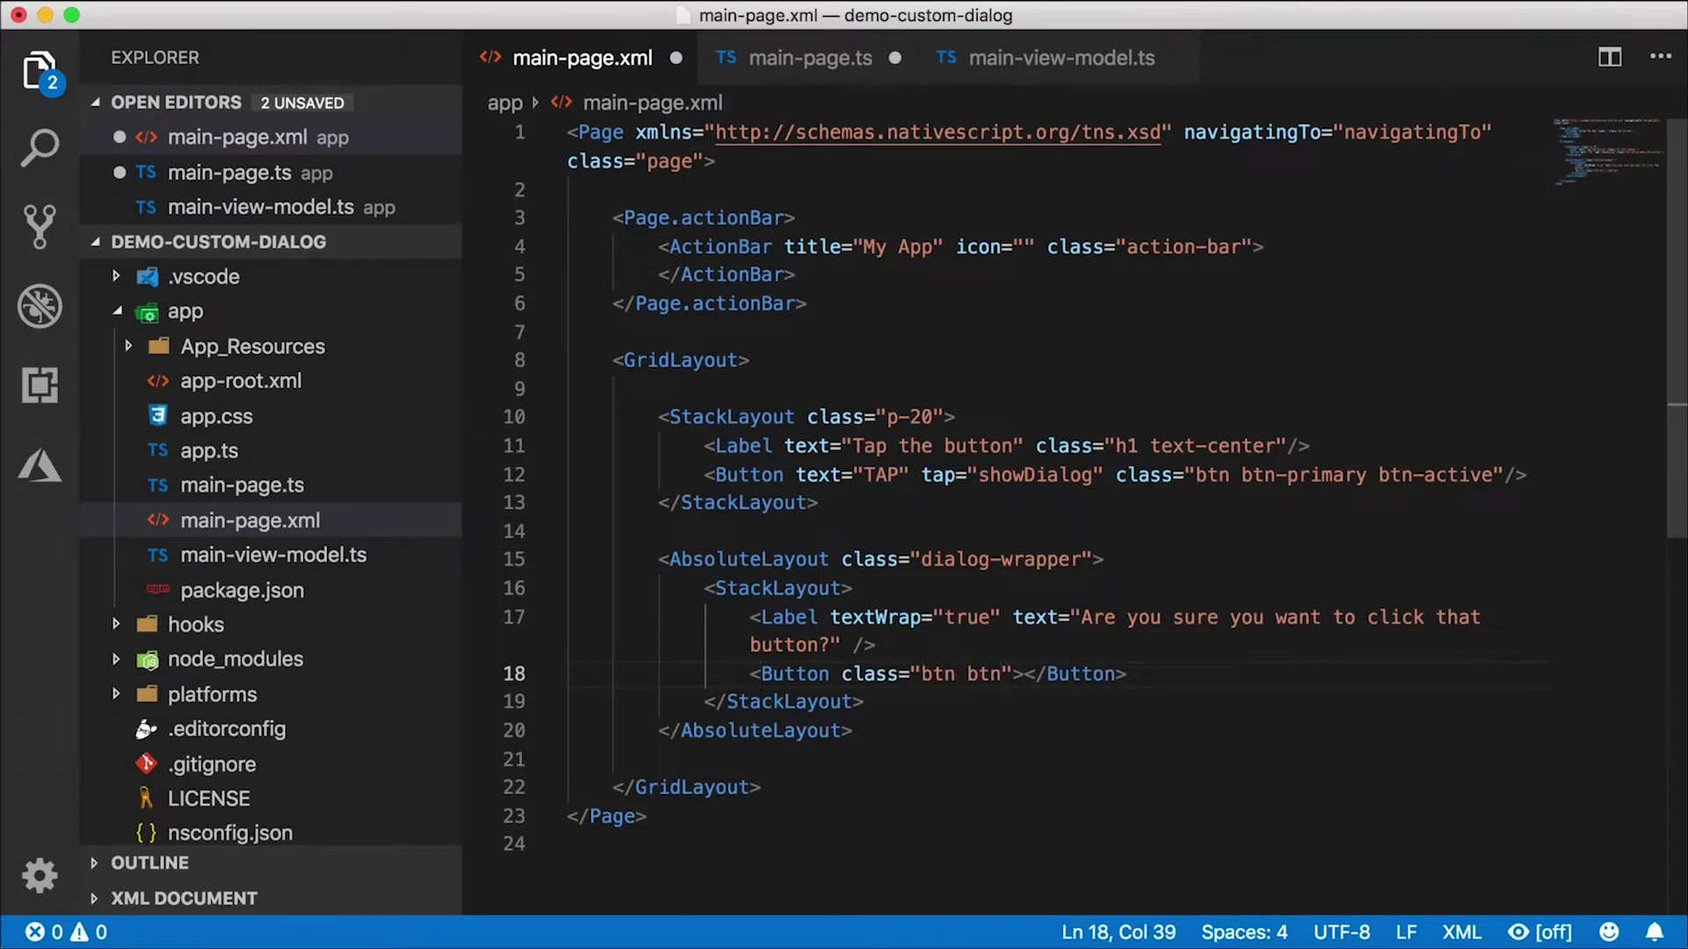
text(-primary)
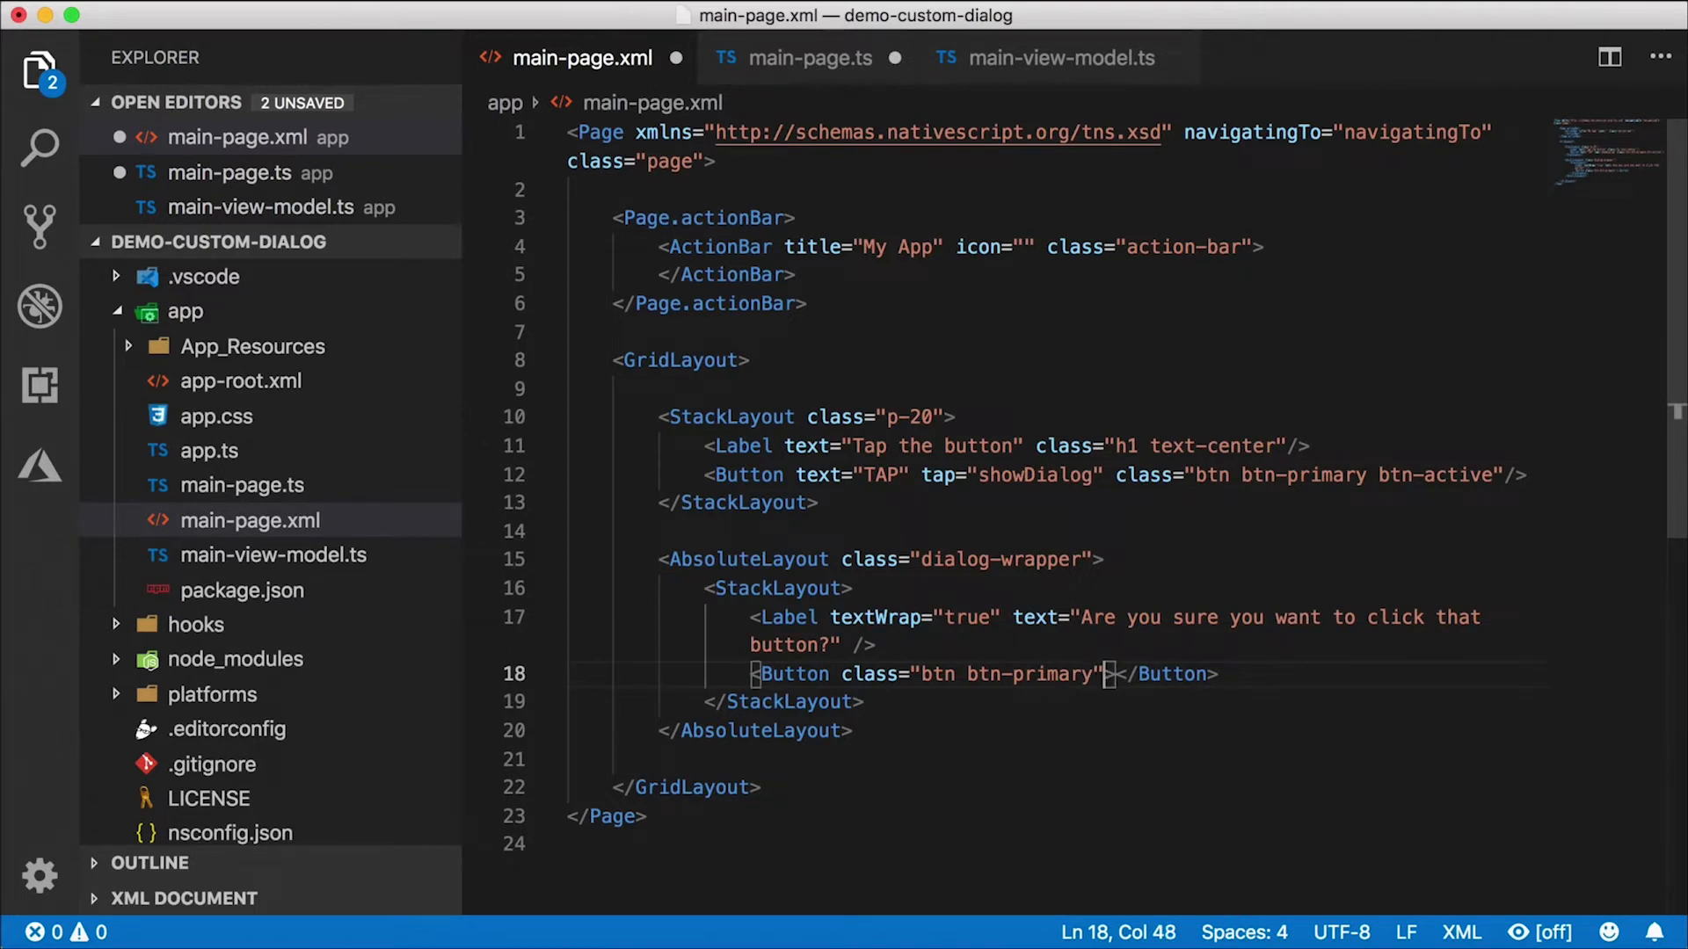
text(text="")
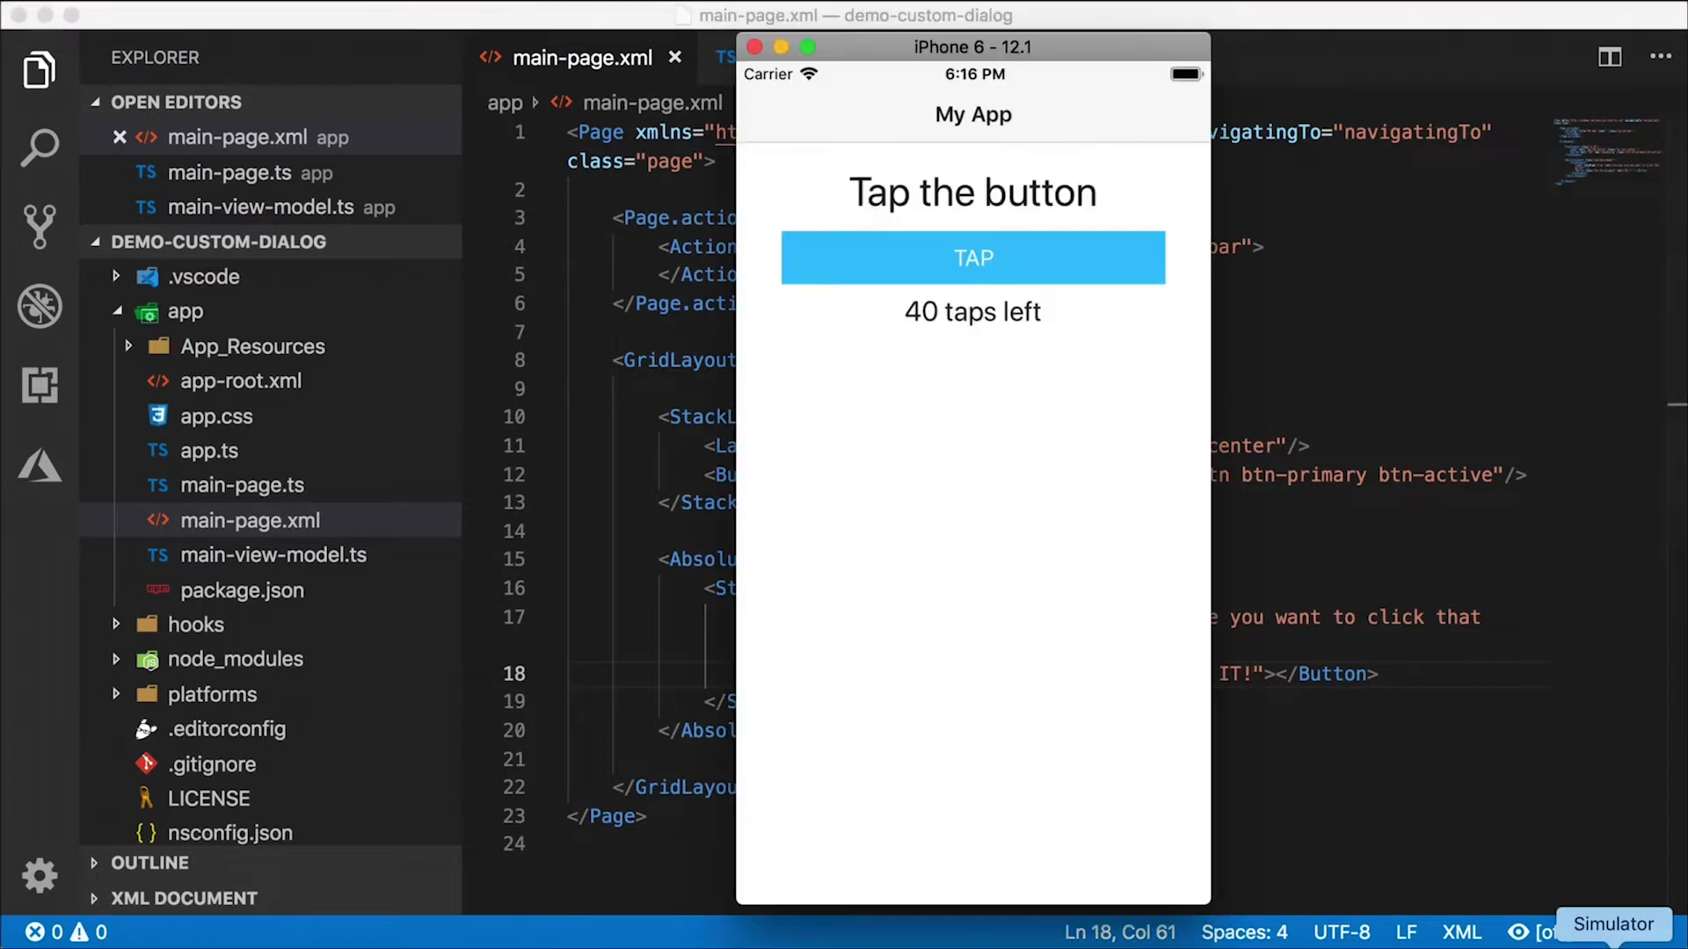
Step: Check the reloaded app showing the question and DO IT! button over the page content
click(972, 257)
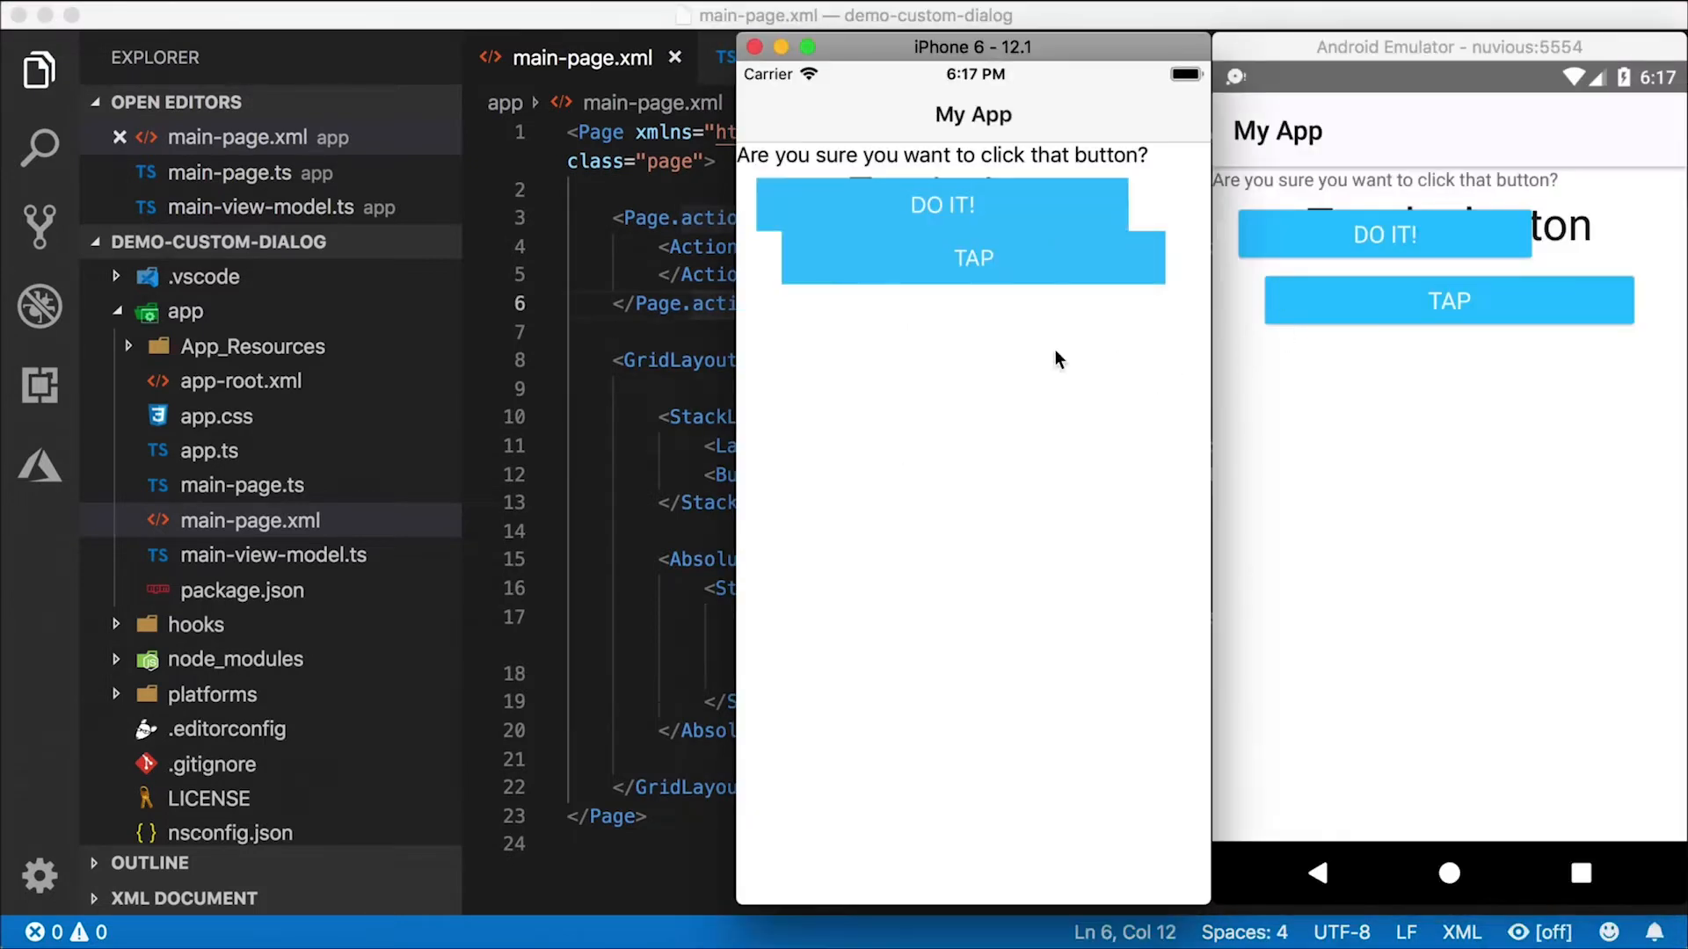
mouse_move(1127, 392)
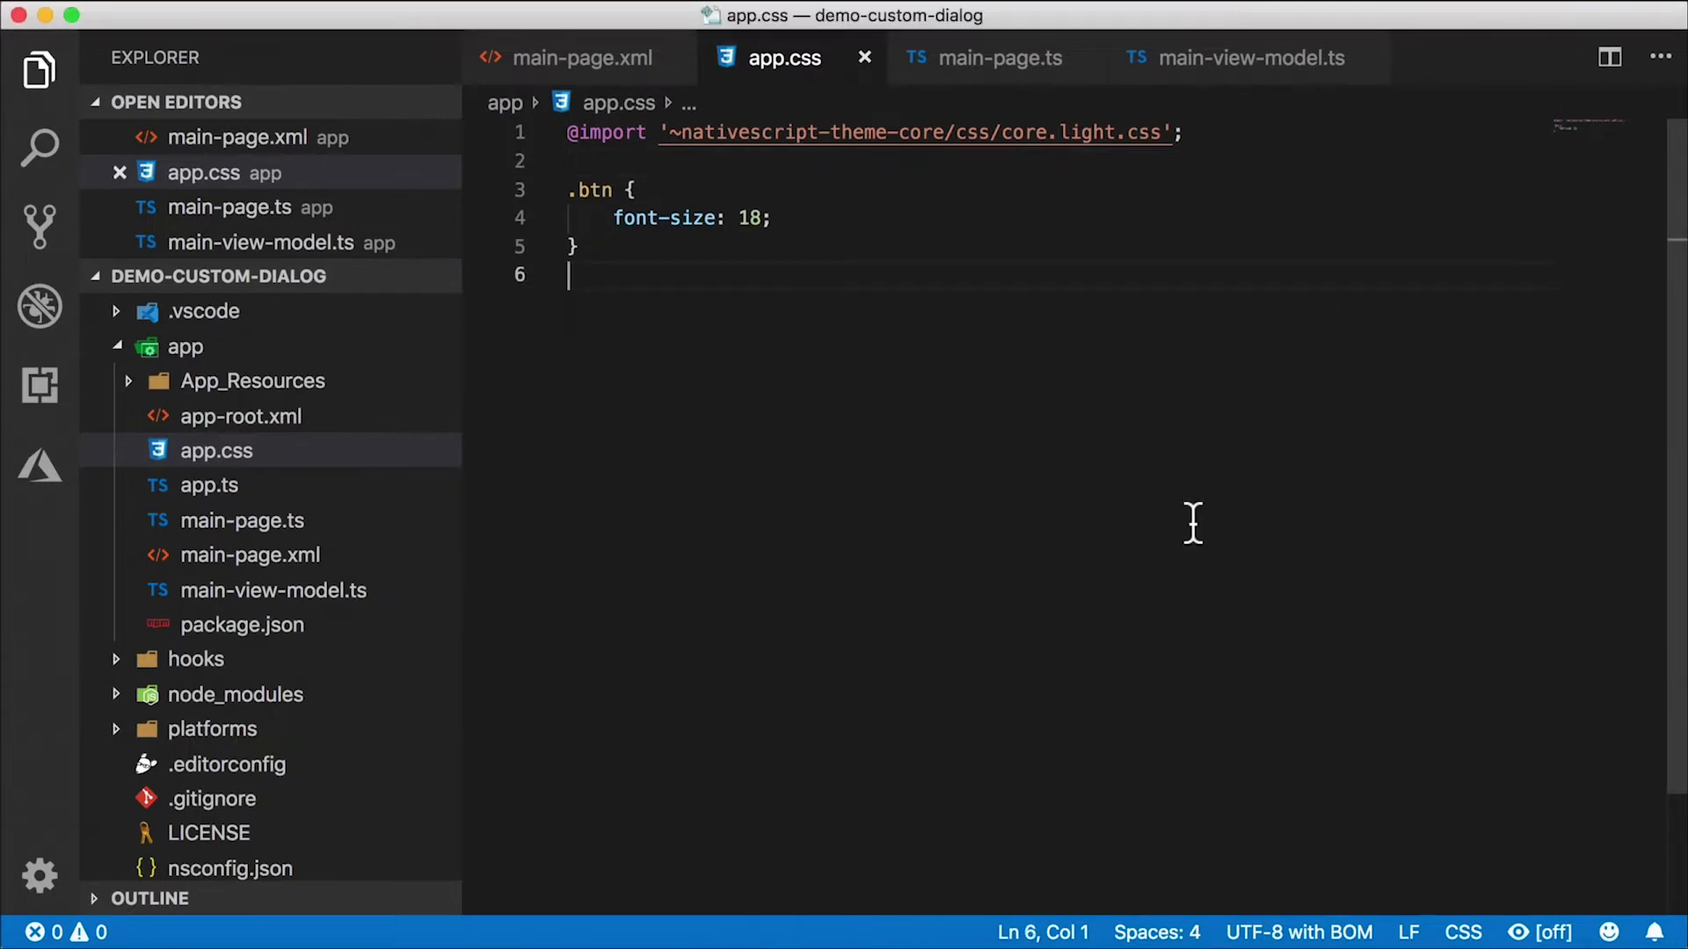
Step: Add an empty .dialog-wrapper rule in app.css and give the inner StackLayout class="dialog"
text(.dia)
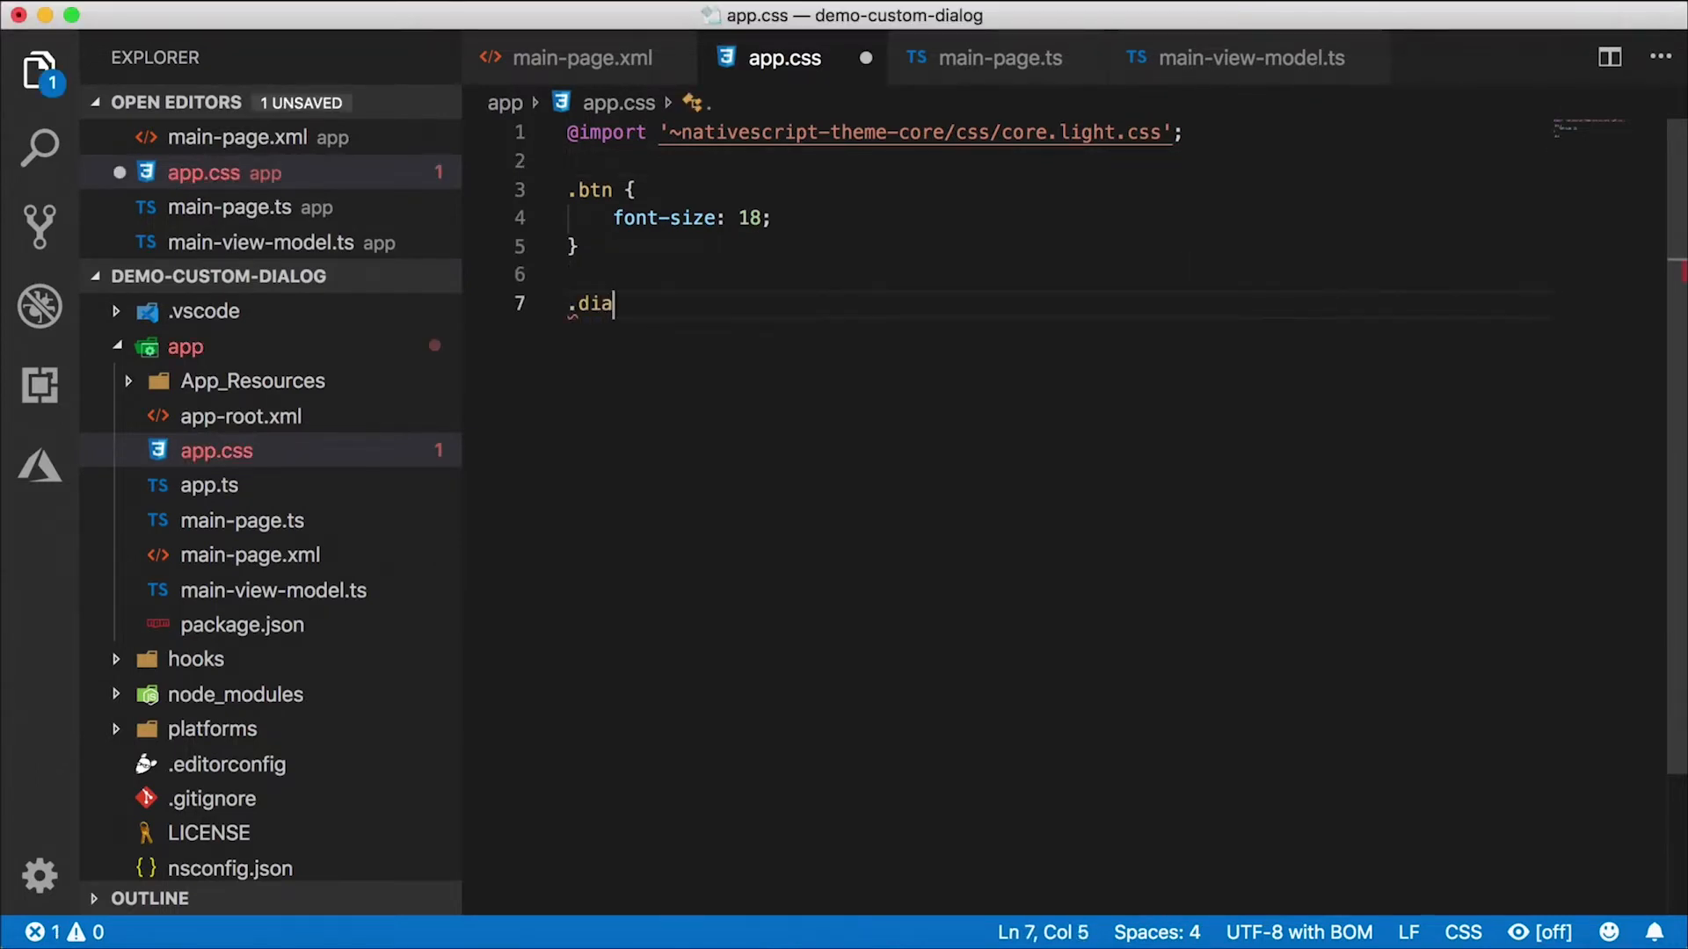
text(log-wrapper)
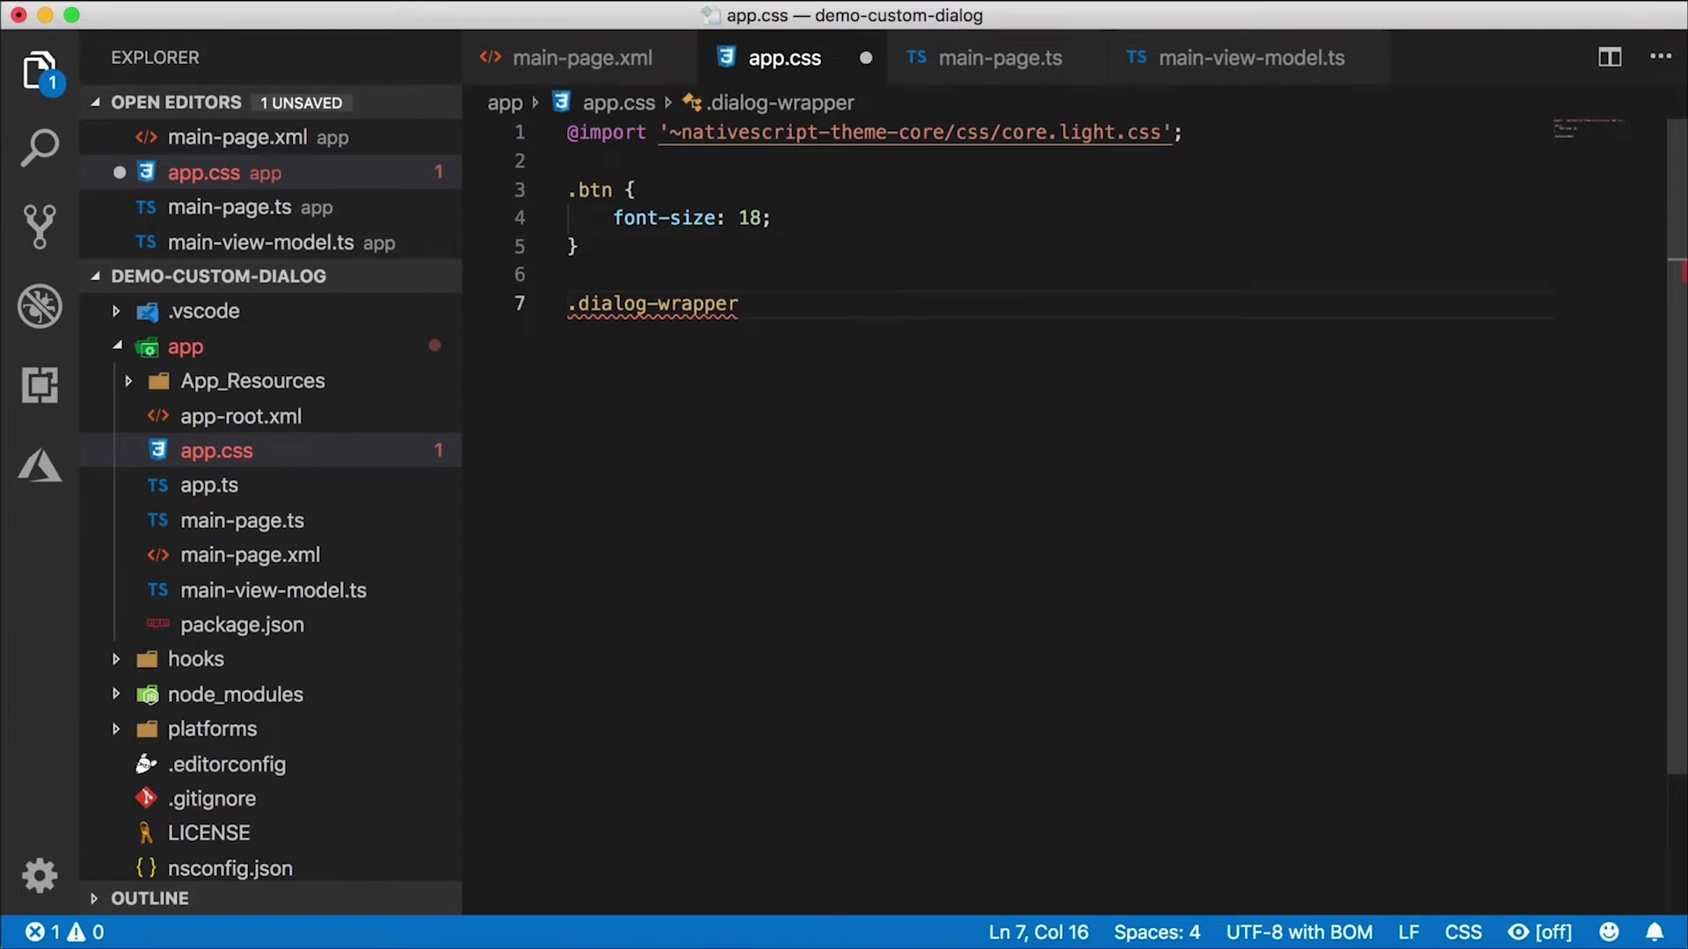
text({)
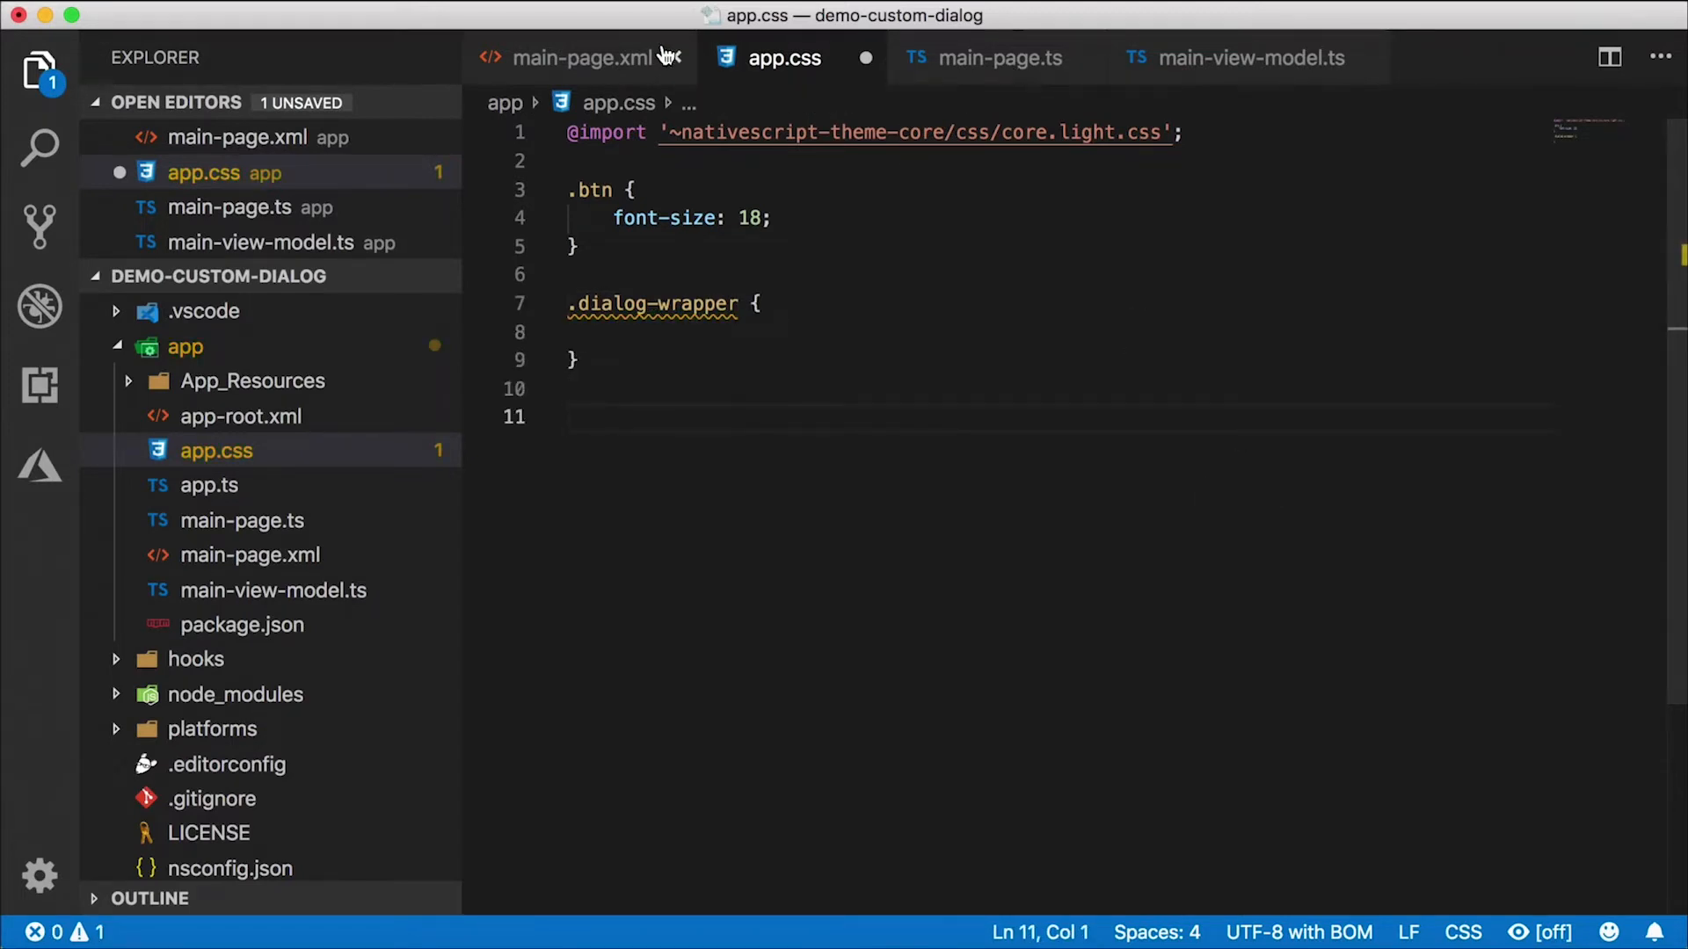
click(578, 56)
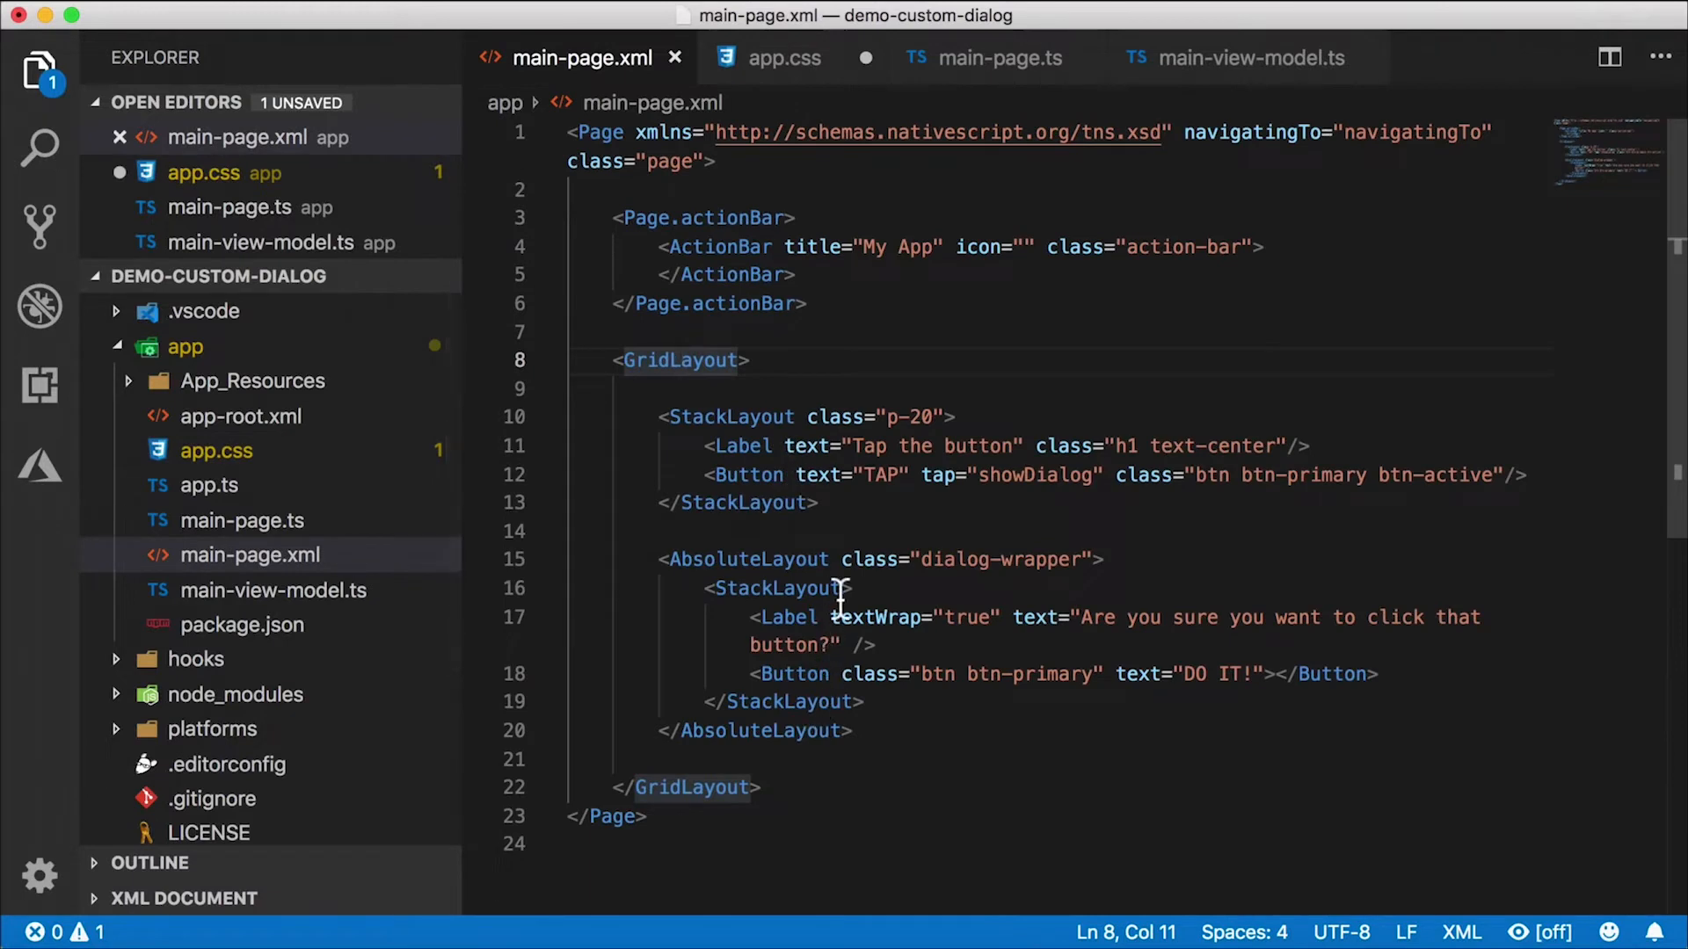
text(class="")
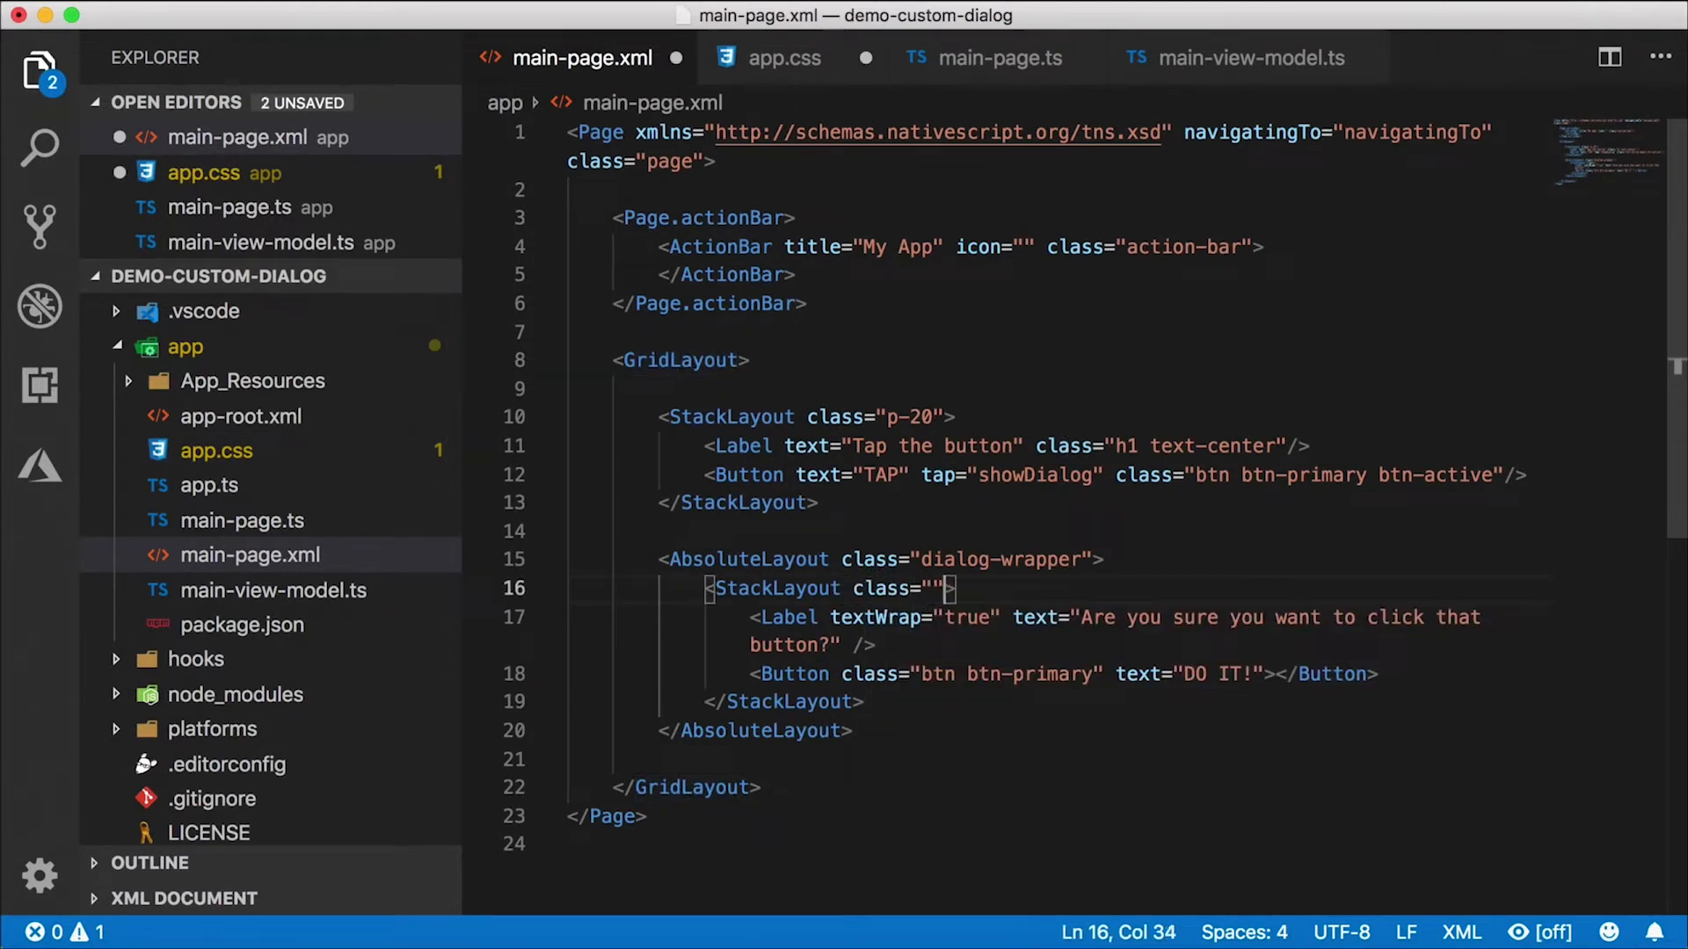
click(784, 58)
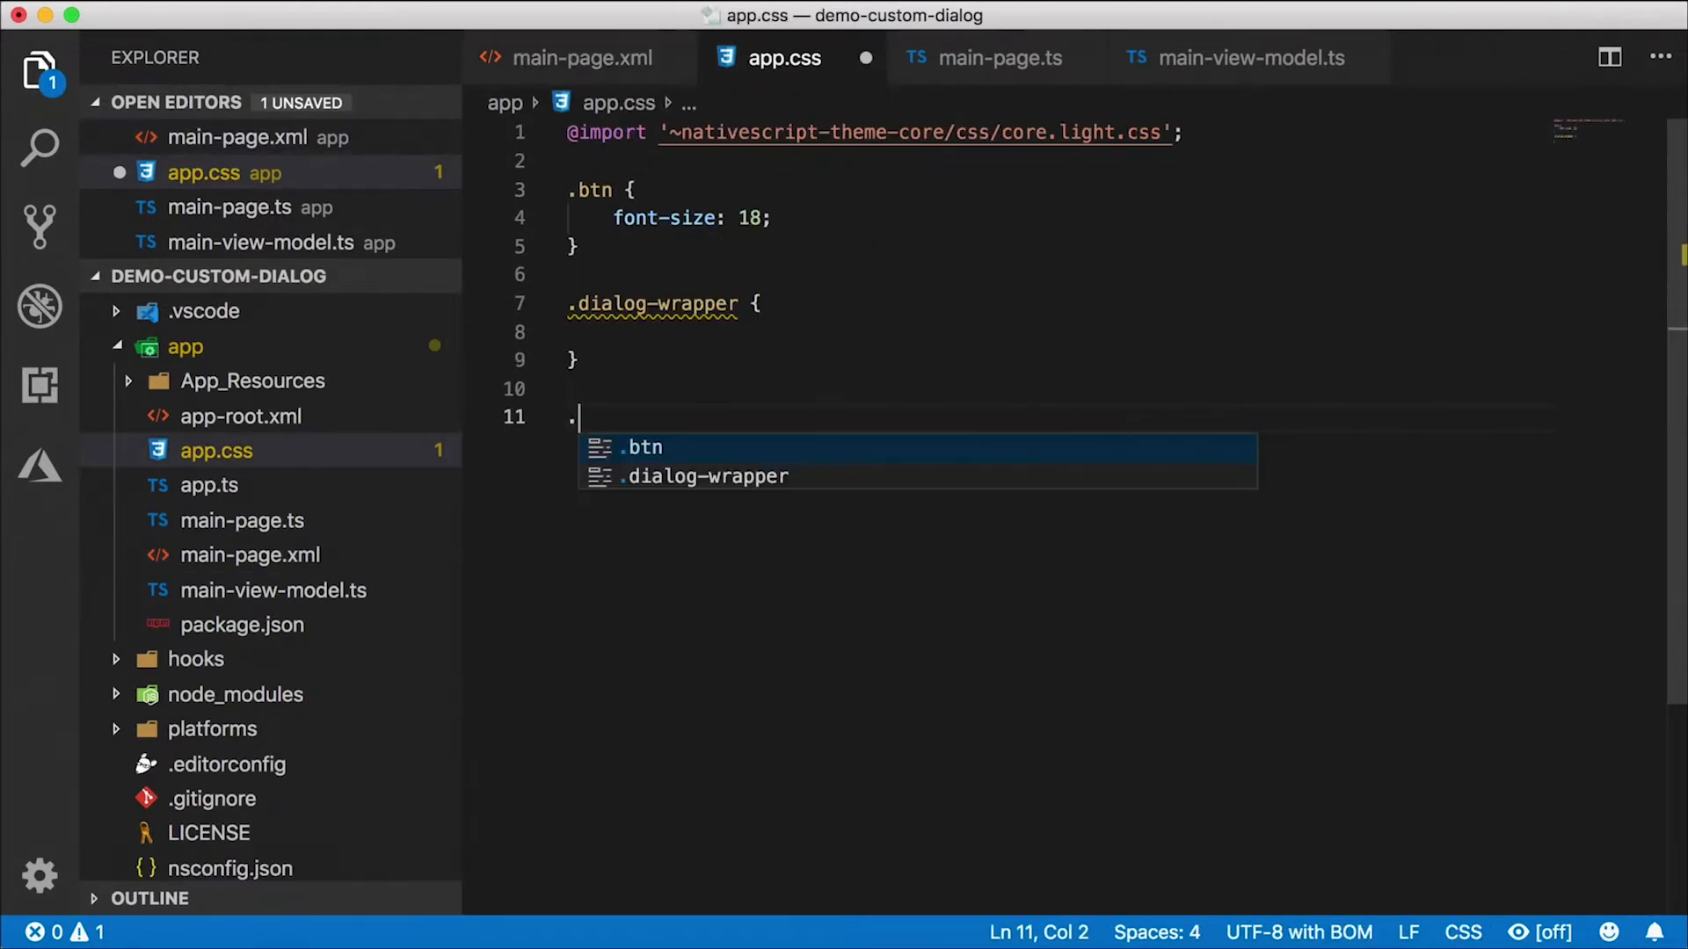
text(dialog {)
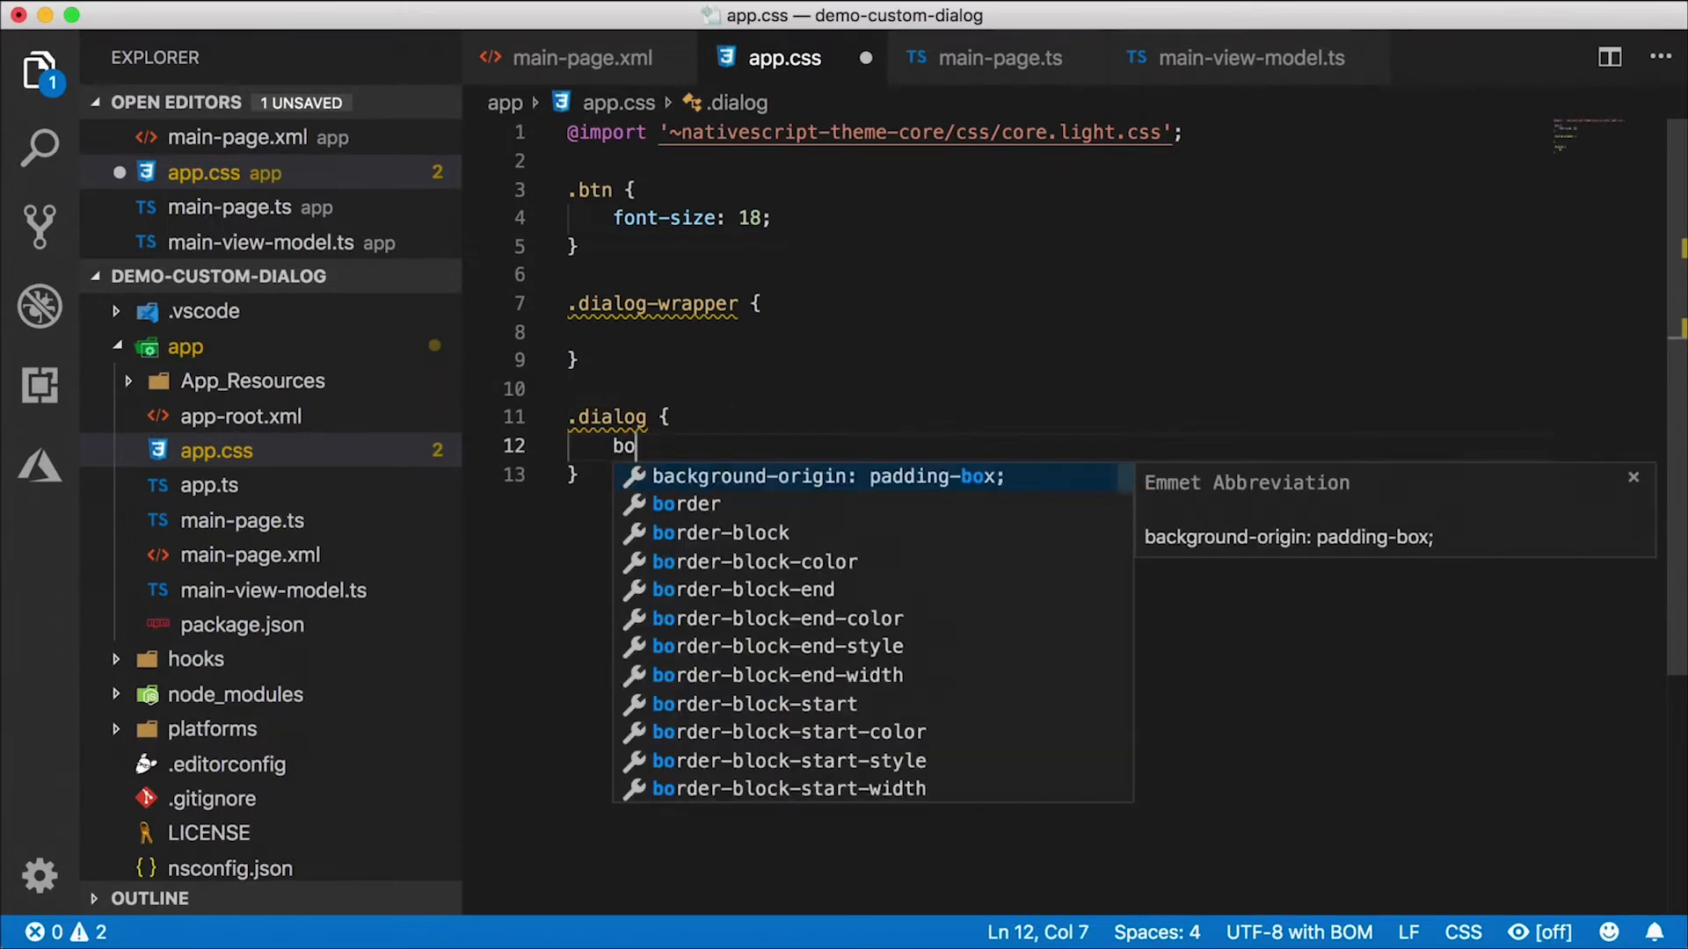
Step: Style .dialog with border-width 1 0 1 0, blueviolet border-color, azure background, full width and padding 20
text(rder-wi)
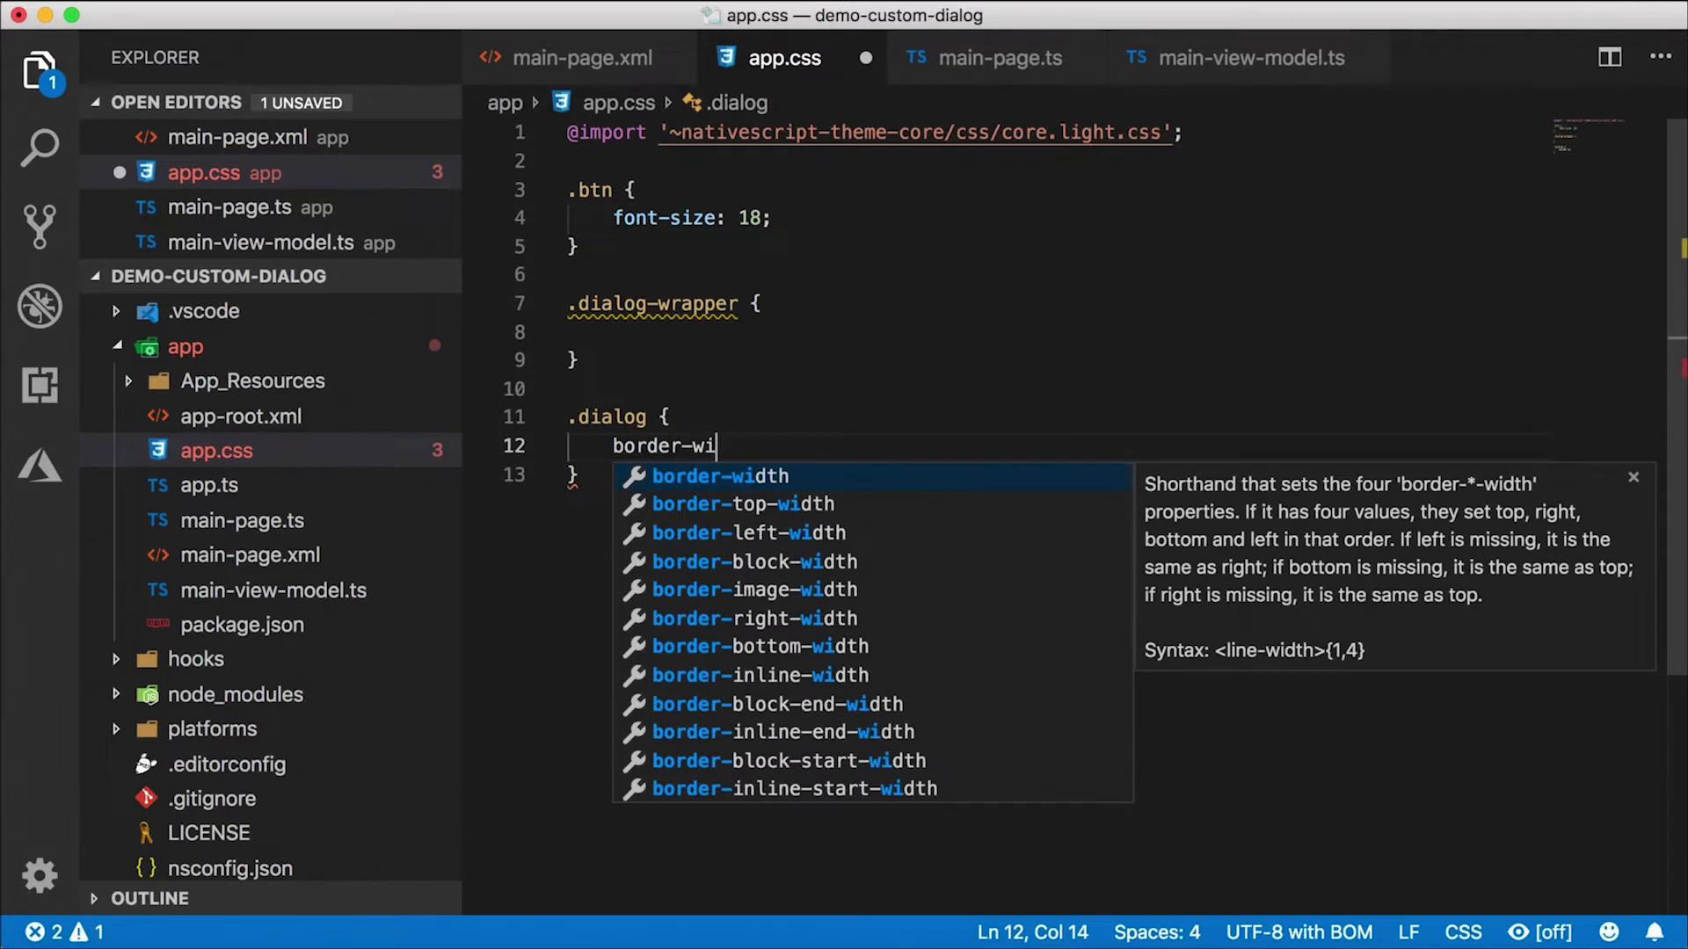
text(dth: 1 0 1 0)
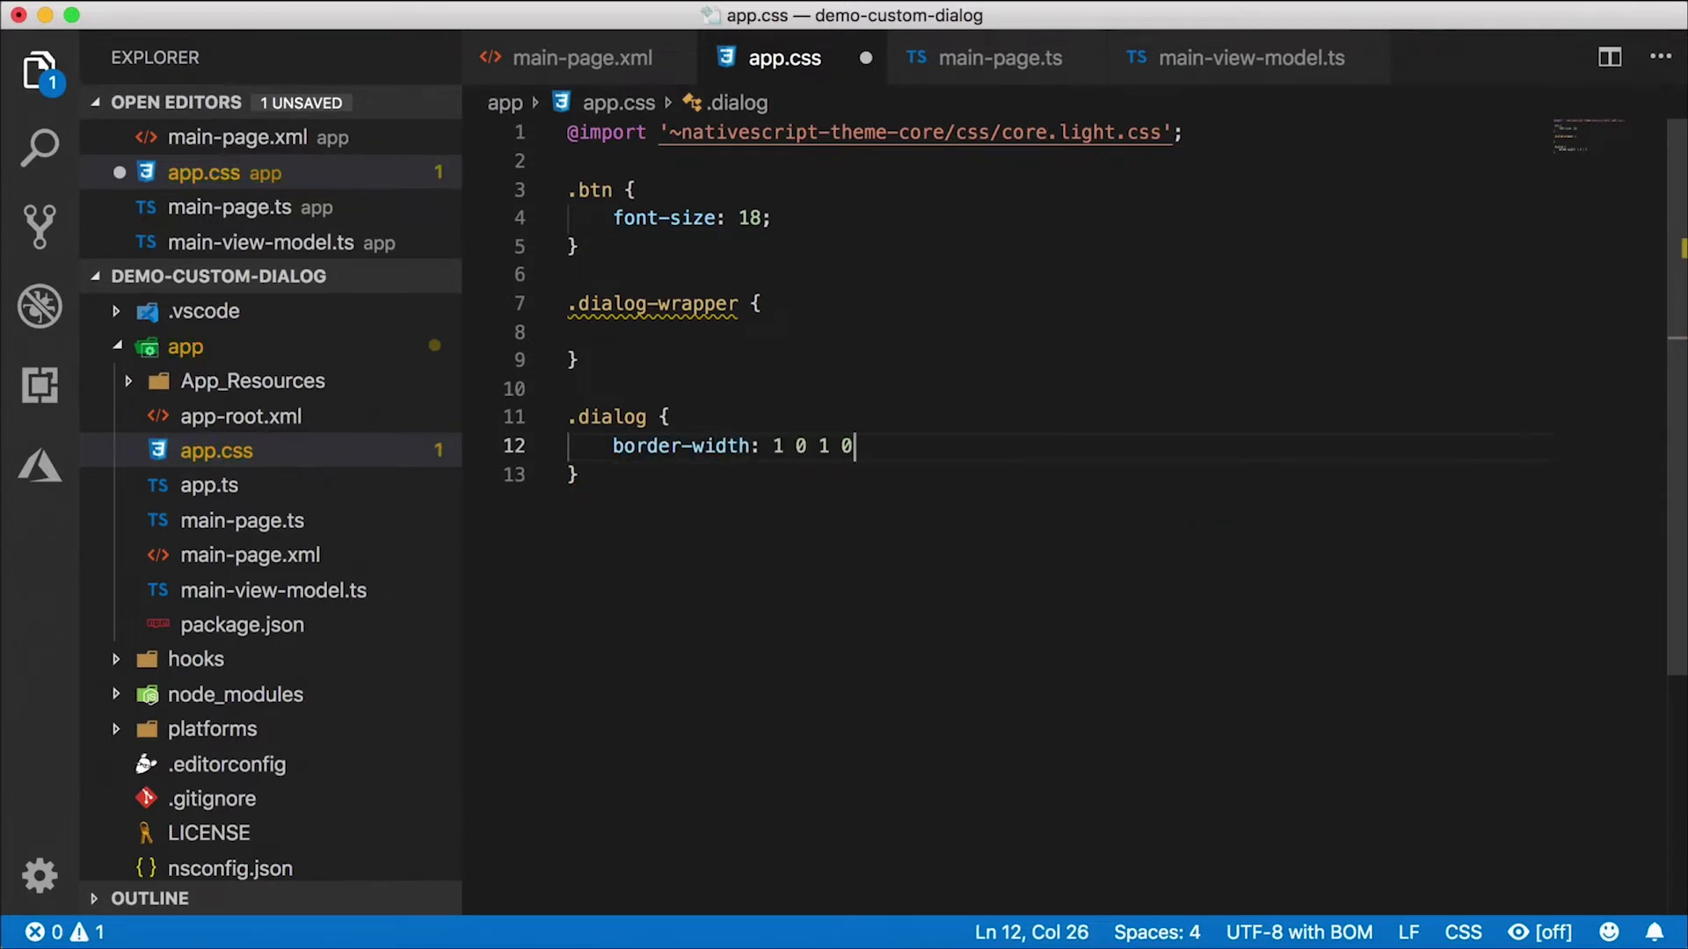
text(;)
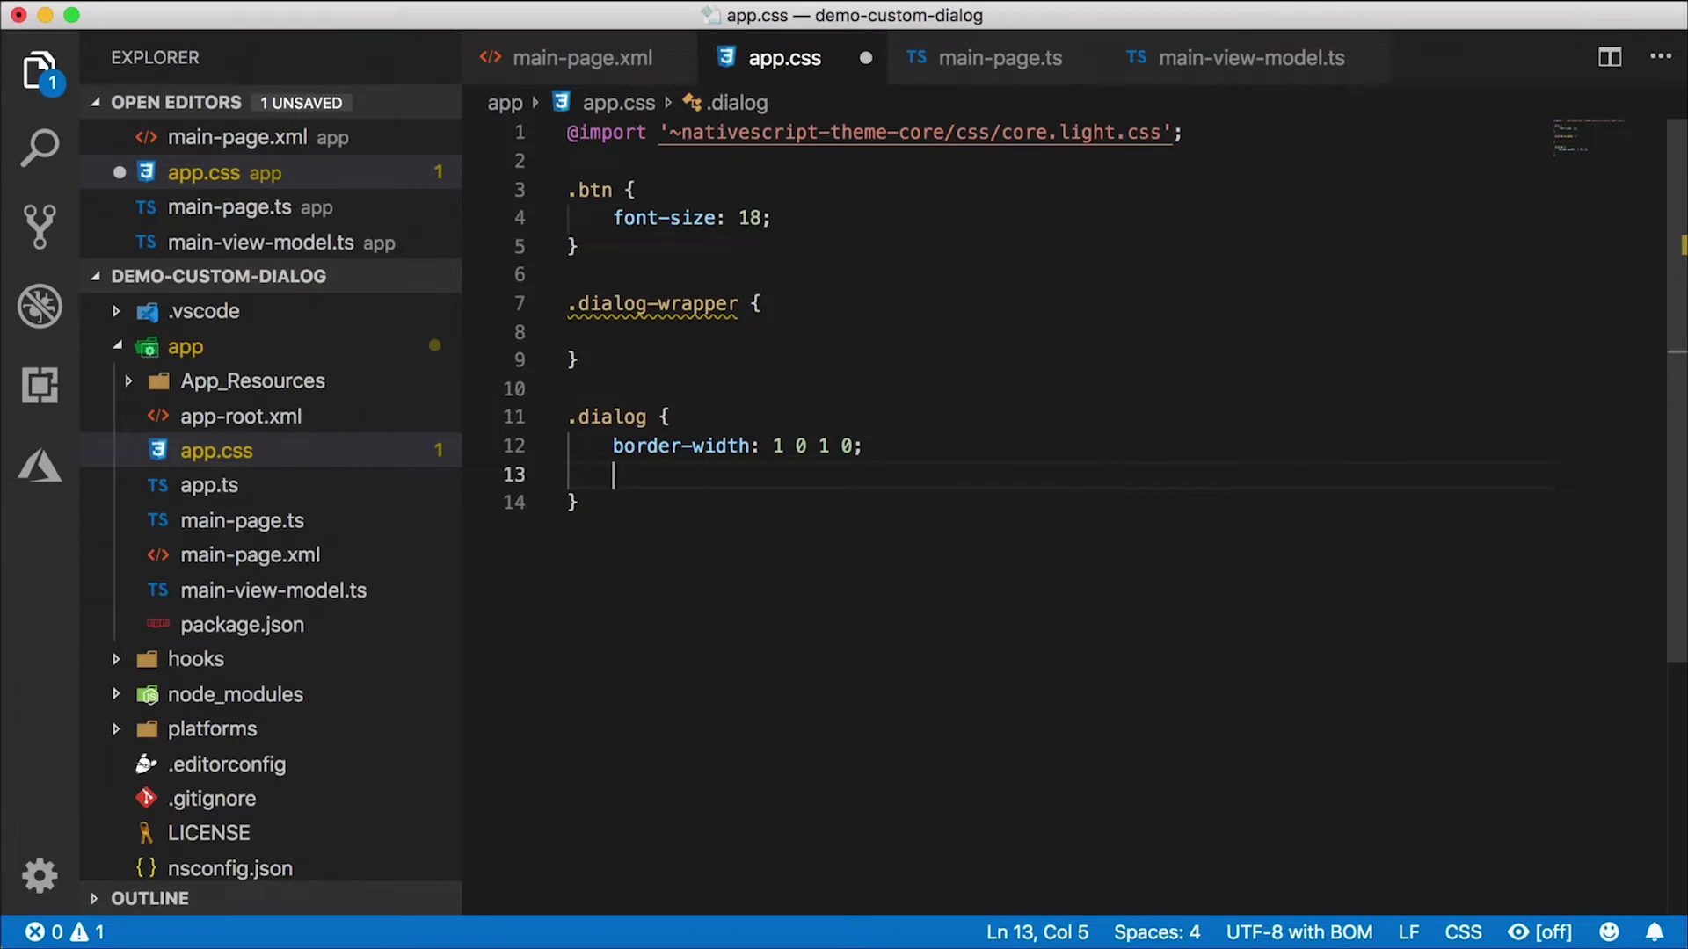
text(border-colo)
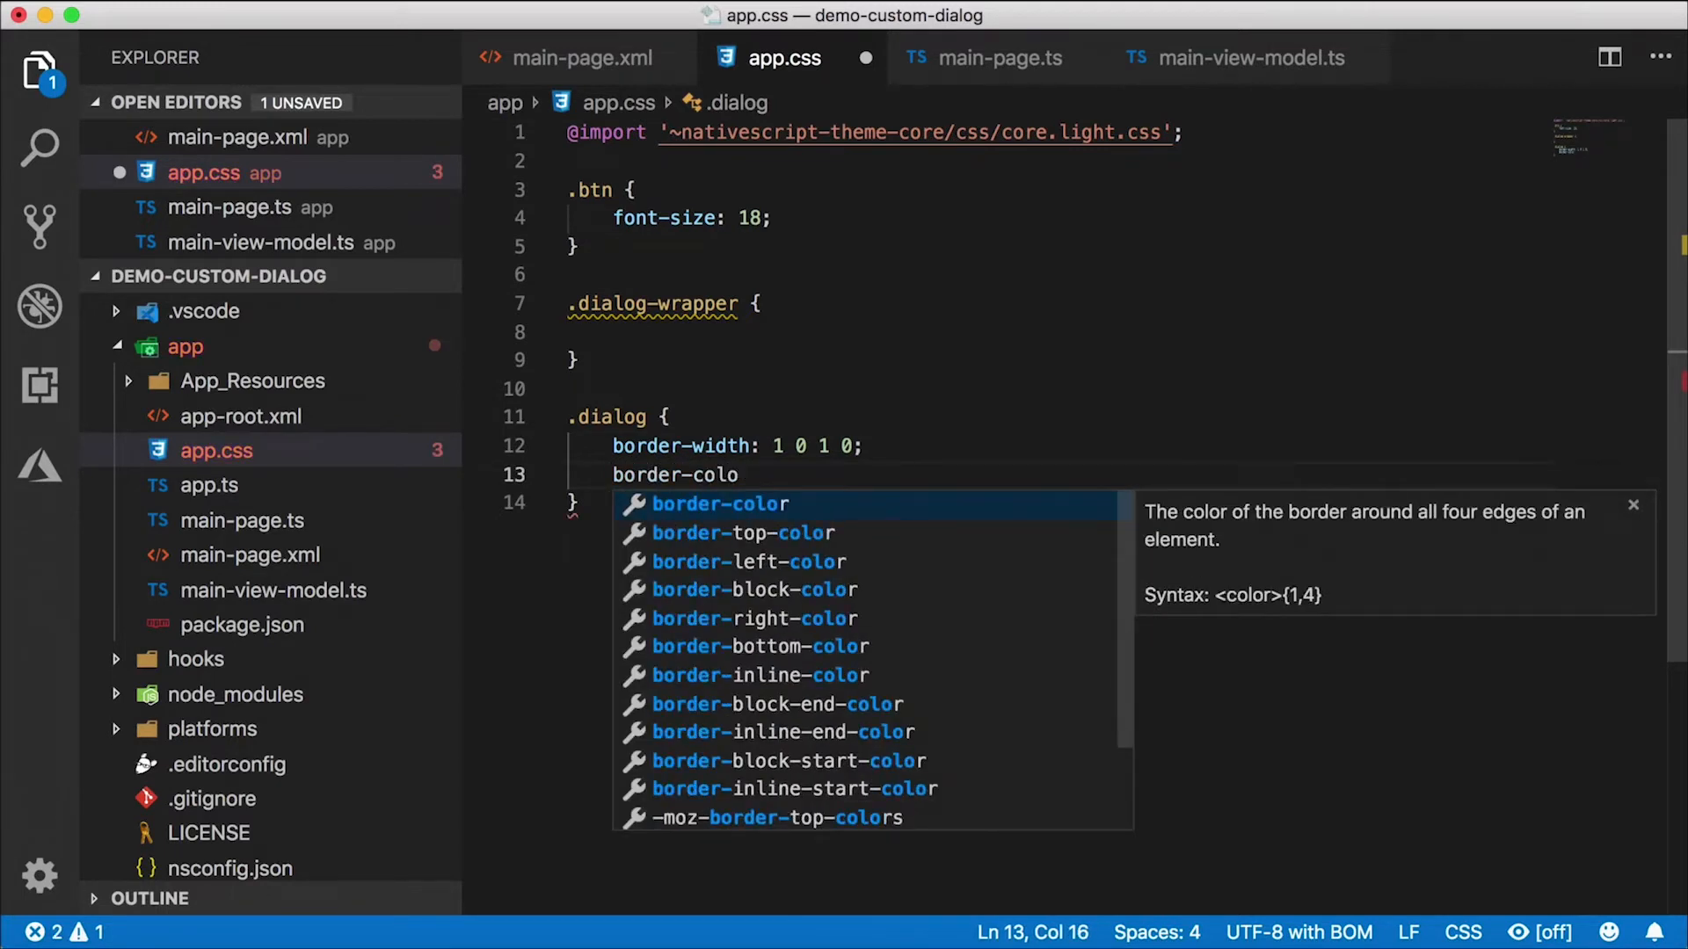
click(721, 505)
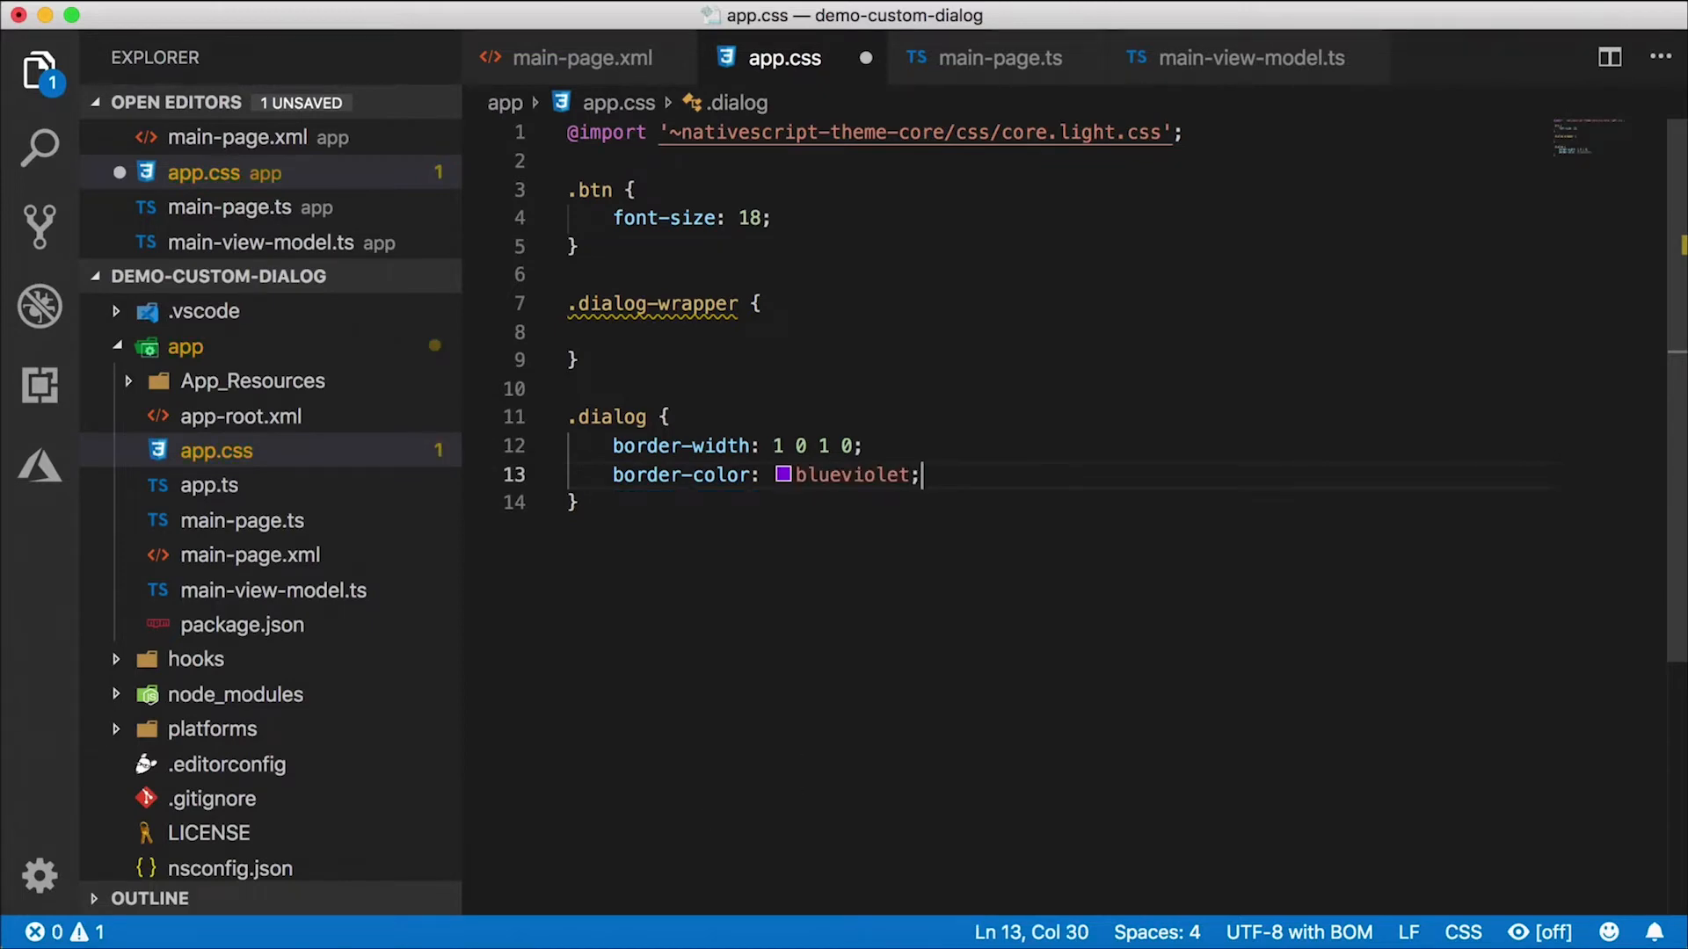
text(background-color: azure;)
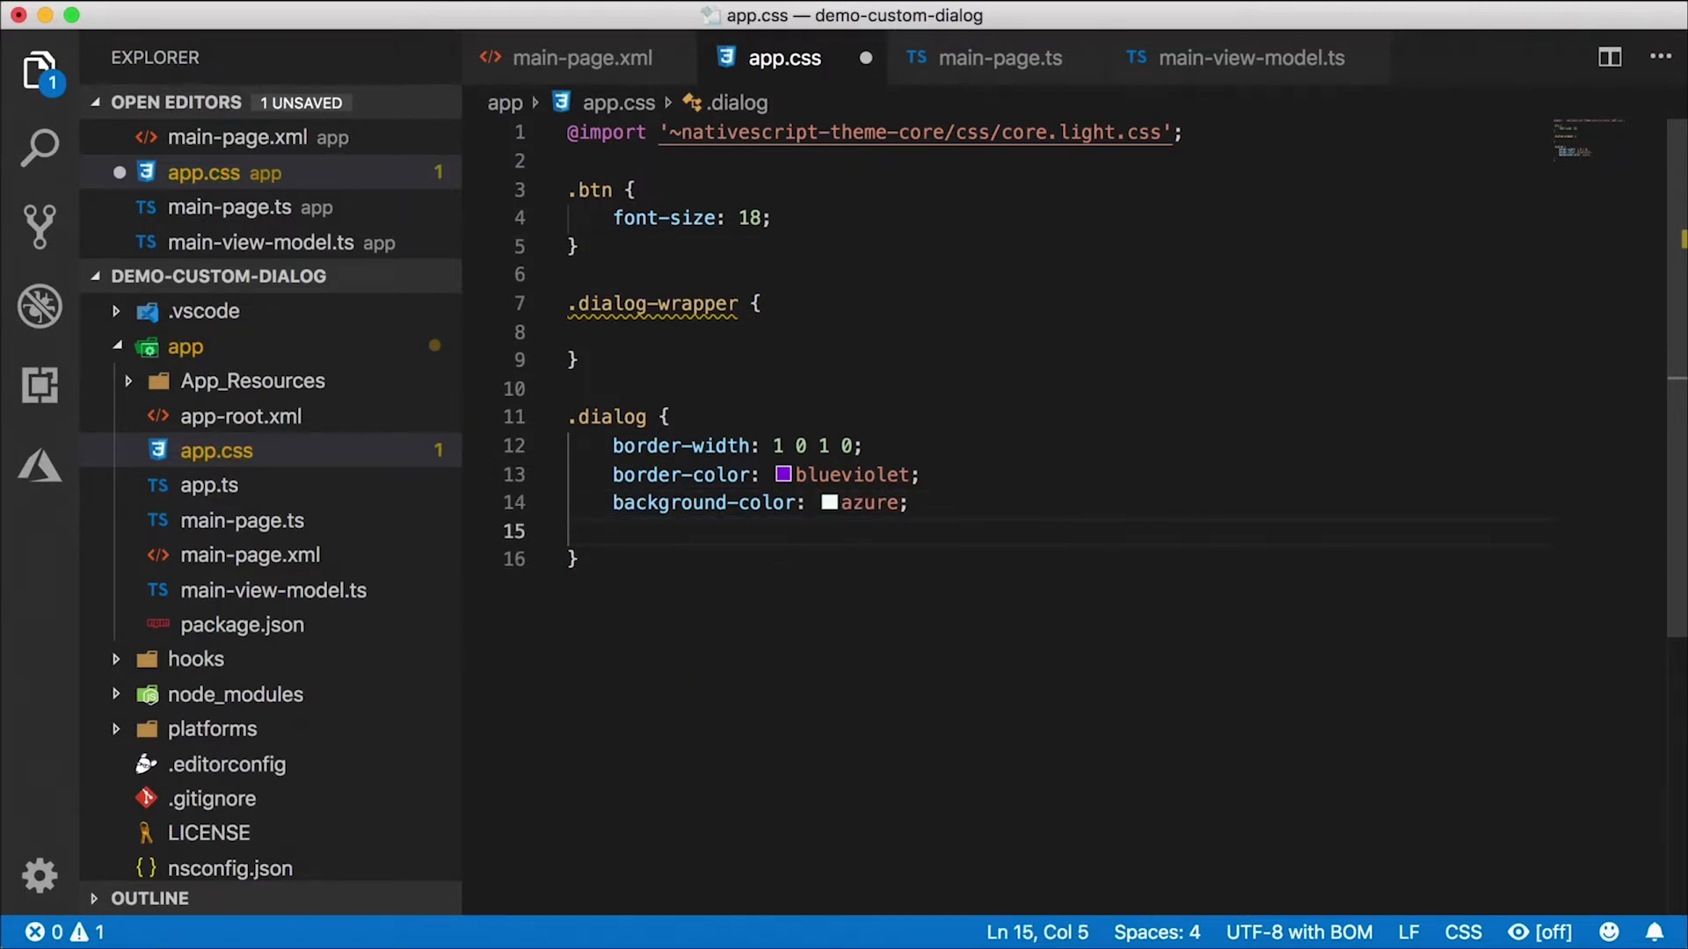
text(width: 1)
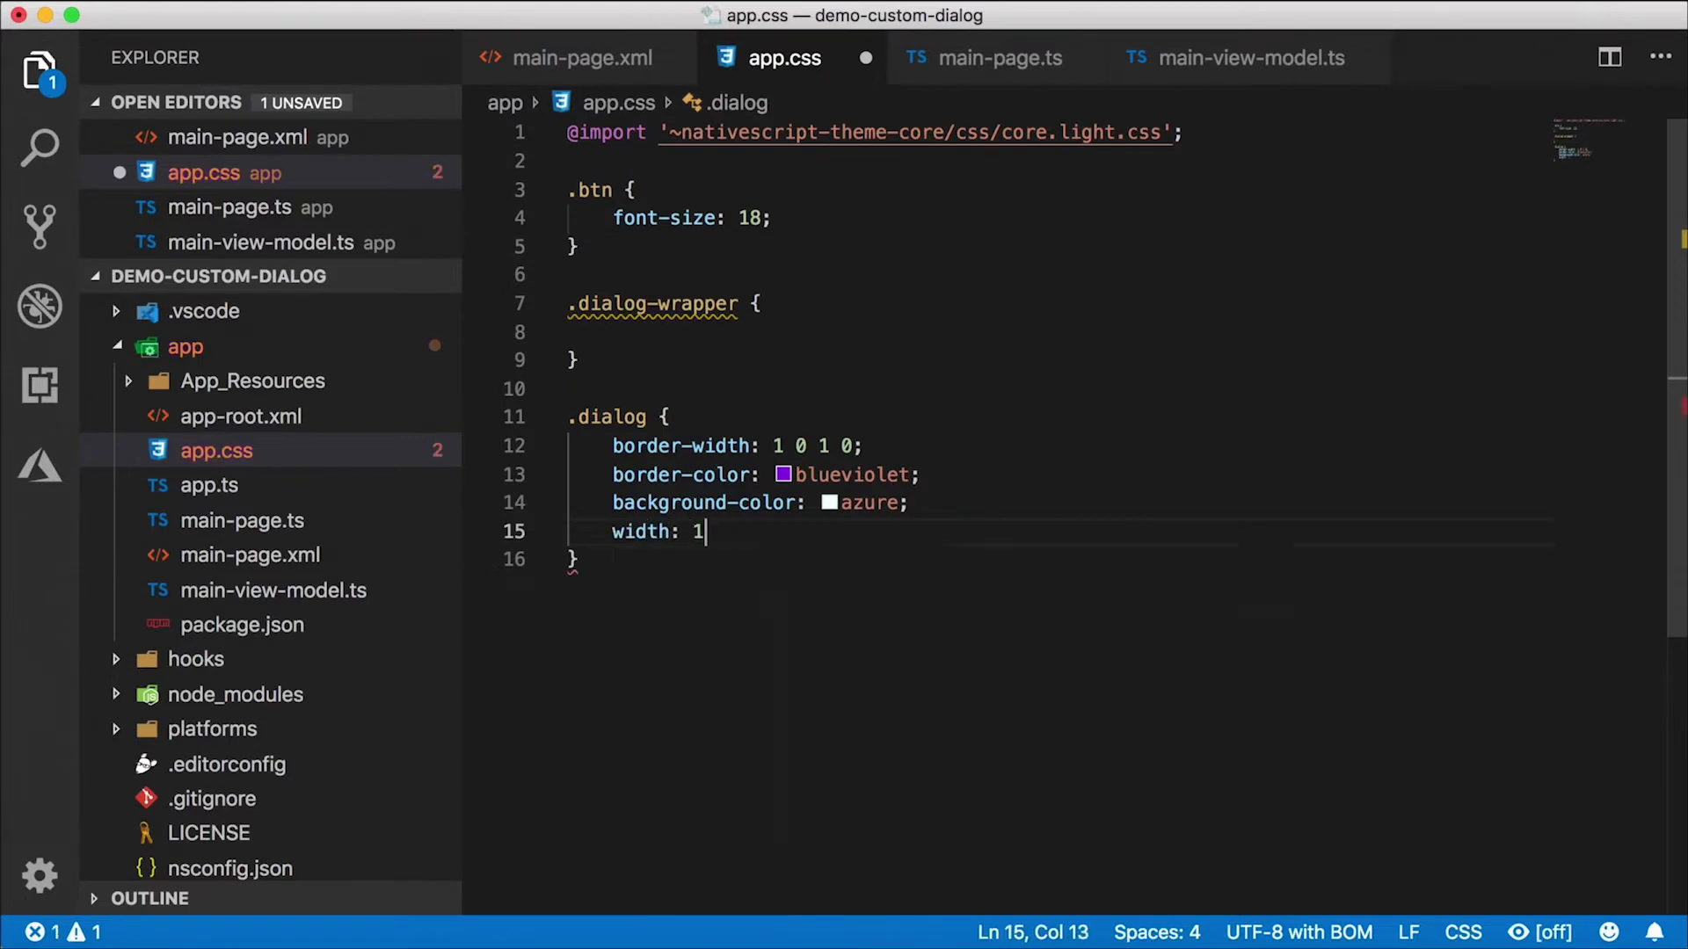
text(padding: 20)
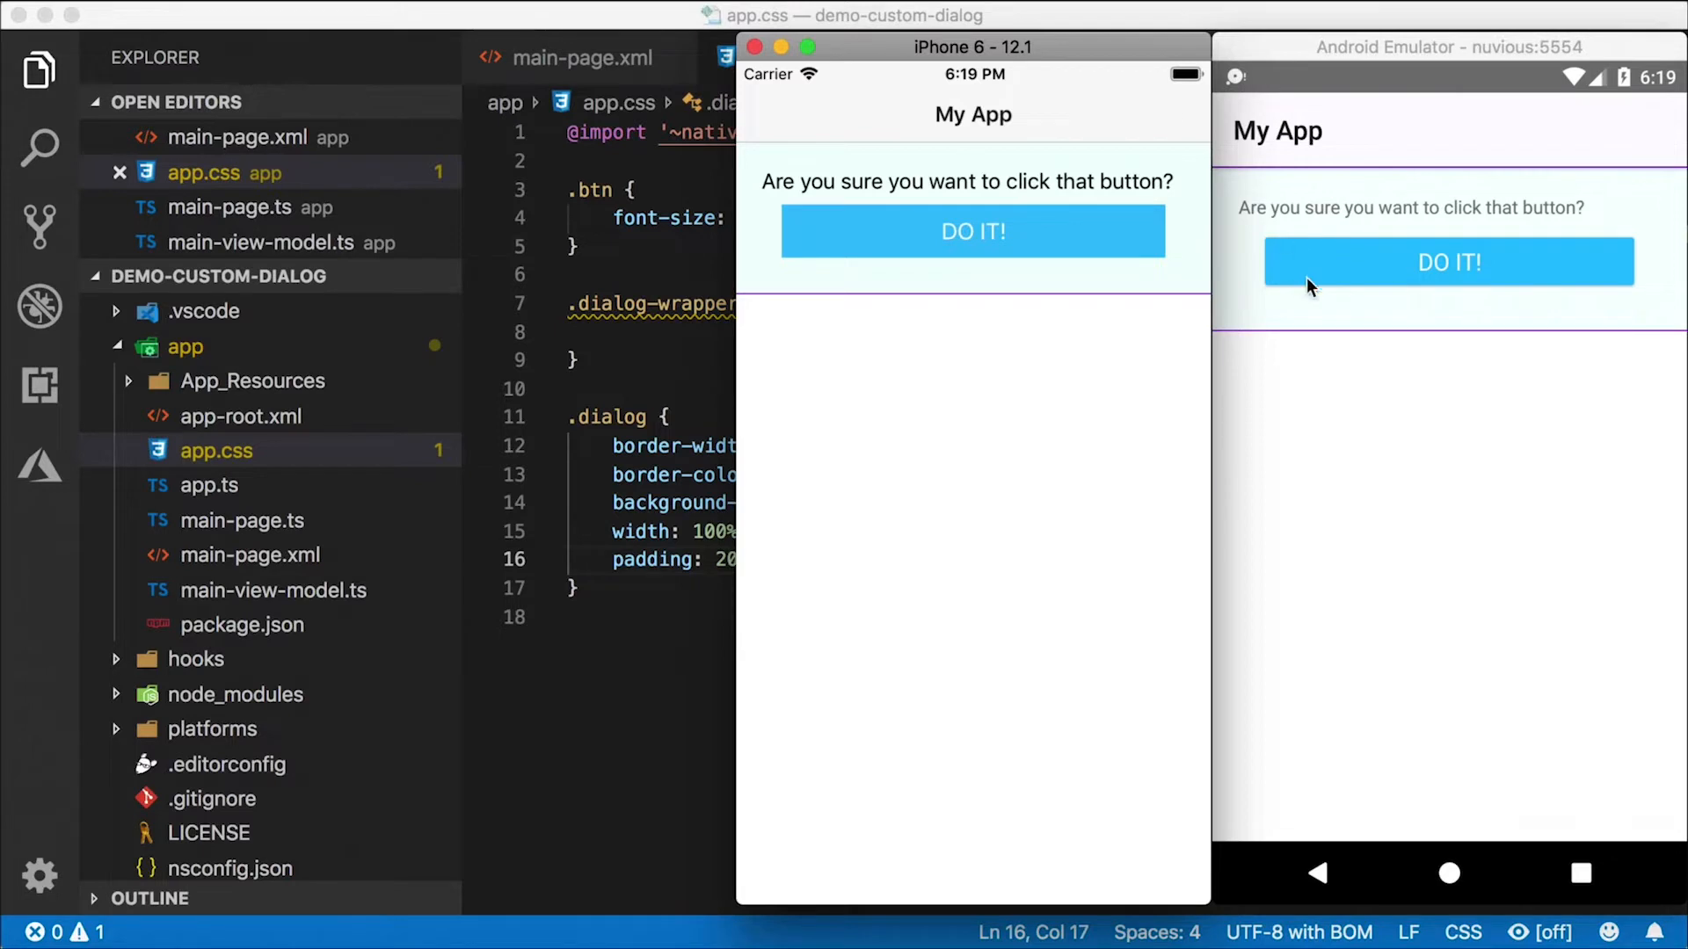
mouse_move(1448, 274)
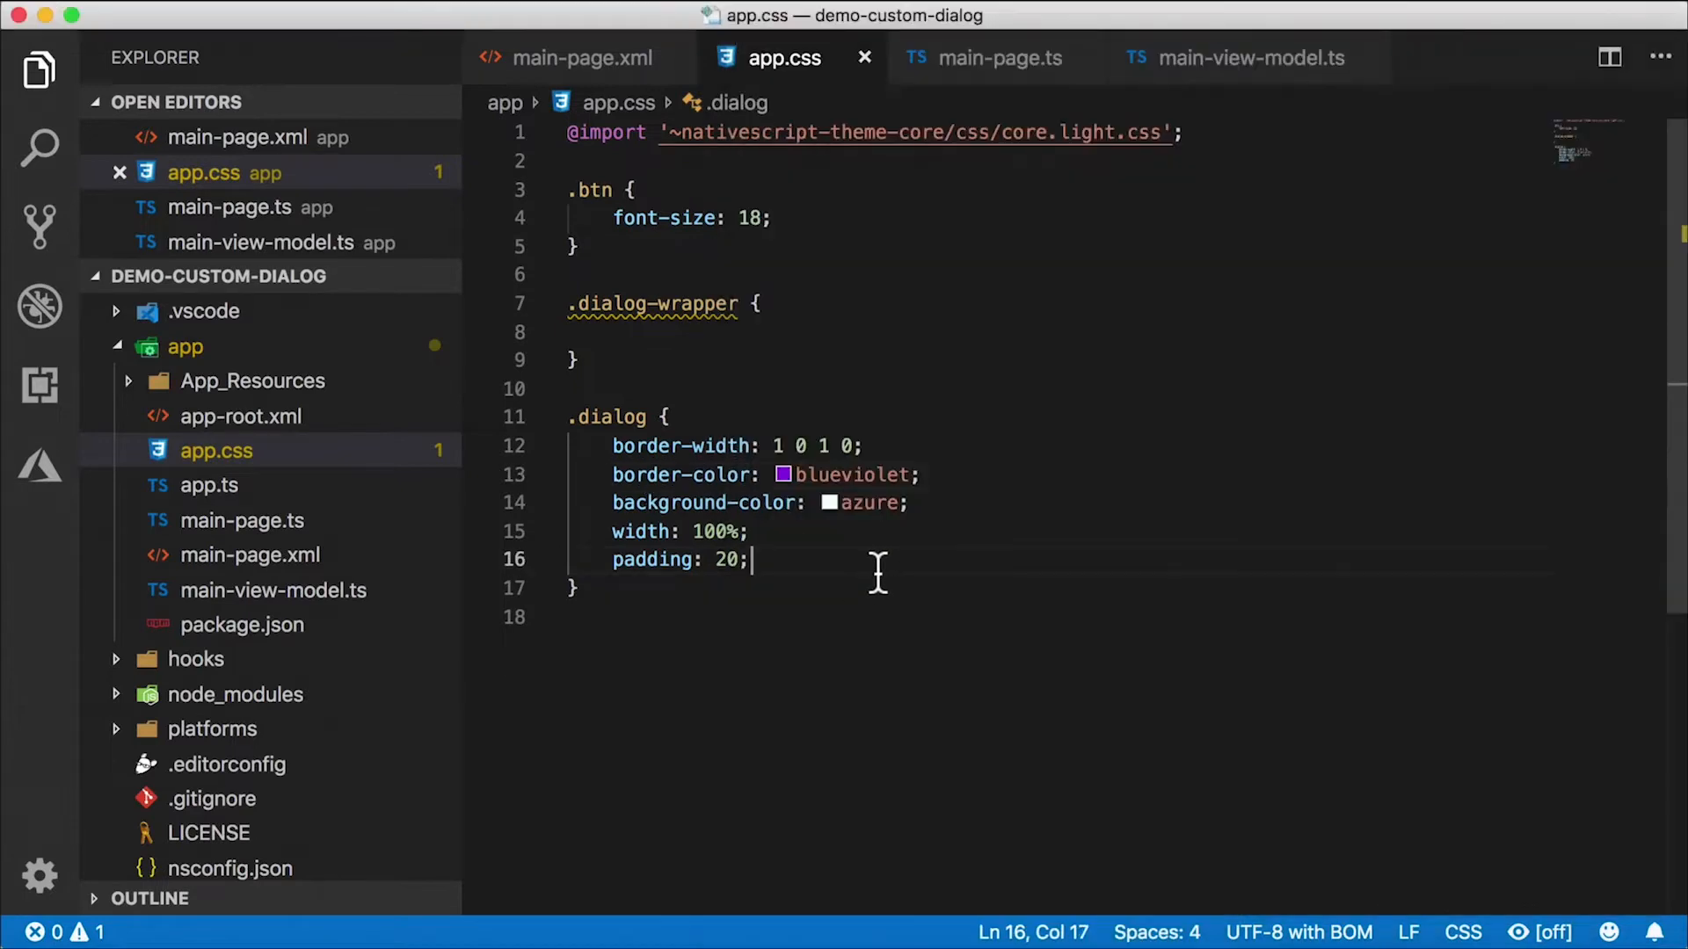
Step: Add margin-top: 100 to .dialog so the panel sits below the heading in both emulators
text(margin-top:)
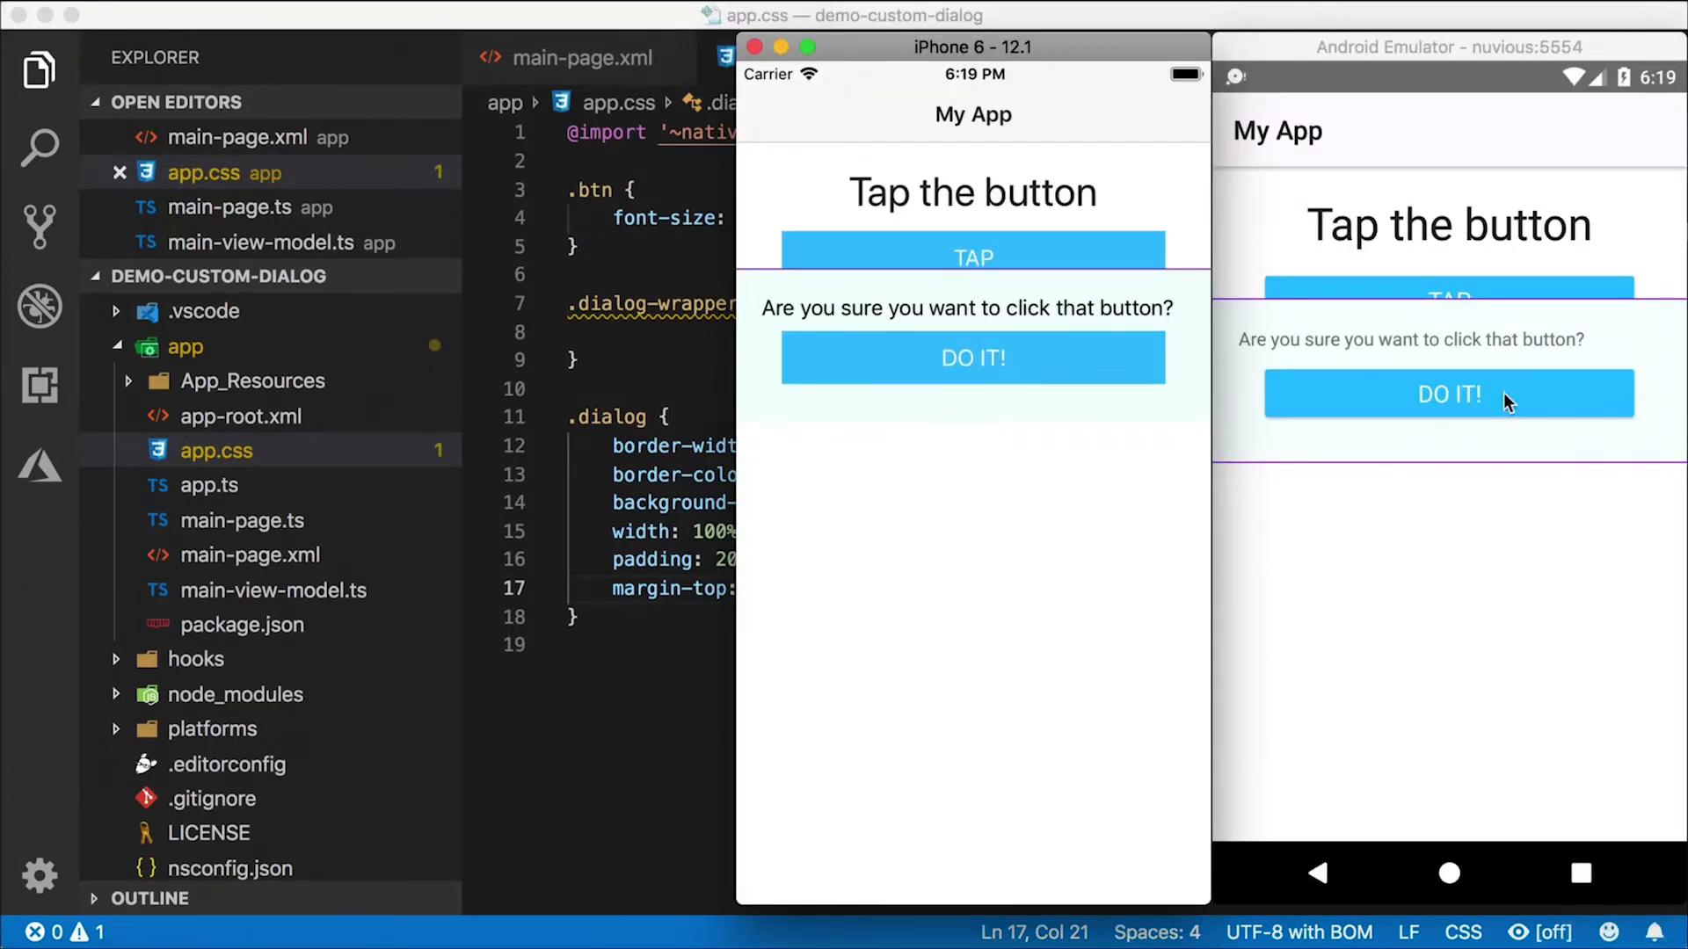
mouse_move(1561, 427)
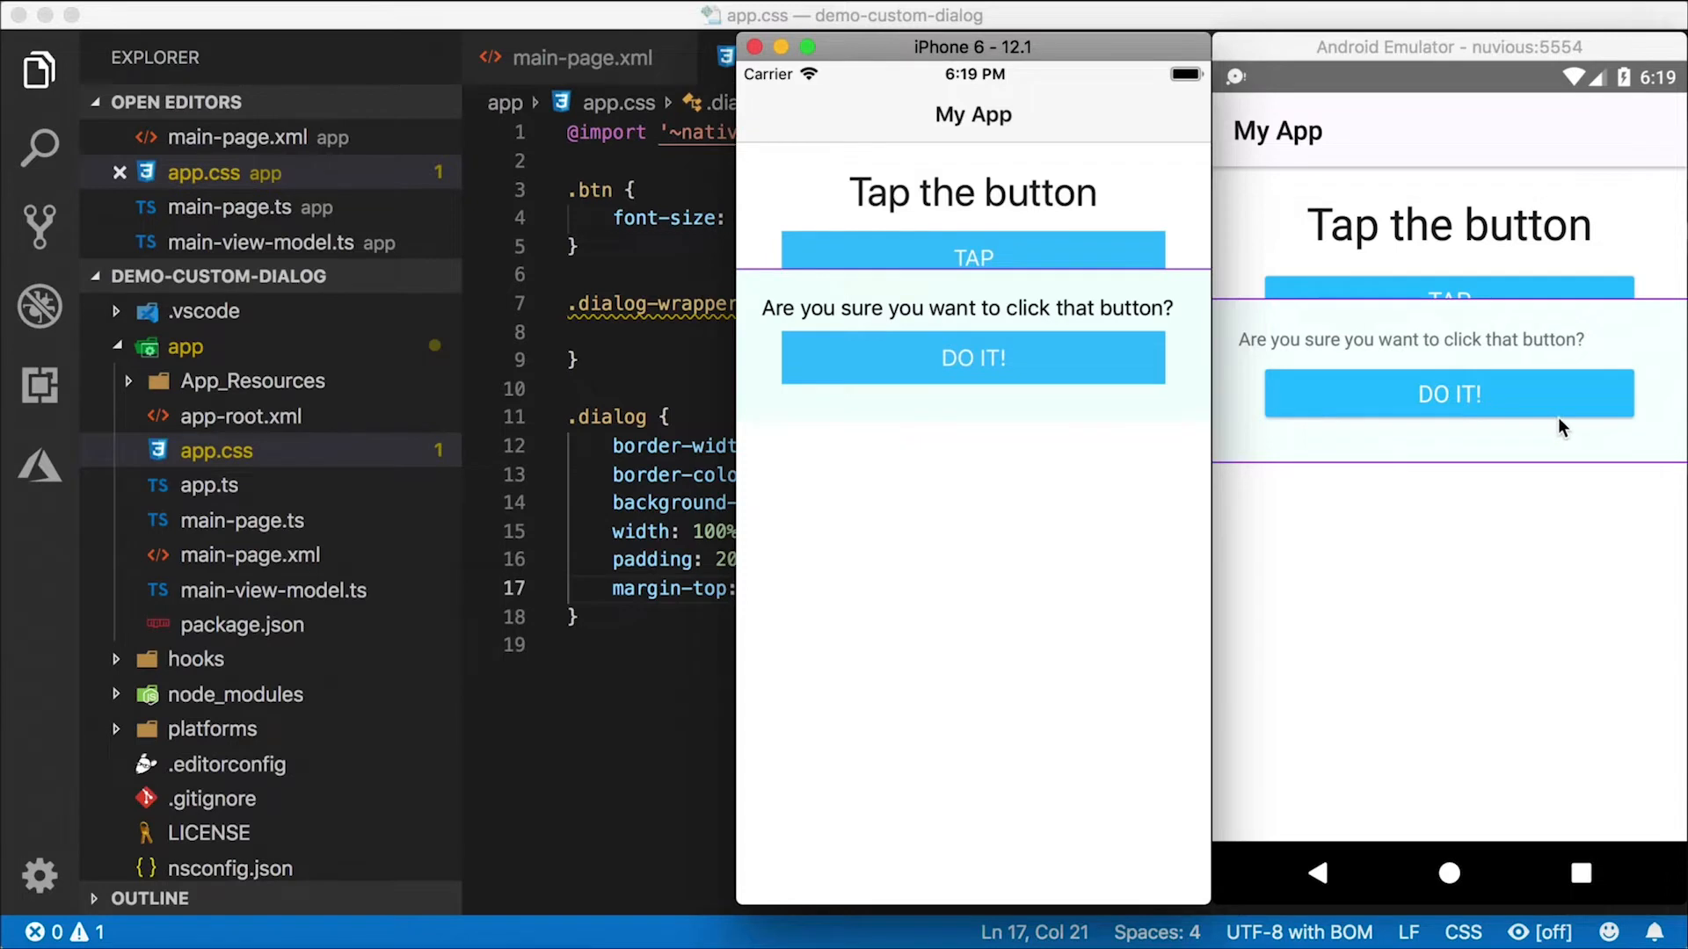
mouse_move(1012, 193)
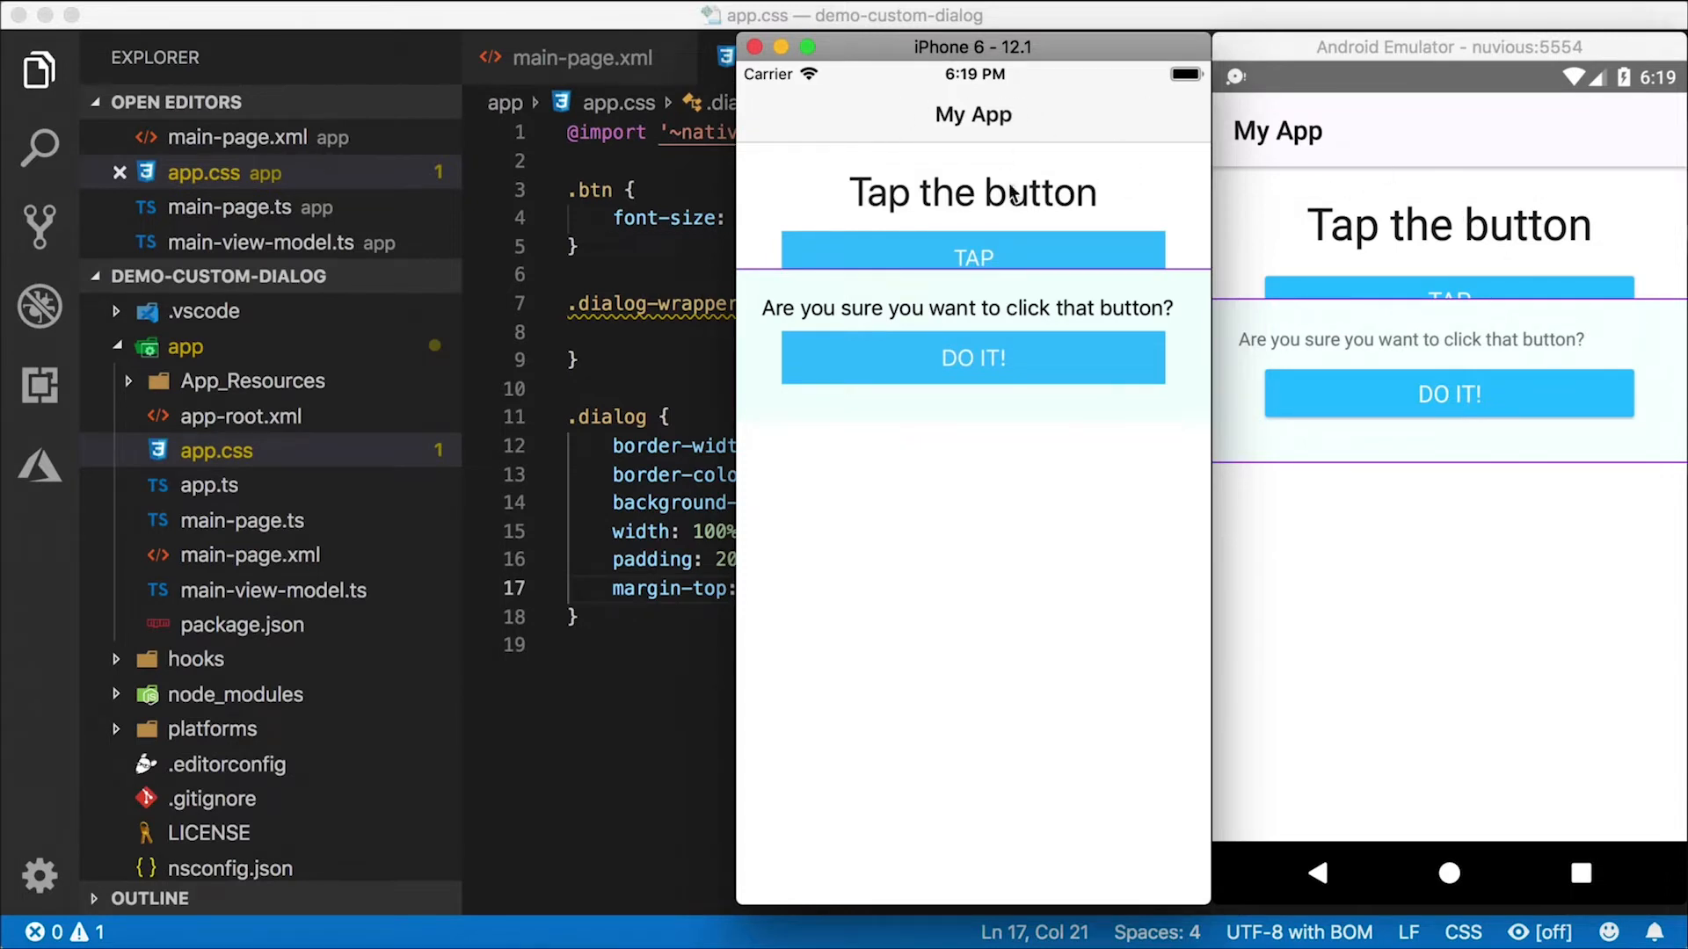
mouse_move(1450, 423)
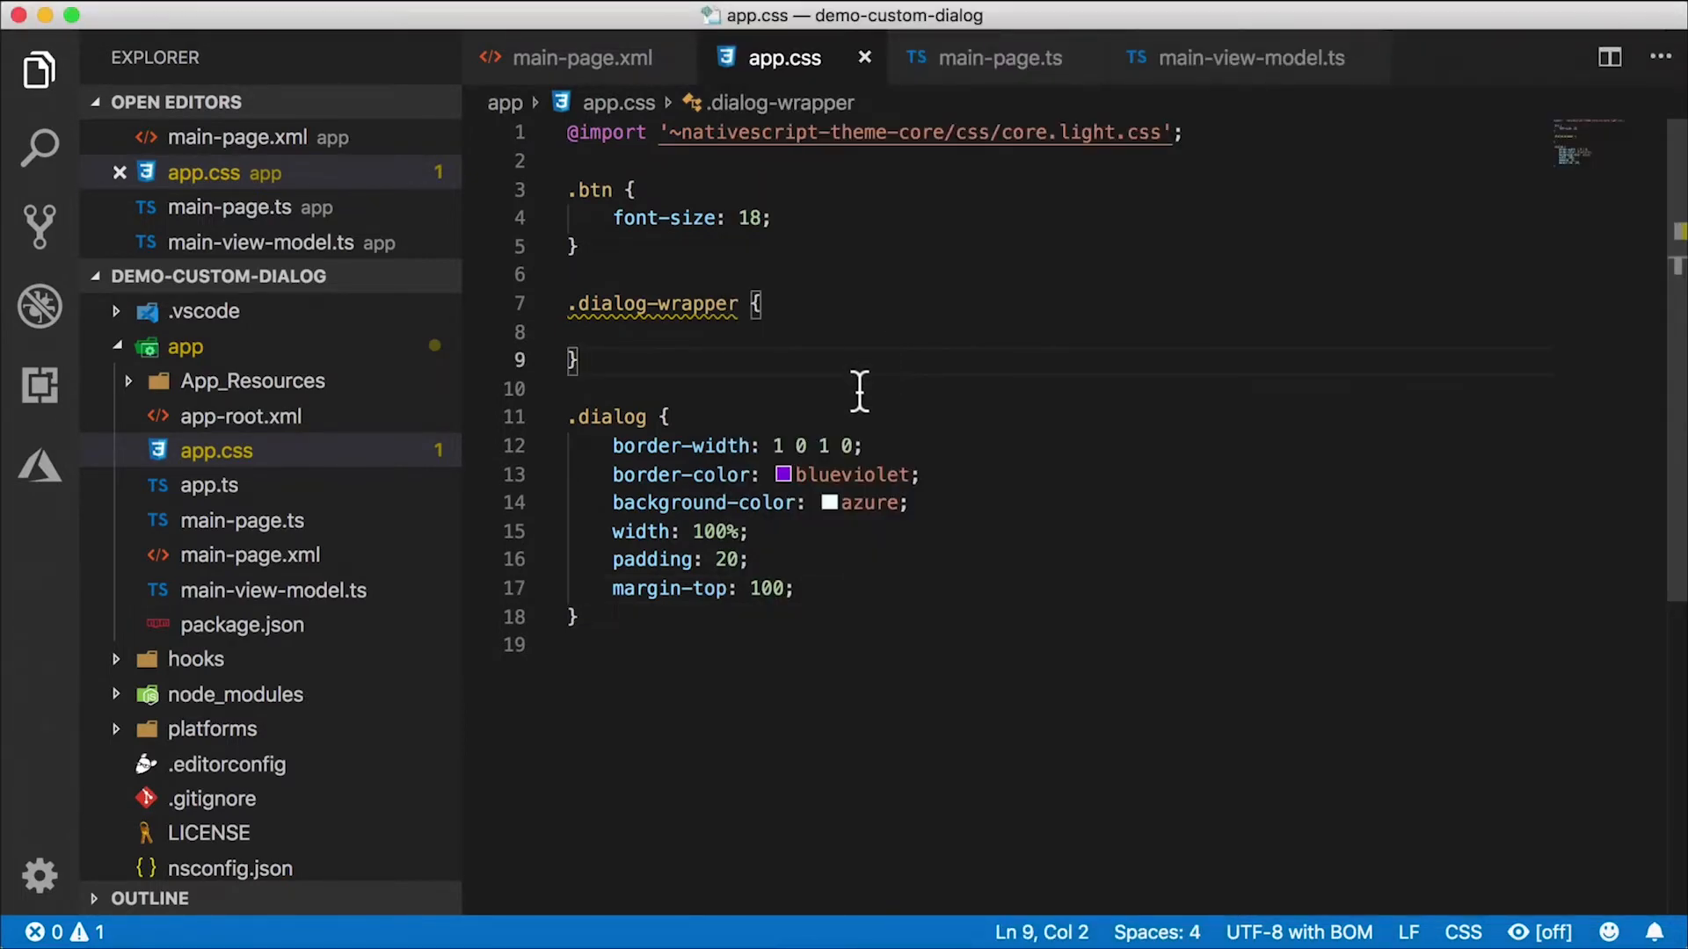
Step: Bind the Page class to {{ dialogShown ? 'page dialogOpen' : 'page' }} in main-page.xml
click(582, 56)
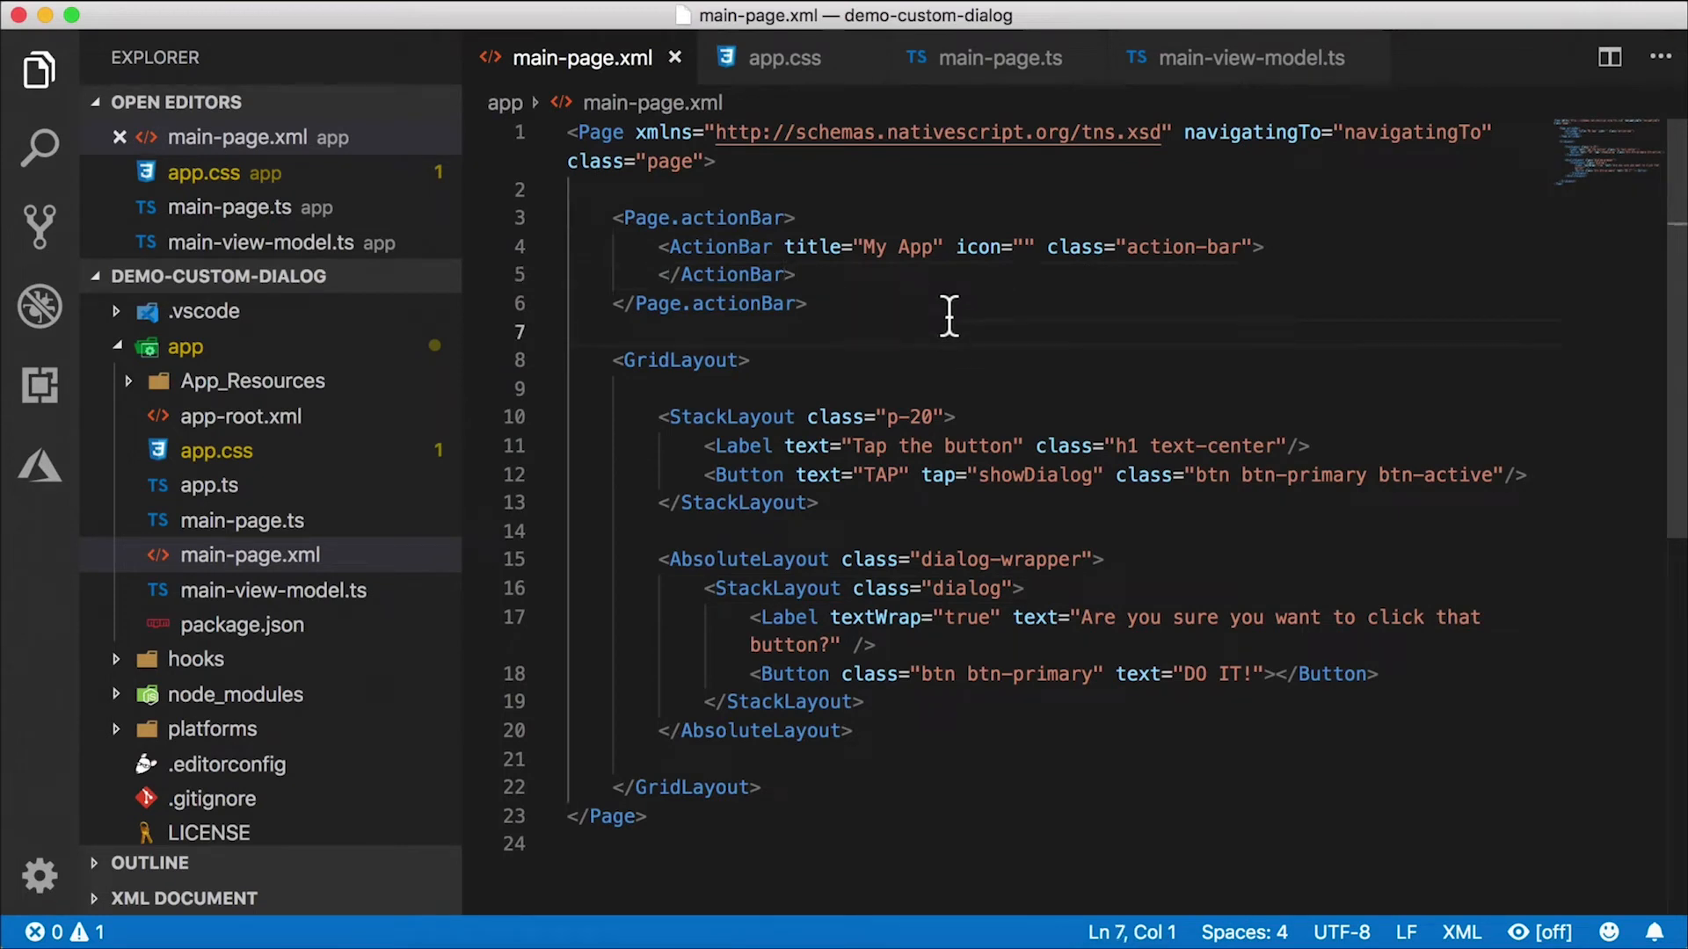
mouse_move(649, 183)
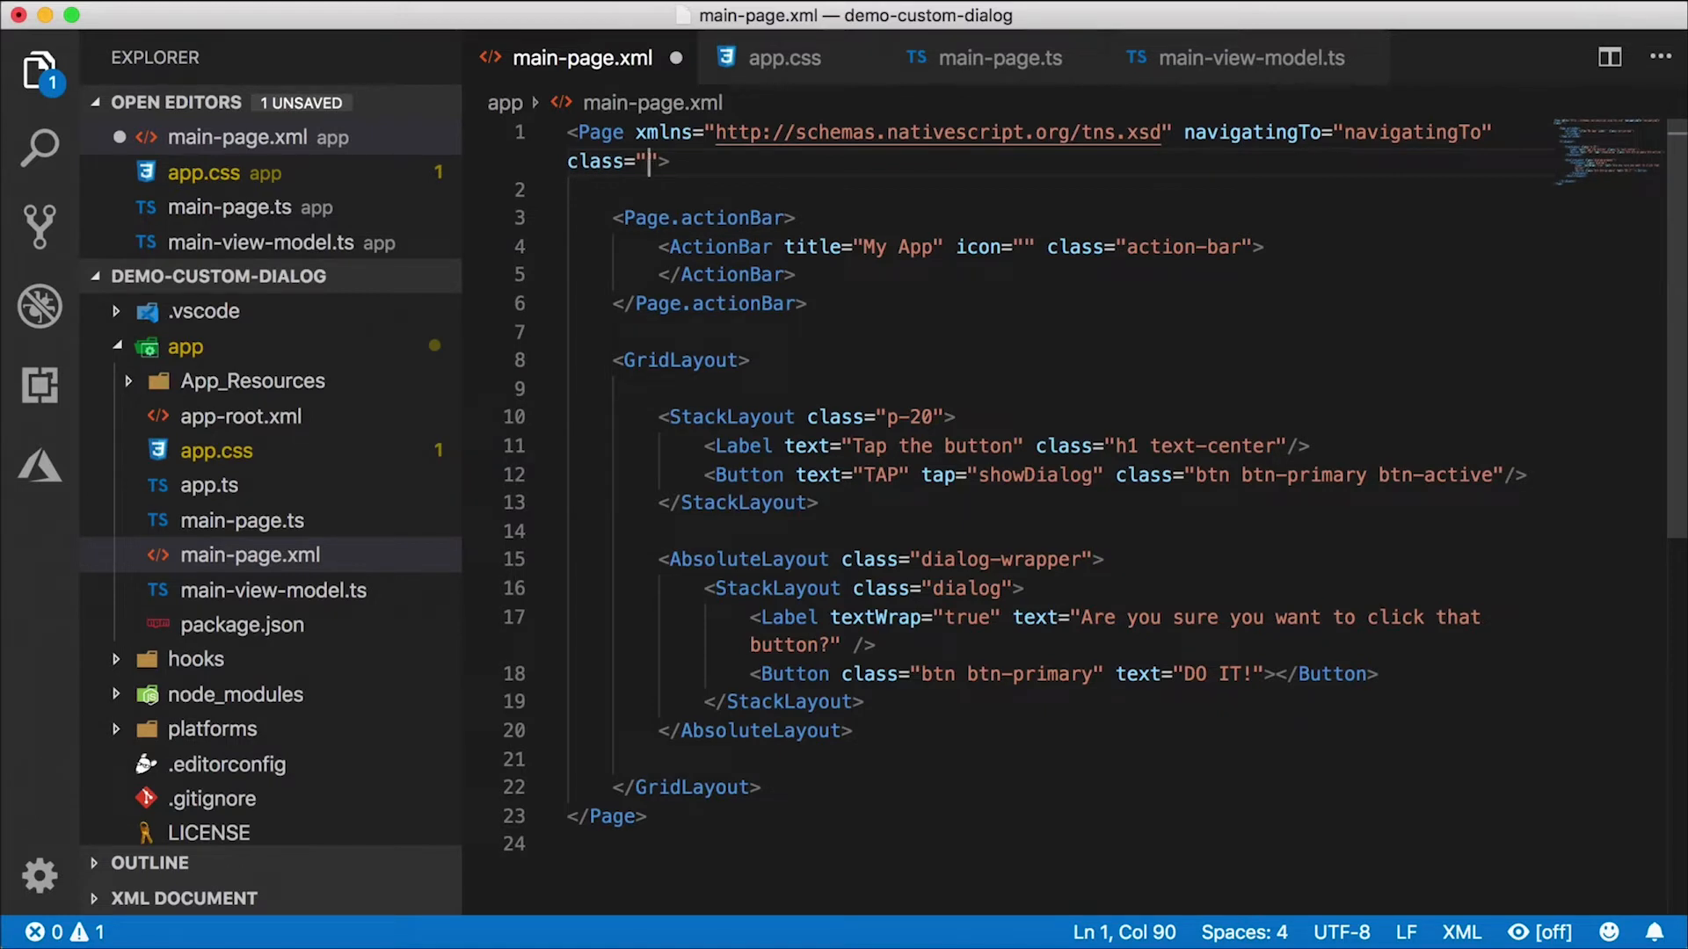
text({{}})
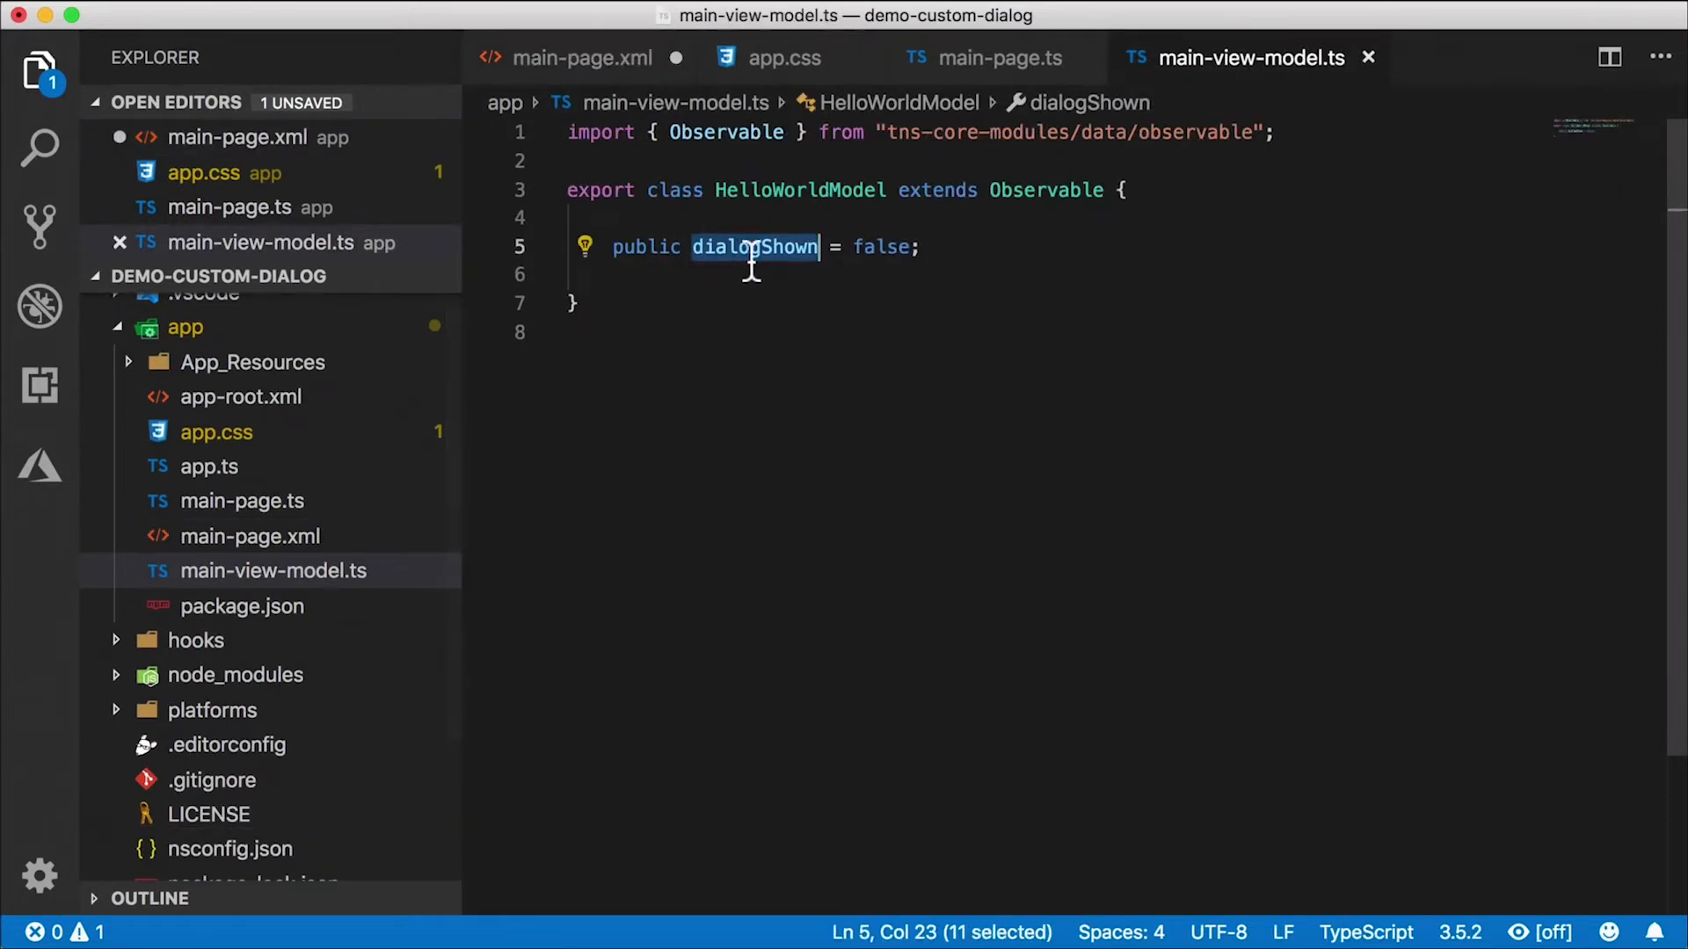
click(582, 56)
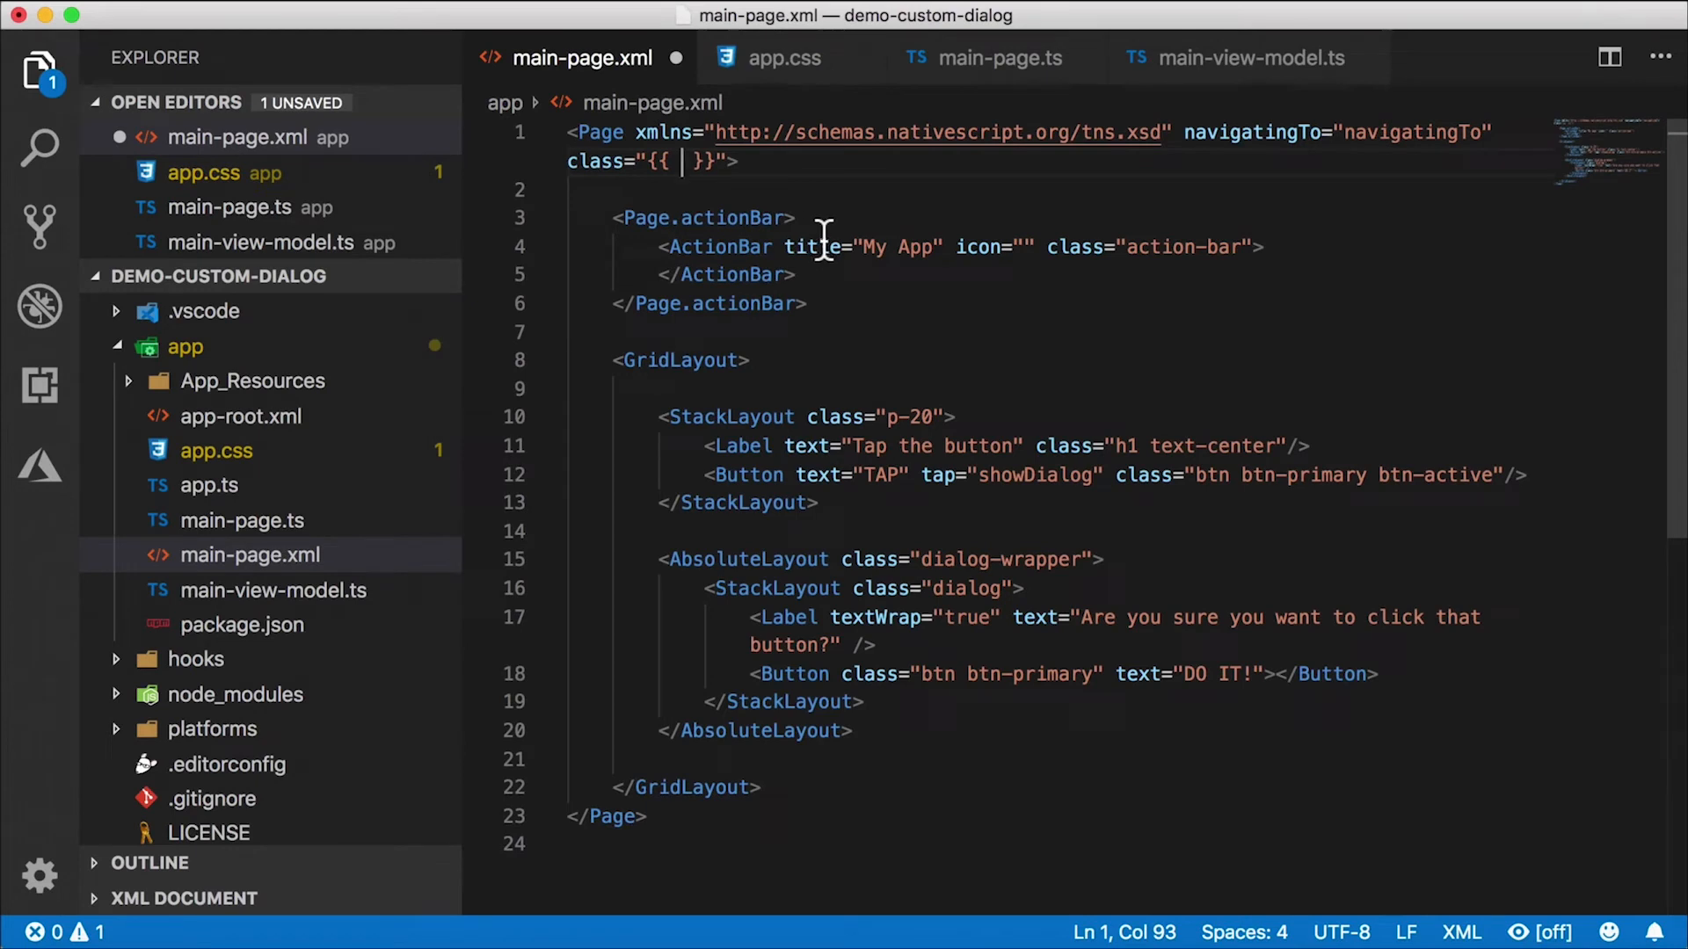
mouse_move(842, 209)
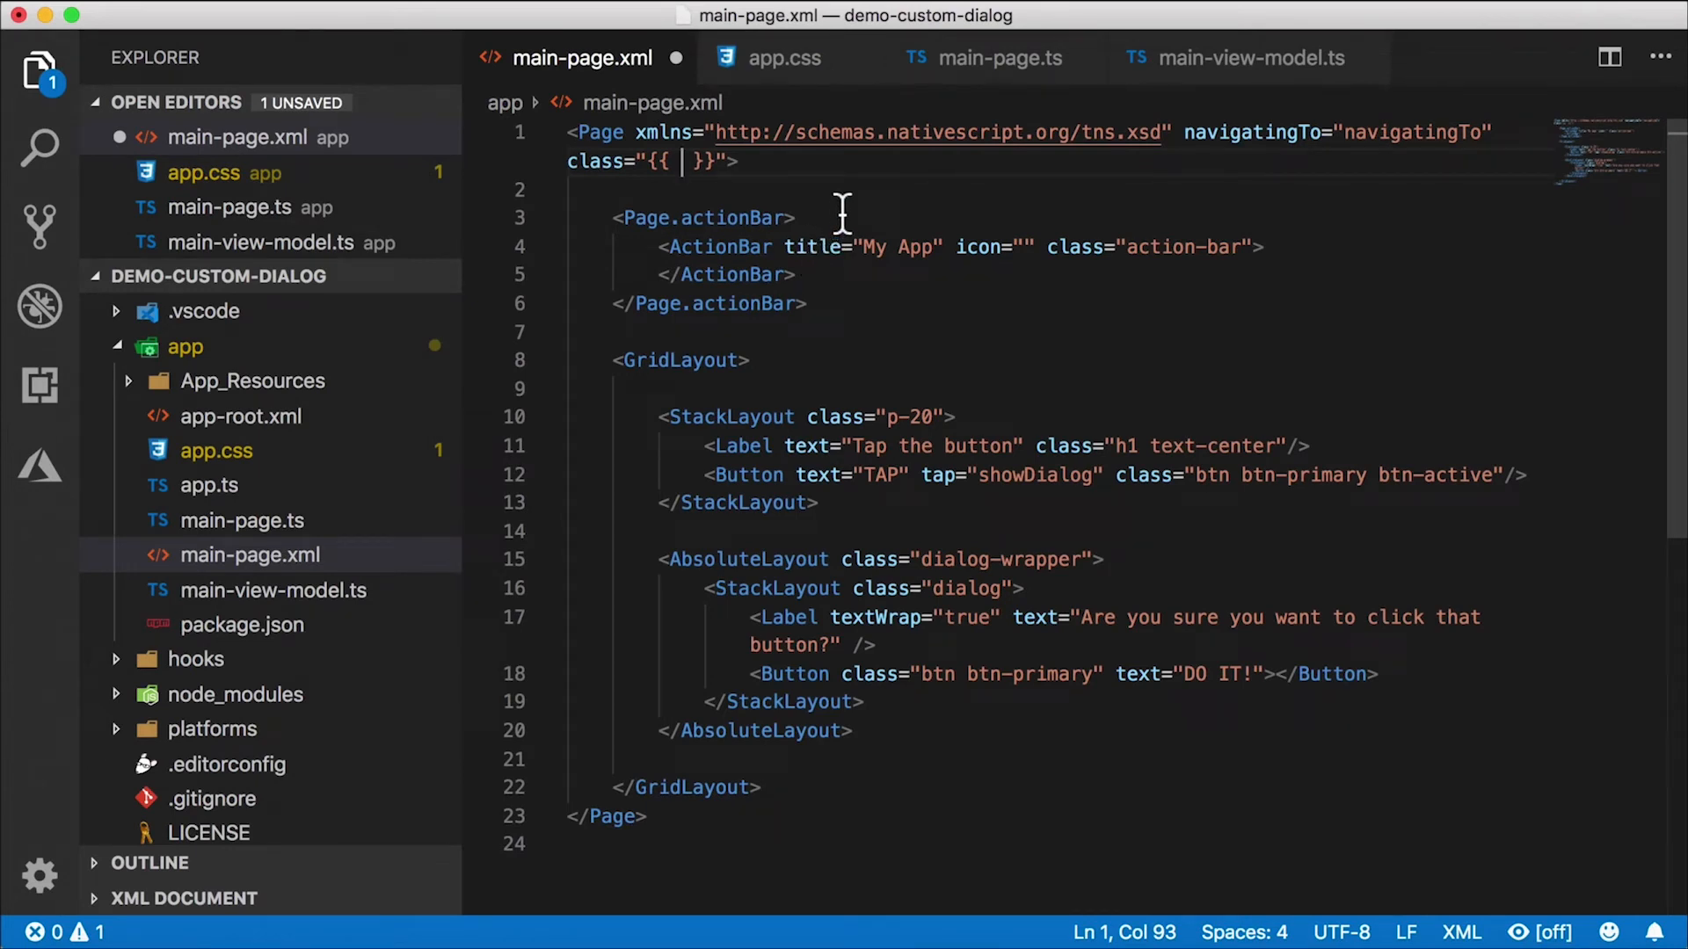
text(dialogShown)
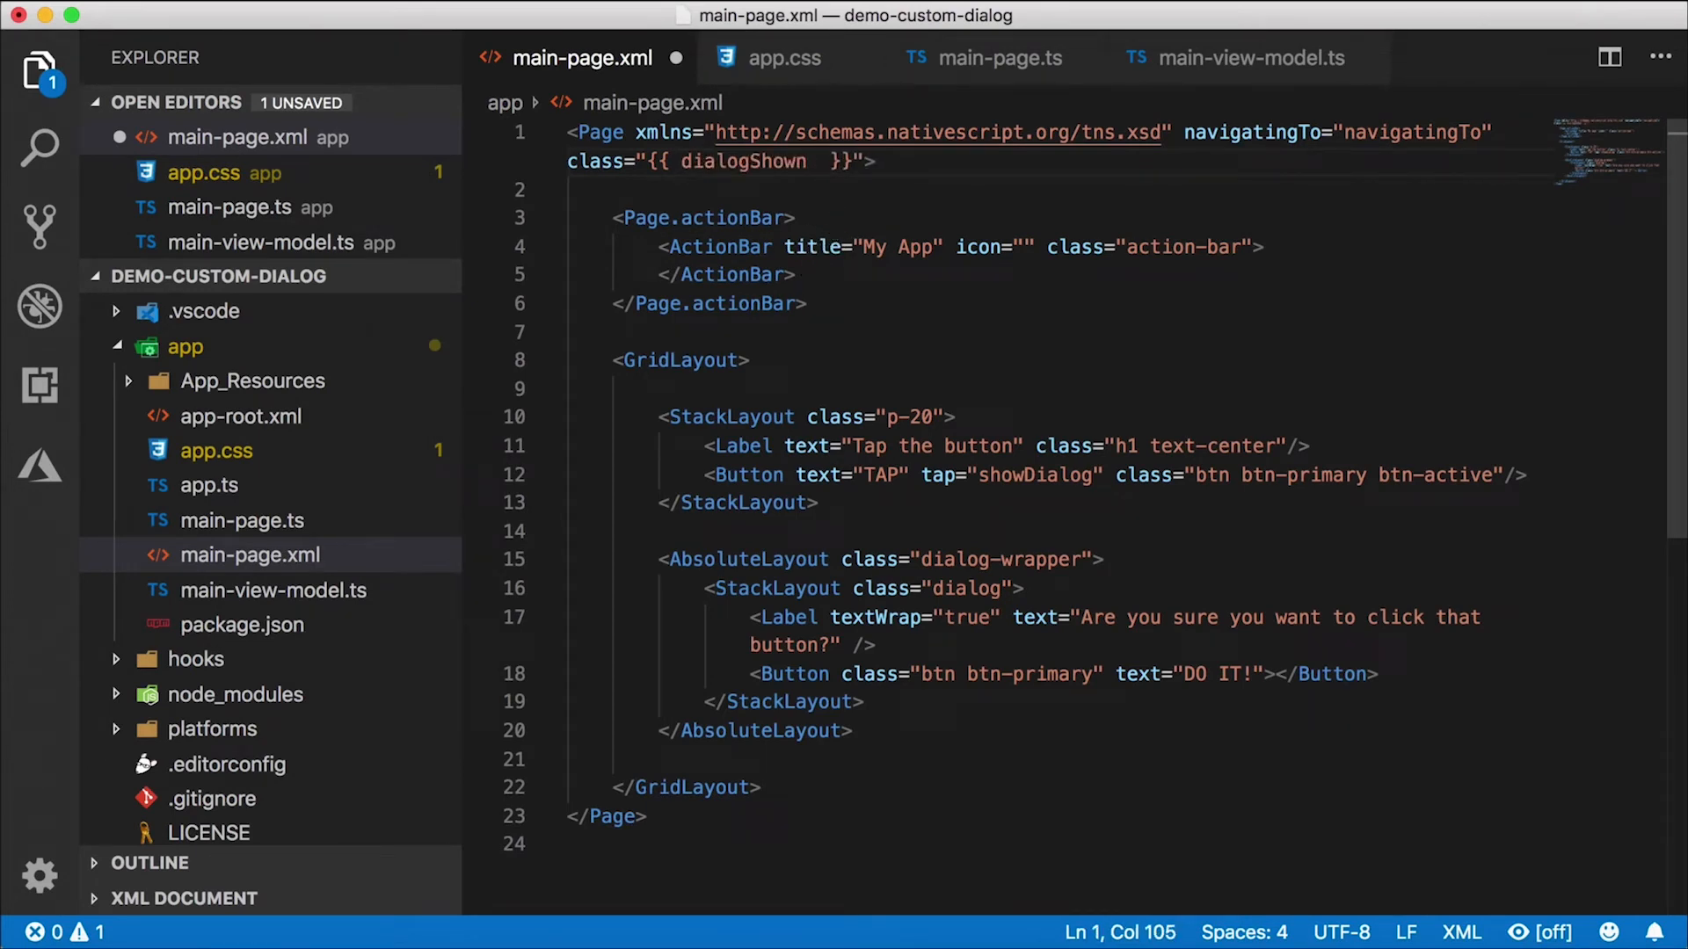
text(? ')
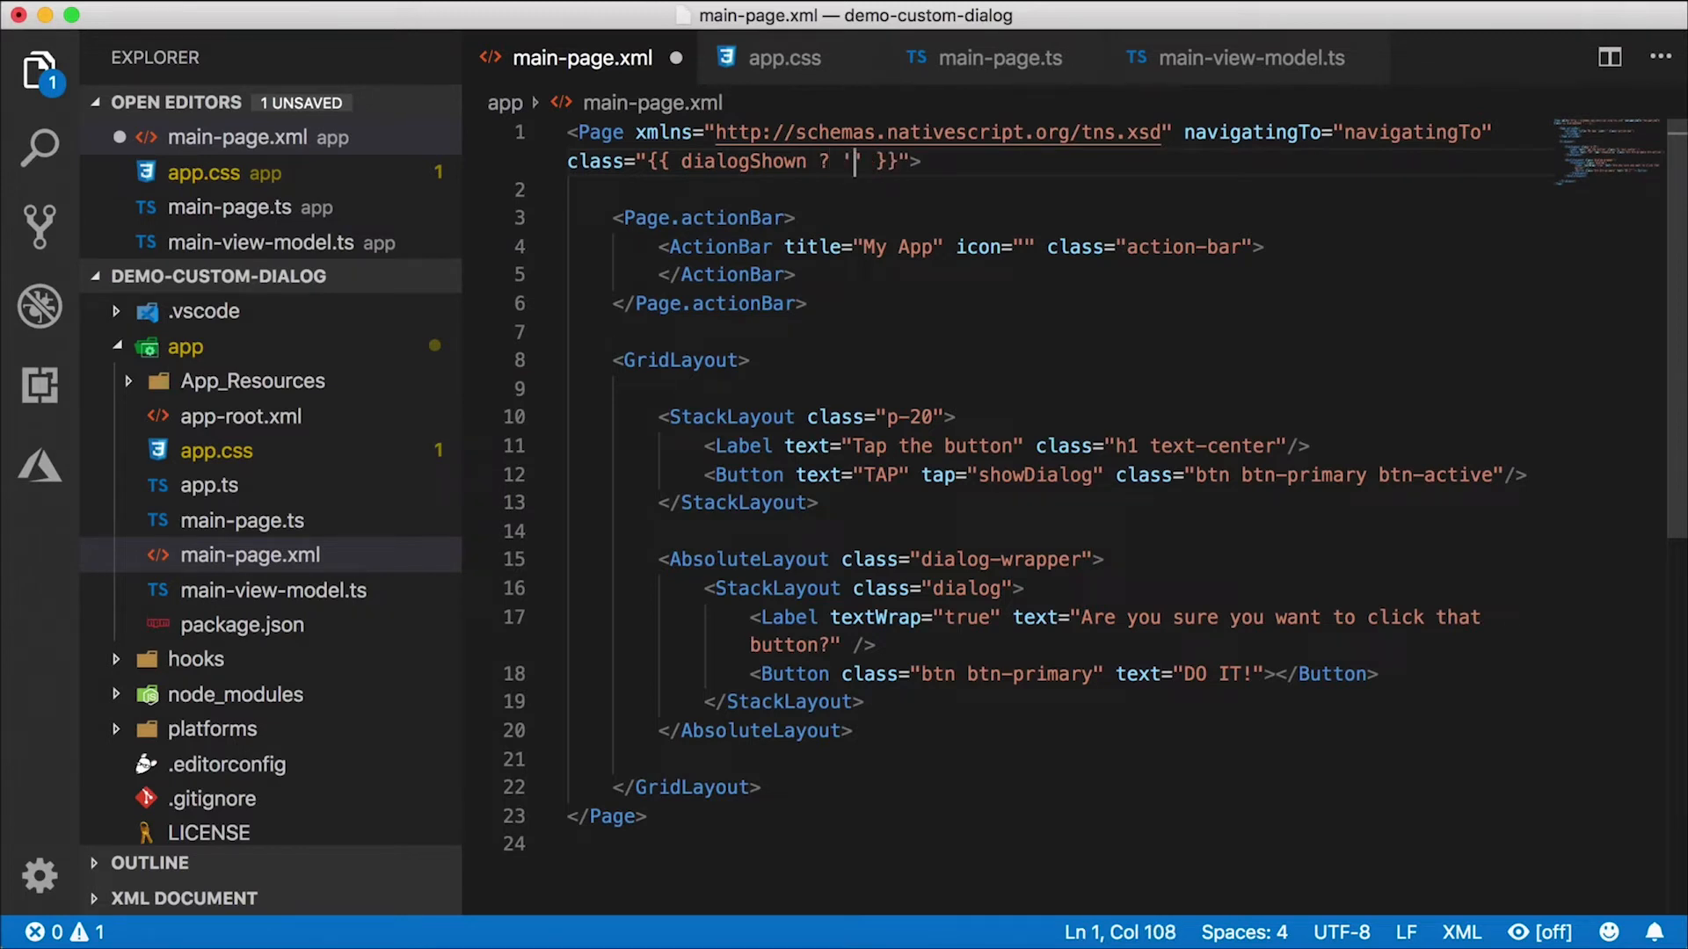
text(page dialogOpen' : ')
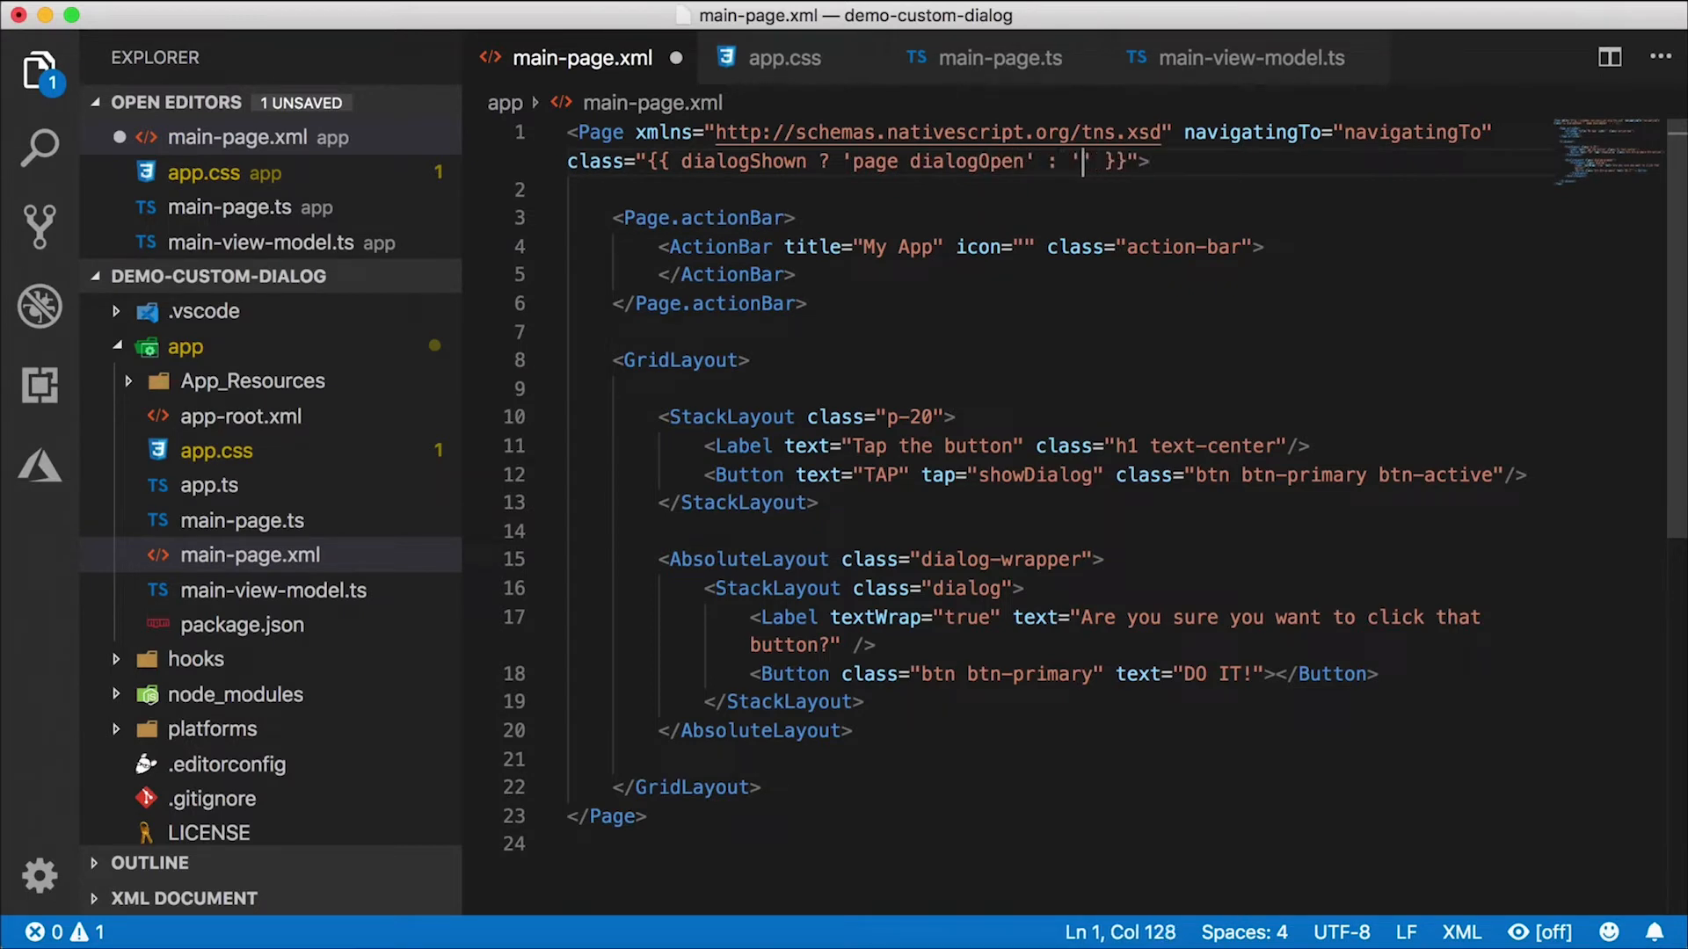
text(page)
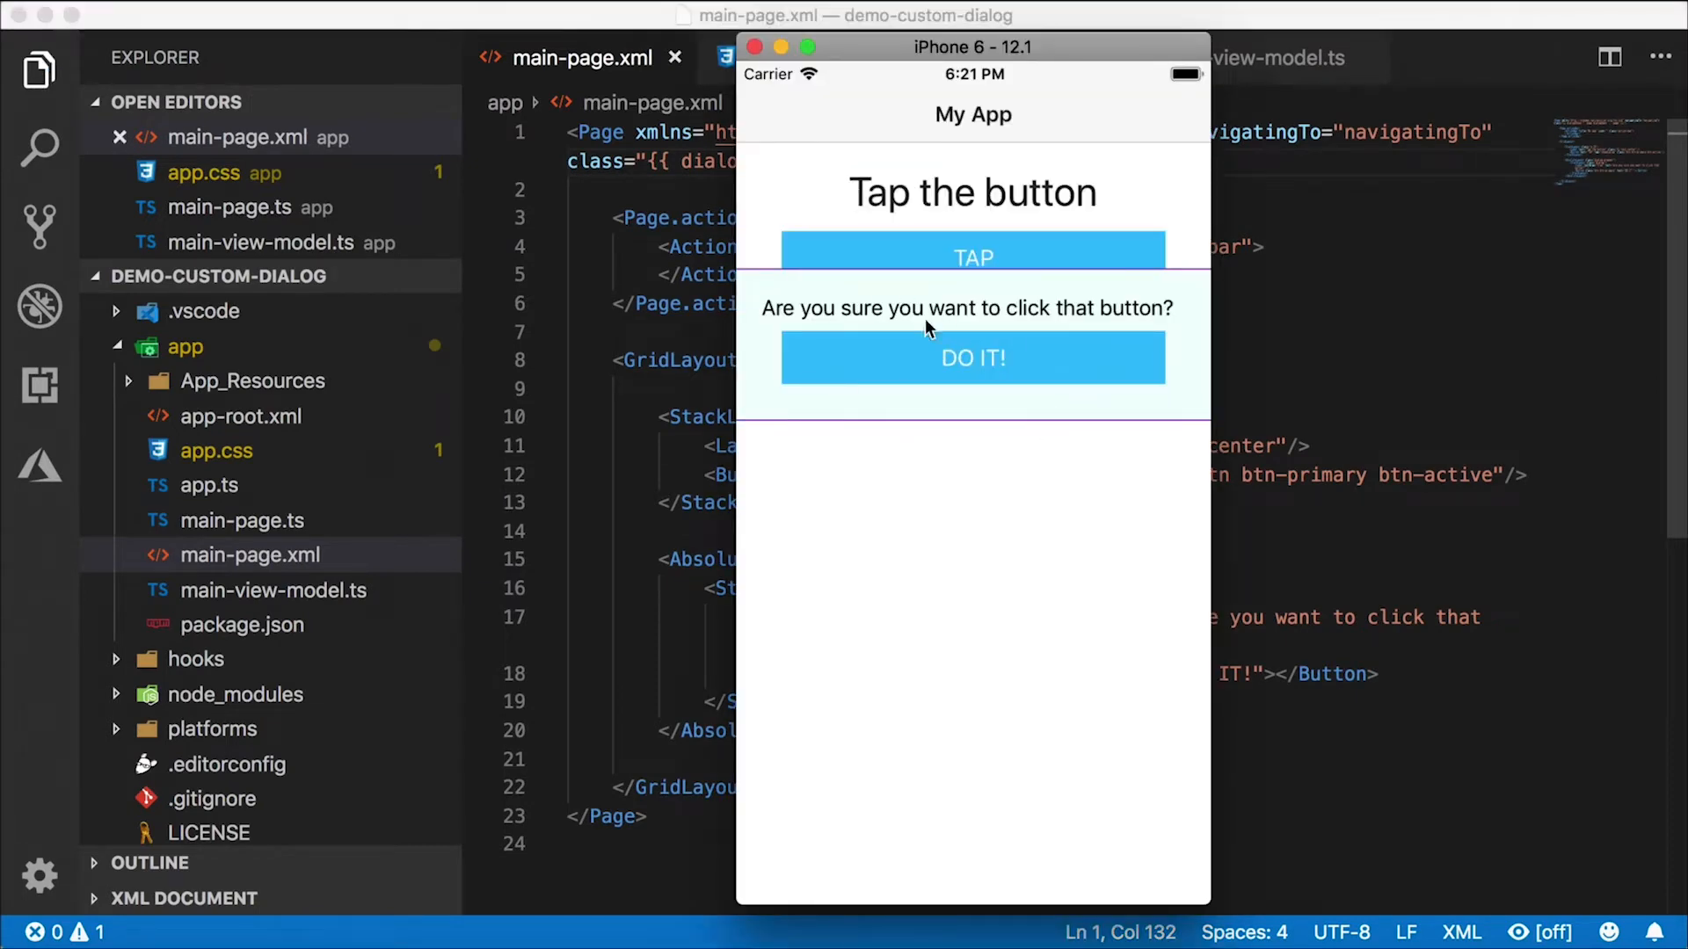
mouse_move(1070, 262)
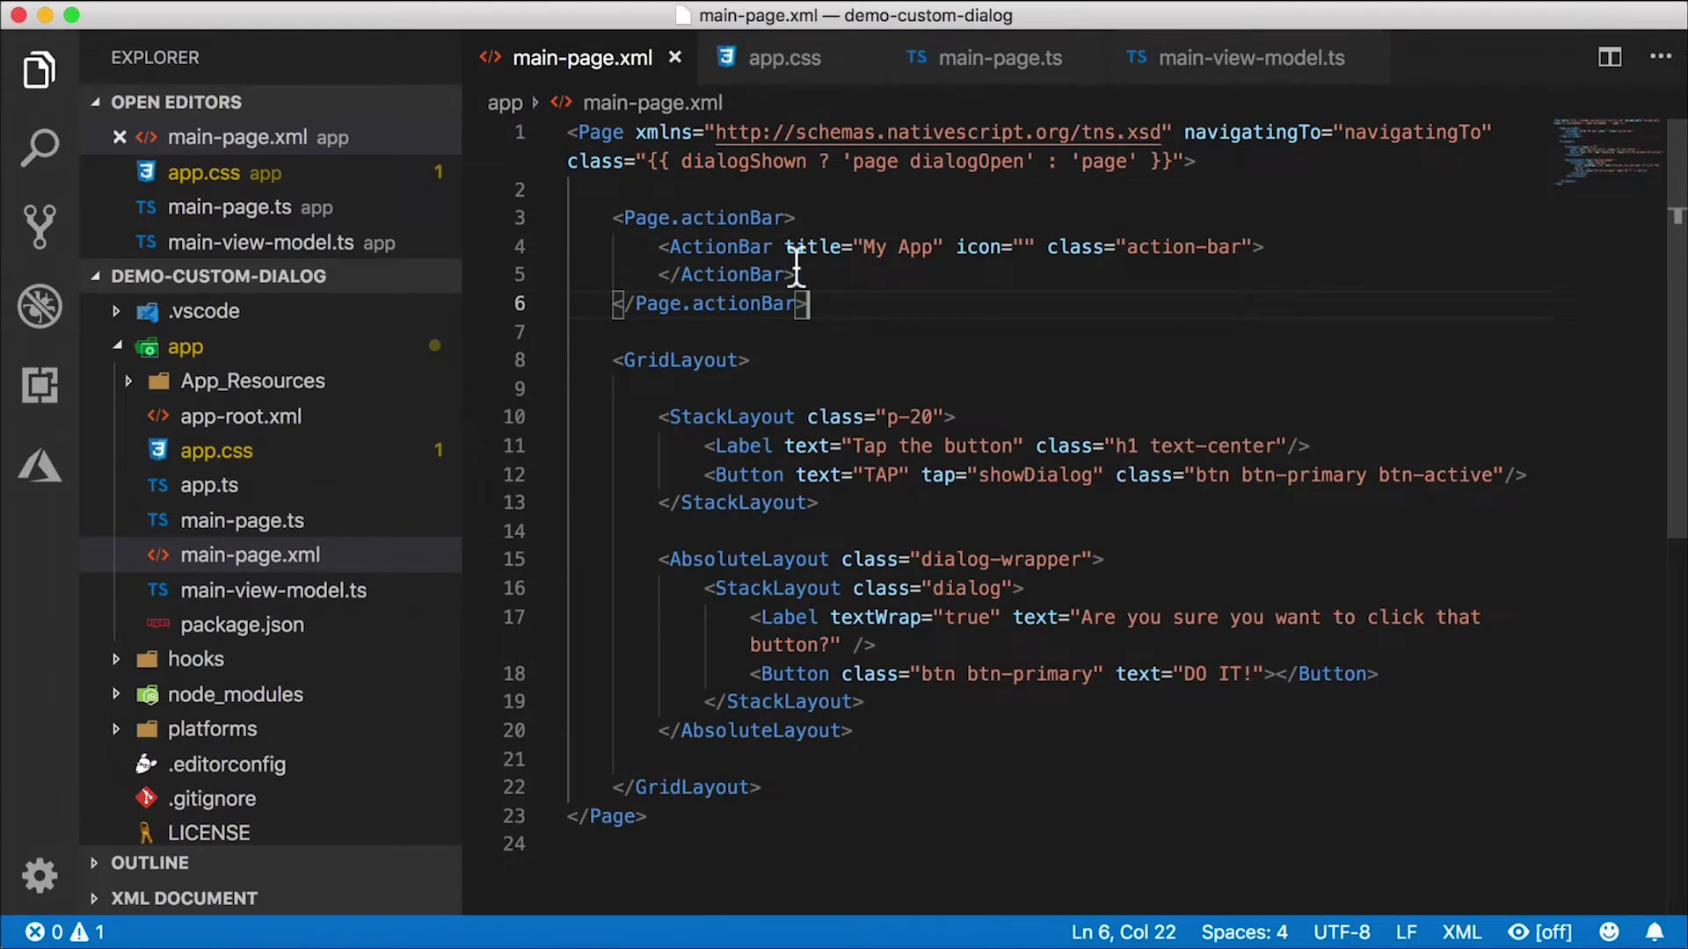
Step: Hide .dialog-wrapper in app.css with visibility: collapsed and opacity: 0
click(784, 56)
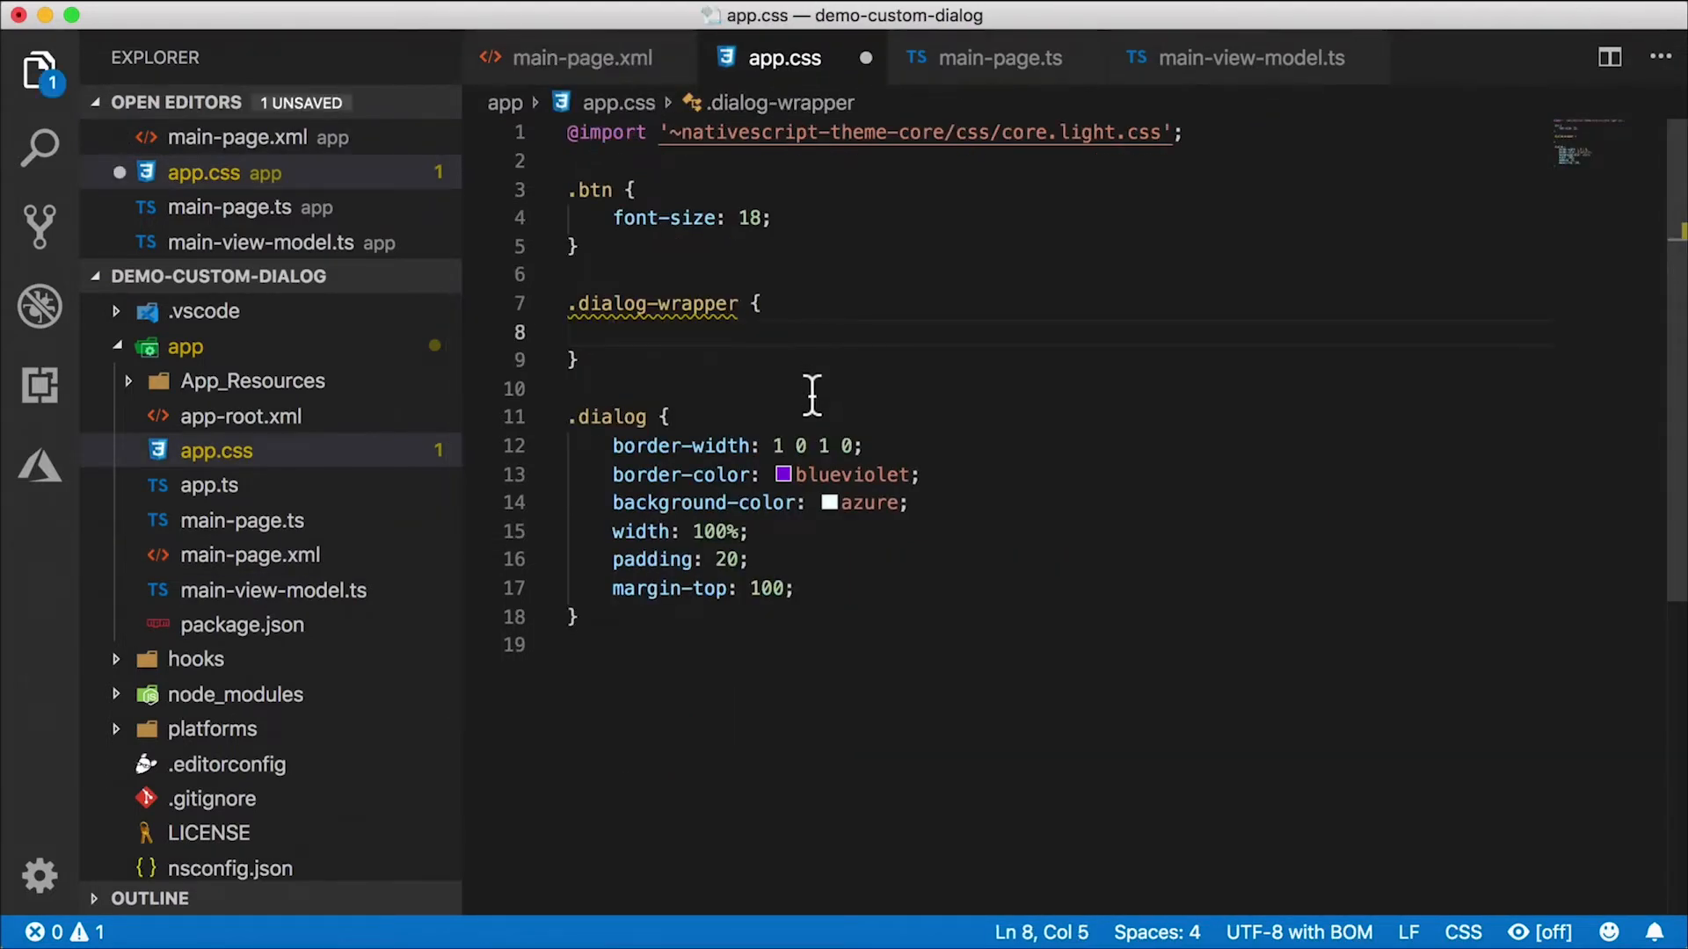
text(visibility: collapsed;)
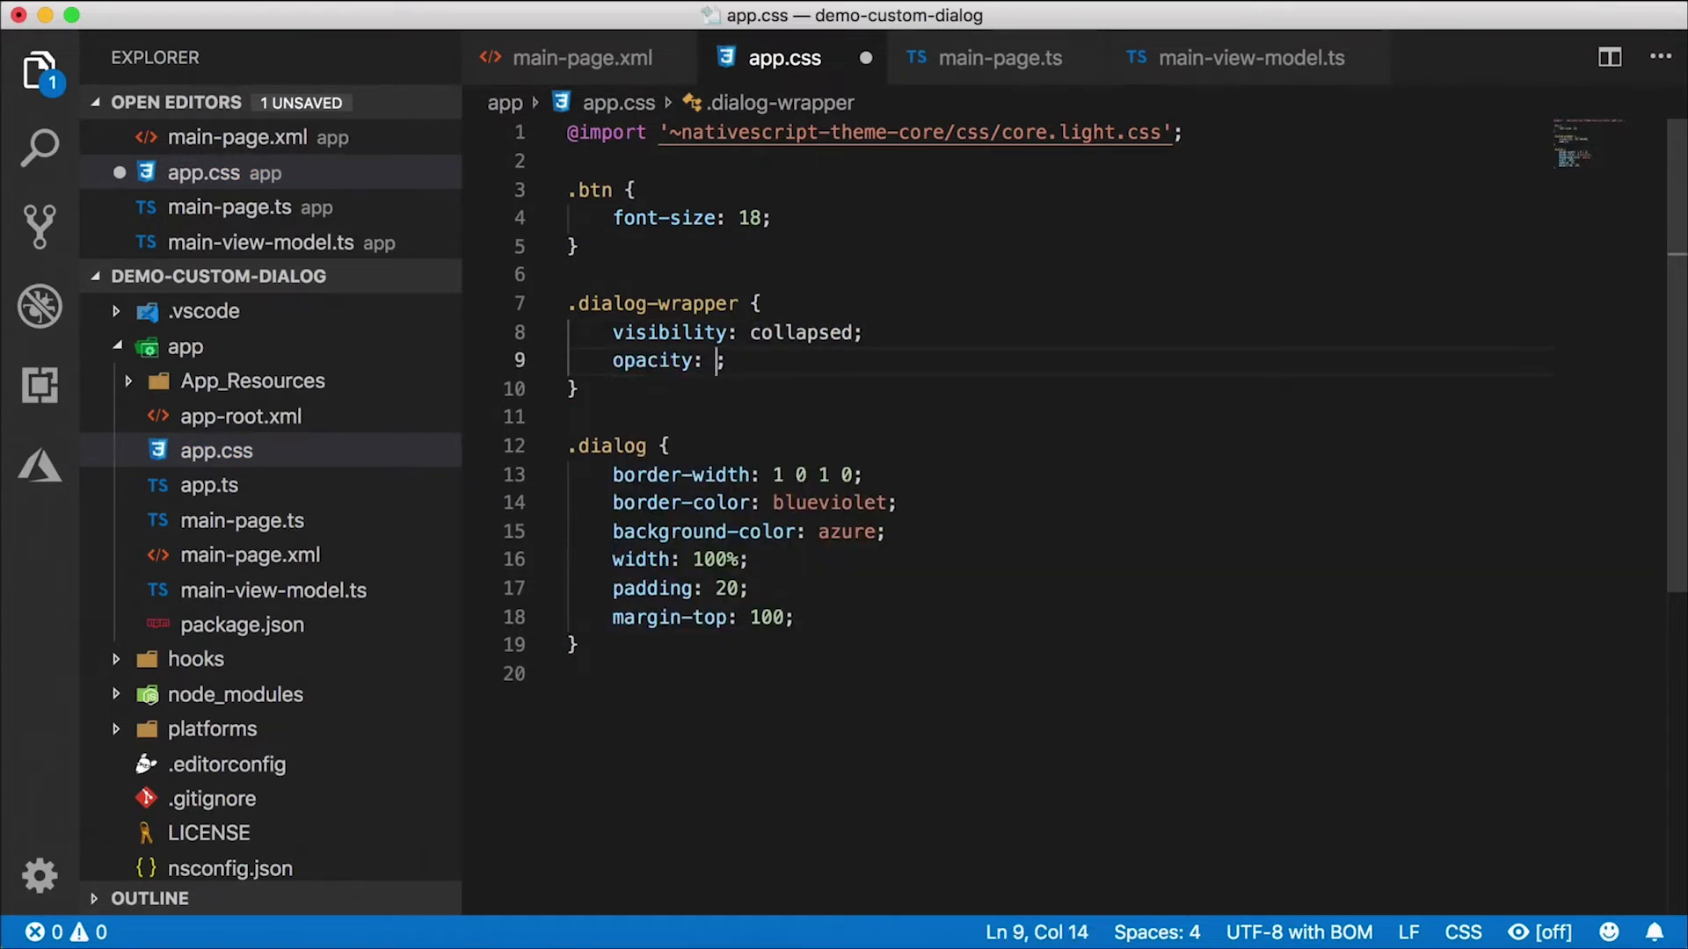
text(0)
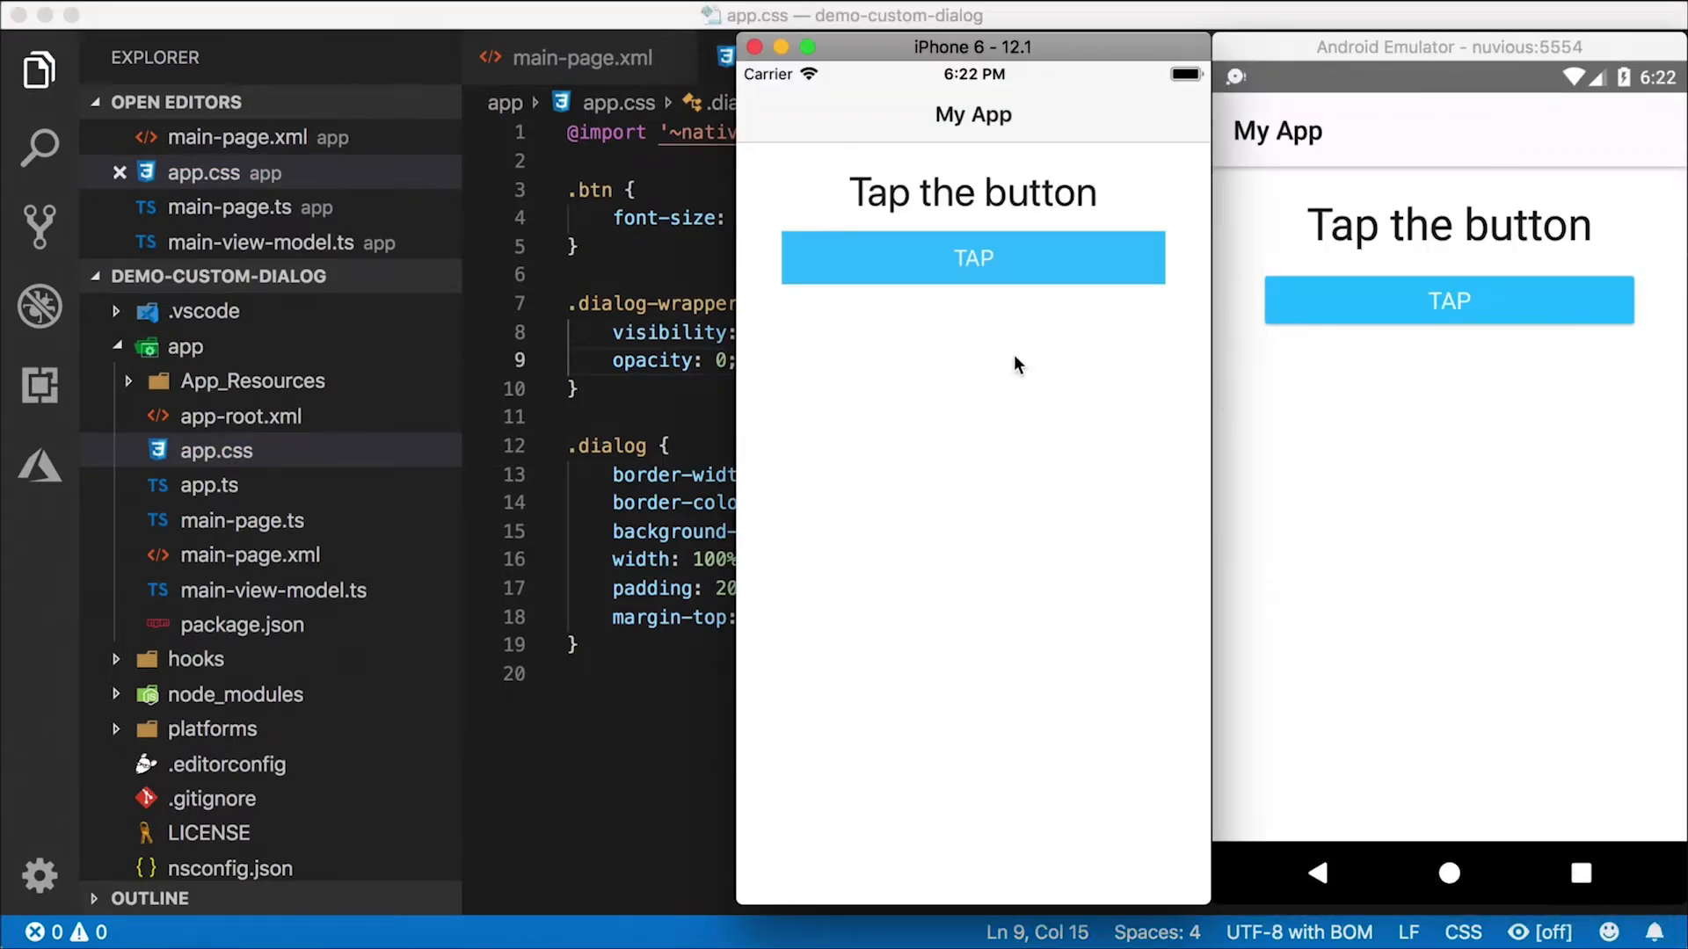
Step: Review dialogShown in main-page.ts and the dialogOpen class in main-page.xml, then start a new rule line in app.css
click(1447, 301)
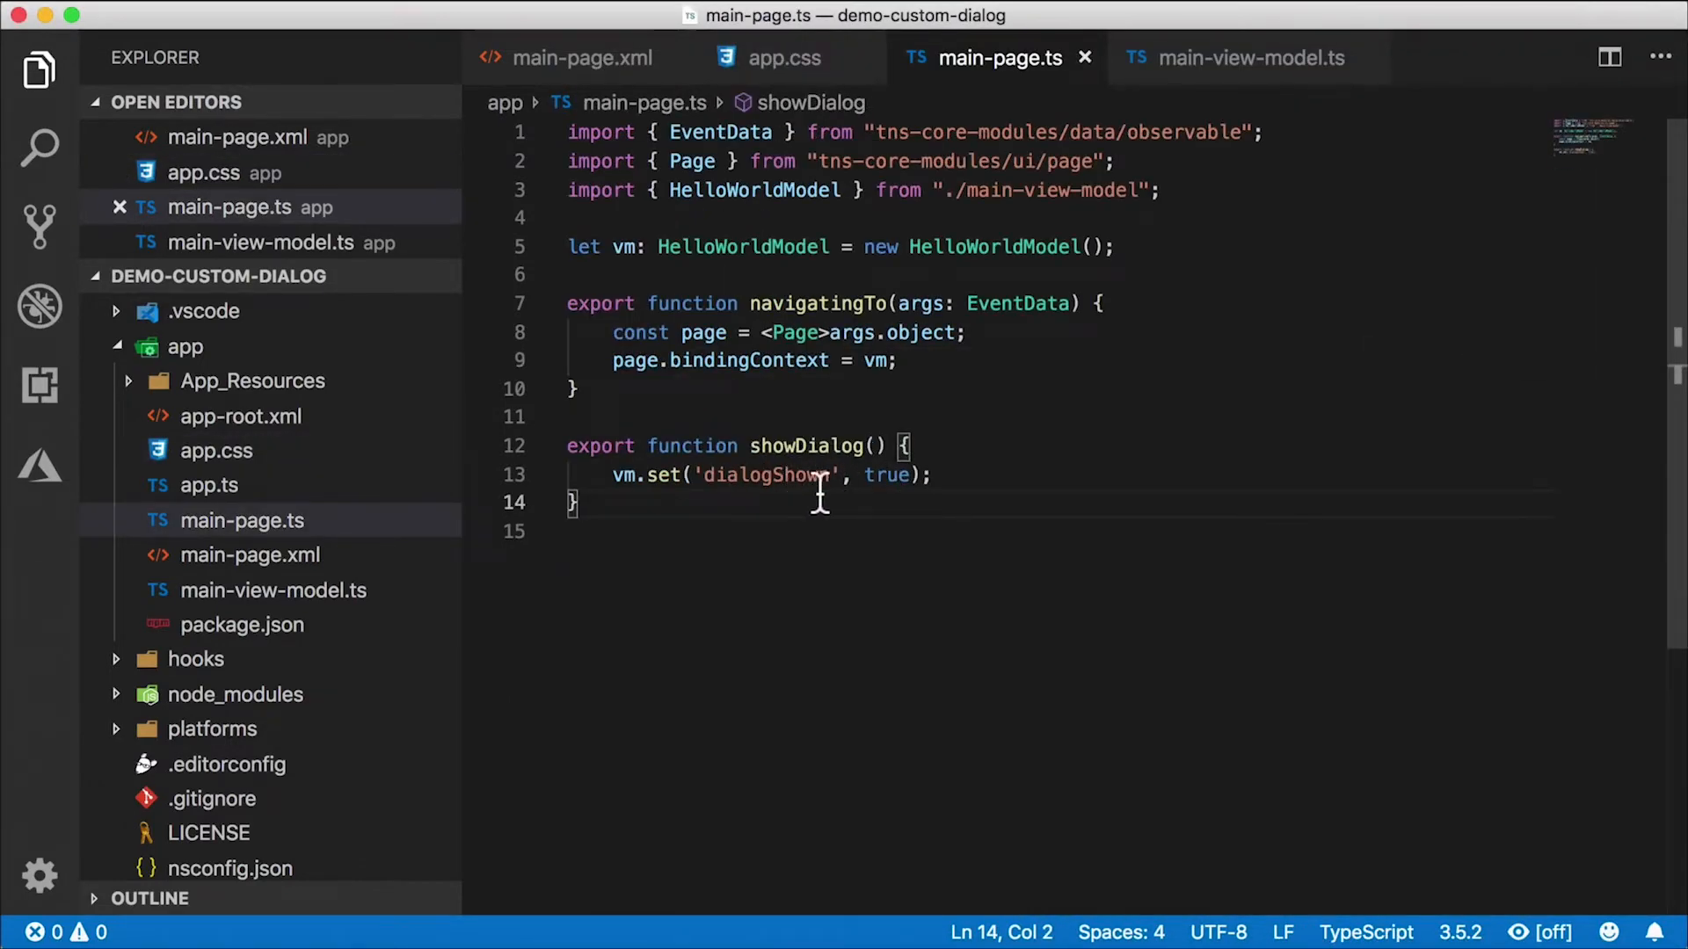
double_click(764, 475)
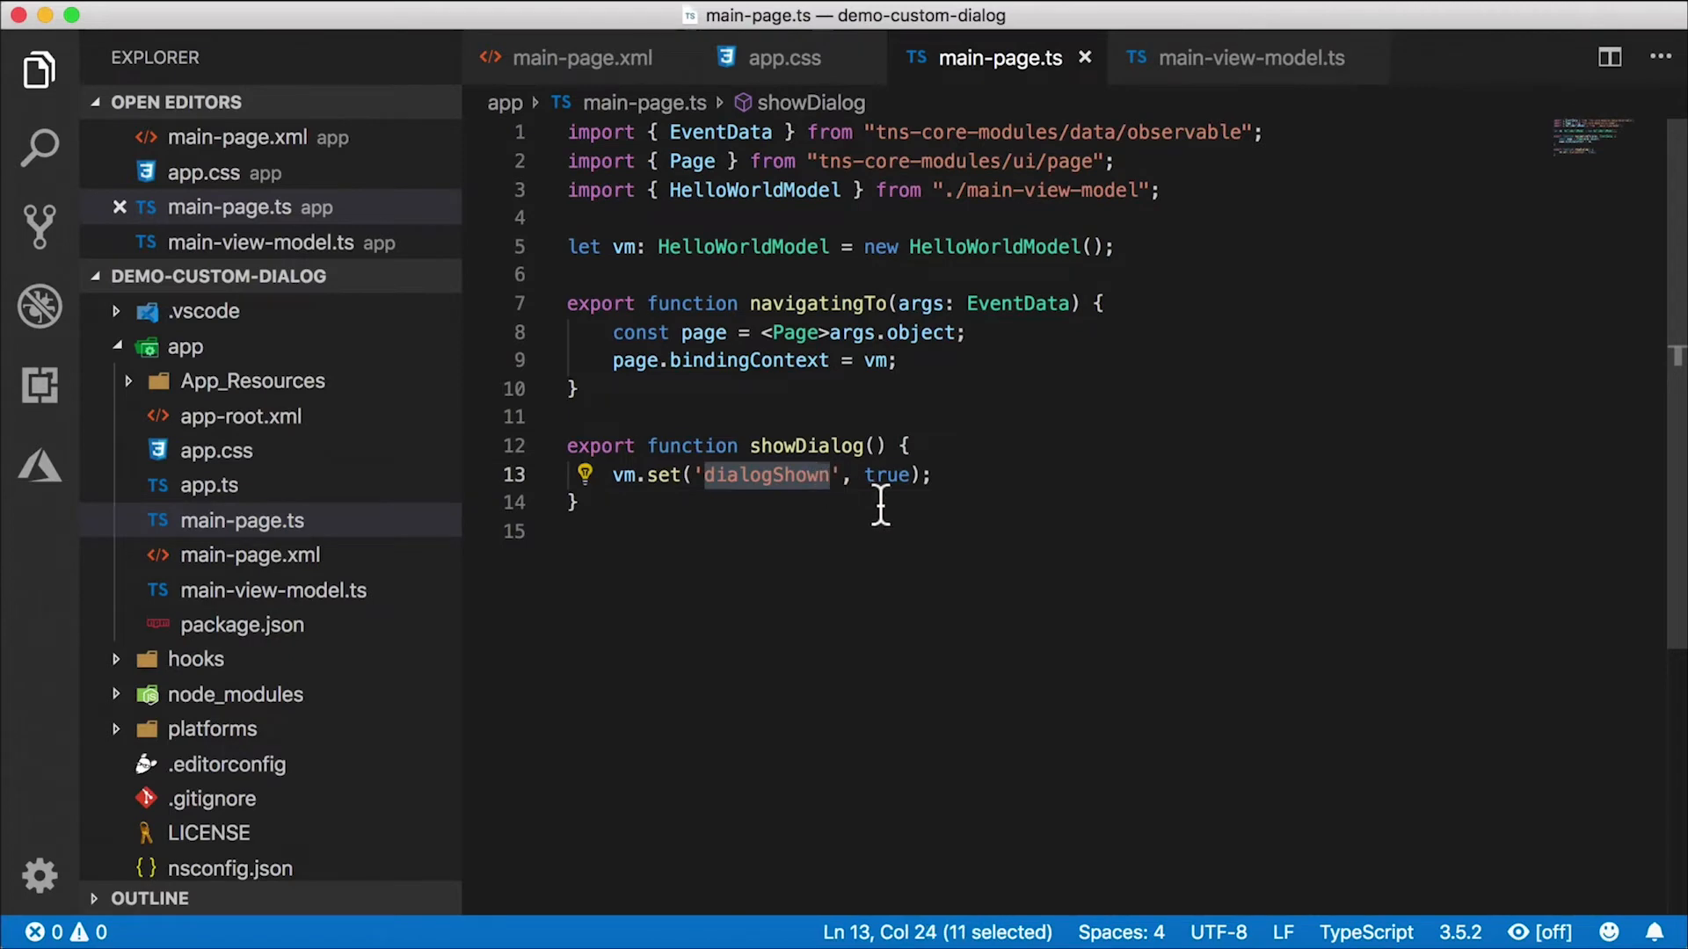
click(582, 56)
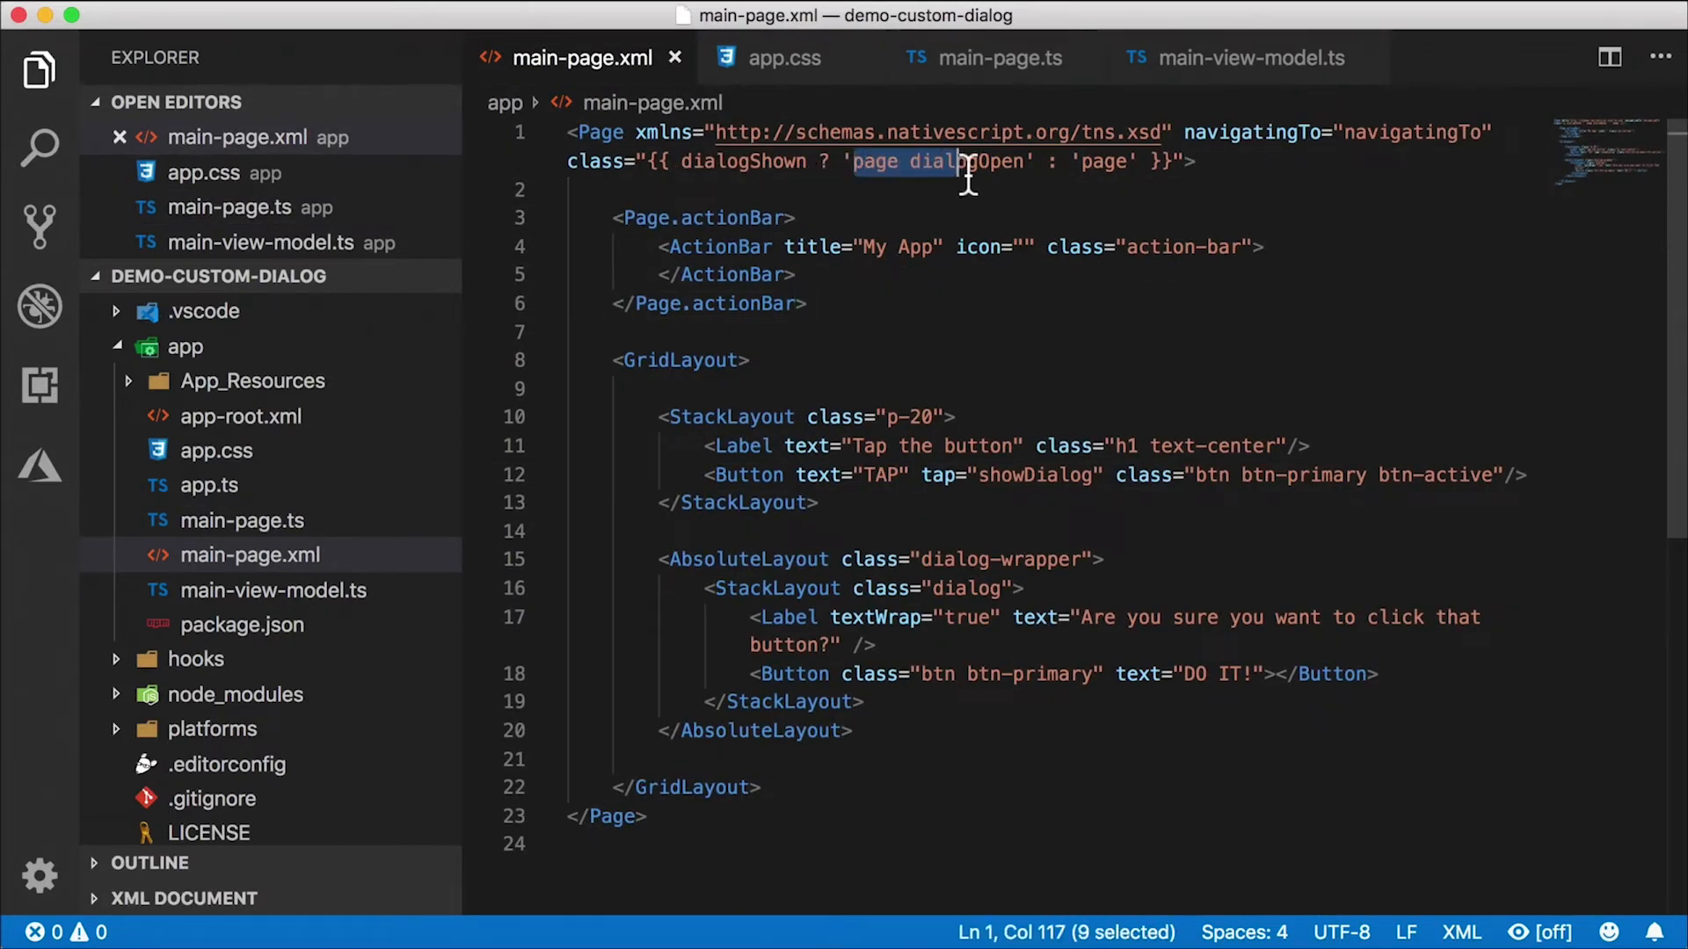
click(784, 56)
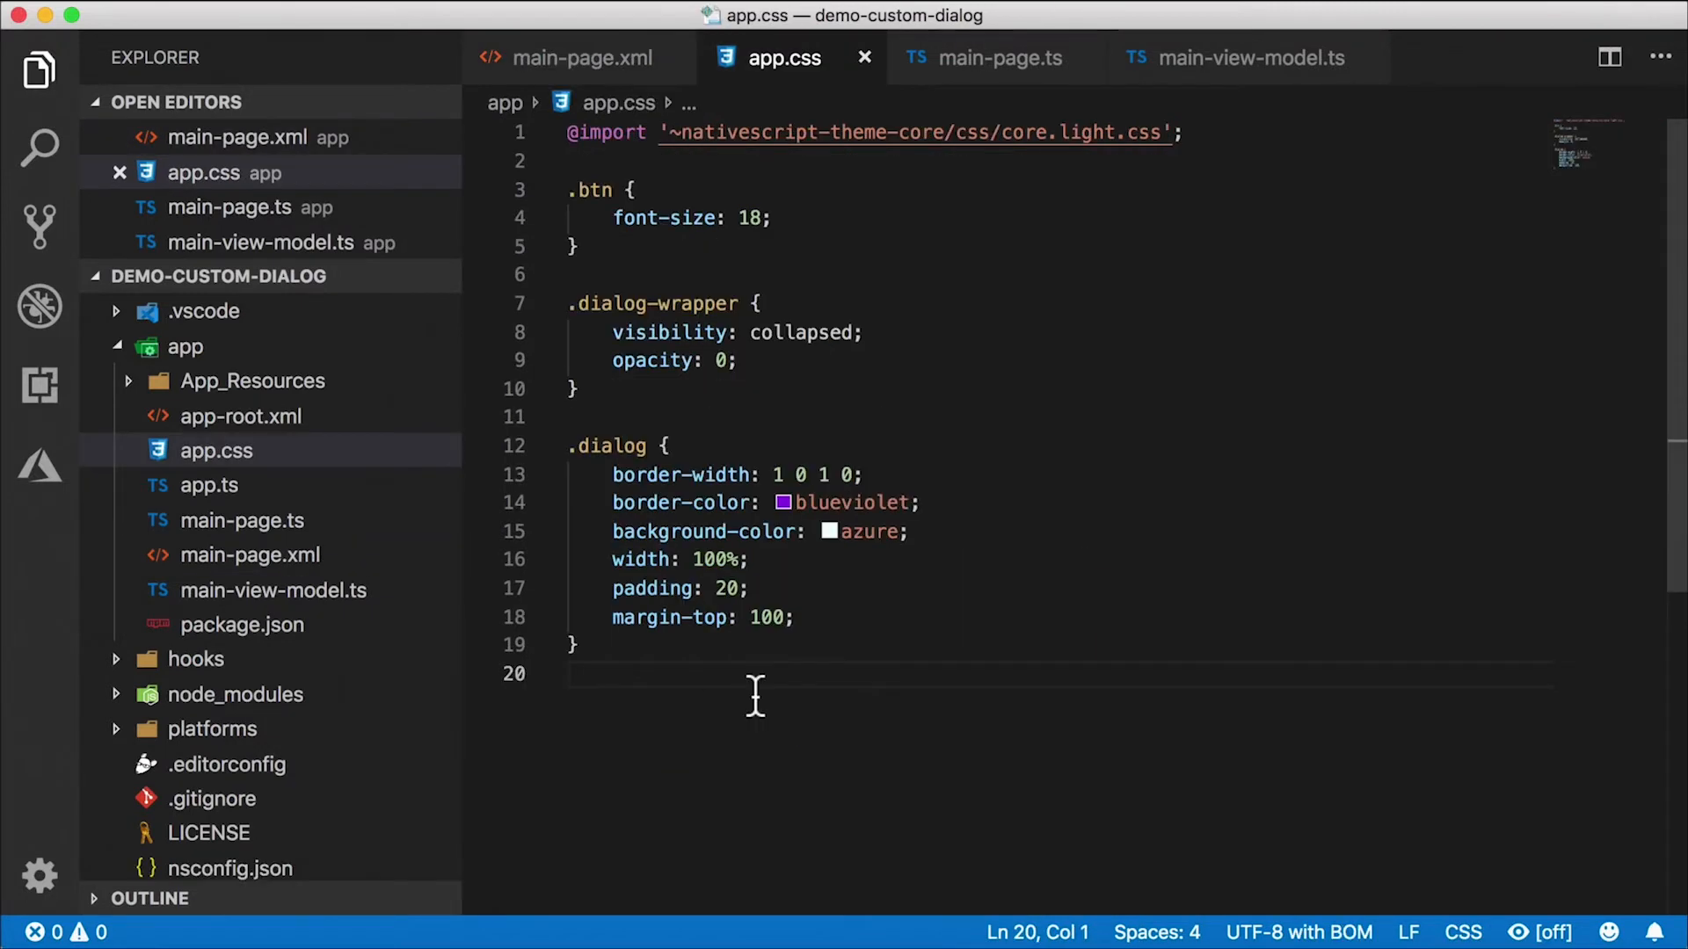
key(enter)
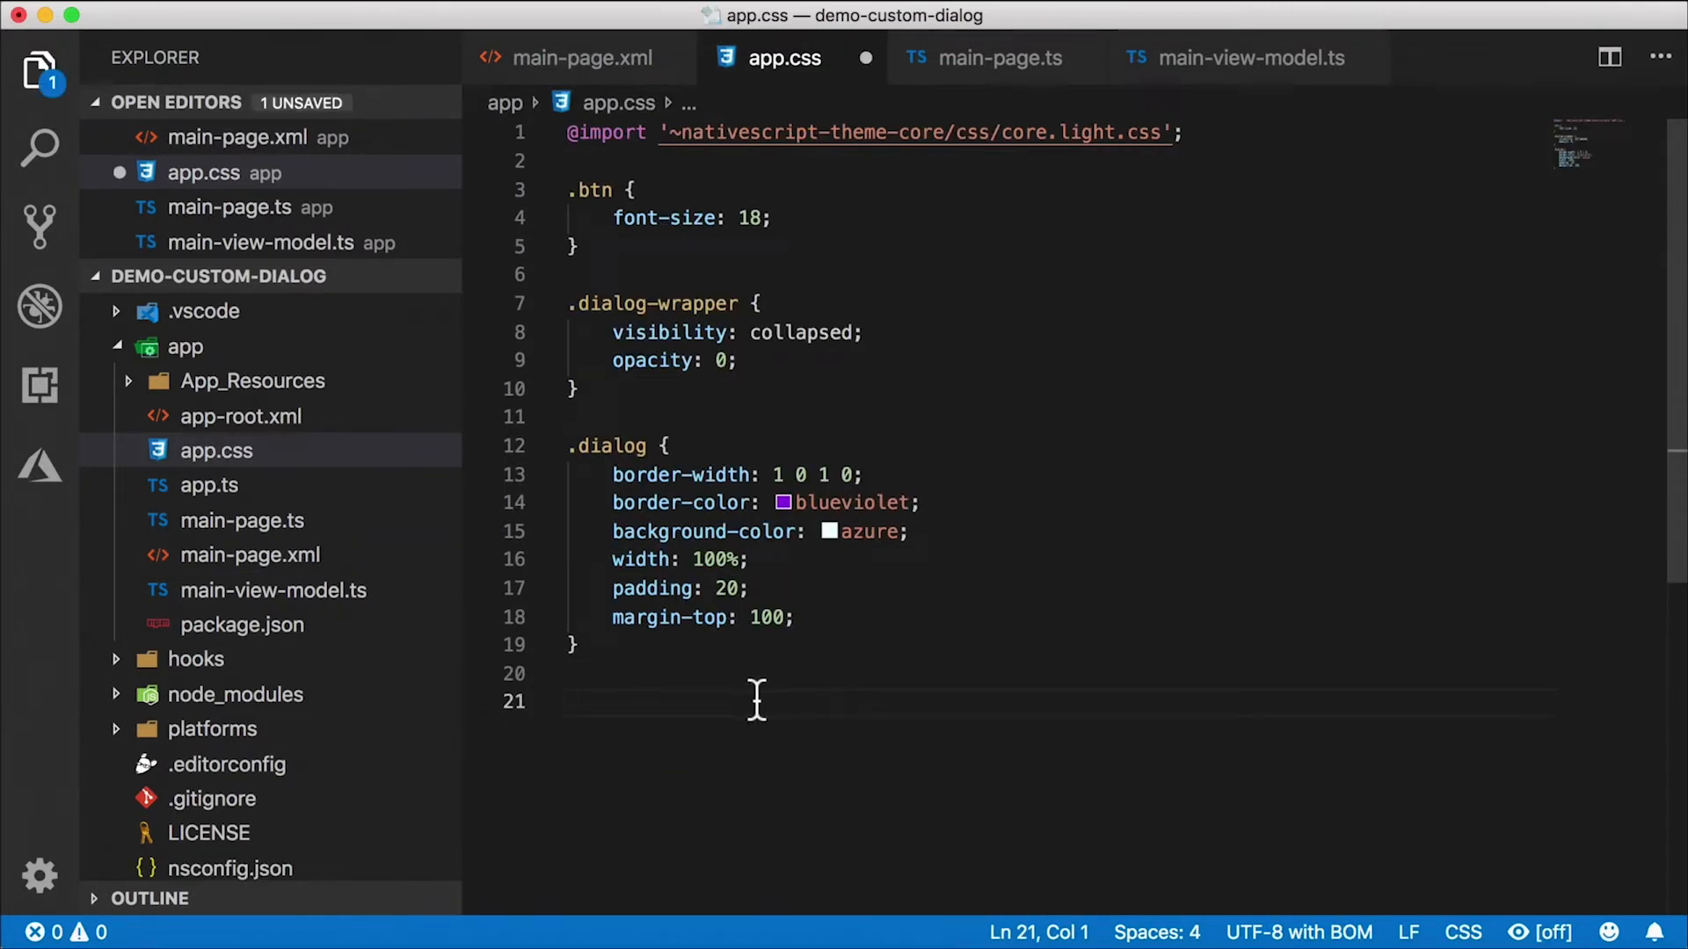
Step: Add a .dialogOpen .dialog-wrapper rule with visibility: visible and opacity: 1, then save
text(.)
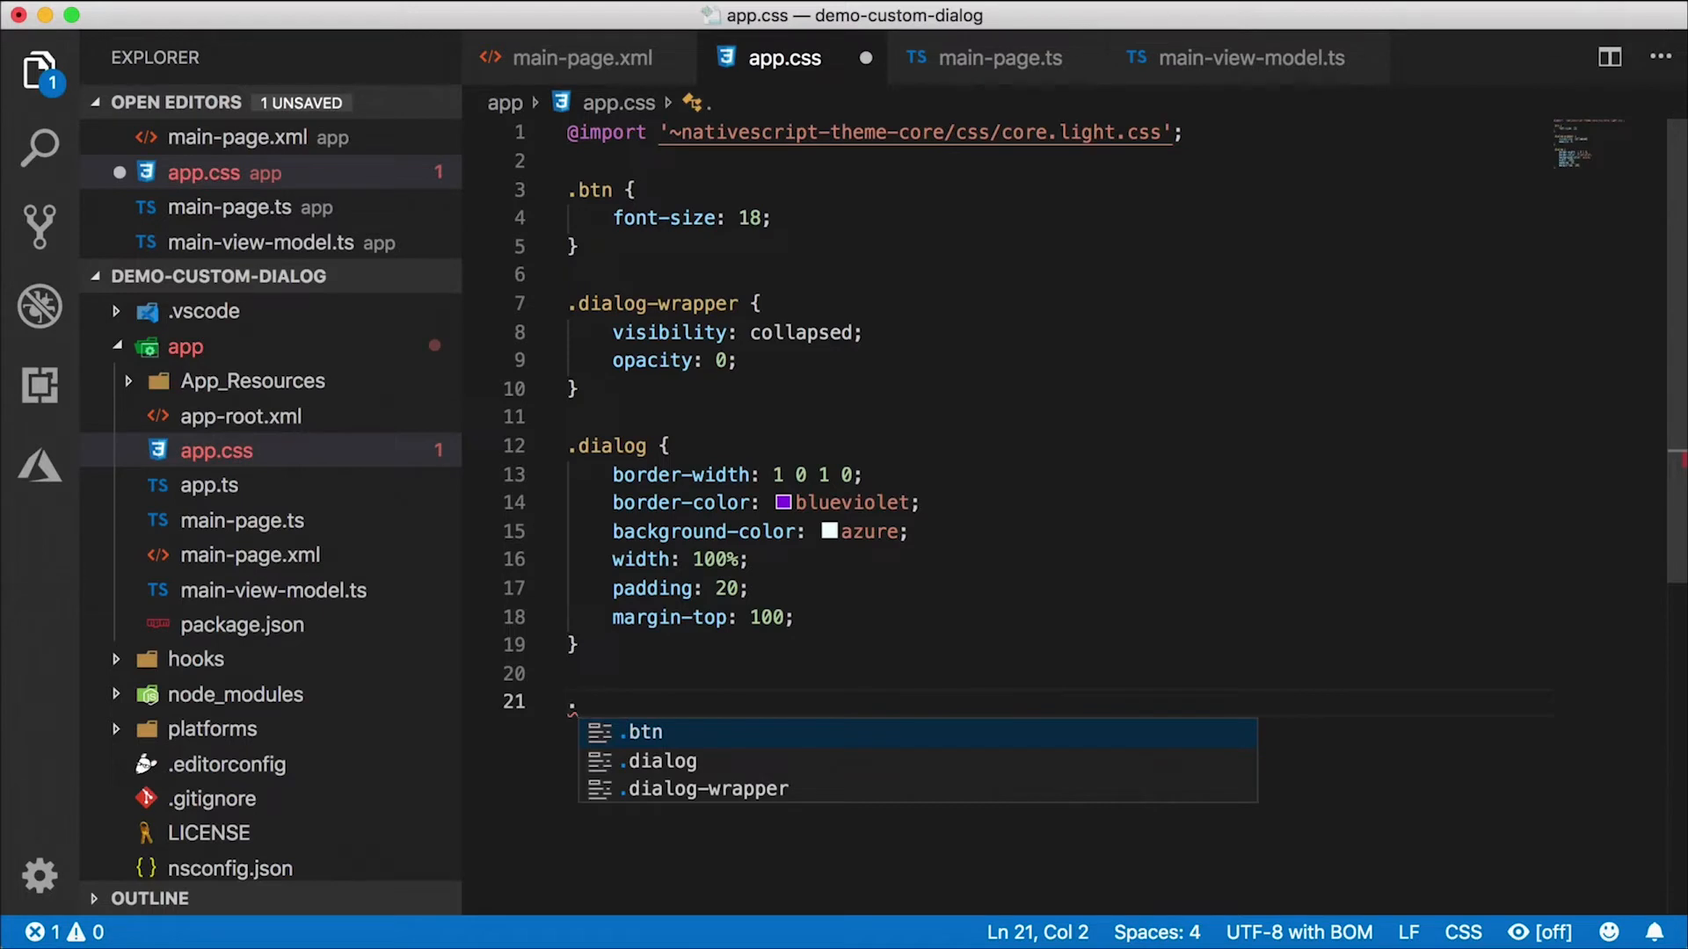
text(.dialogOpen)
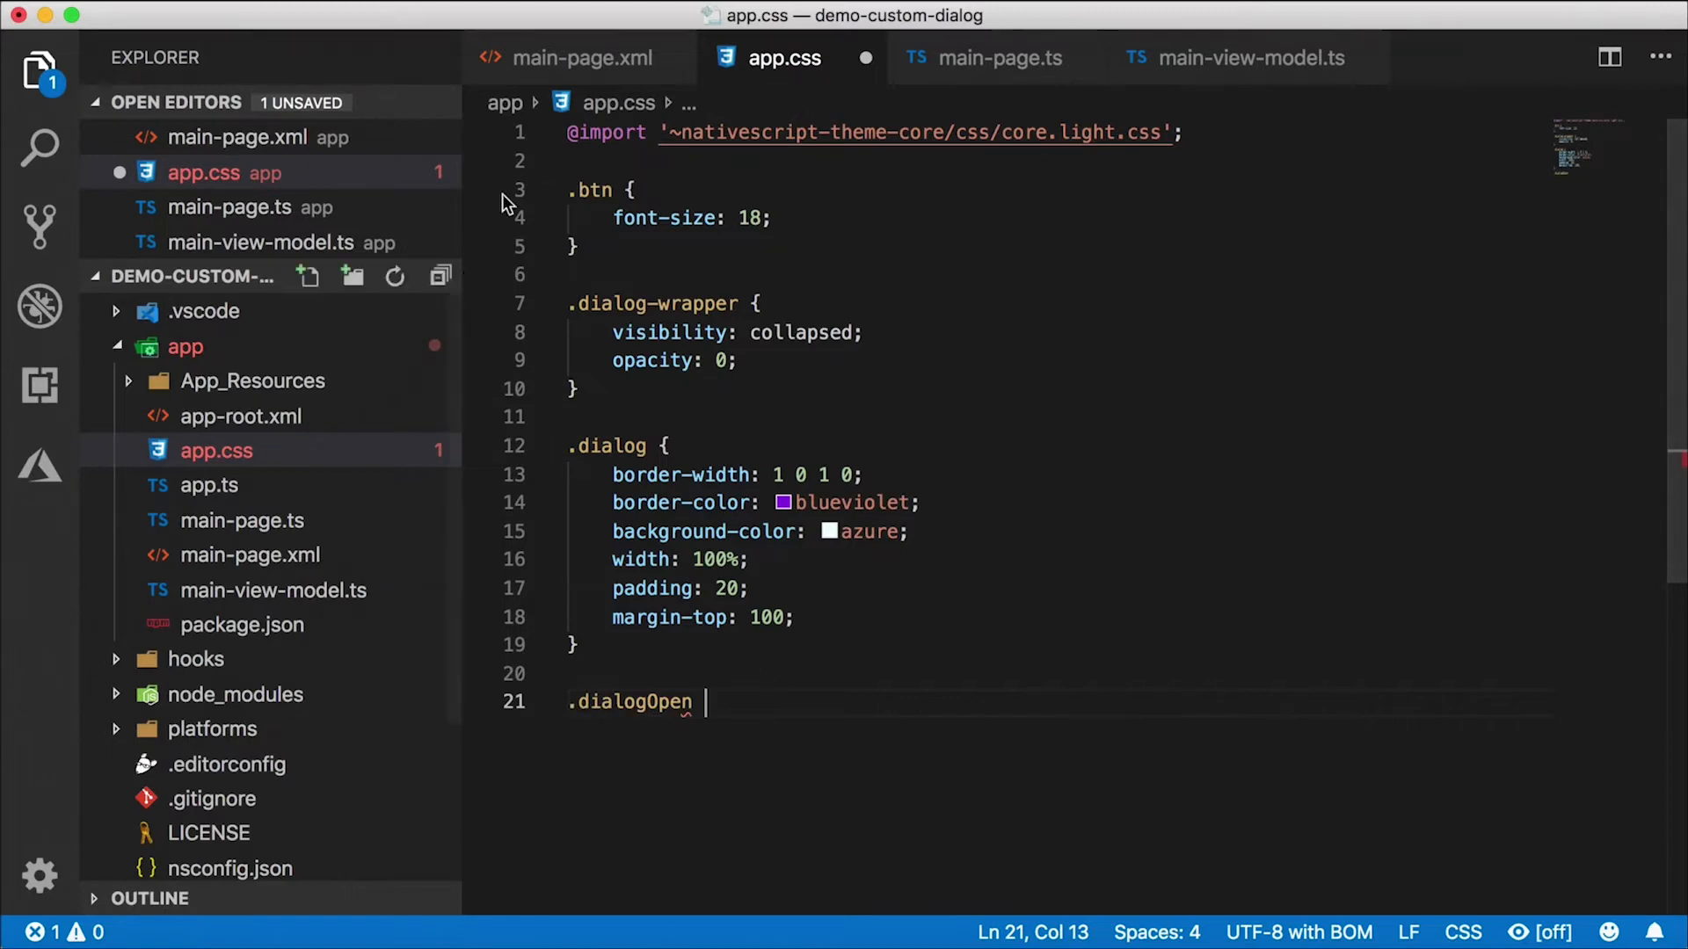
click(578, 56)
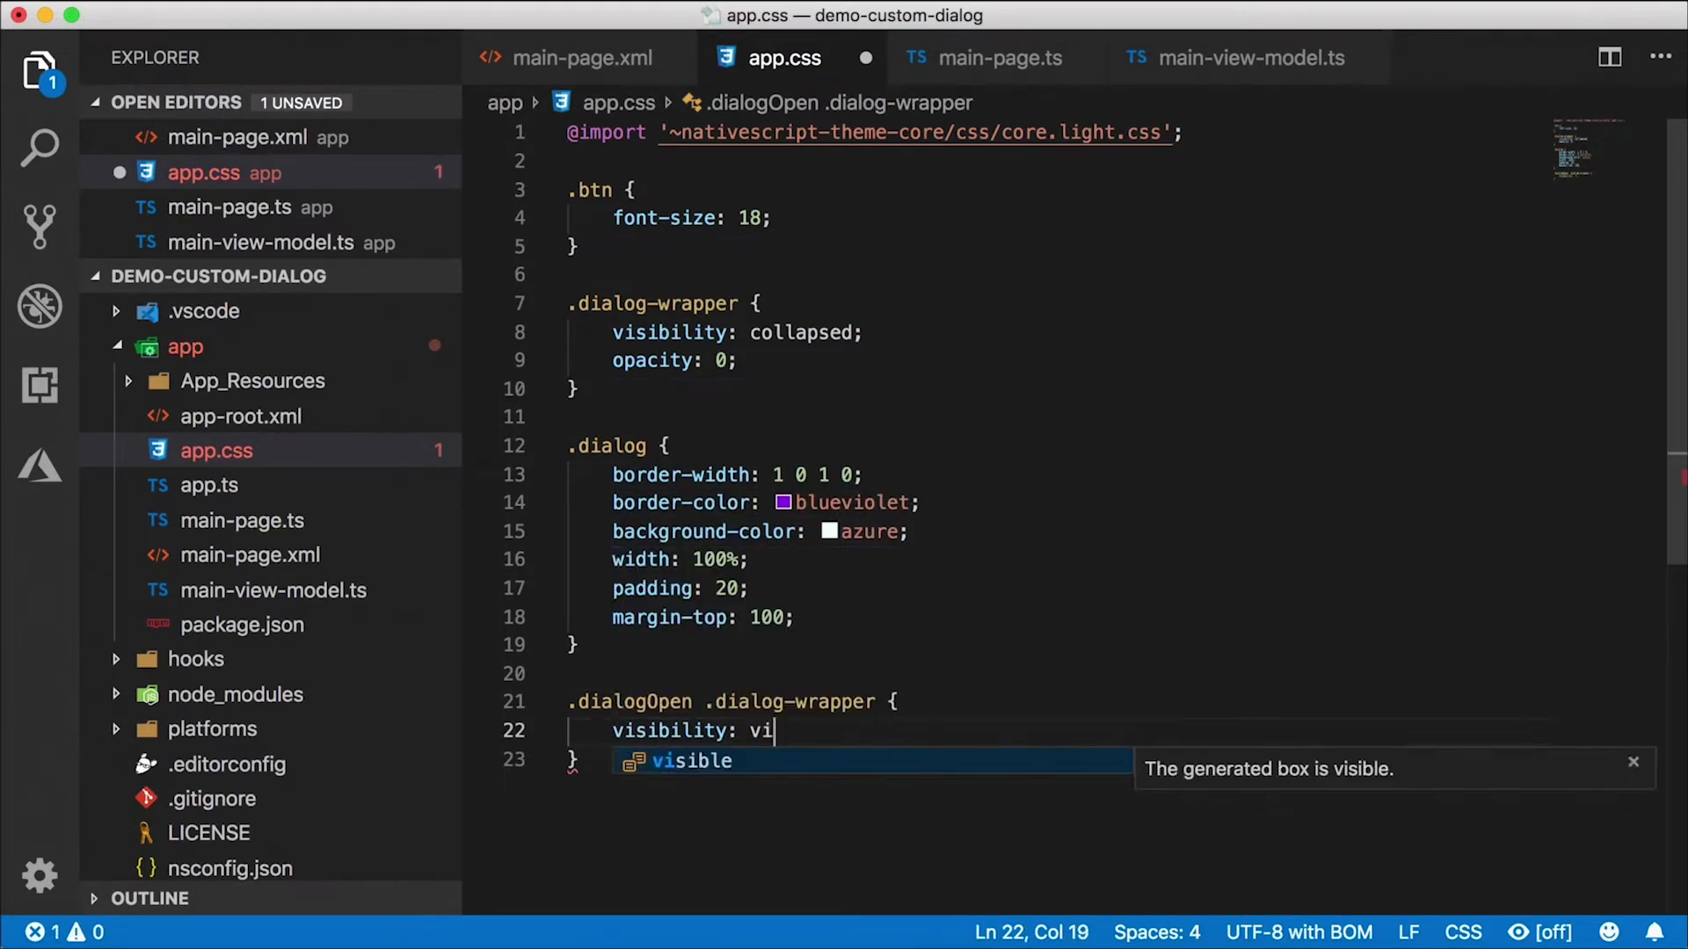
text(ope)
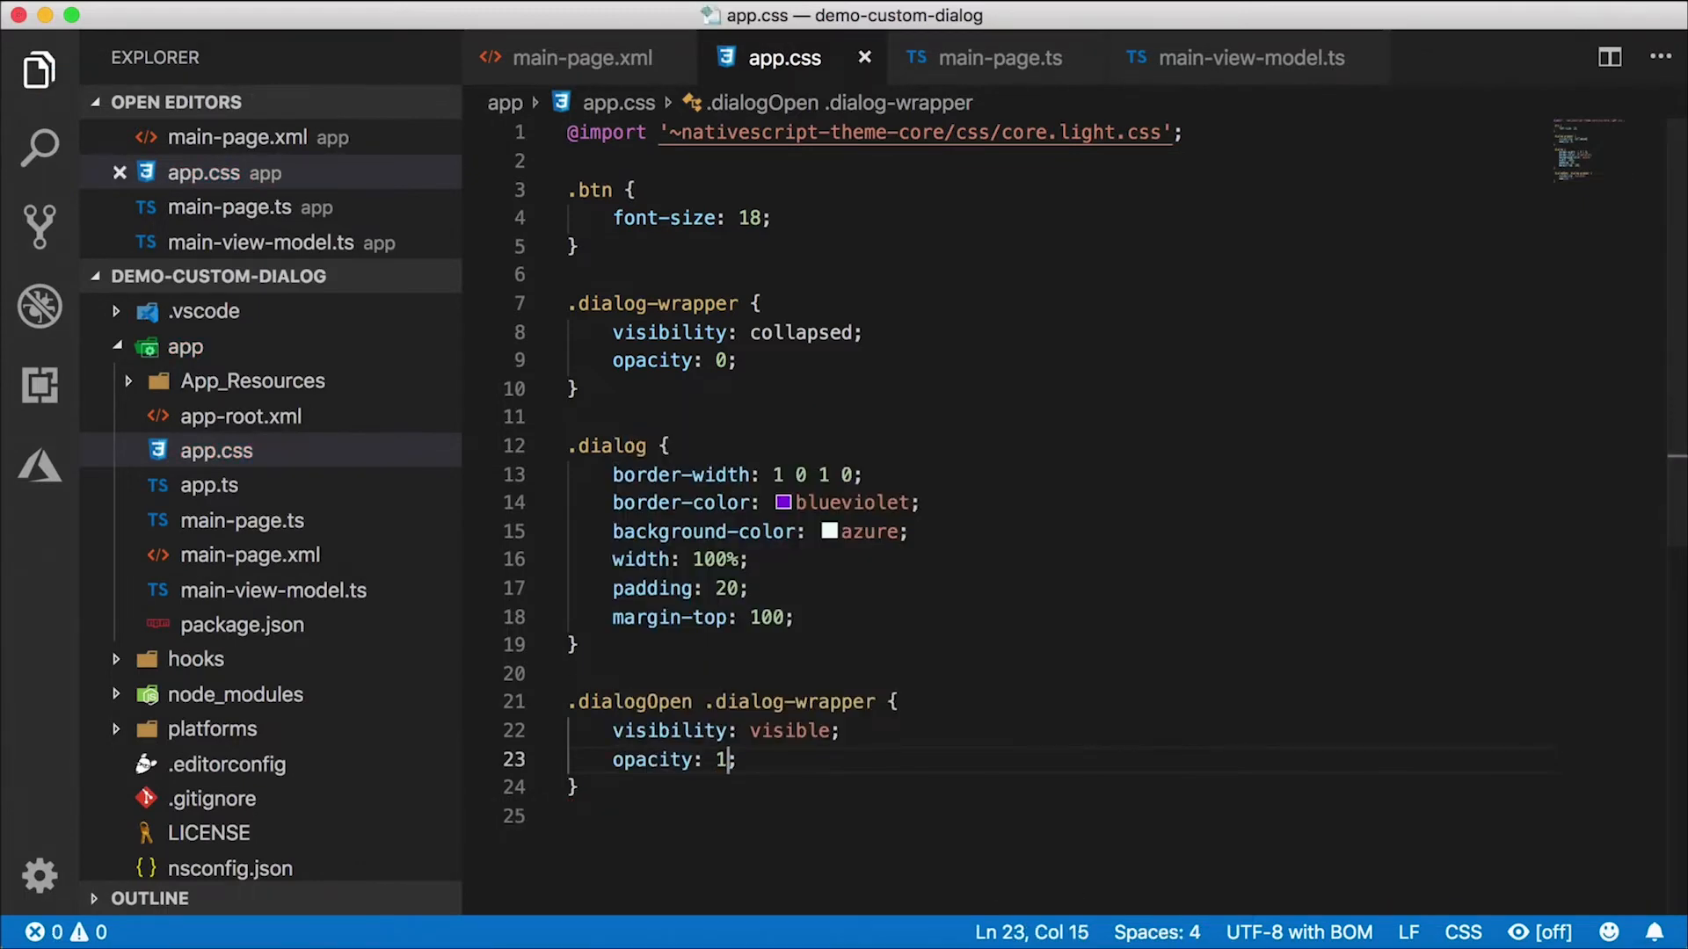
click(998, 57)
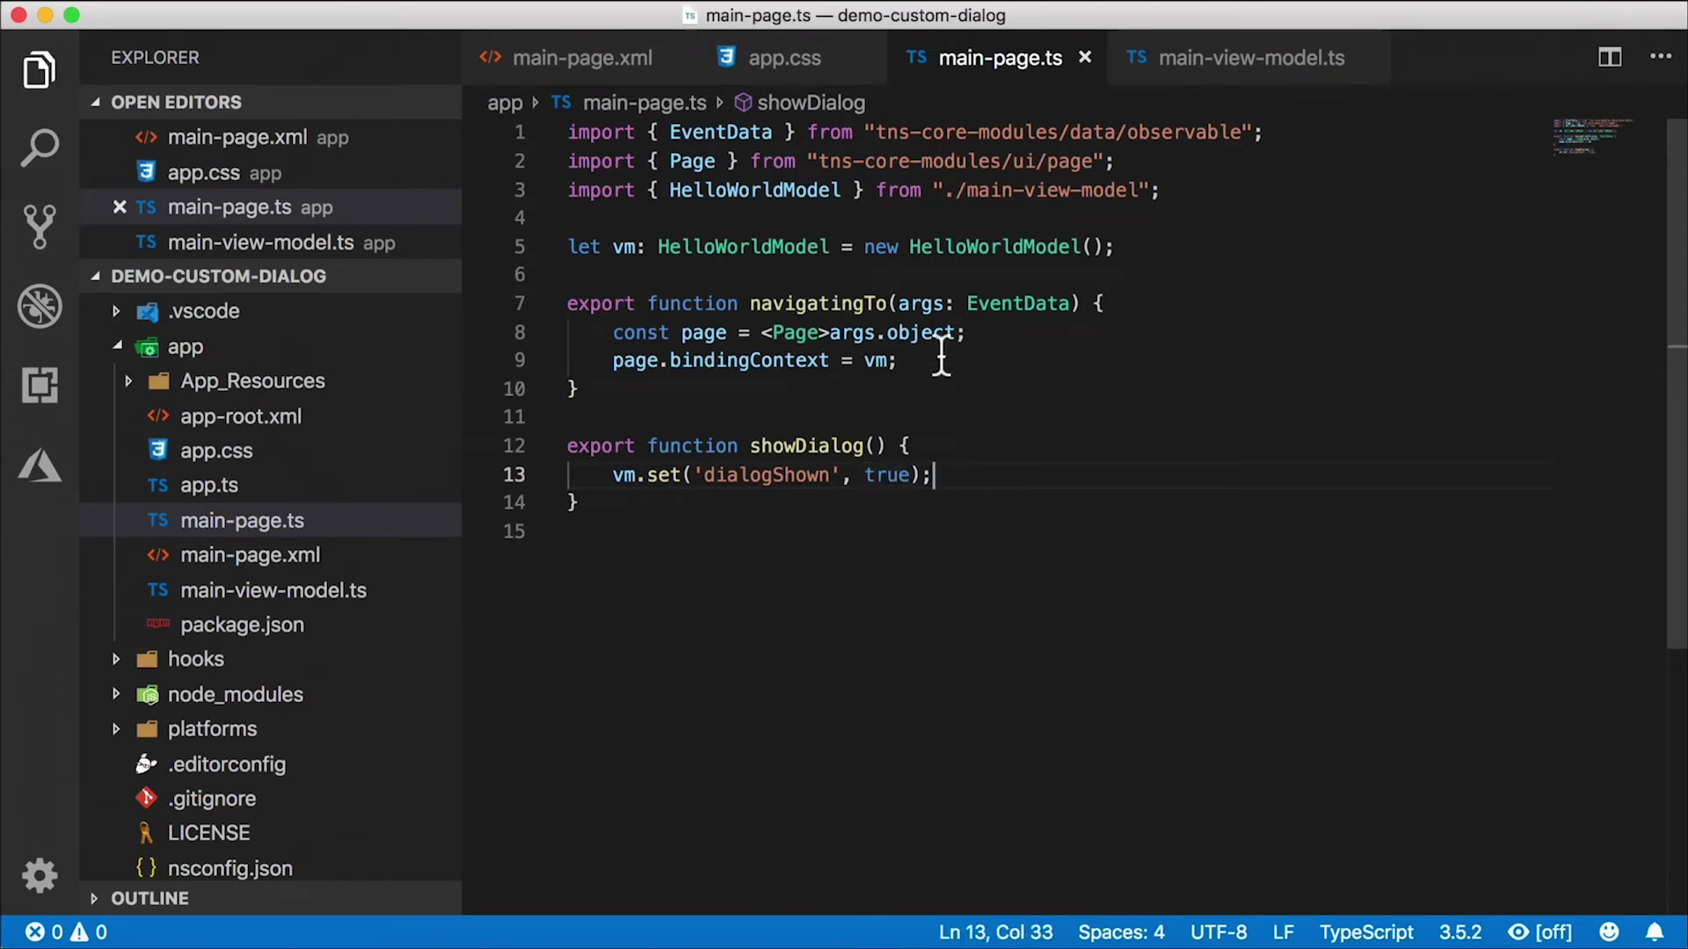
Step: Tap TAP in the iOS simulator to confirm the dialog appears, then return to app.css
click(1243, 56)
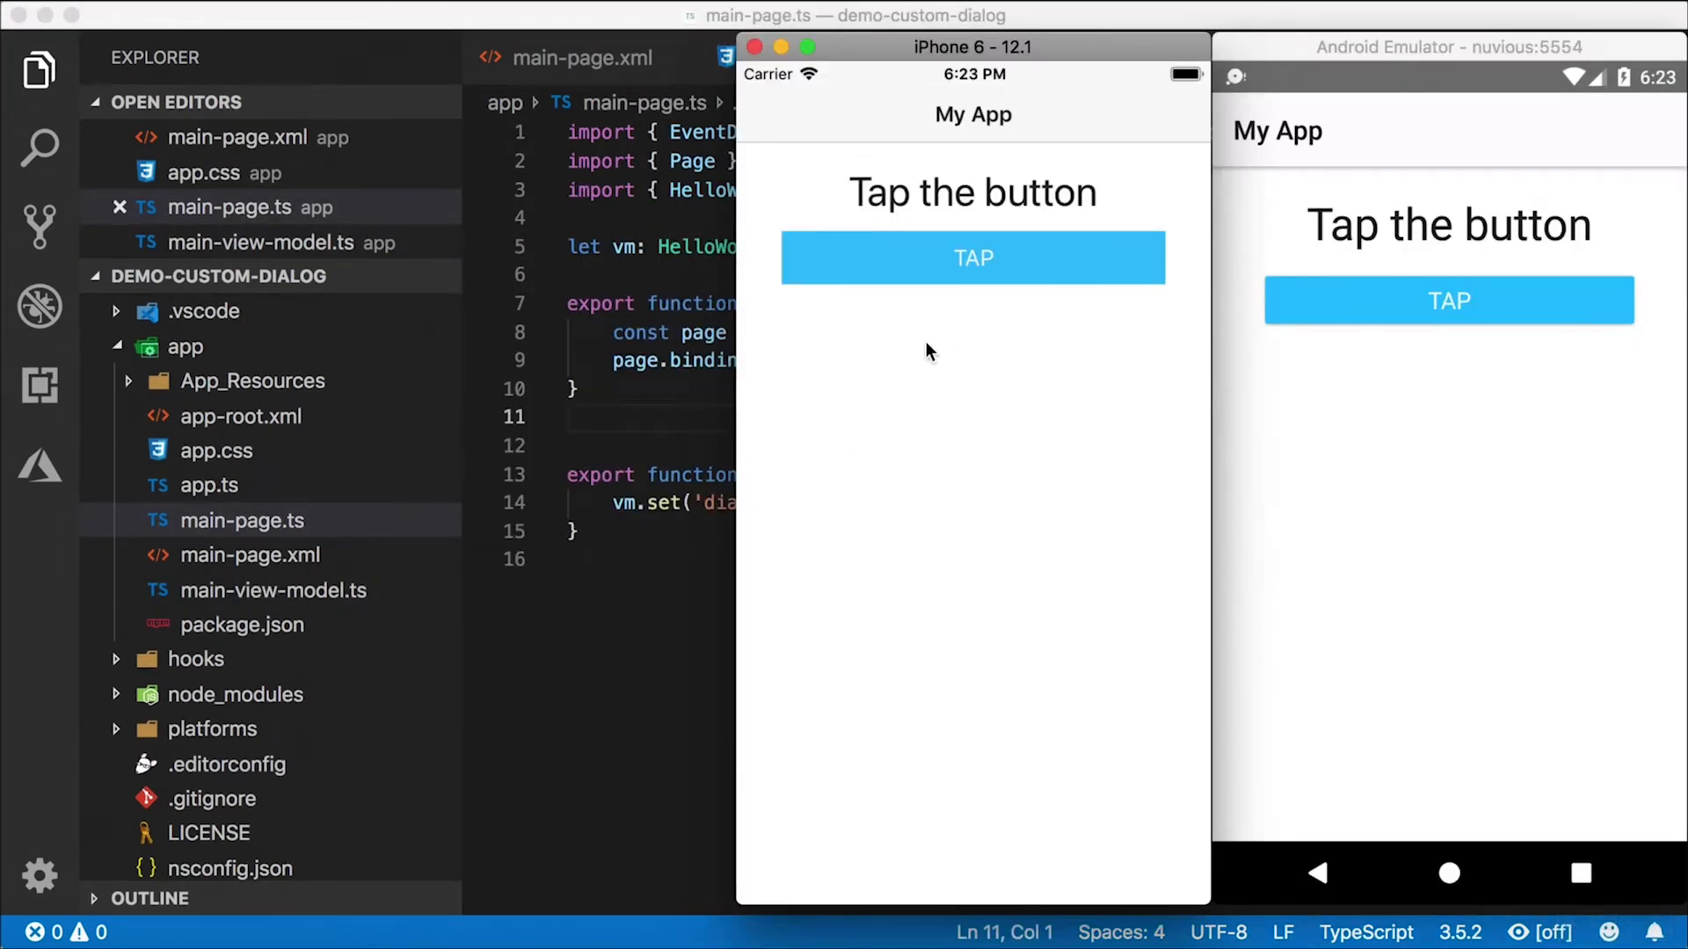
click(972, 256)
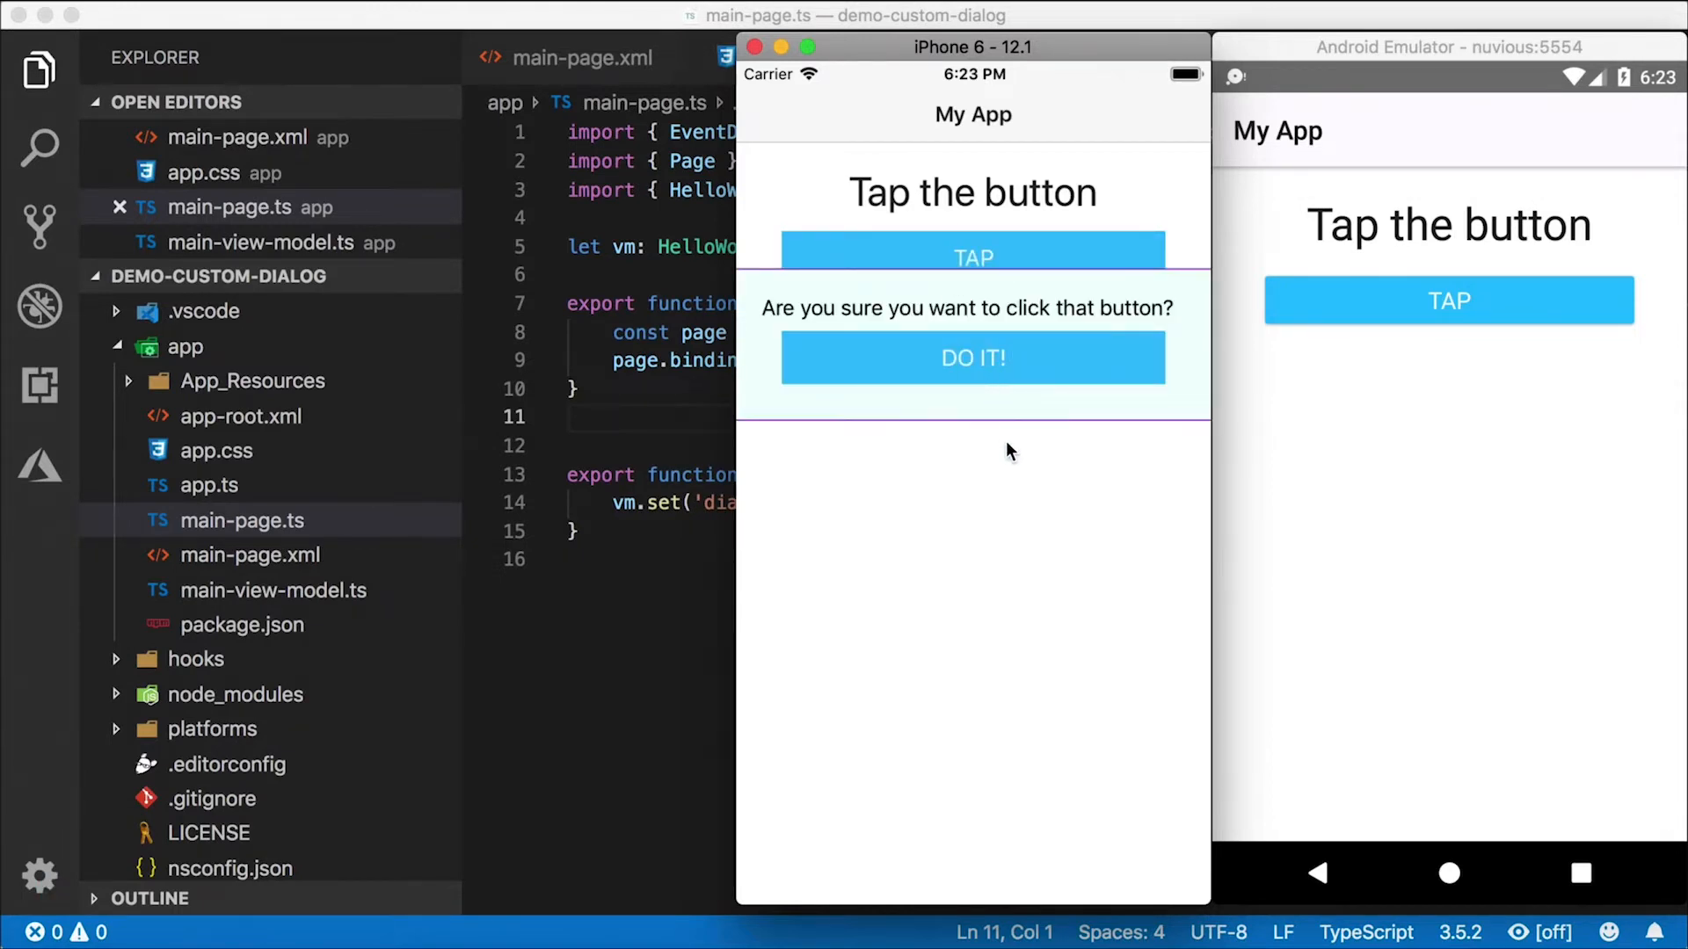
click(625, 445)
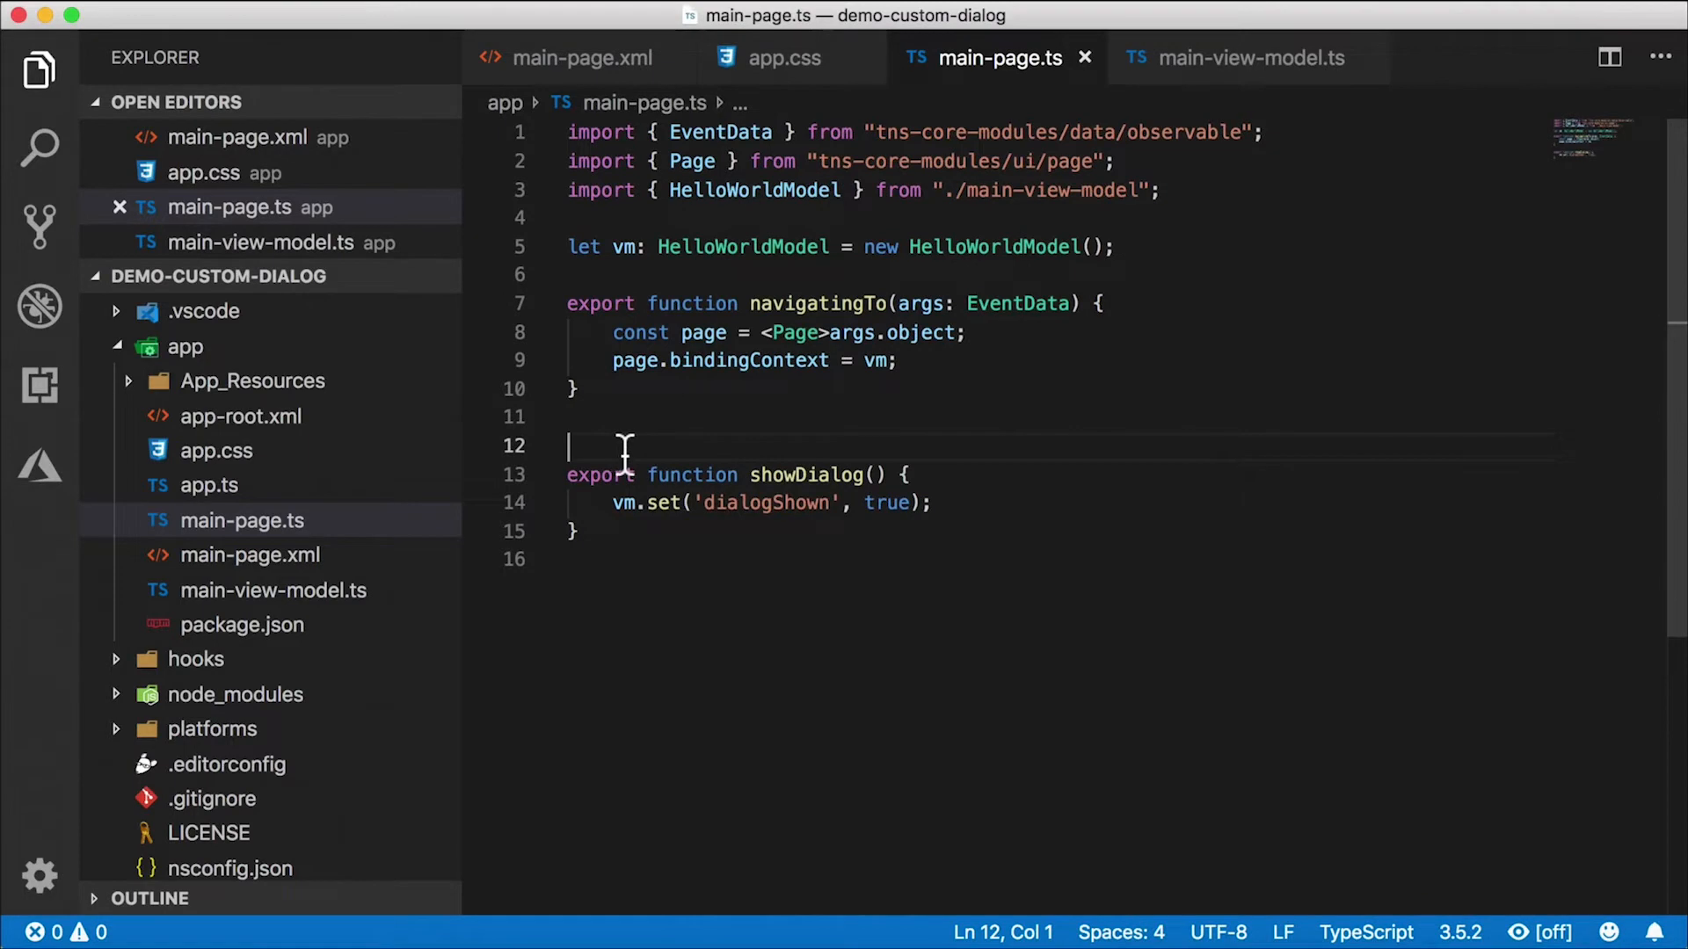
mouse_move(770, 57)
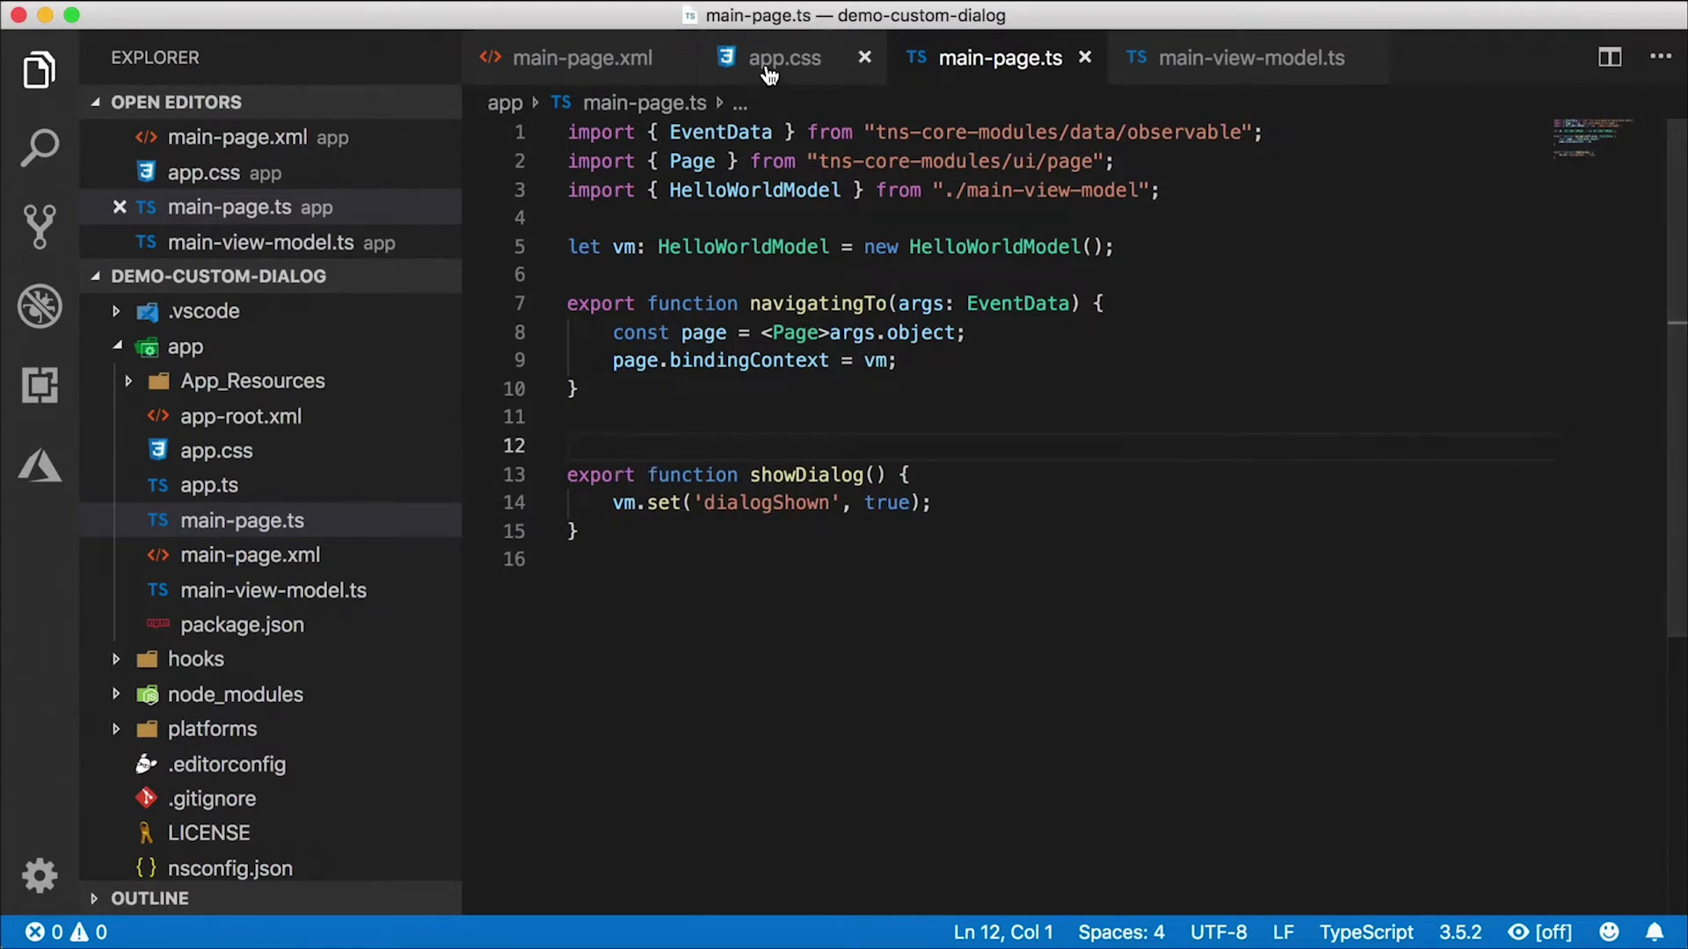
click(784, 56)
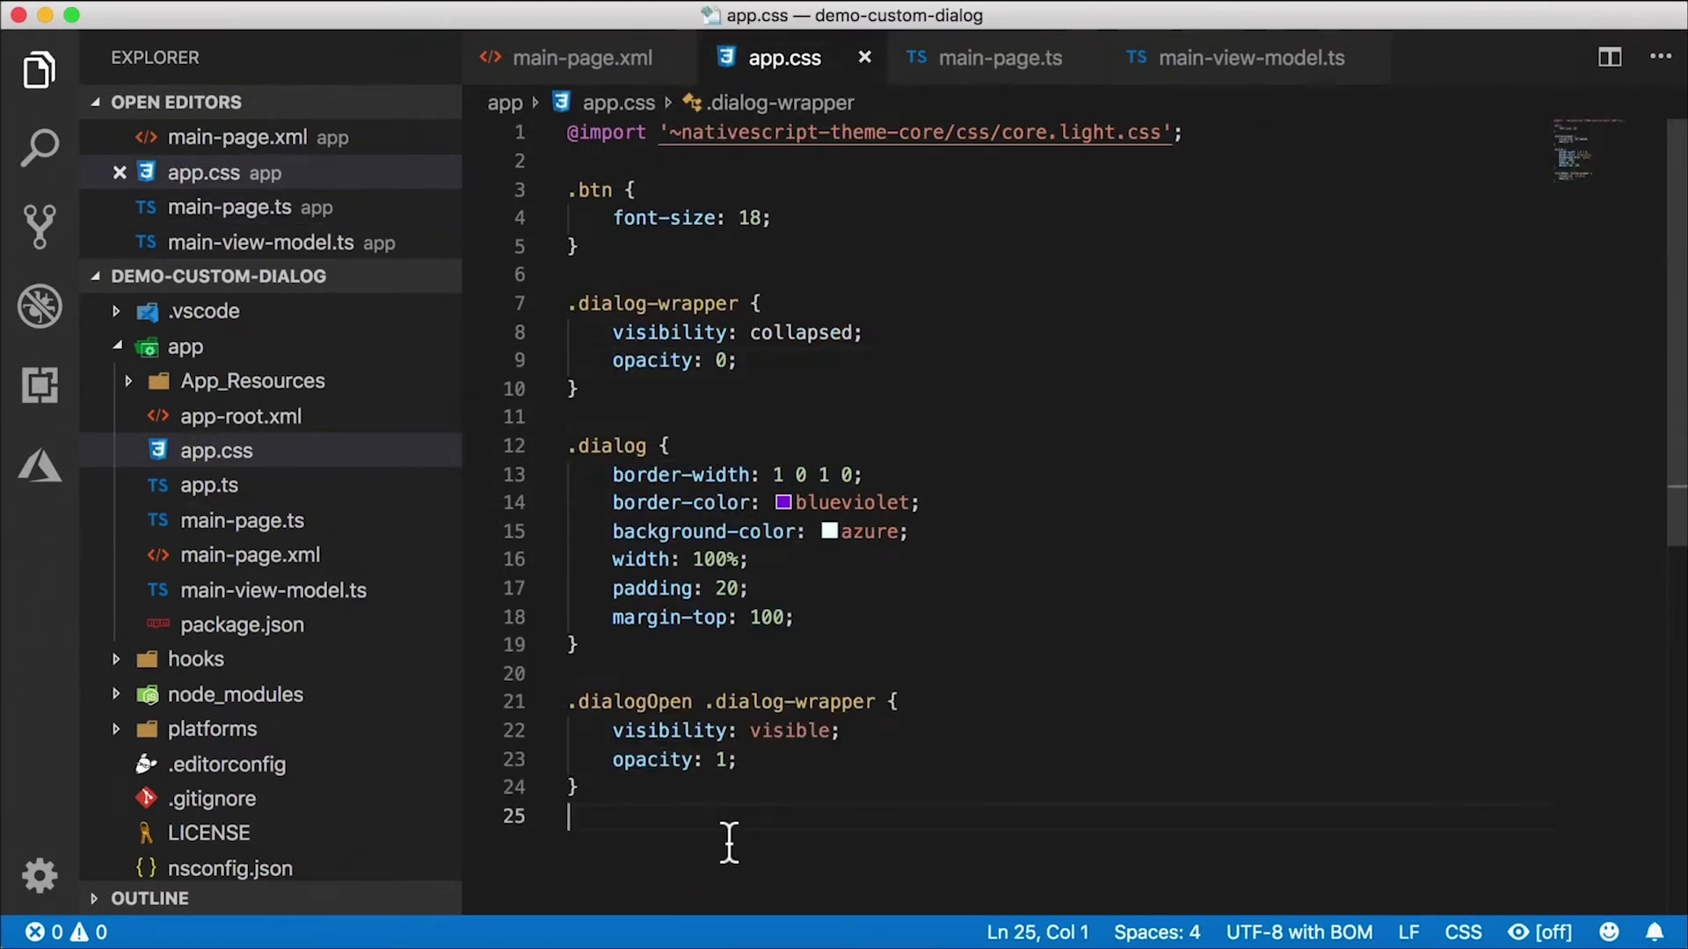
text(@keyframes)
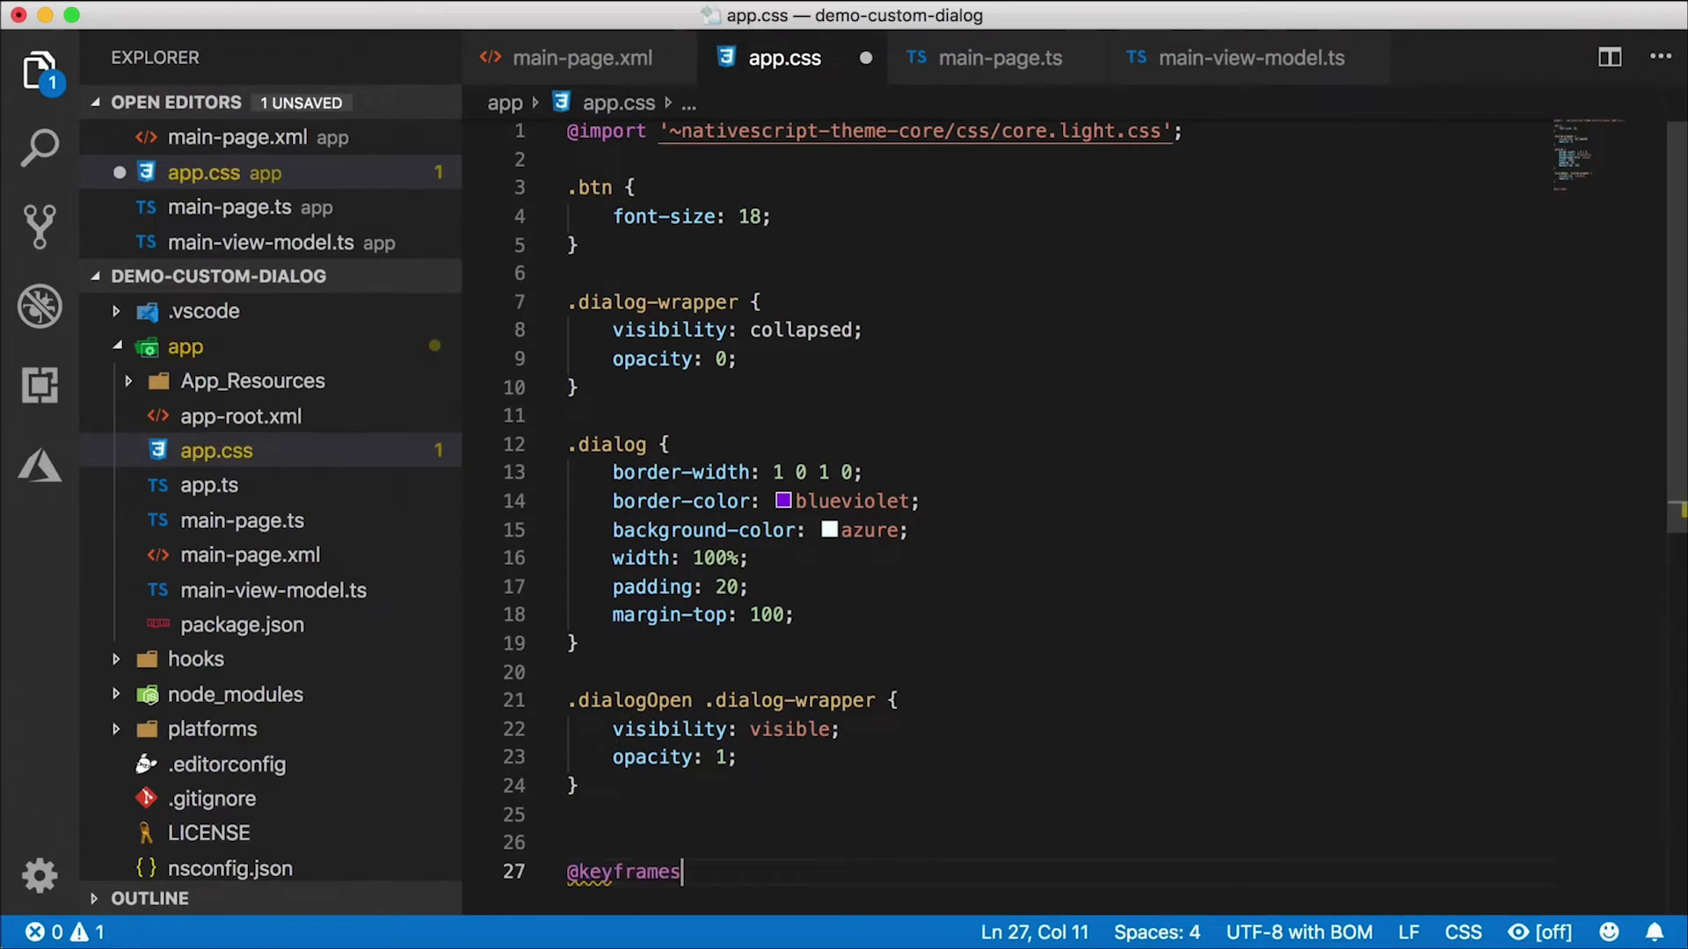
text(show)
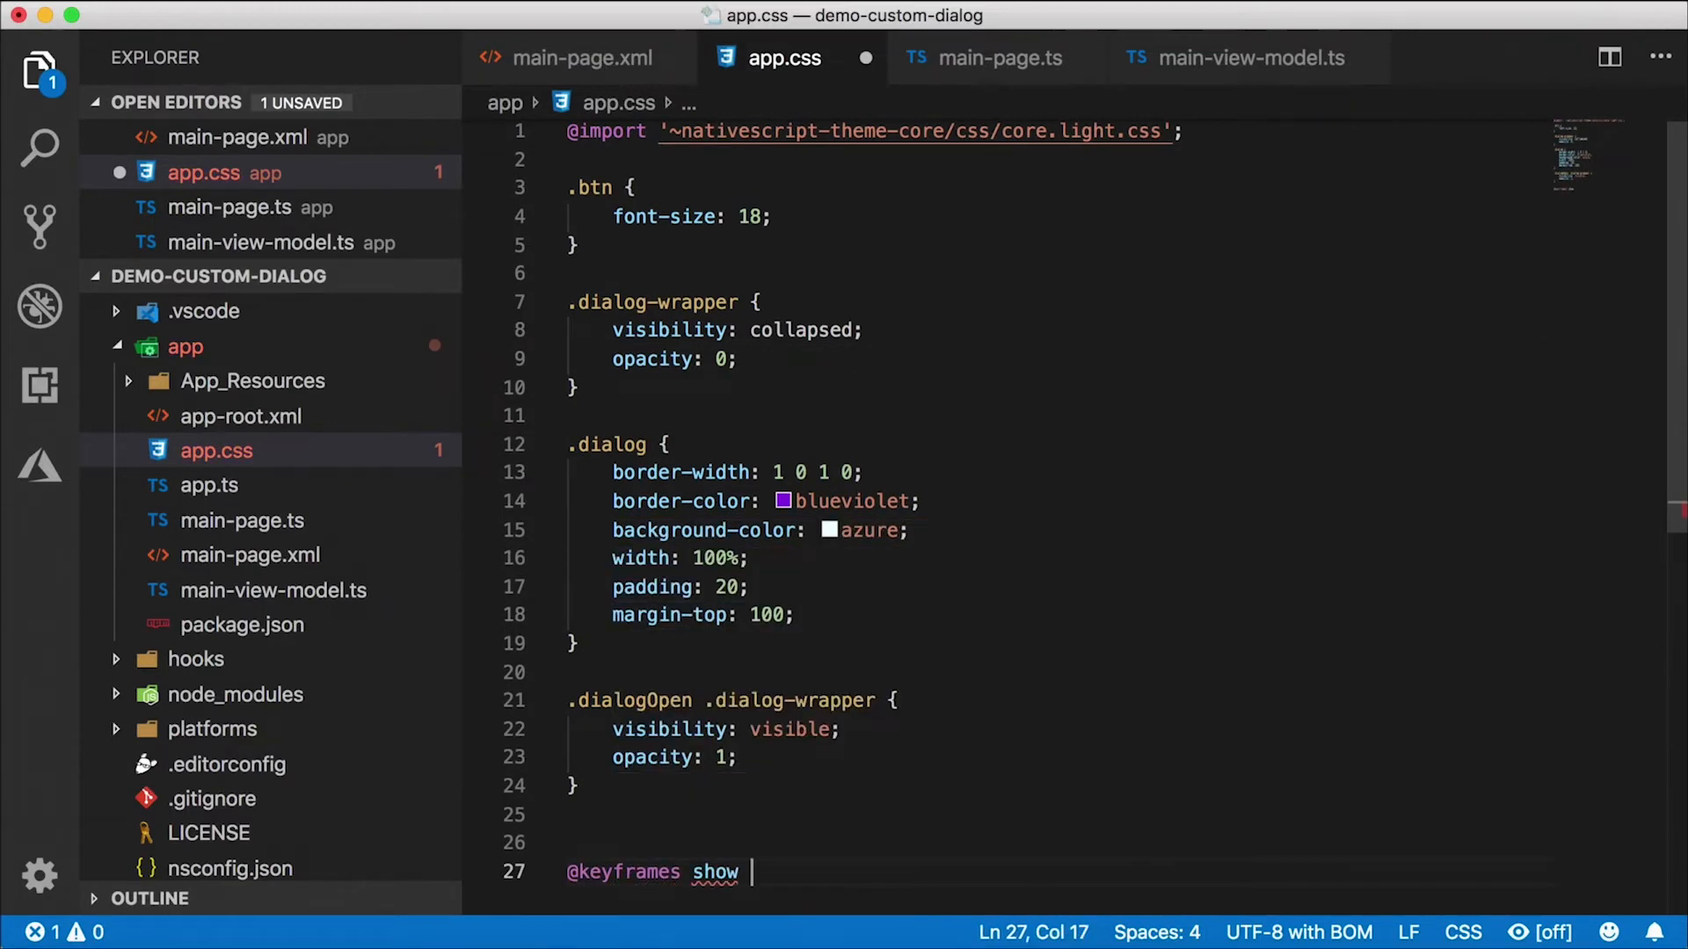
text({)
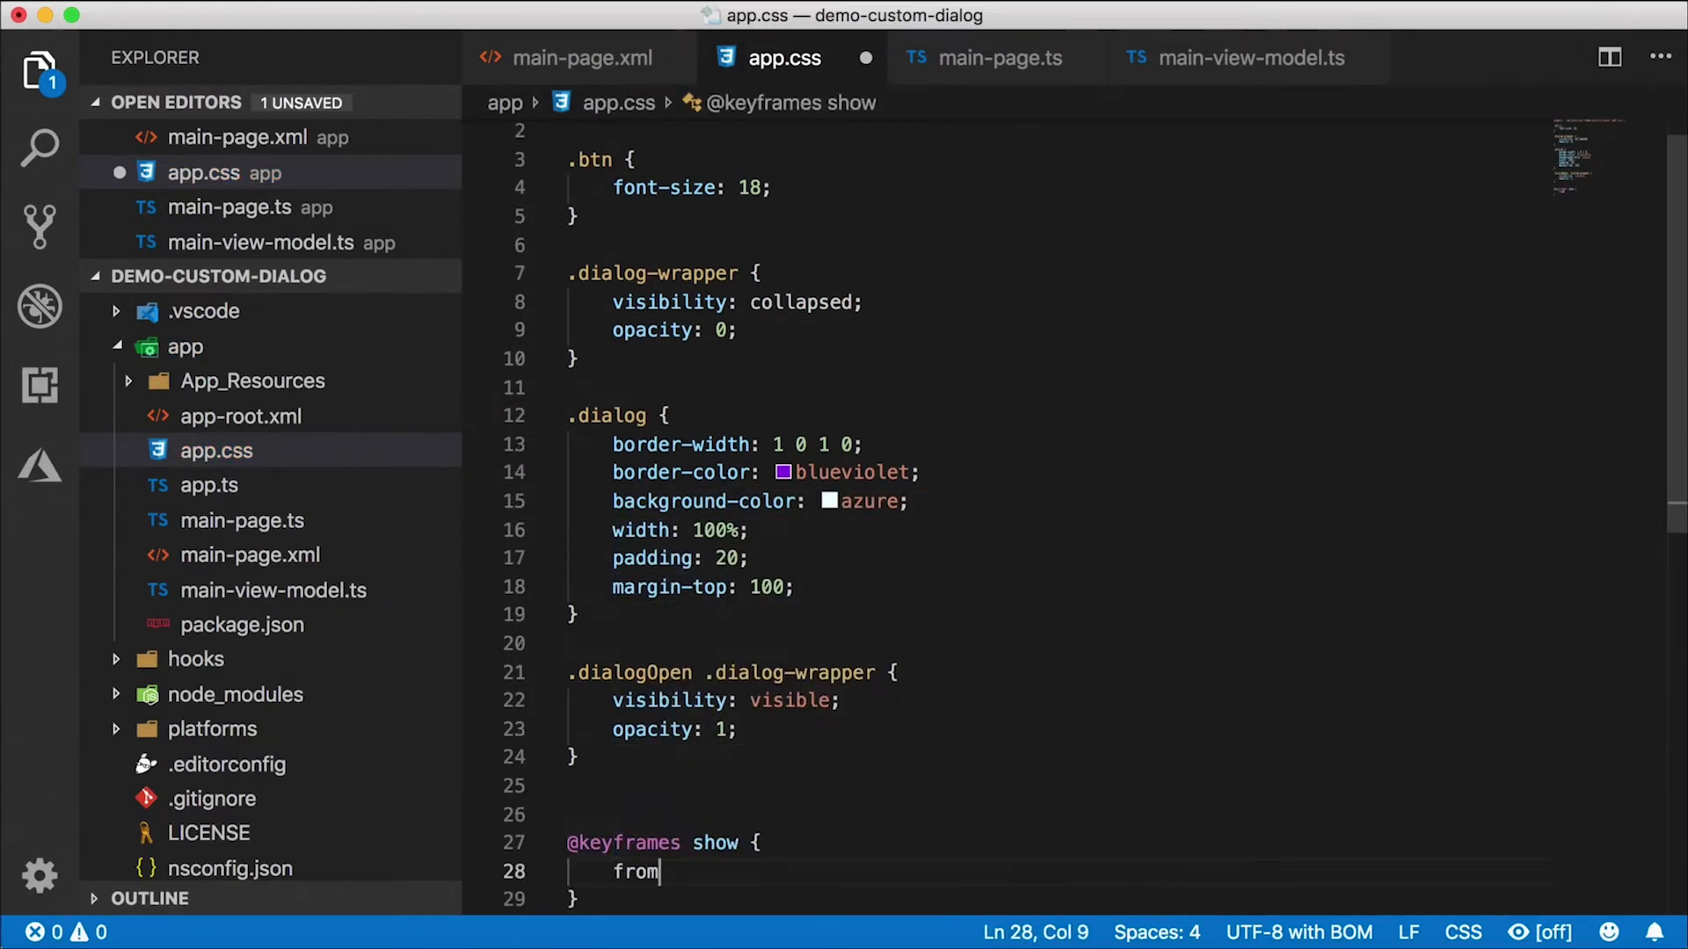
text({ opacity: ; })
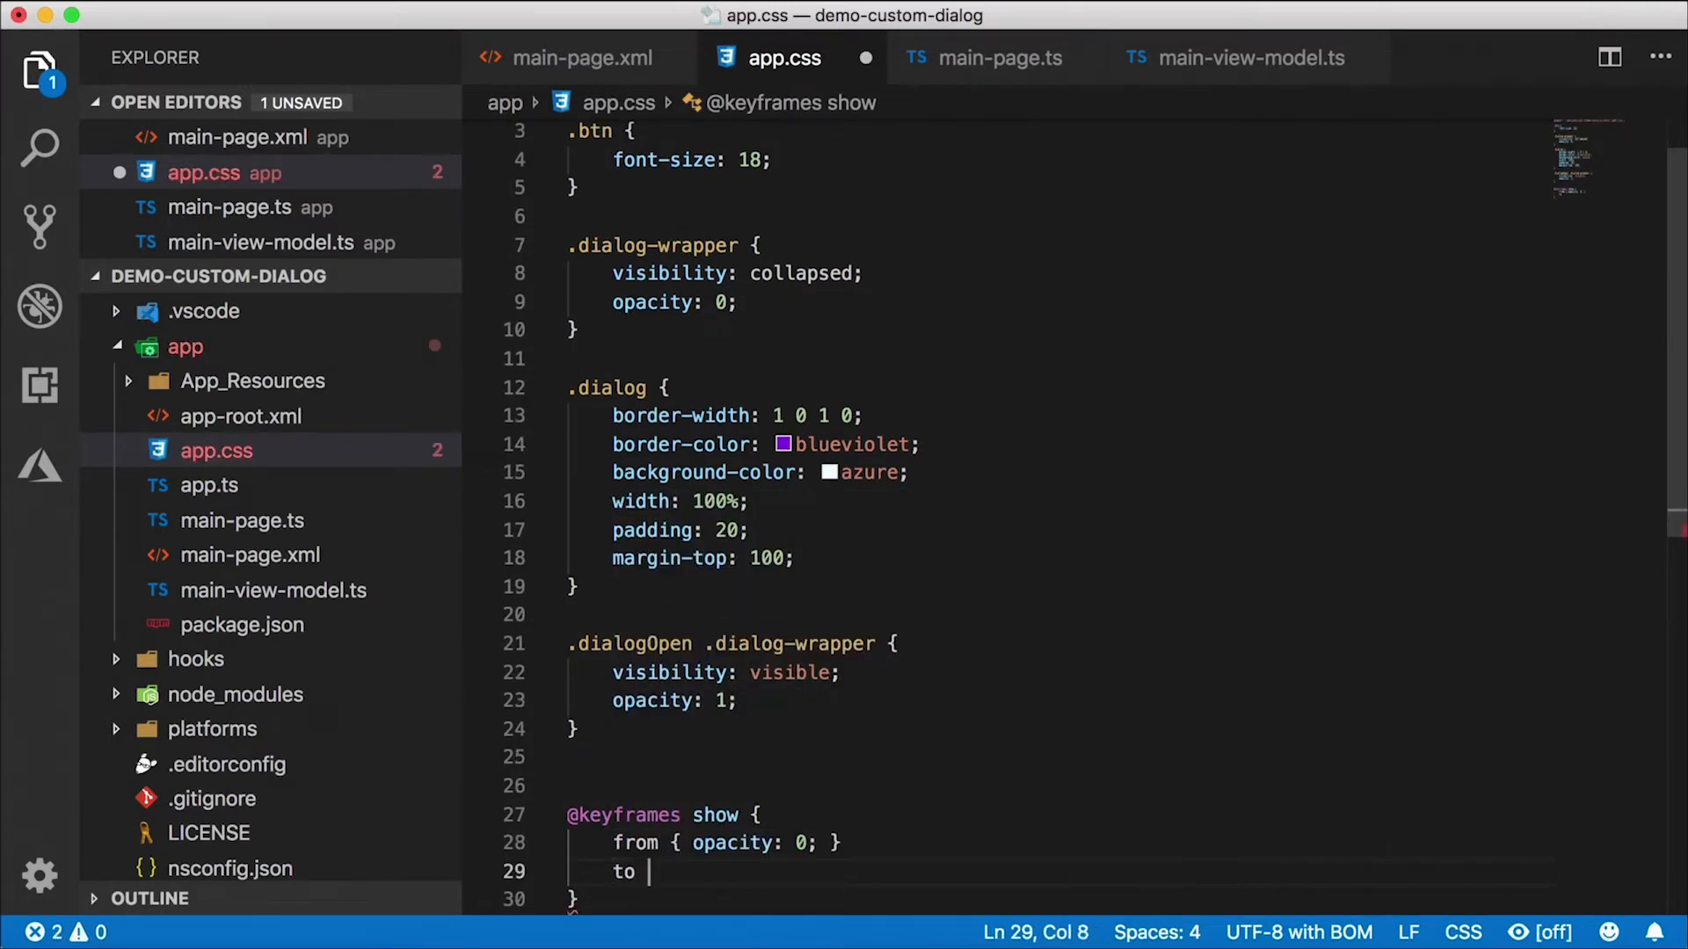
text({ opacity: 1; })
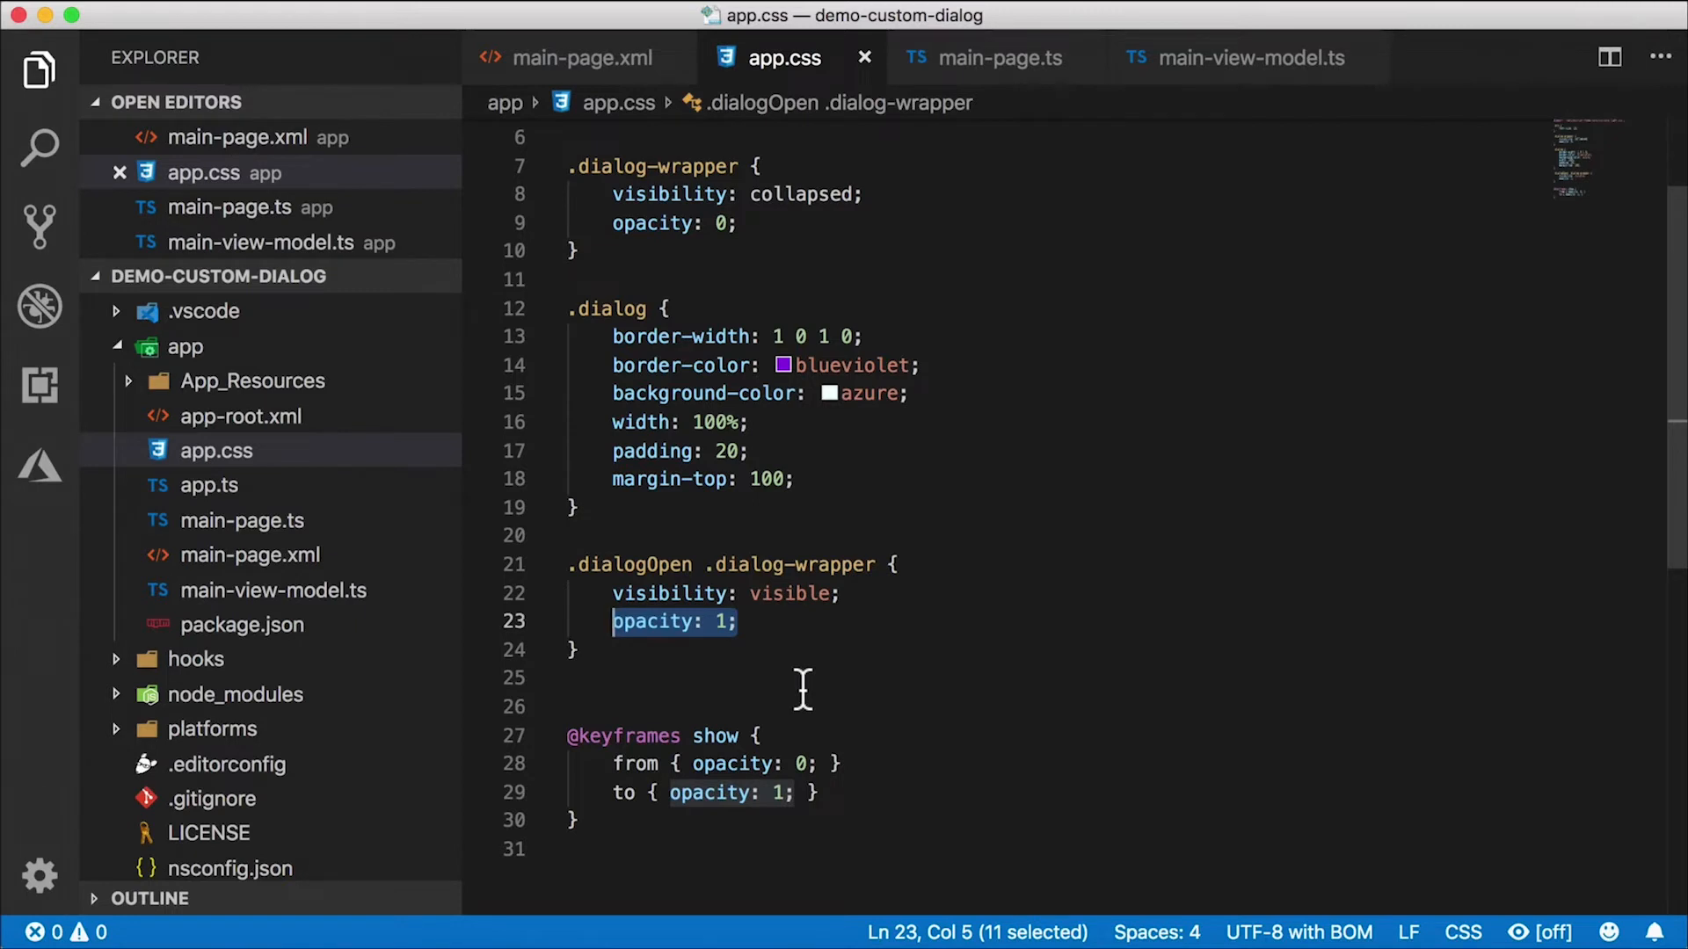
text(anim)
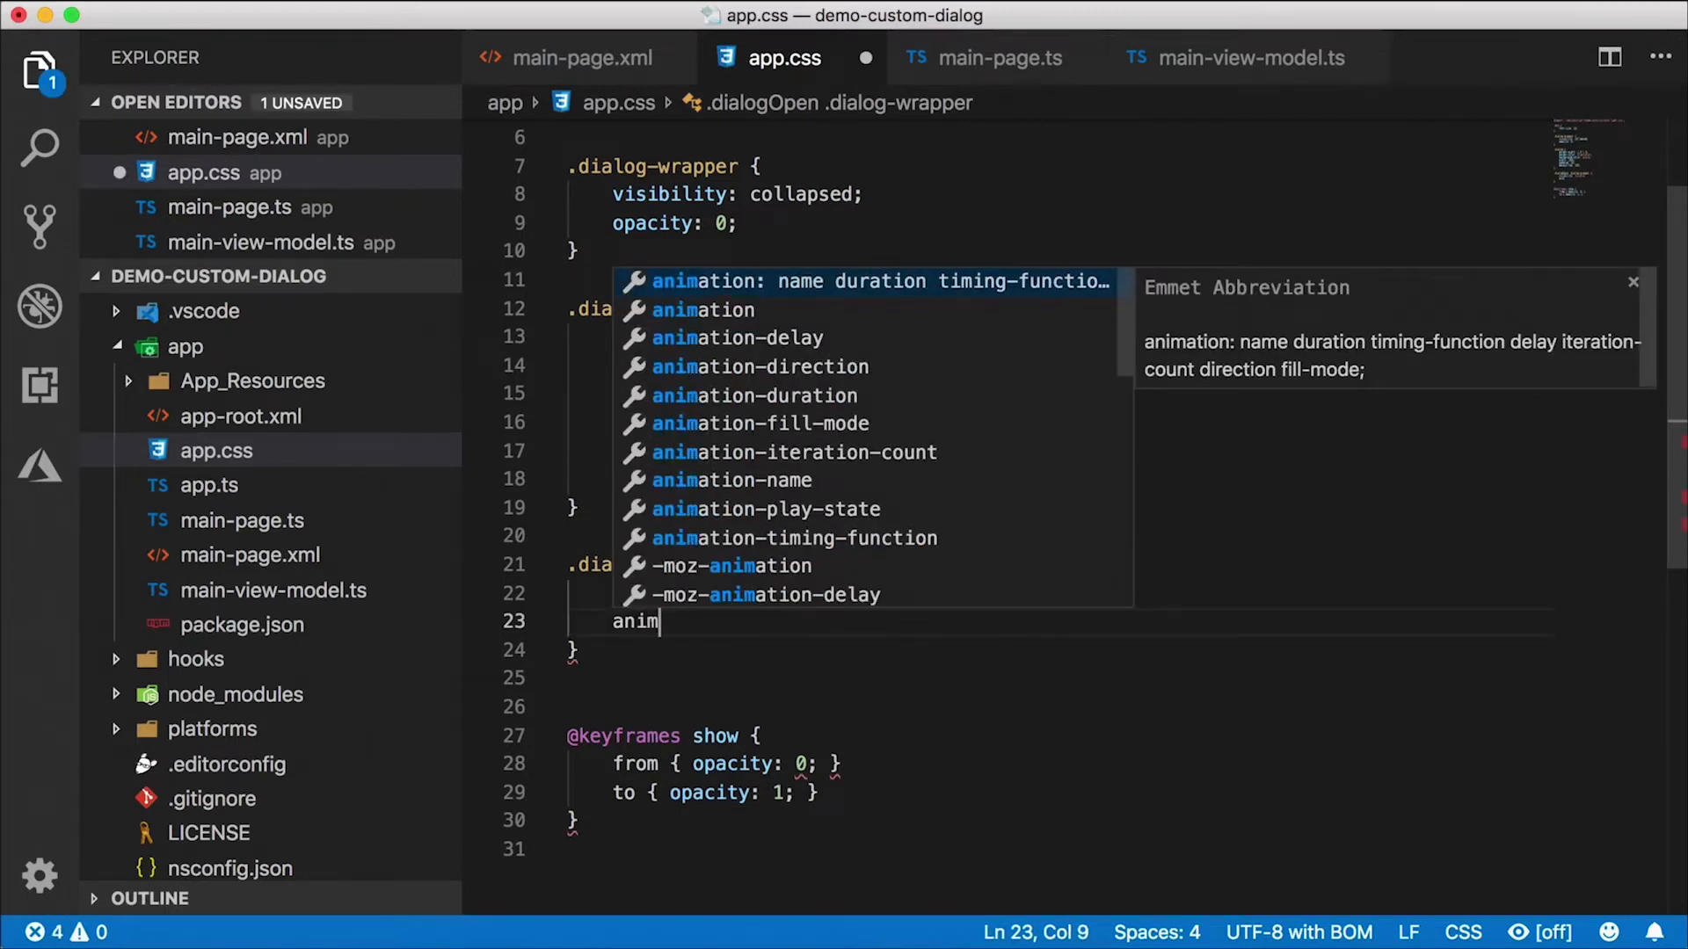
Step: Set animation-name: show and animation-duration: 400ms on .dialogOpen .dialog-wrapper
key(Tab)
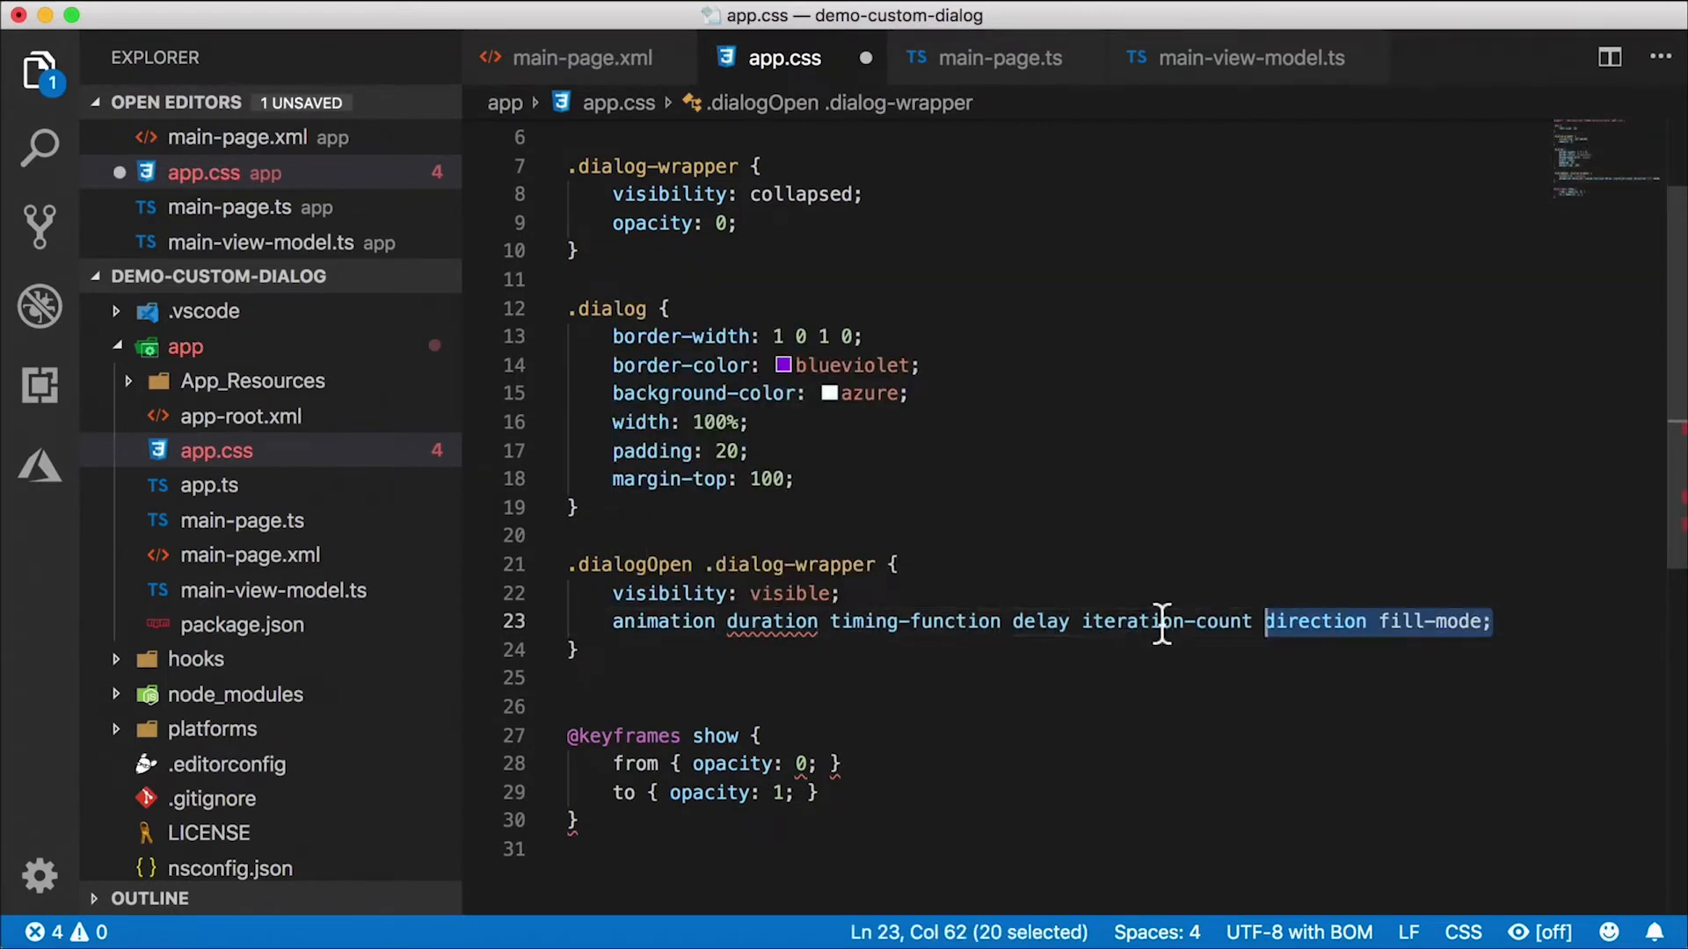
text(animation-duration:)
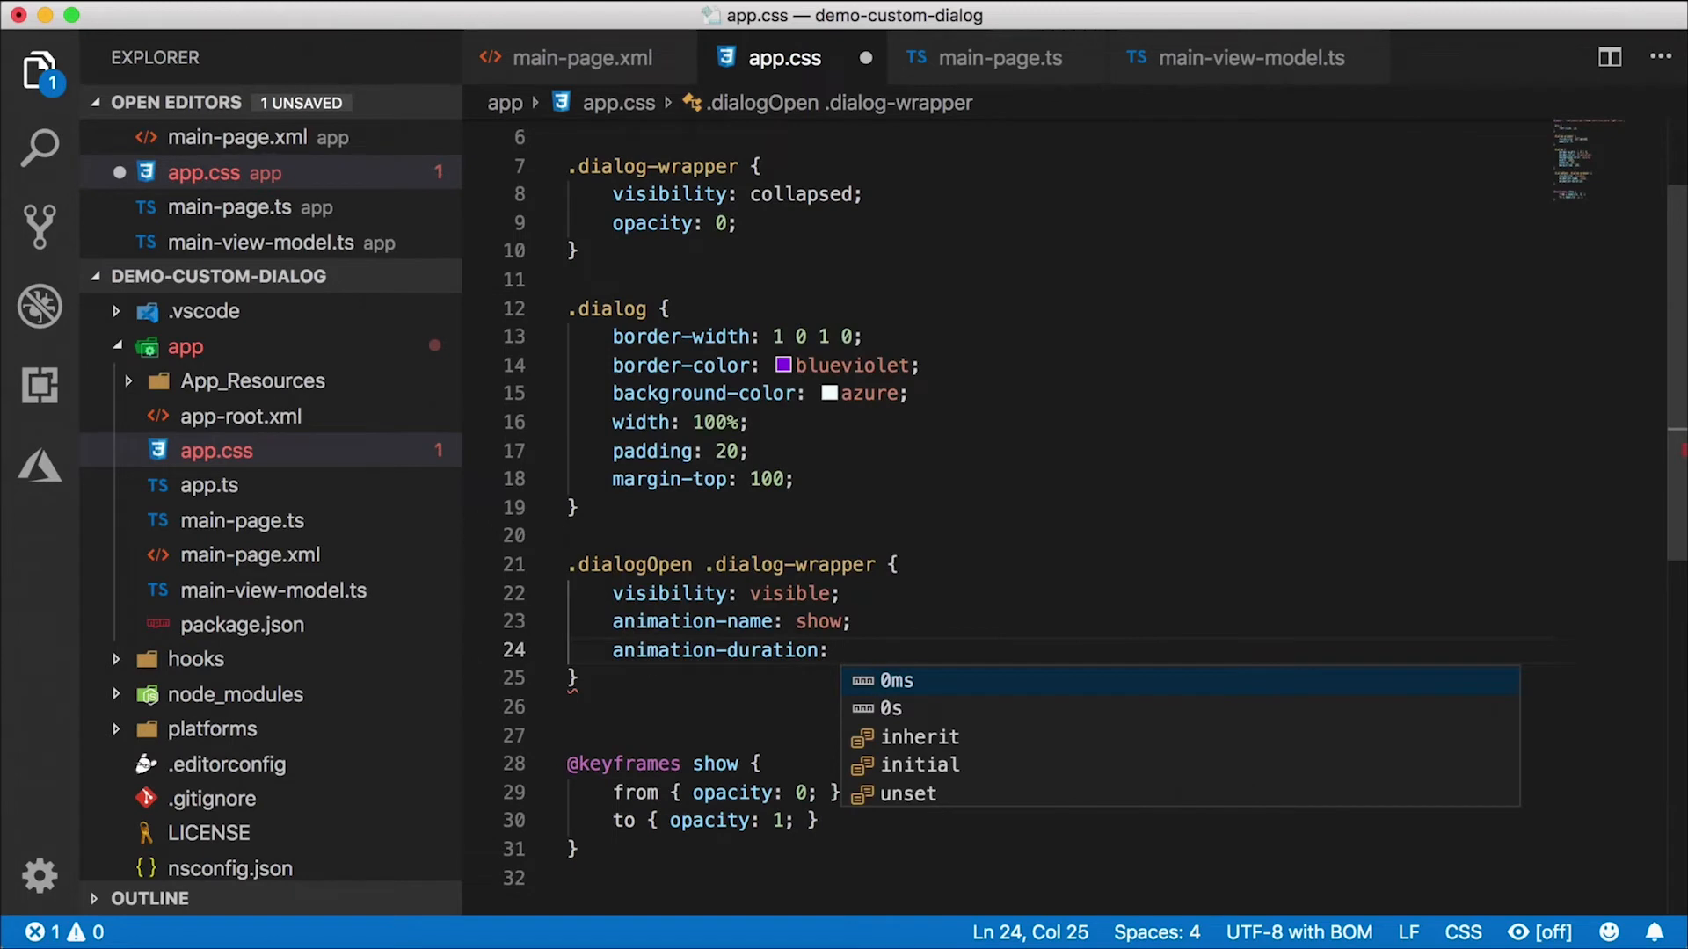
text(400)
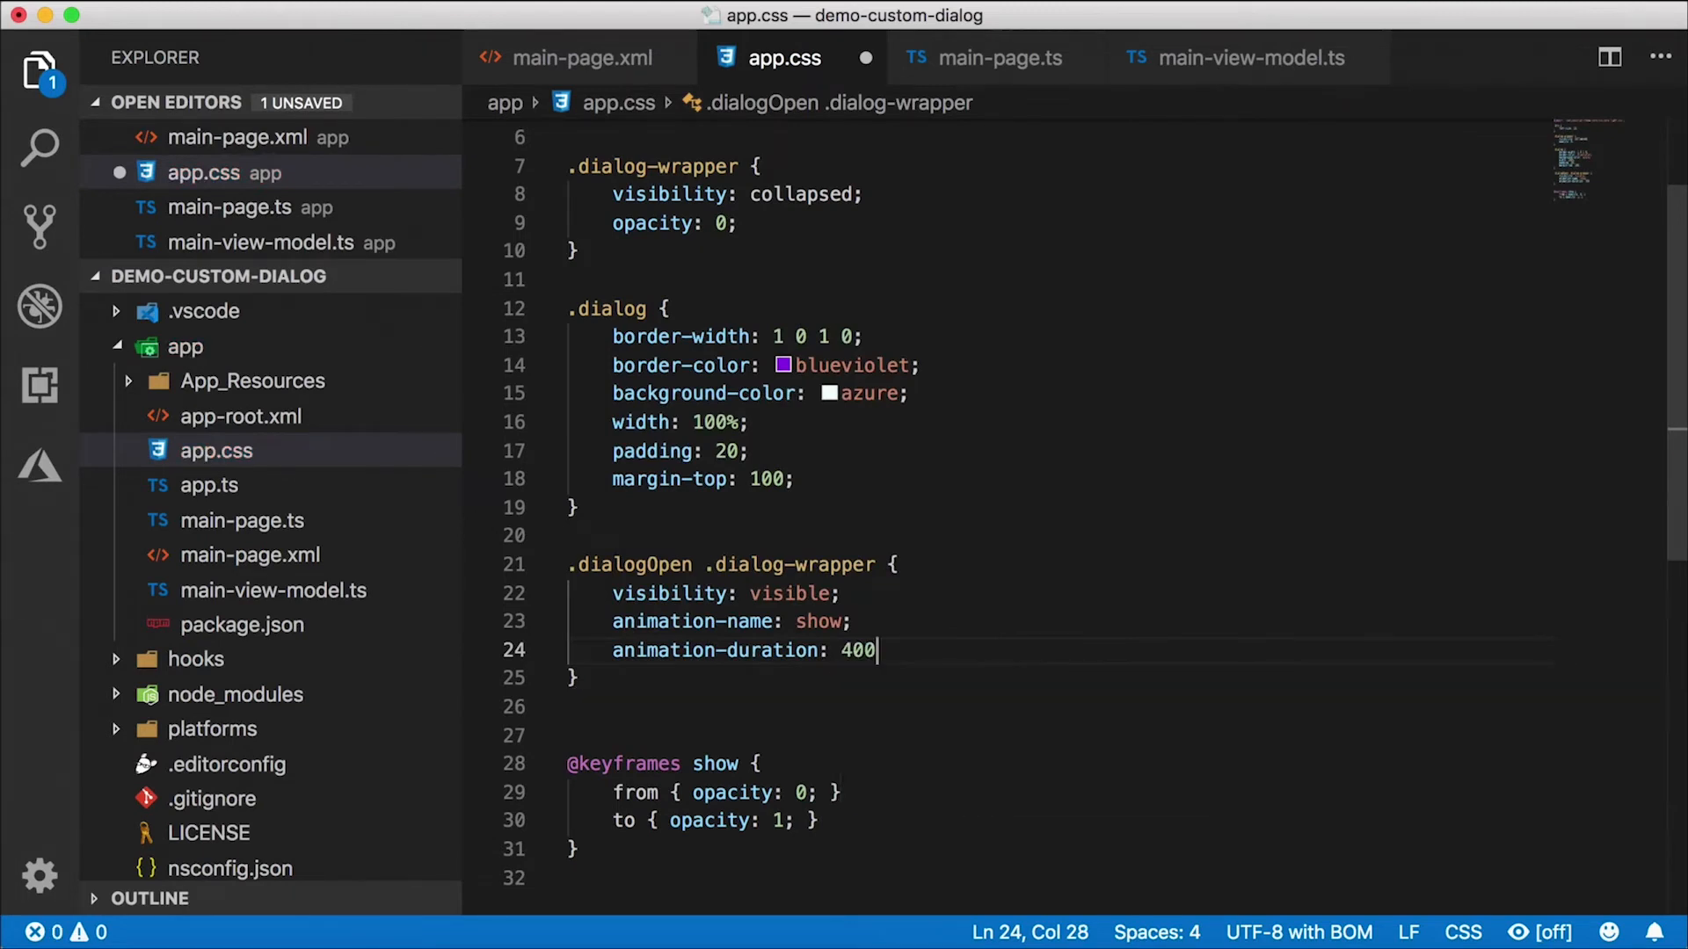
text(ms;)
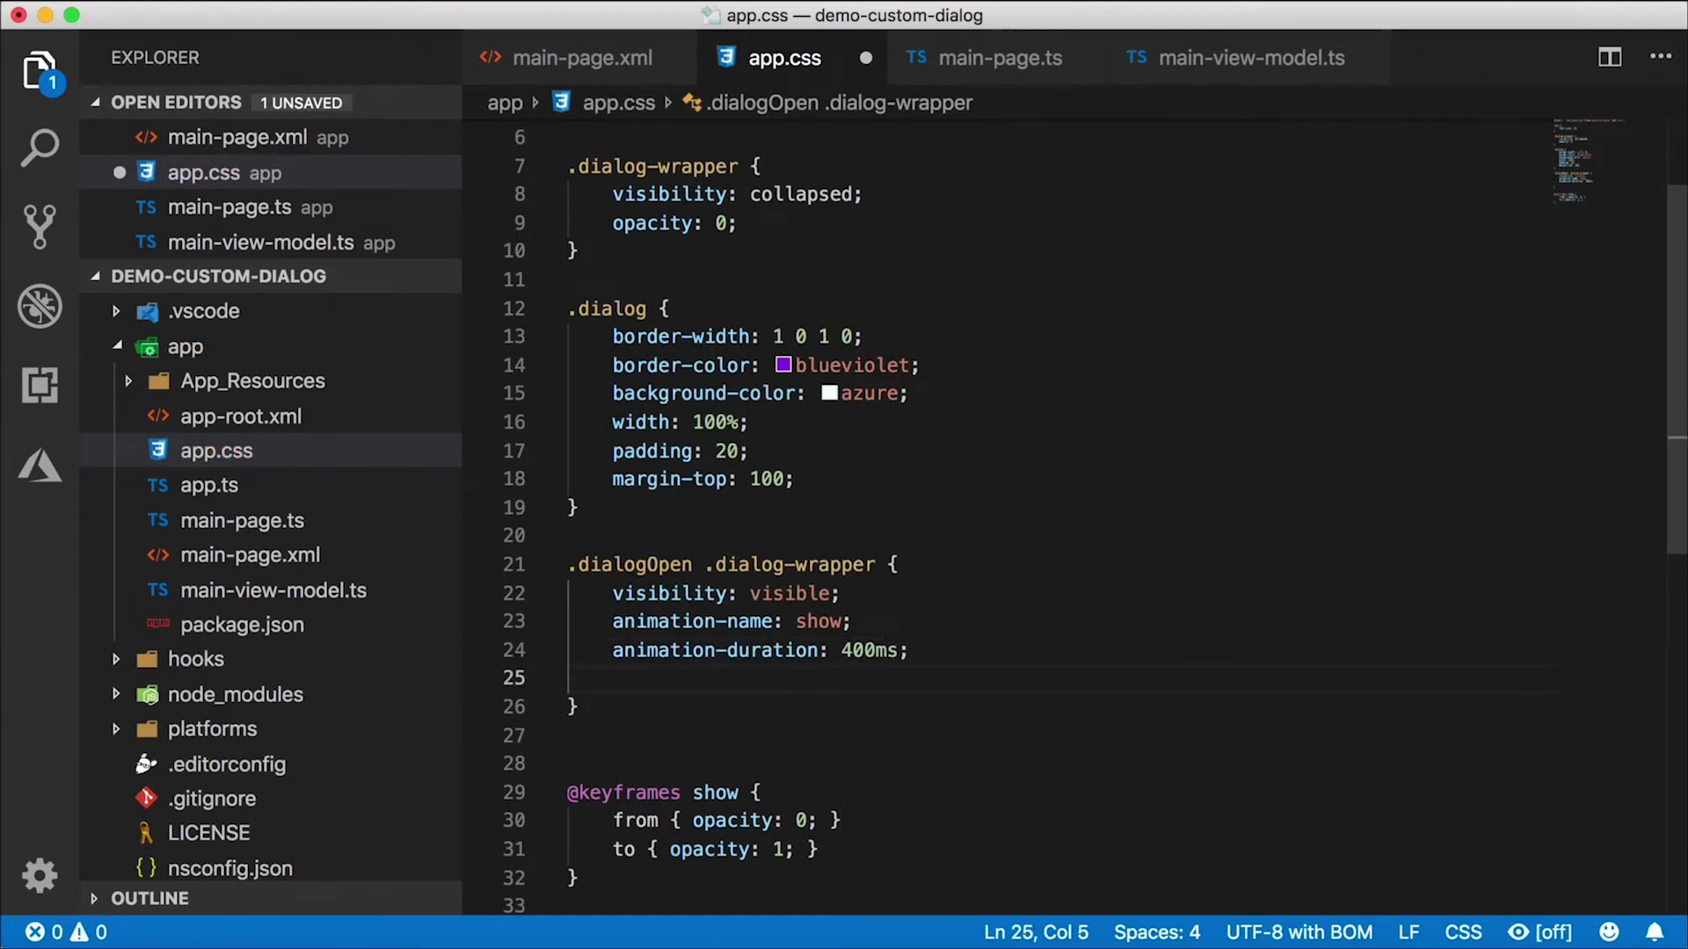
text(animation-f)
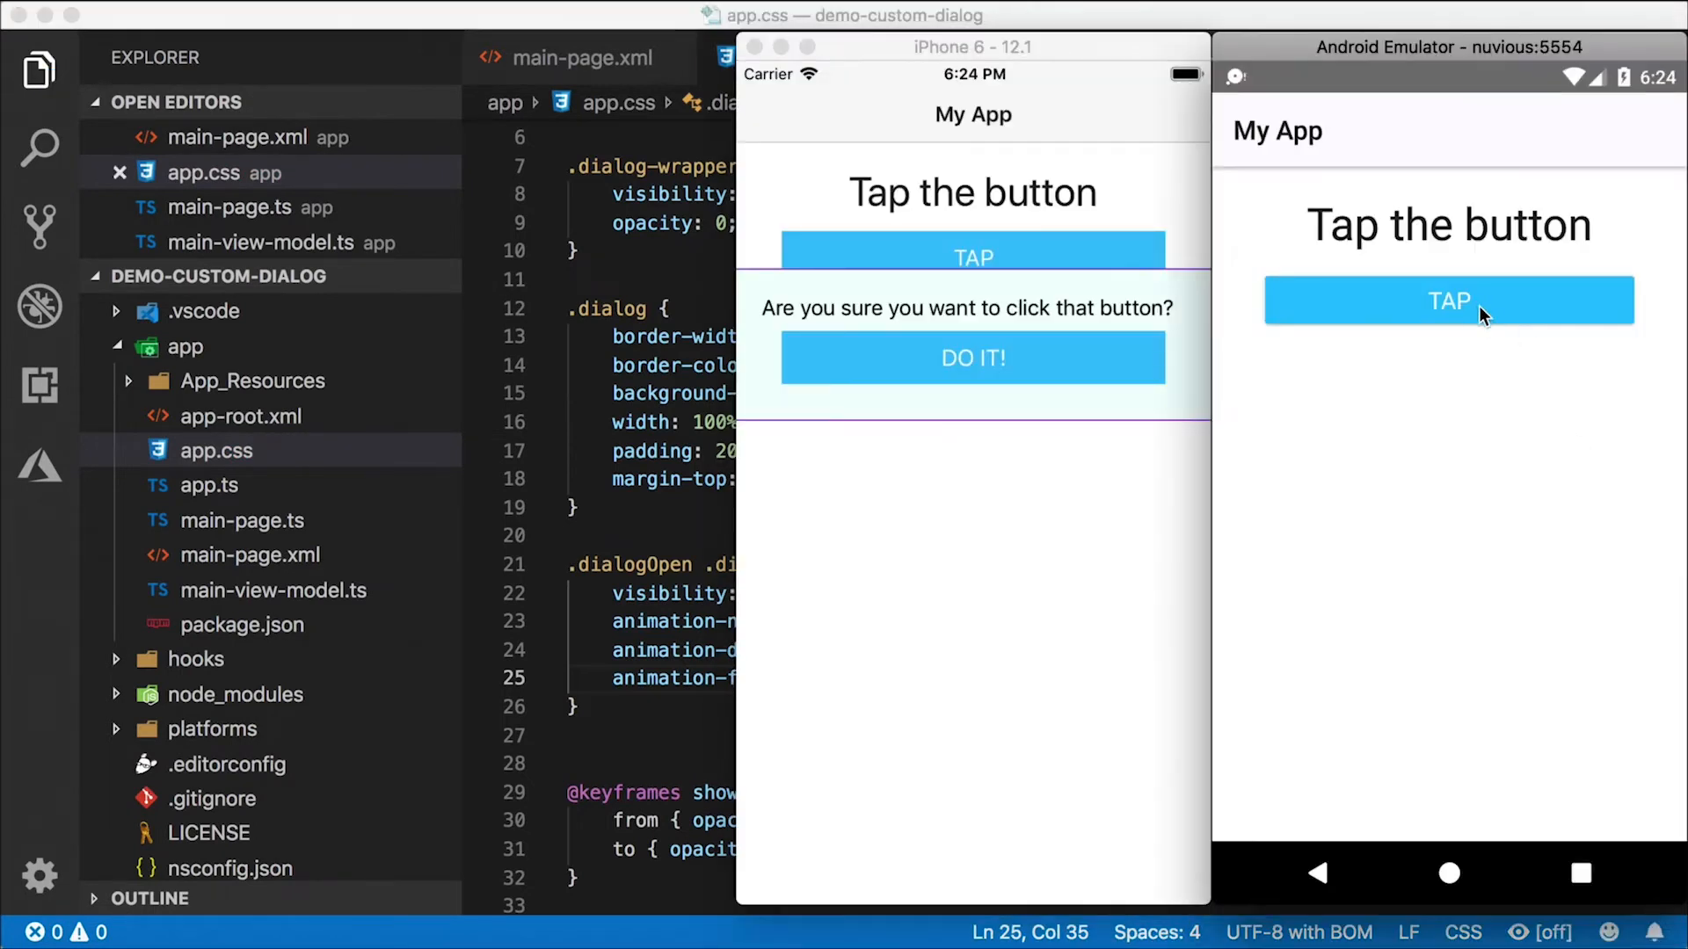
Step: Lengthen the animation-duration to 1000ms and test the fade in the iPhone simulator
click(1446, 301)
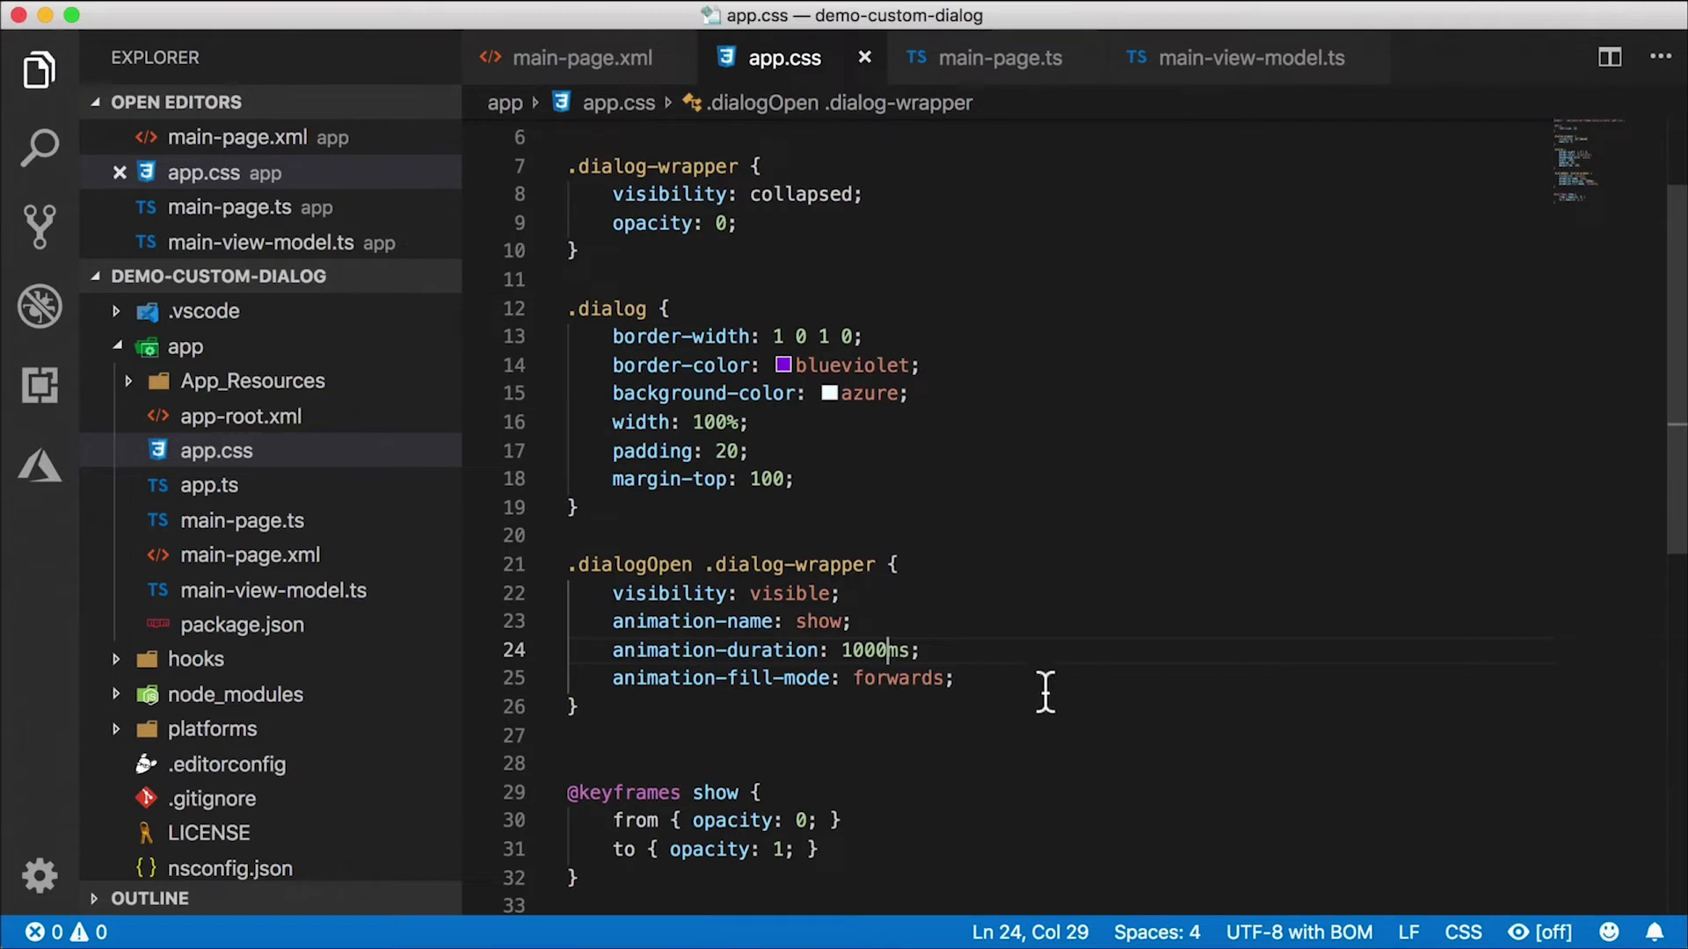
mouse_move(849, 661)
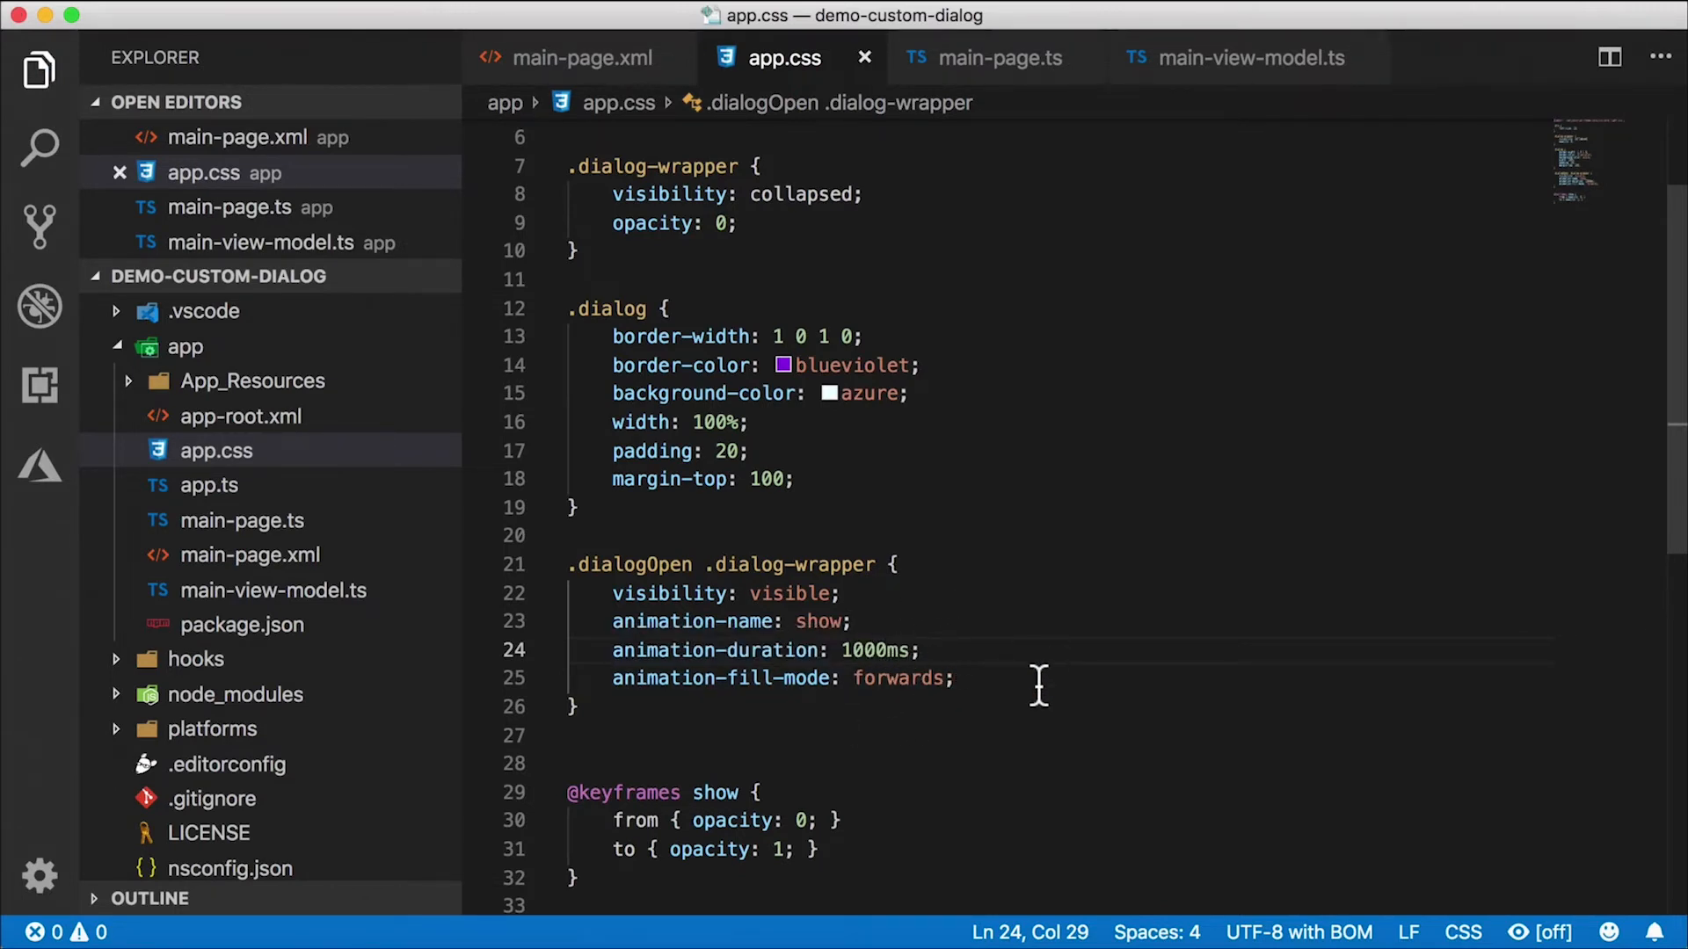
click(973, 256)
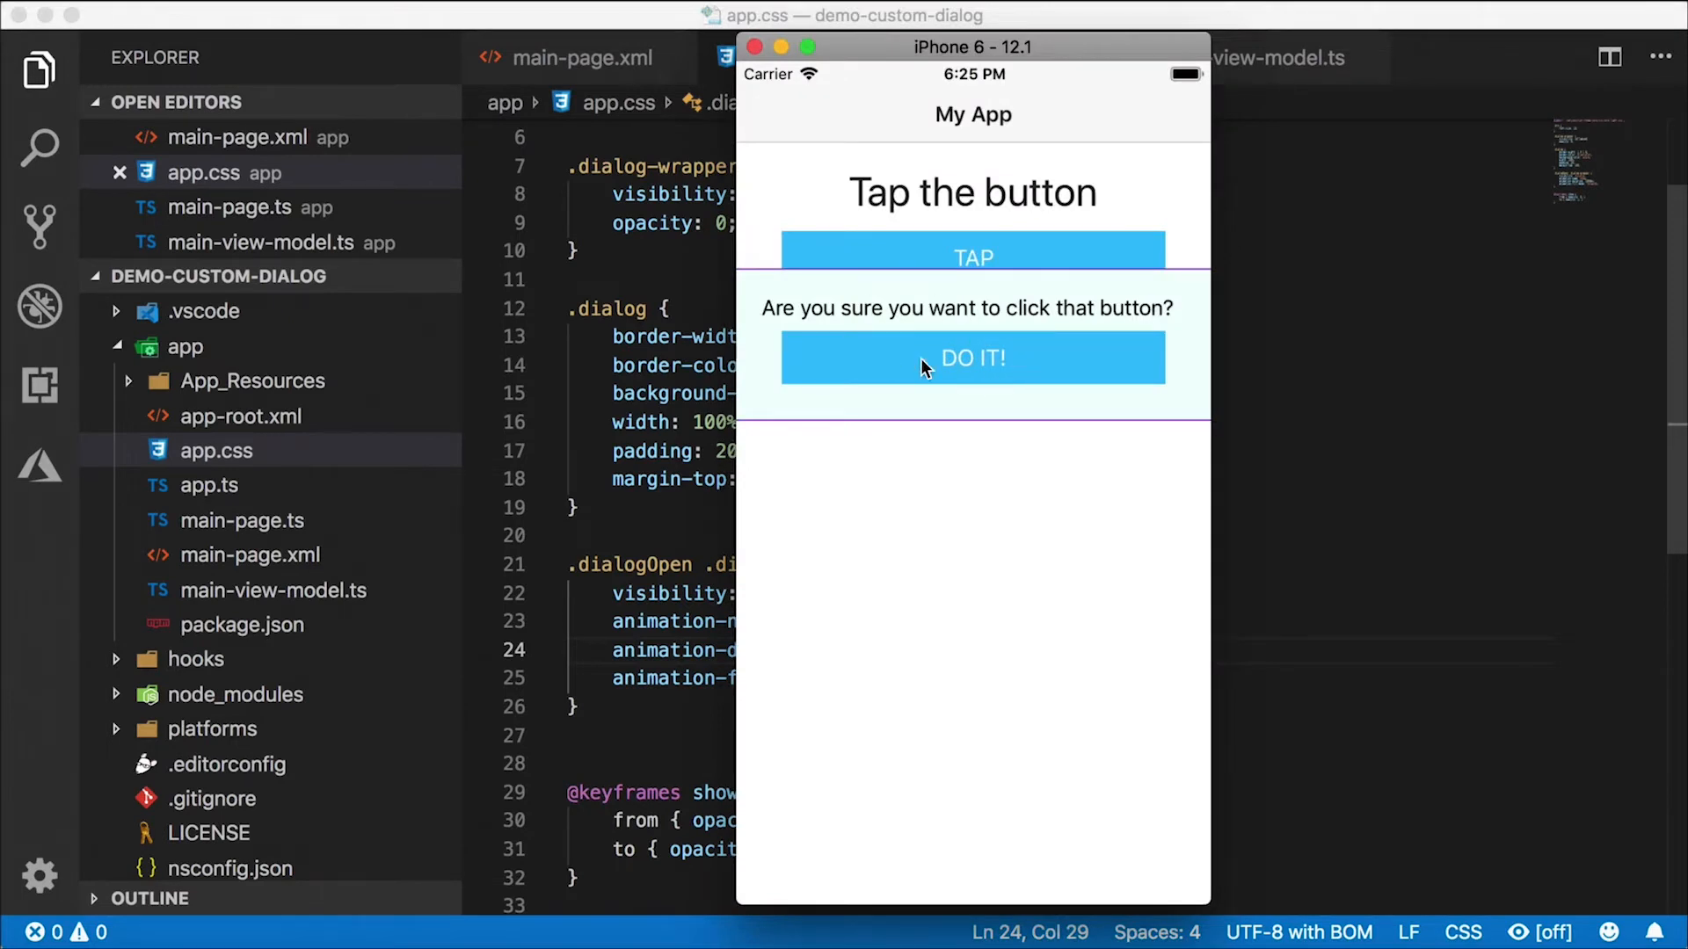
mouse_move(1060, 367)
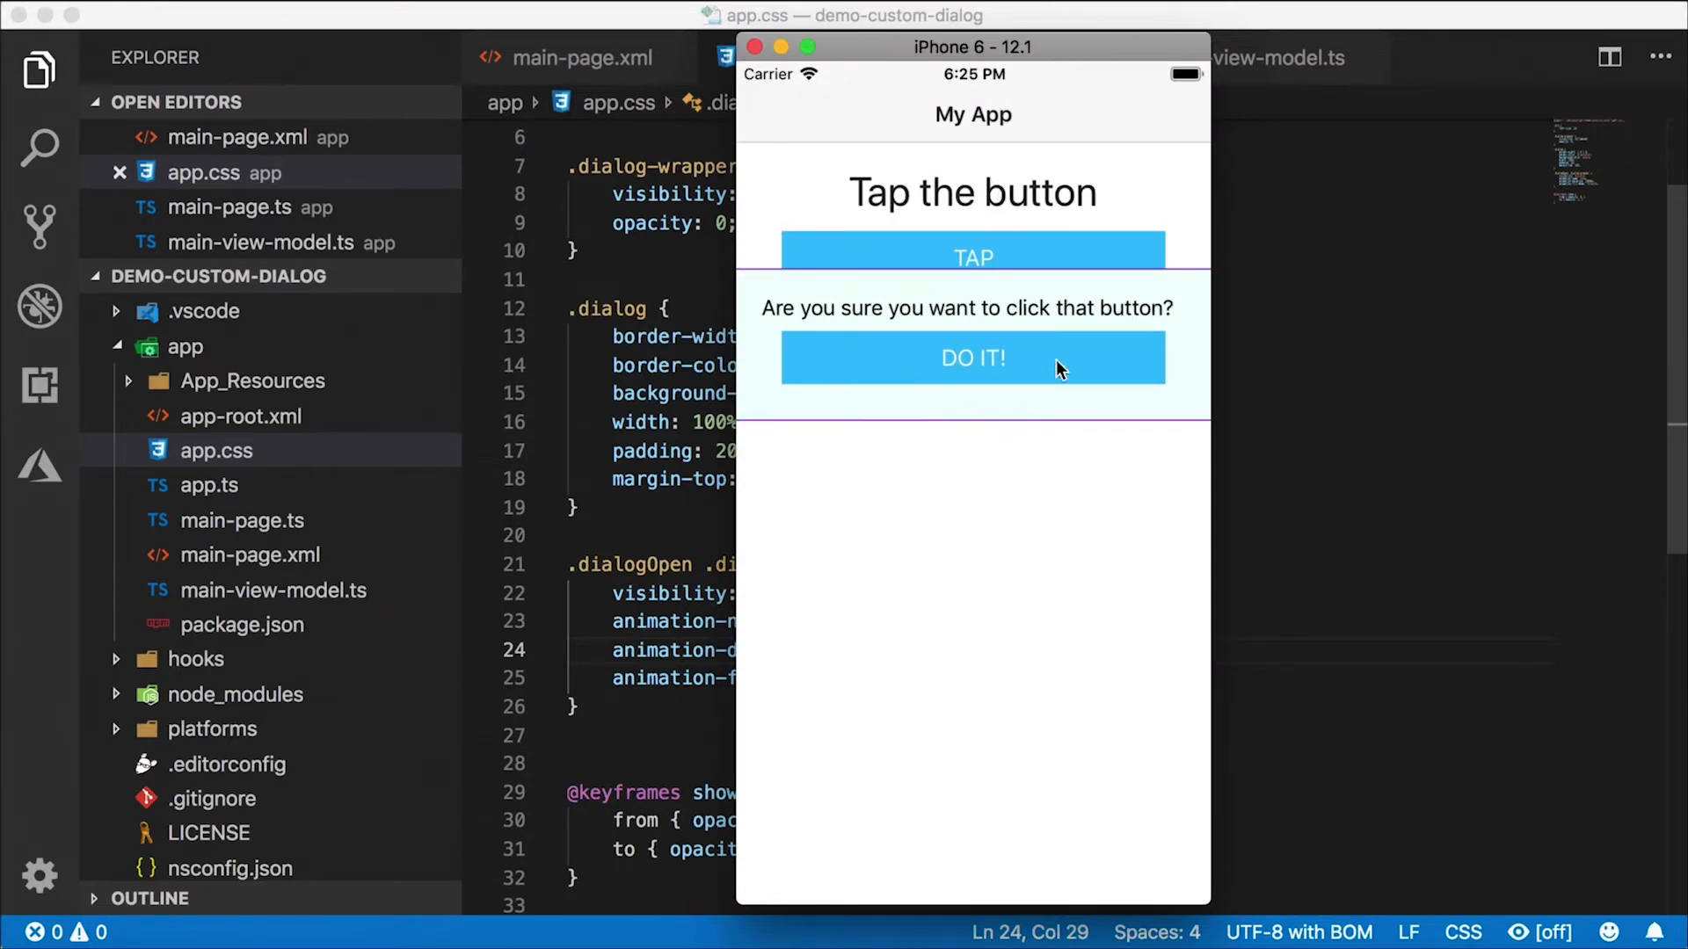
mouse_move(1036, 419)
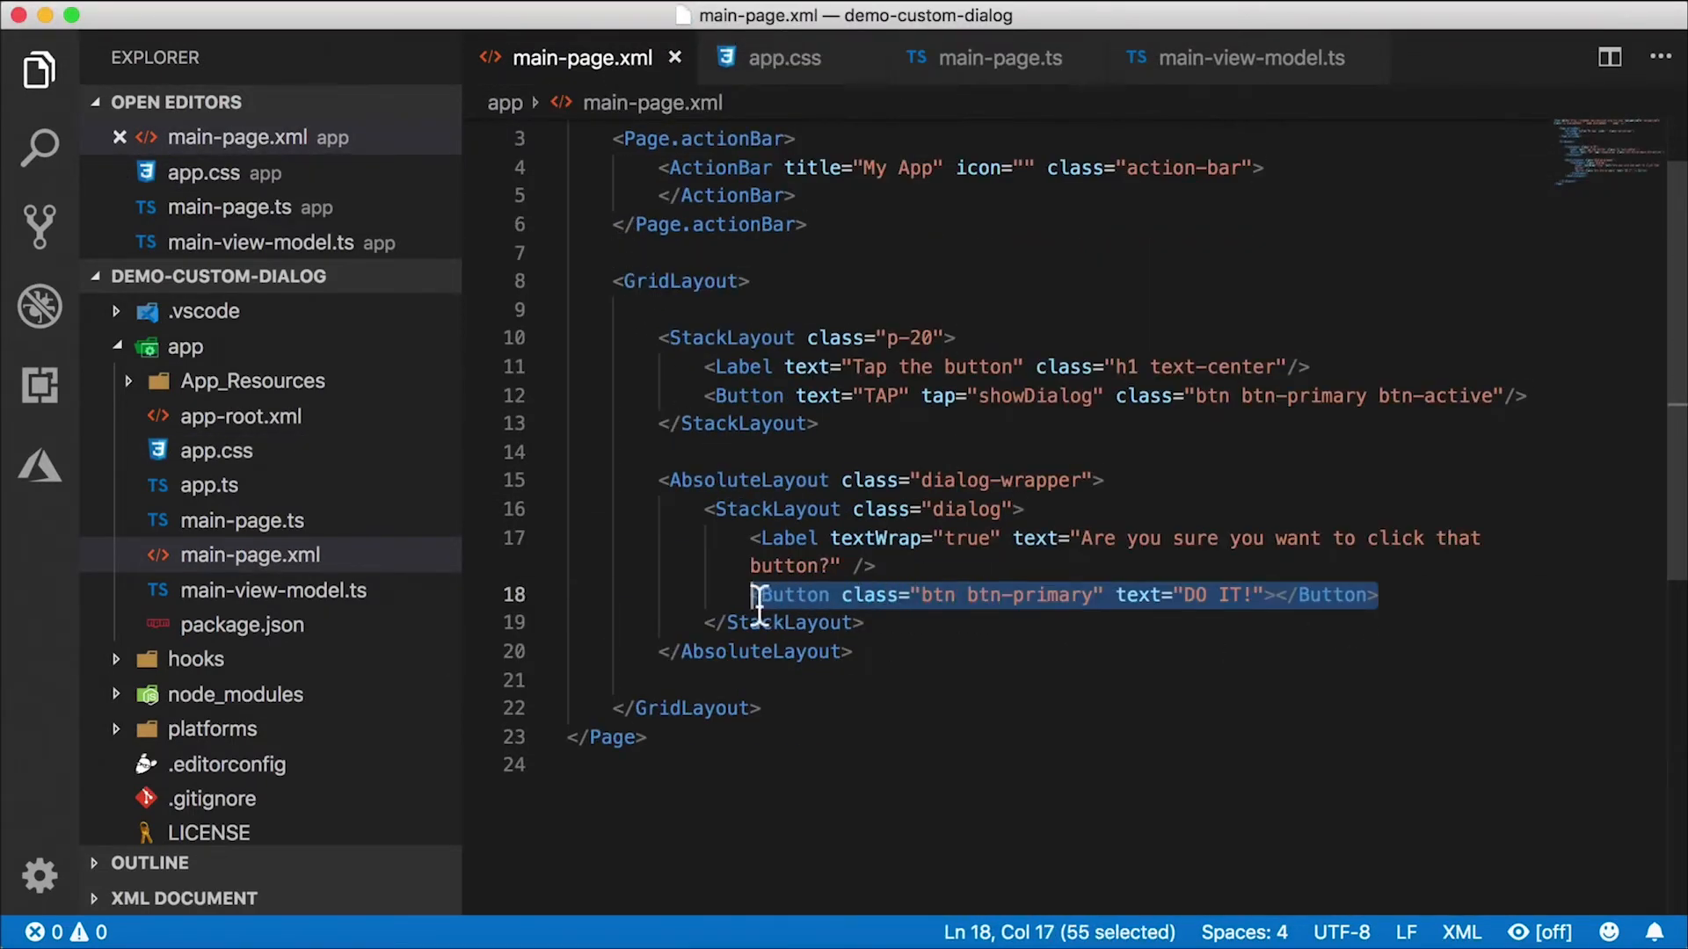
Step: Duplicate the DO IT button as a plain btn CANCEL button with tap="closeDialog"
key(cmd+v)
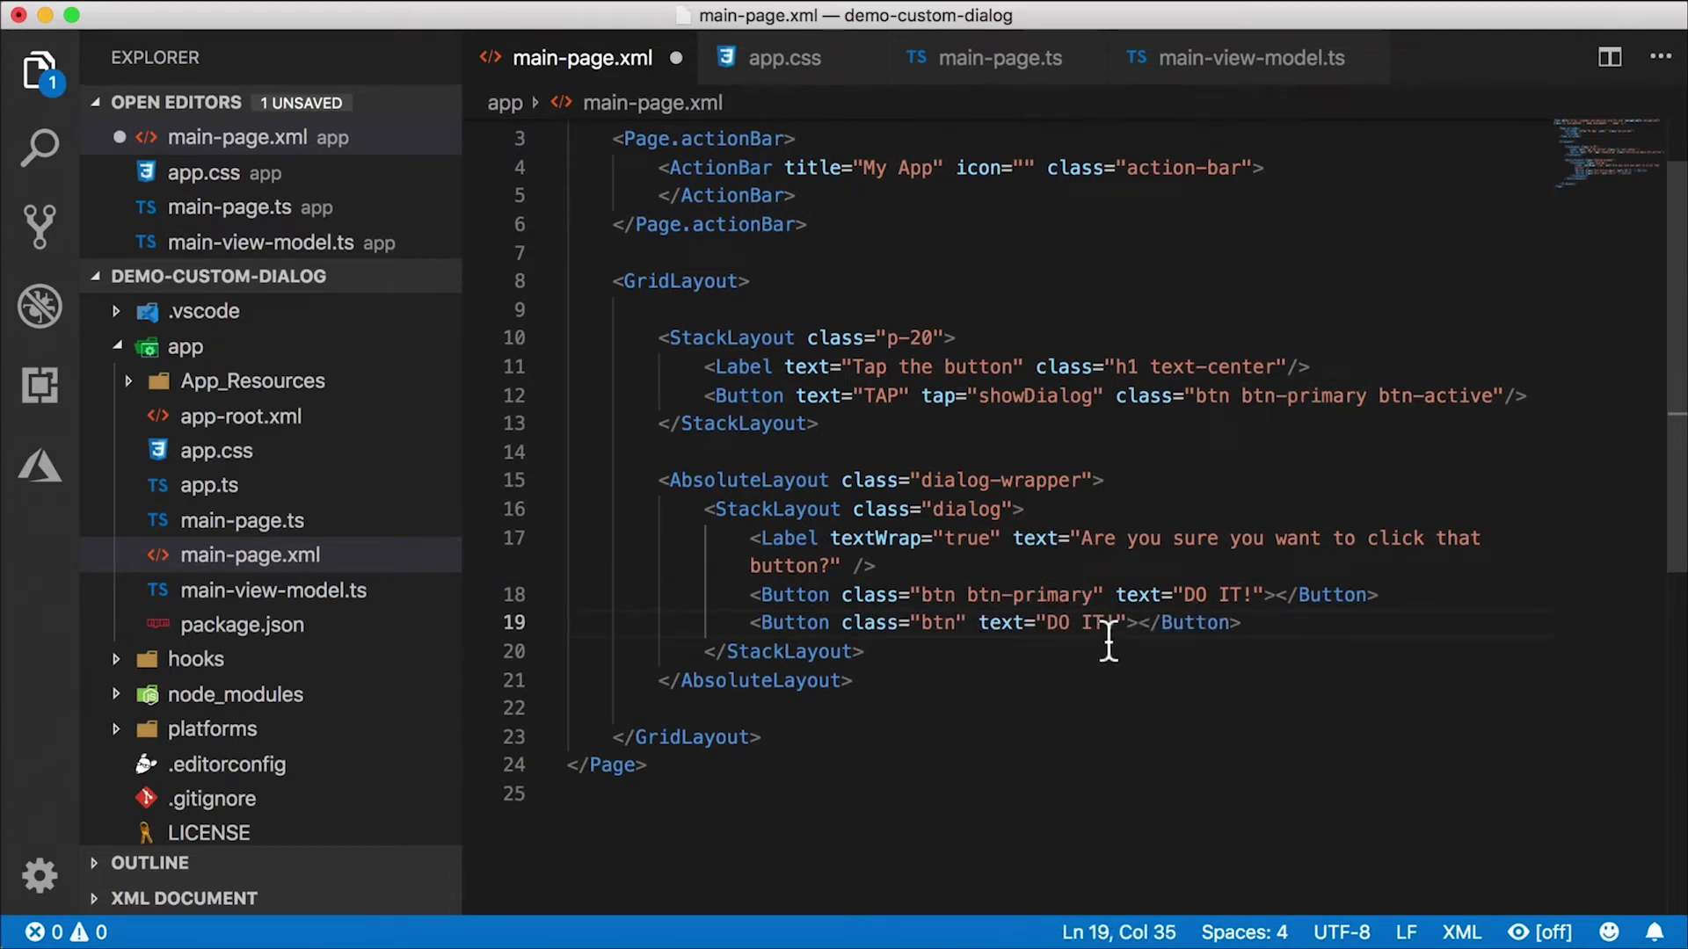
text(CC)
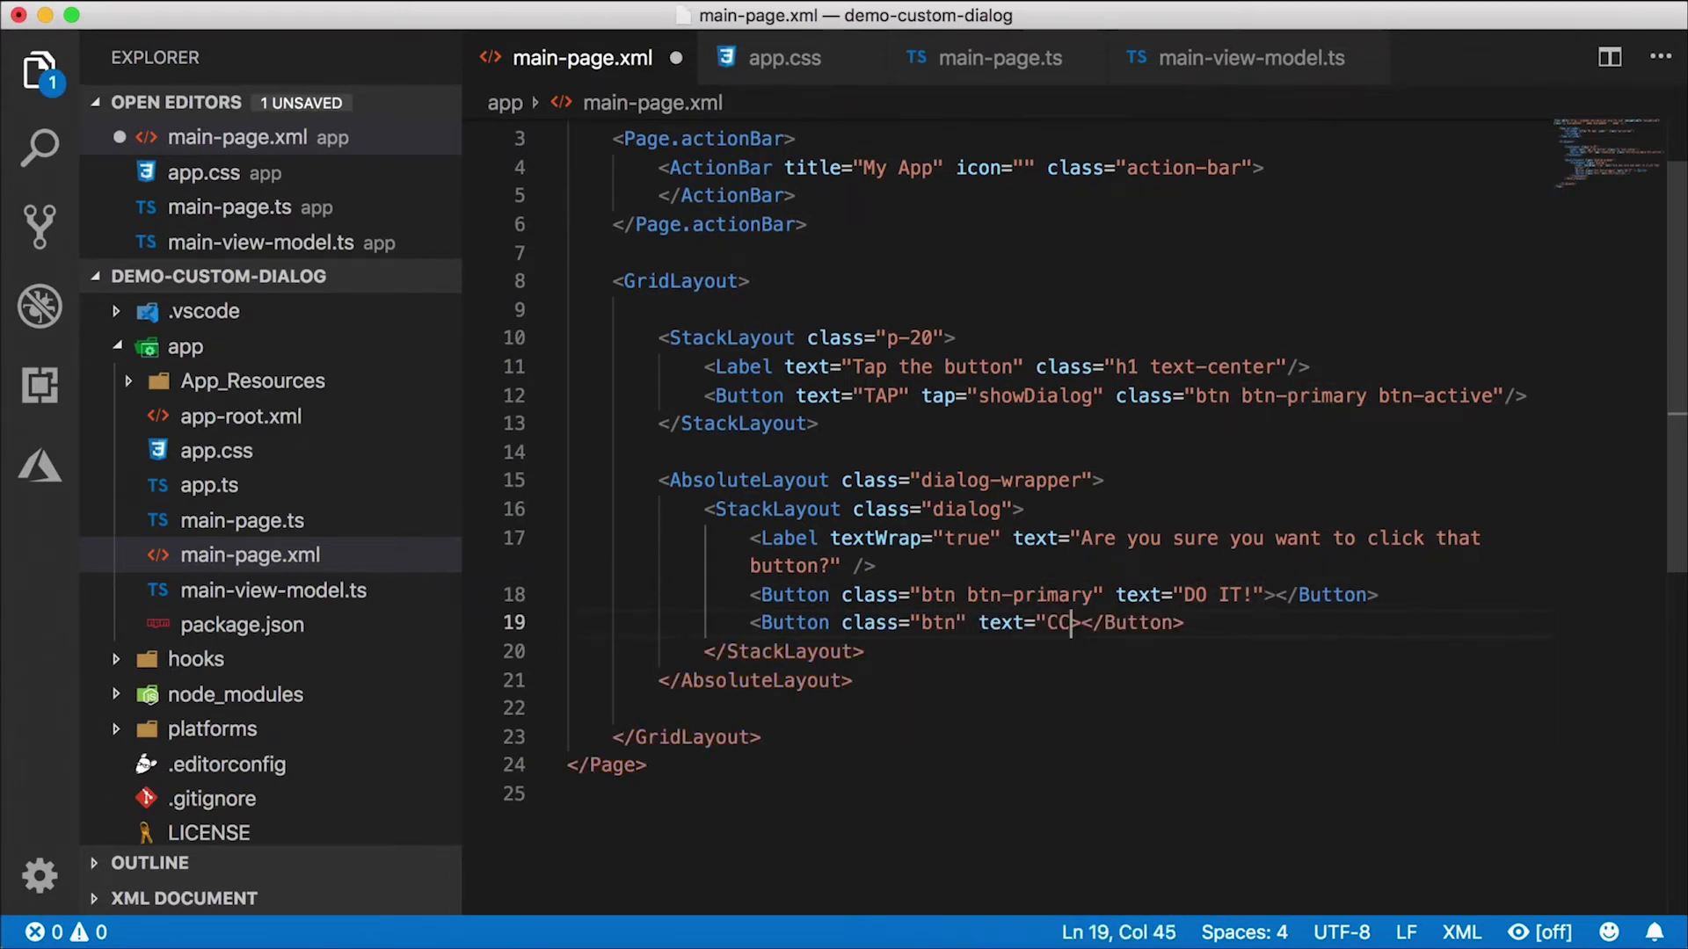
text(ANCEL")
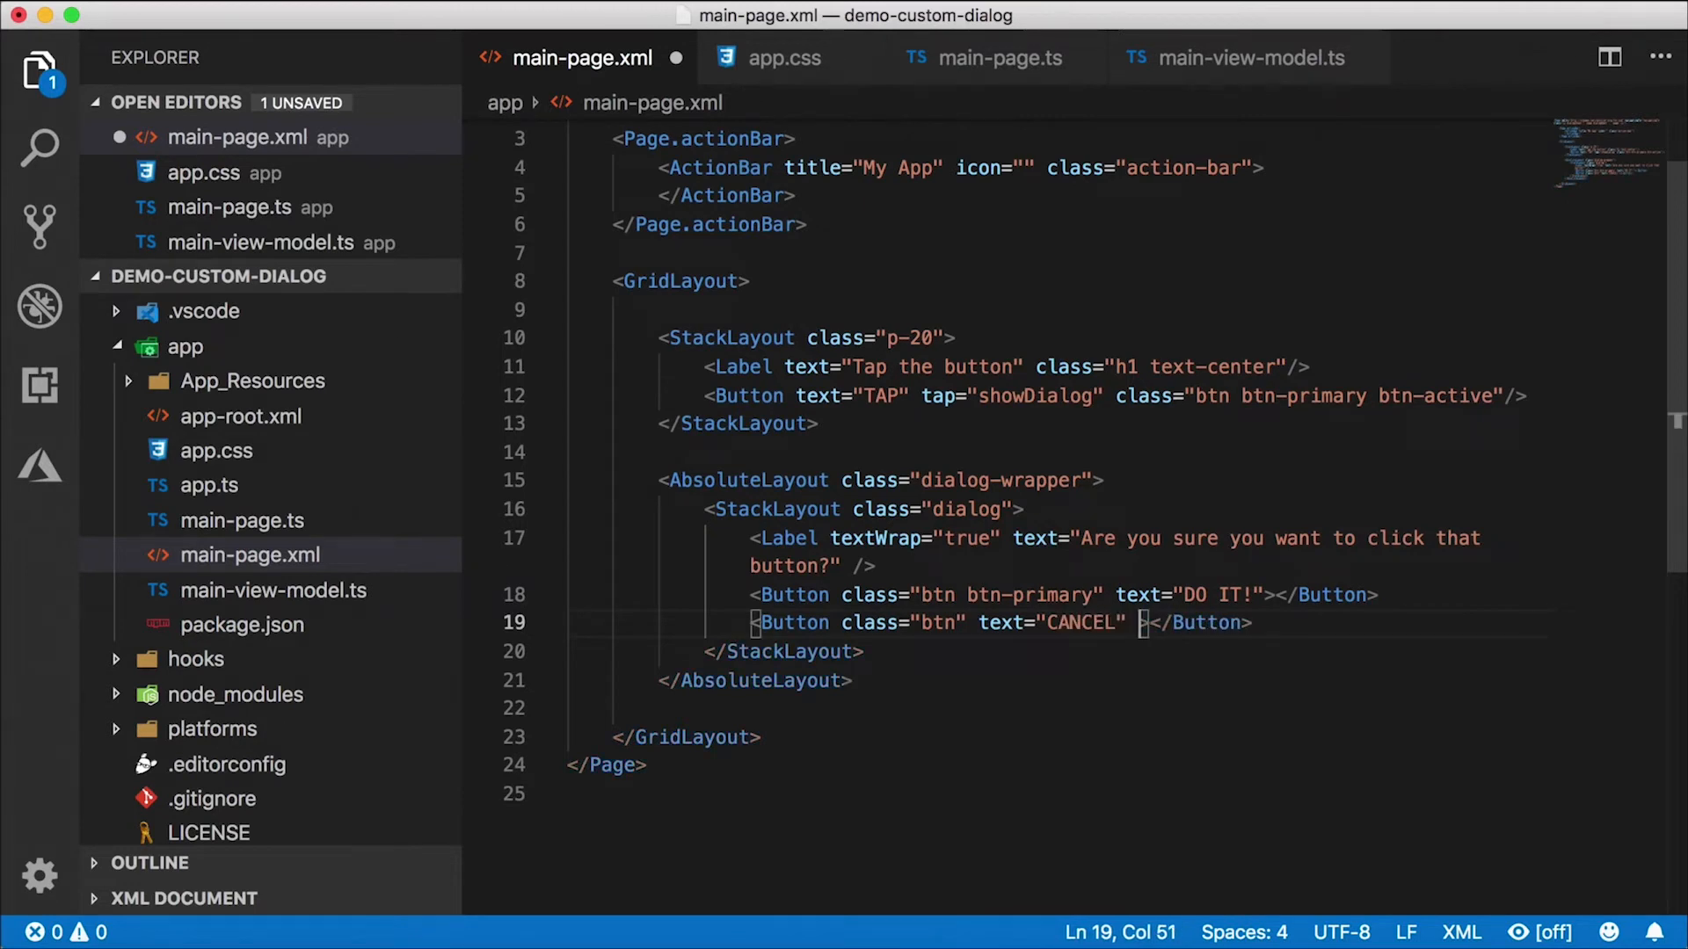
text(tap="")
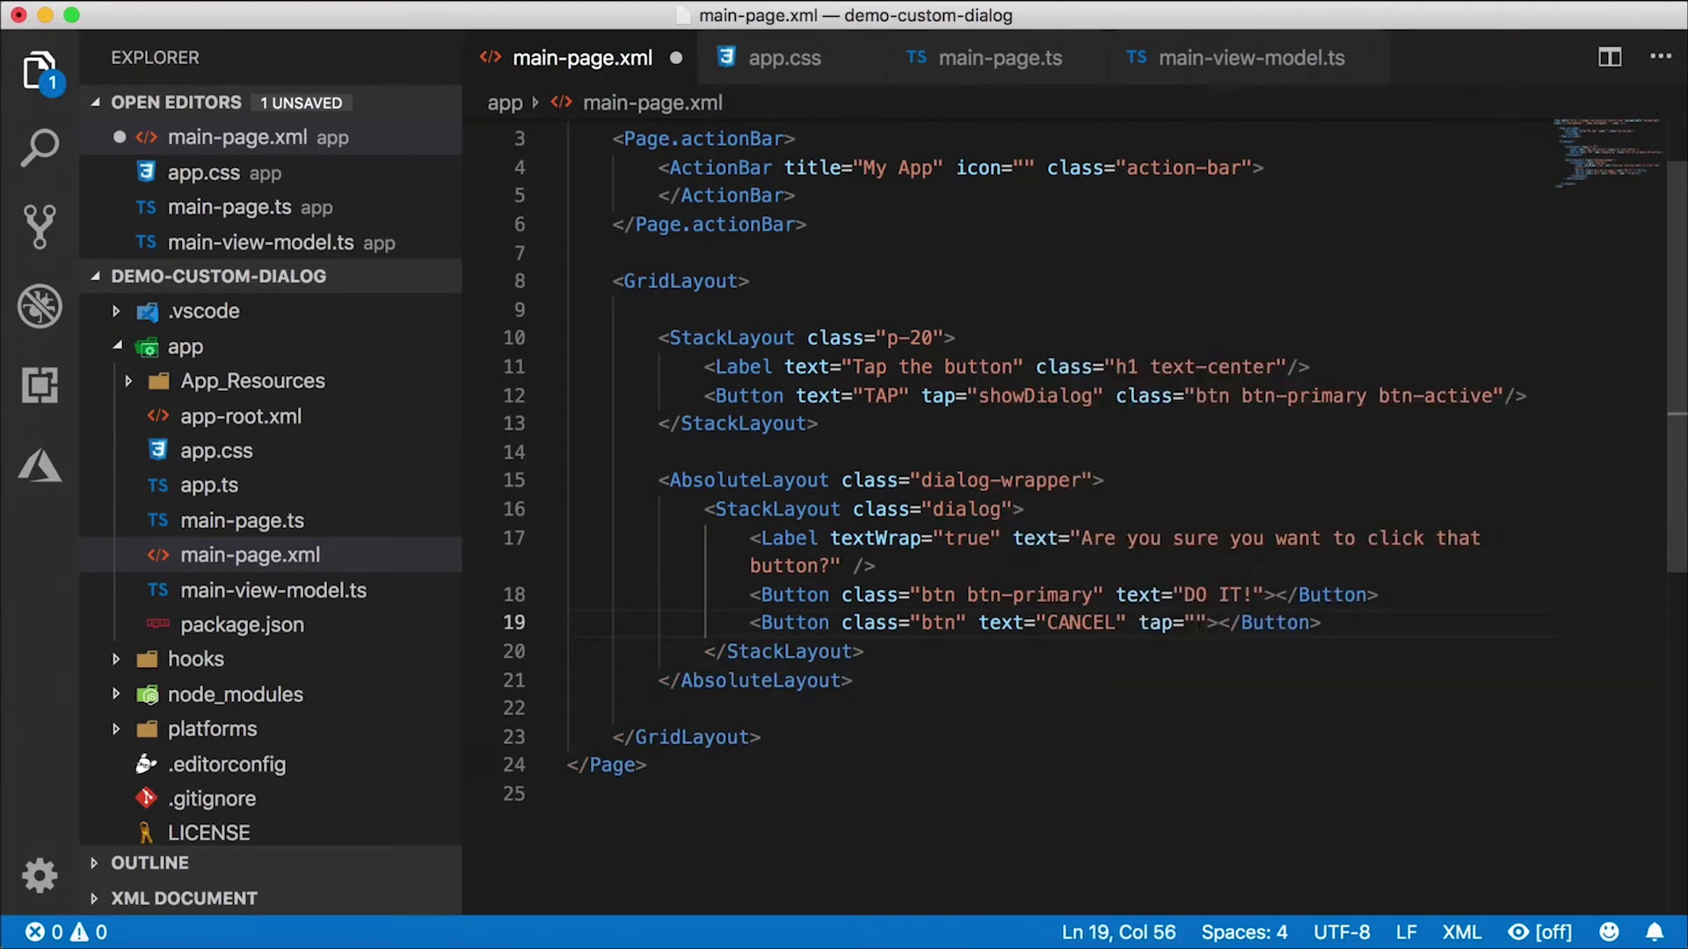
text(closeDia)
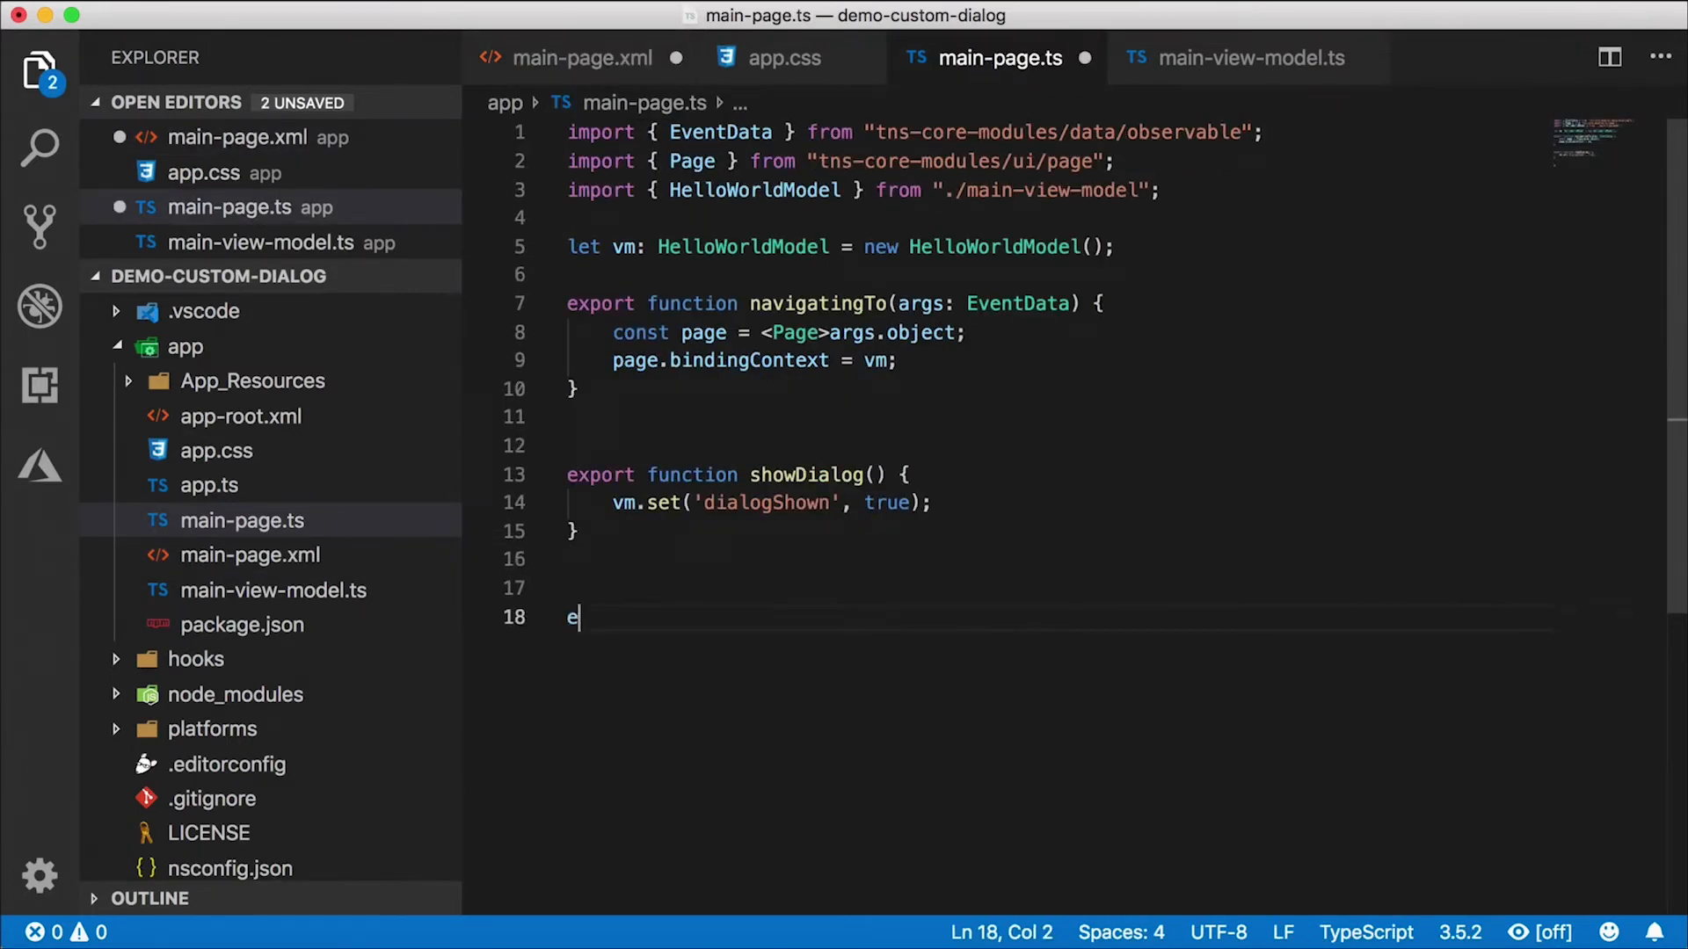
Step: Export a closeDialog function copied from showDialog that sets dialogShown to false
text(xport function closeDialog() {)
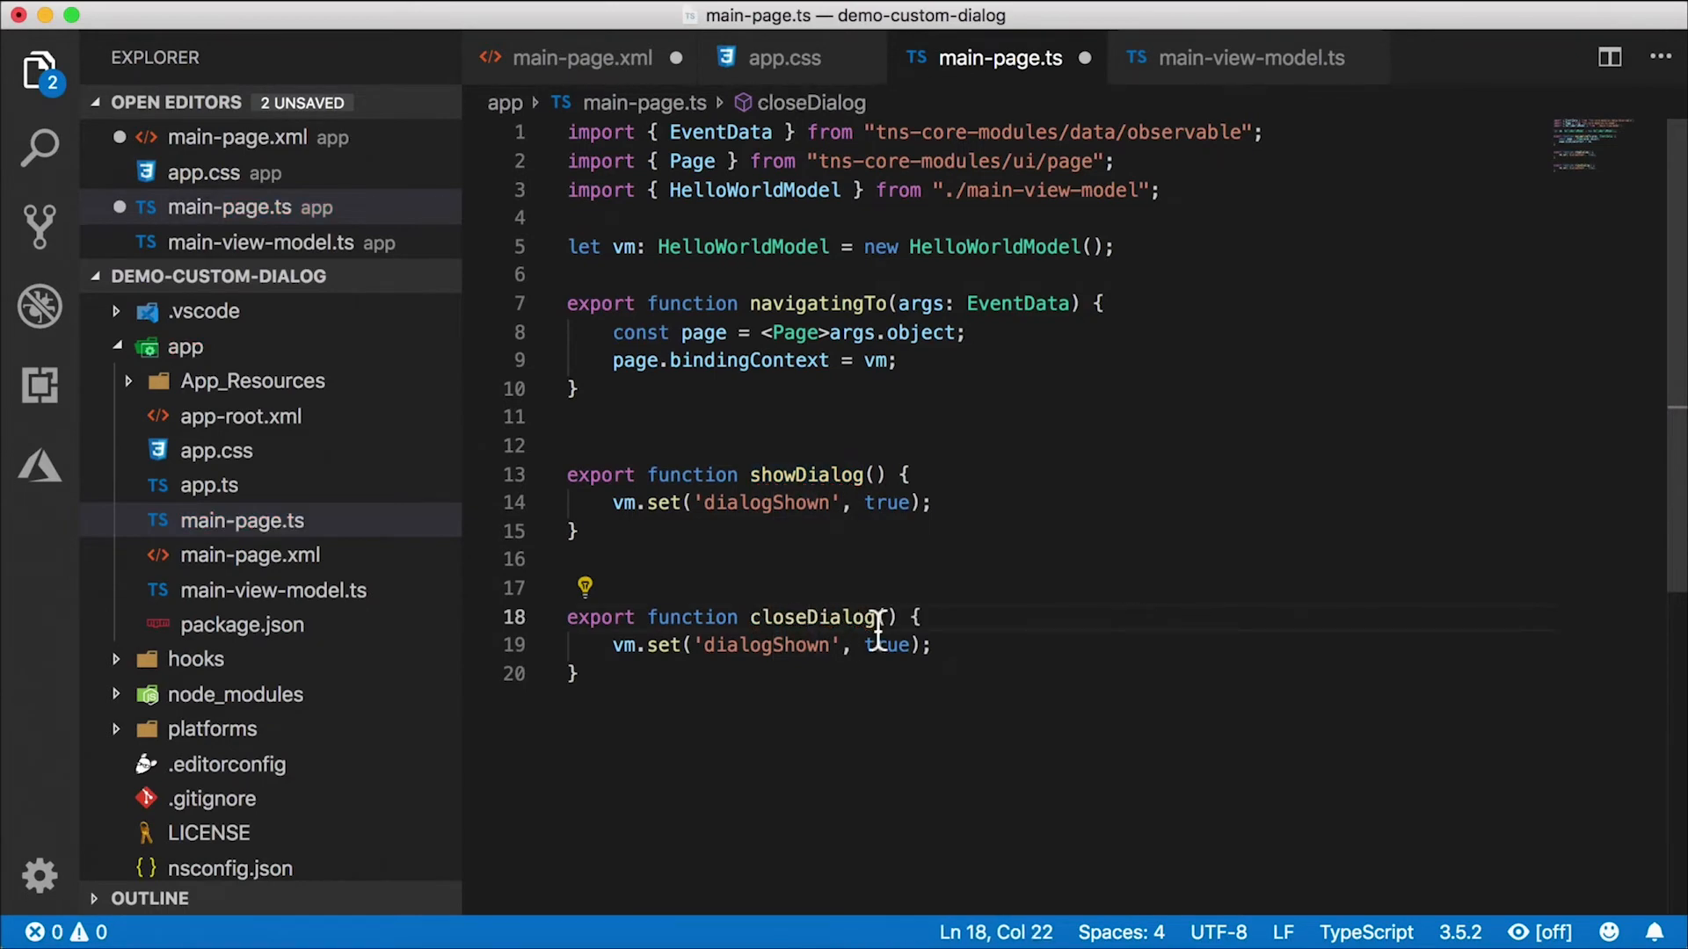
double_click(765, 645)
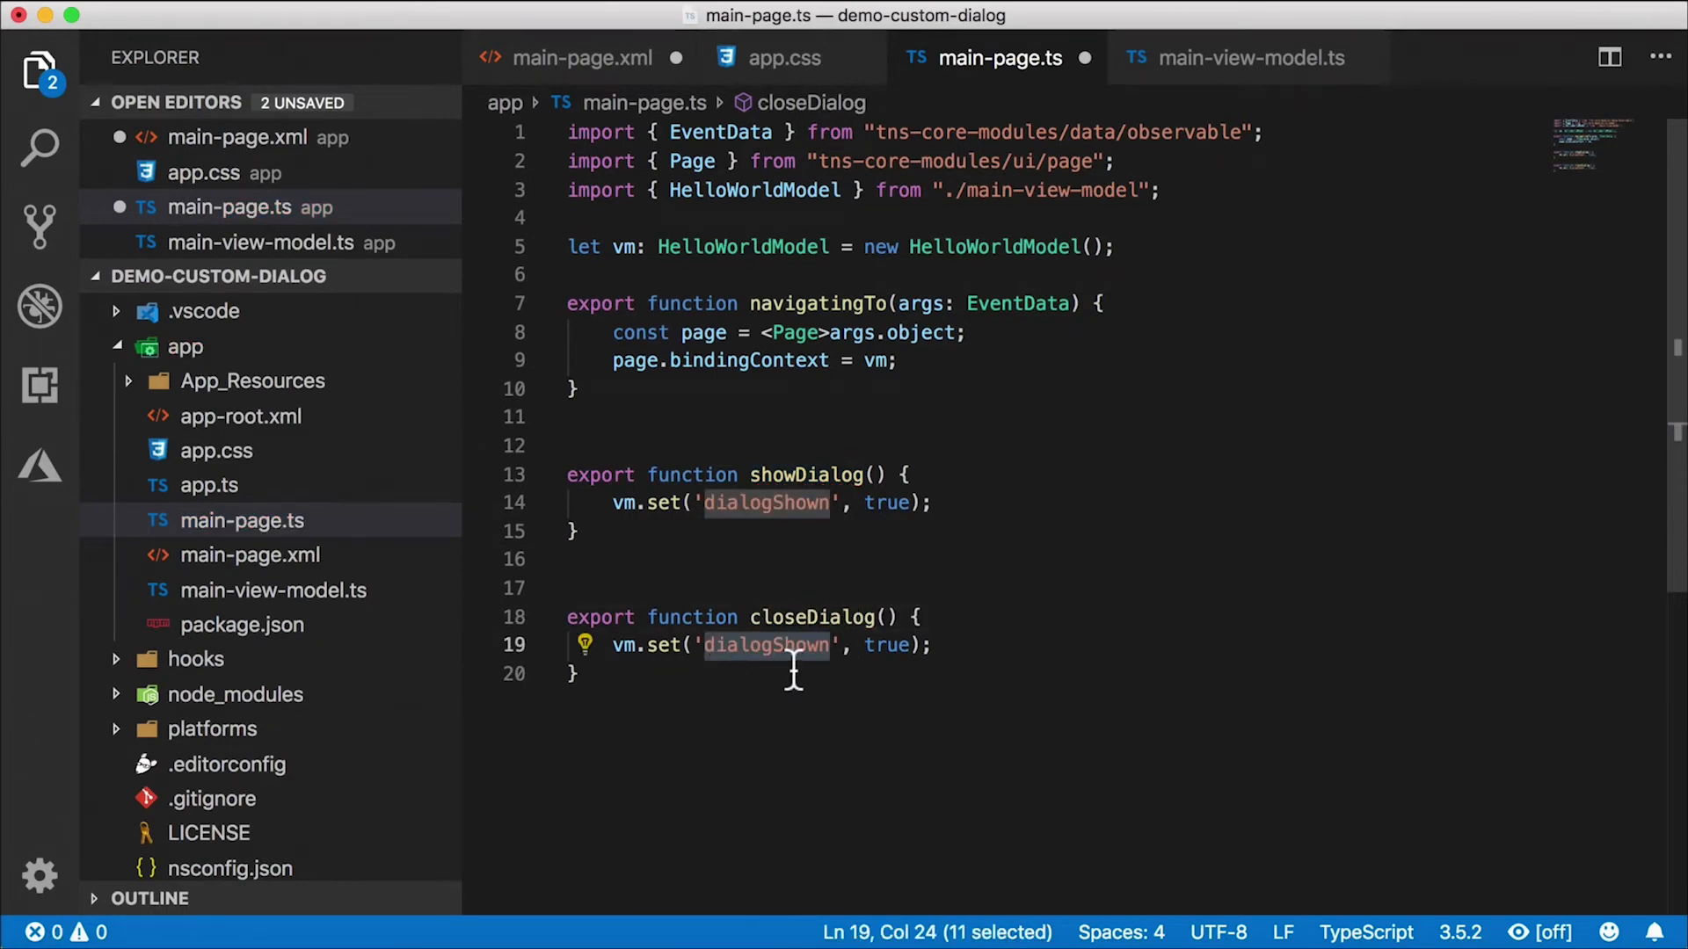
text(false)
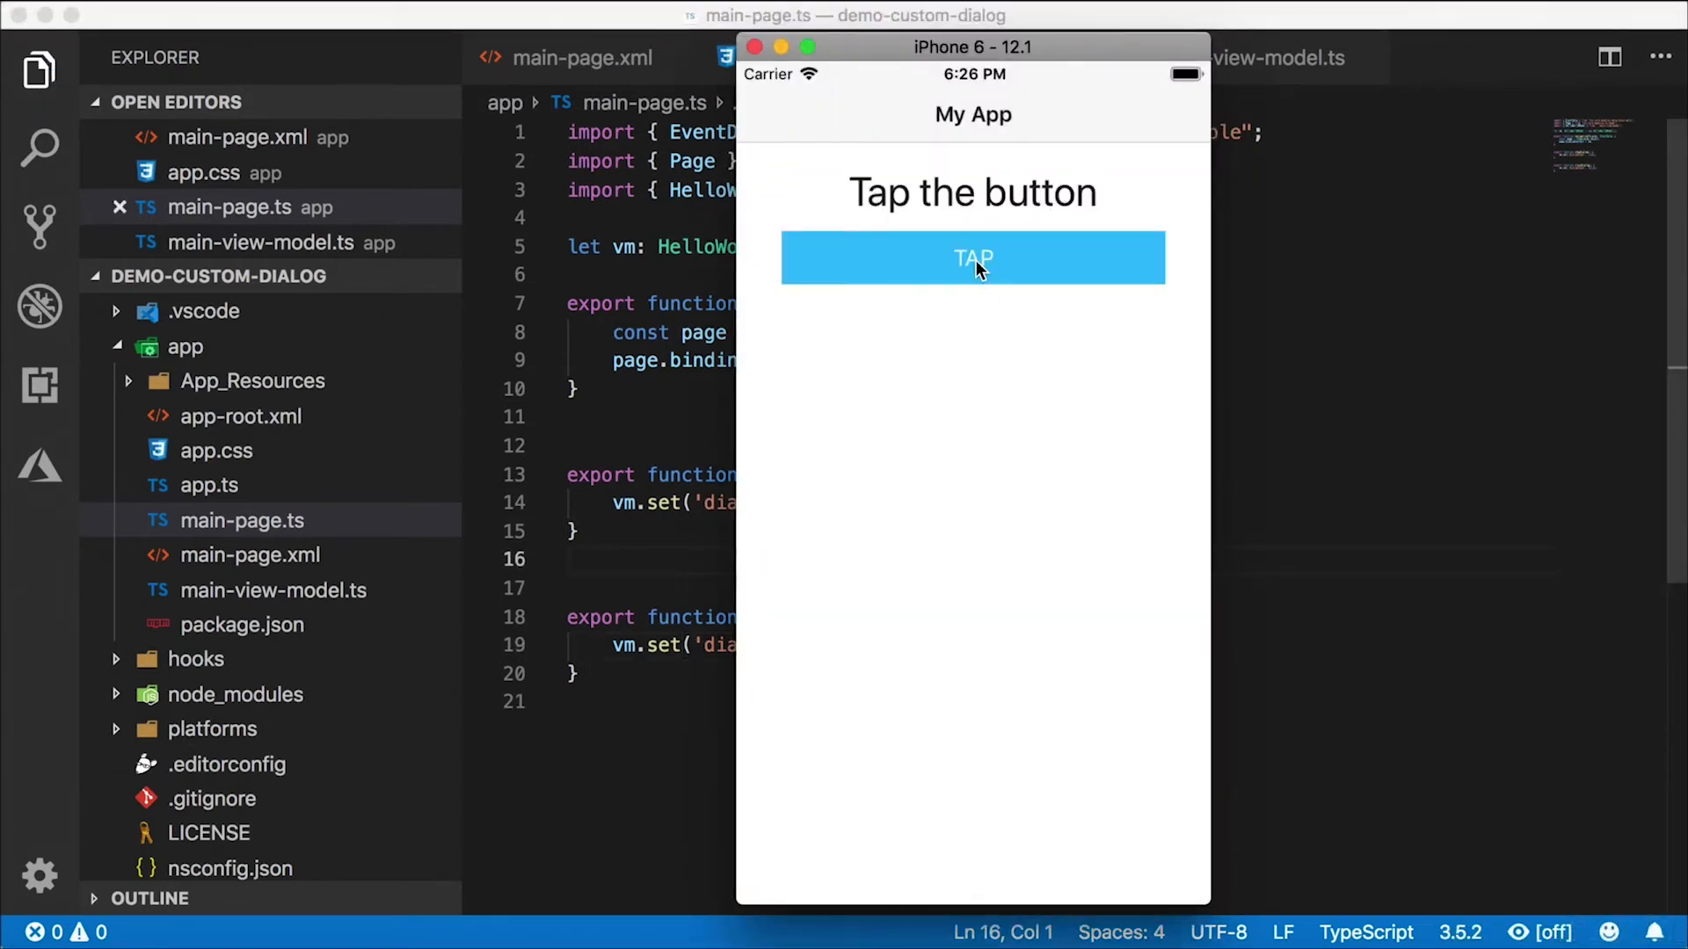
Step: Verify in the iOS simulator that TAP opens the dialog and CANCEL closes it, then return to the editor
click(972, 257)
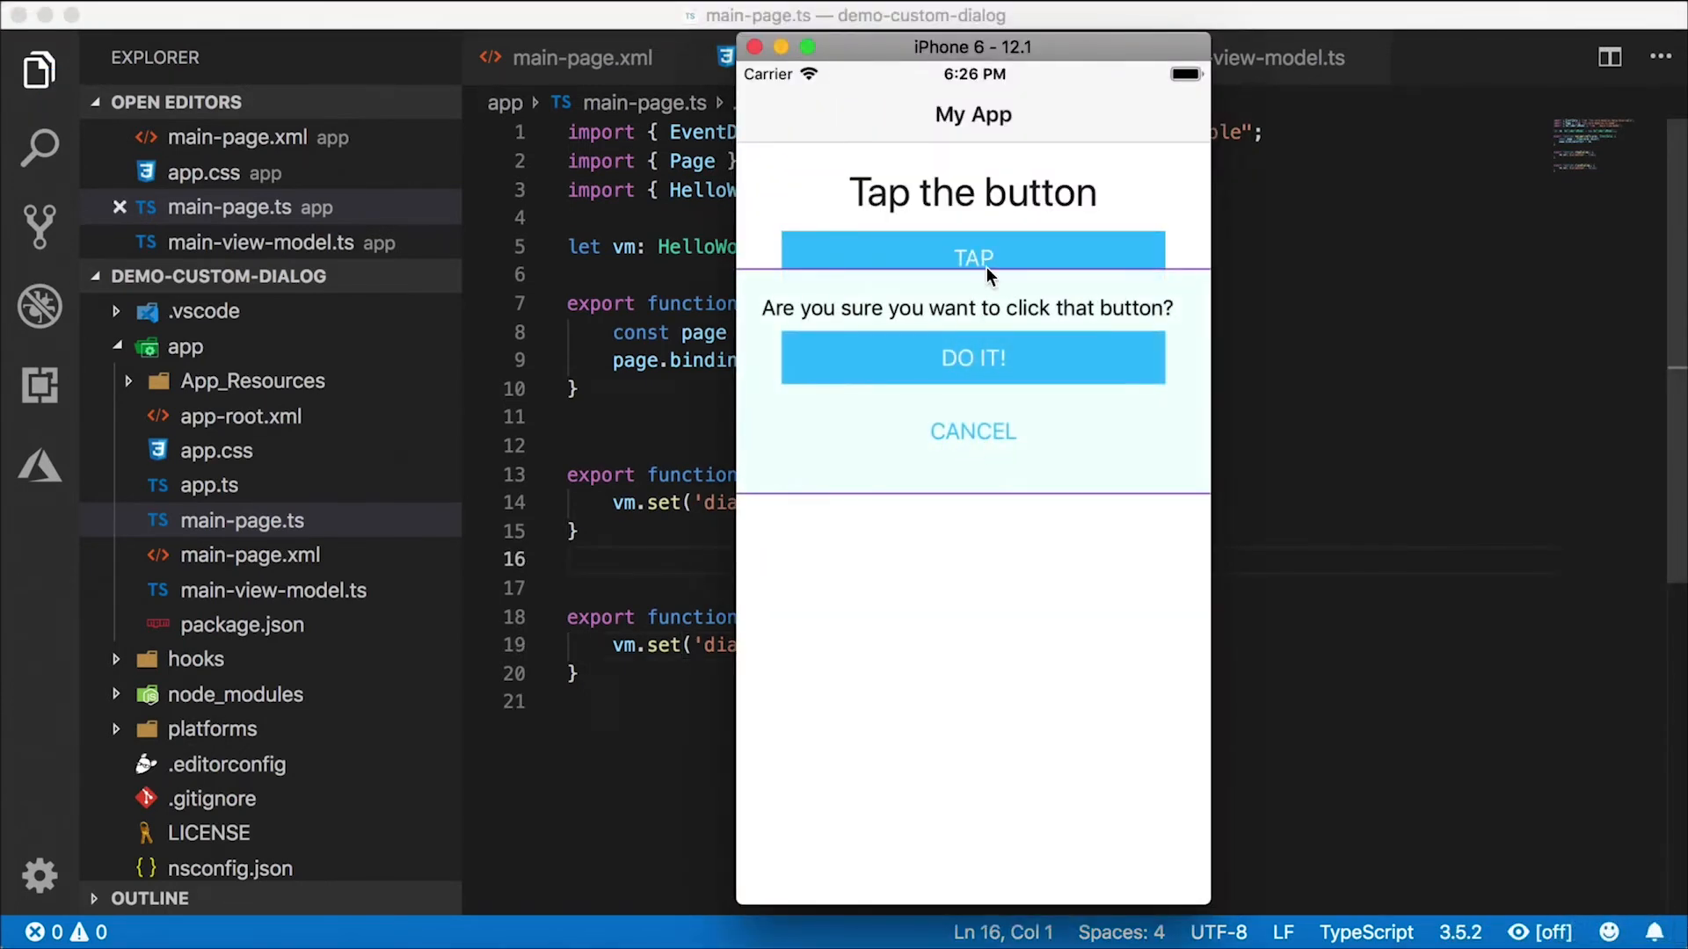
mouse_move(972, 432)
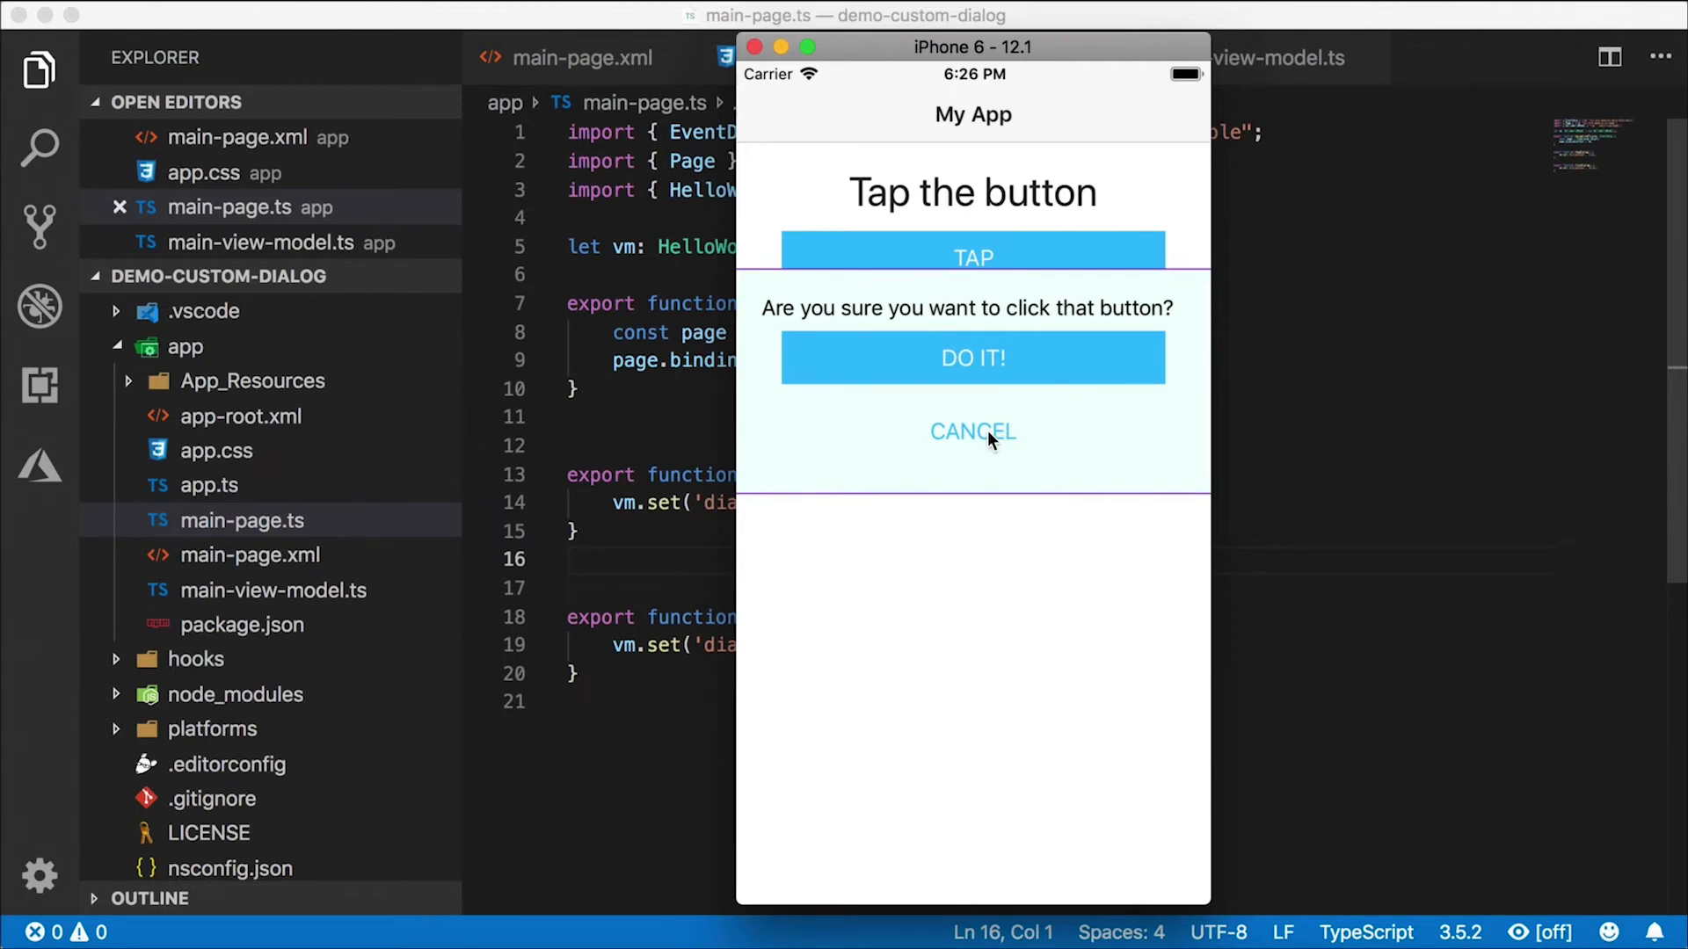
click(972, 432)
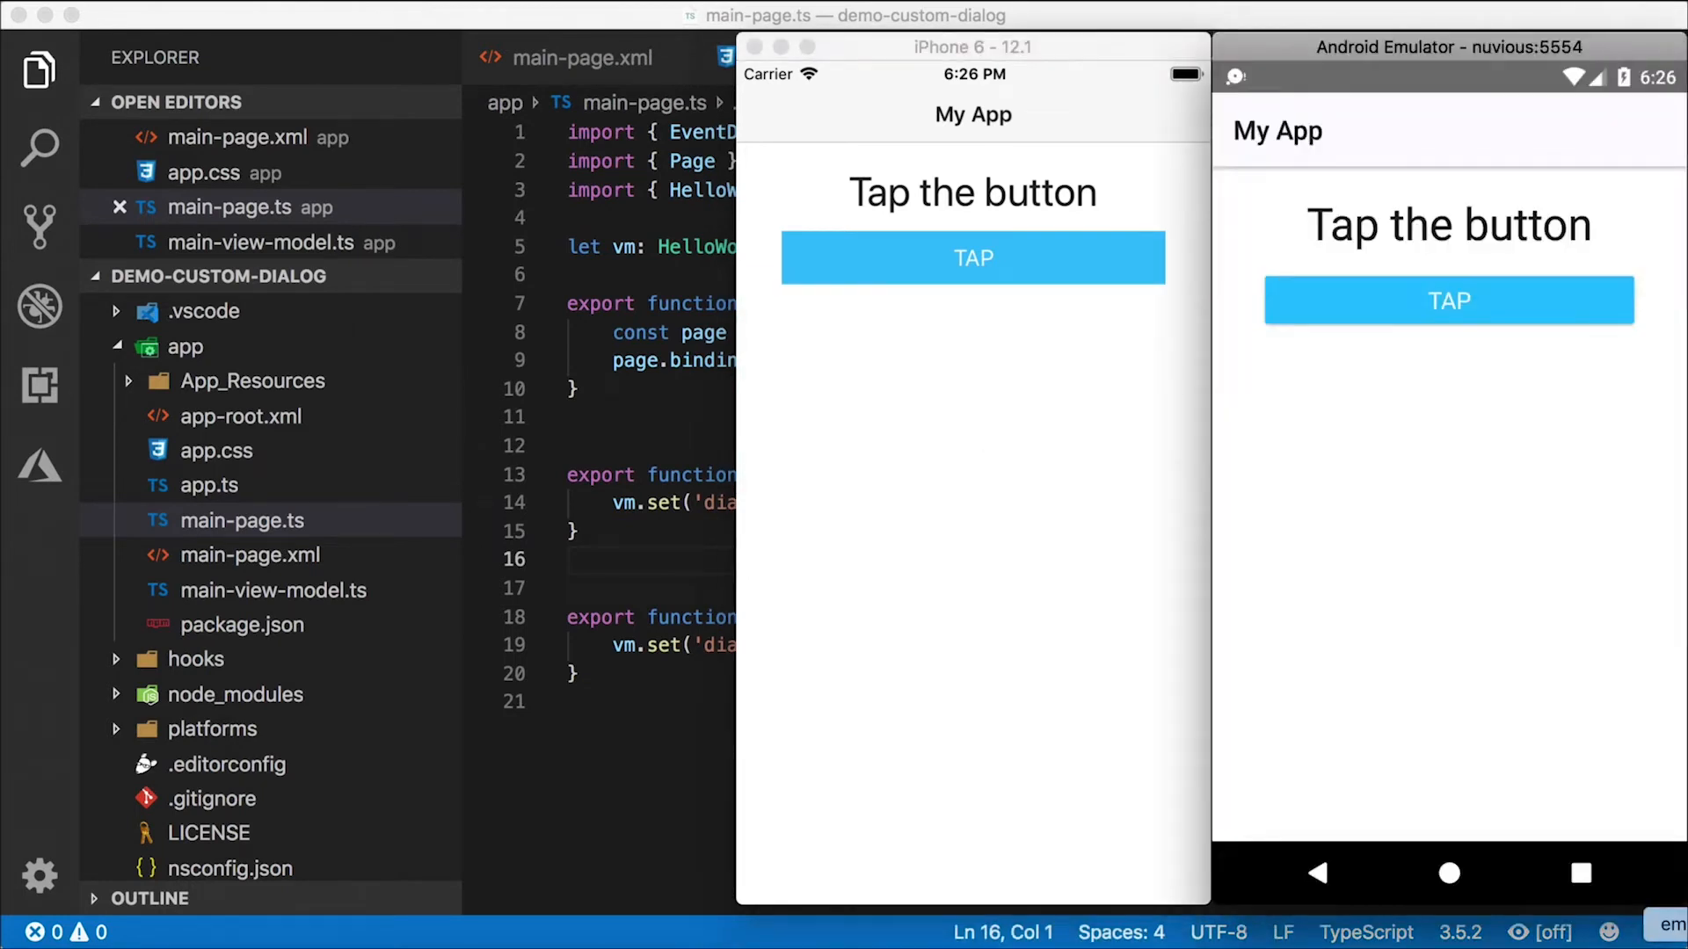
click(1447, 301)
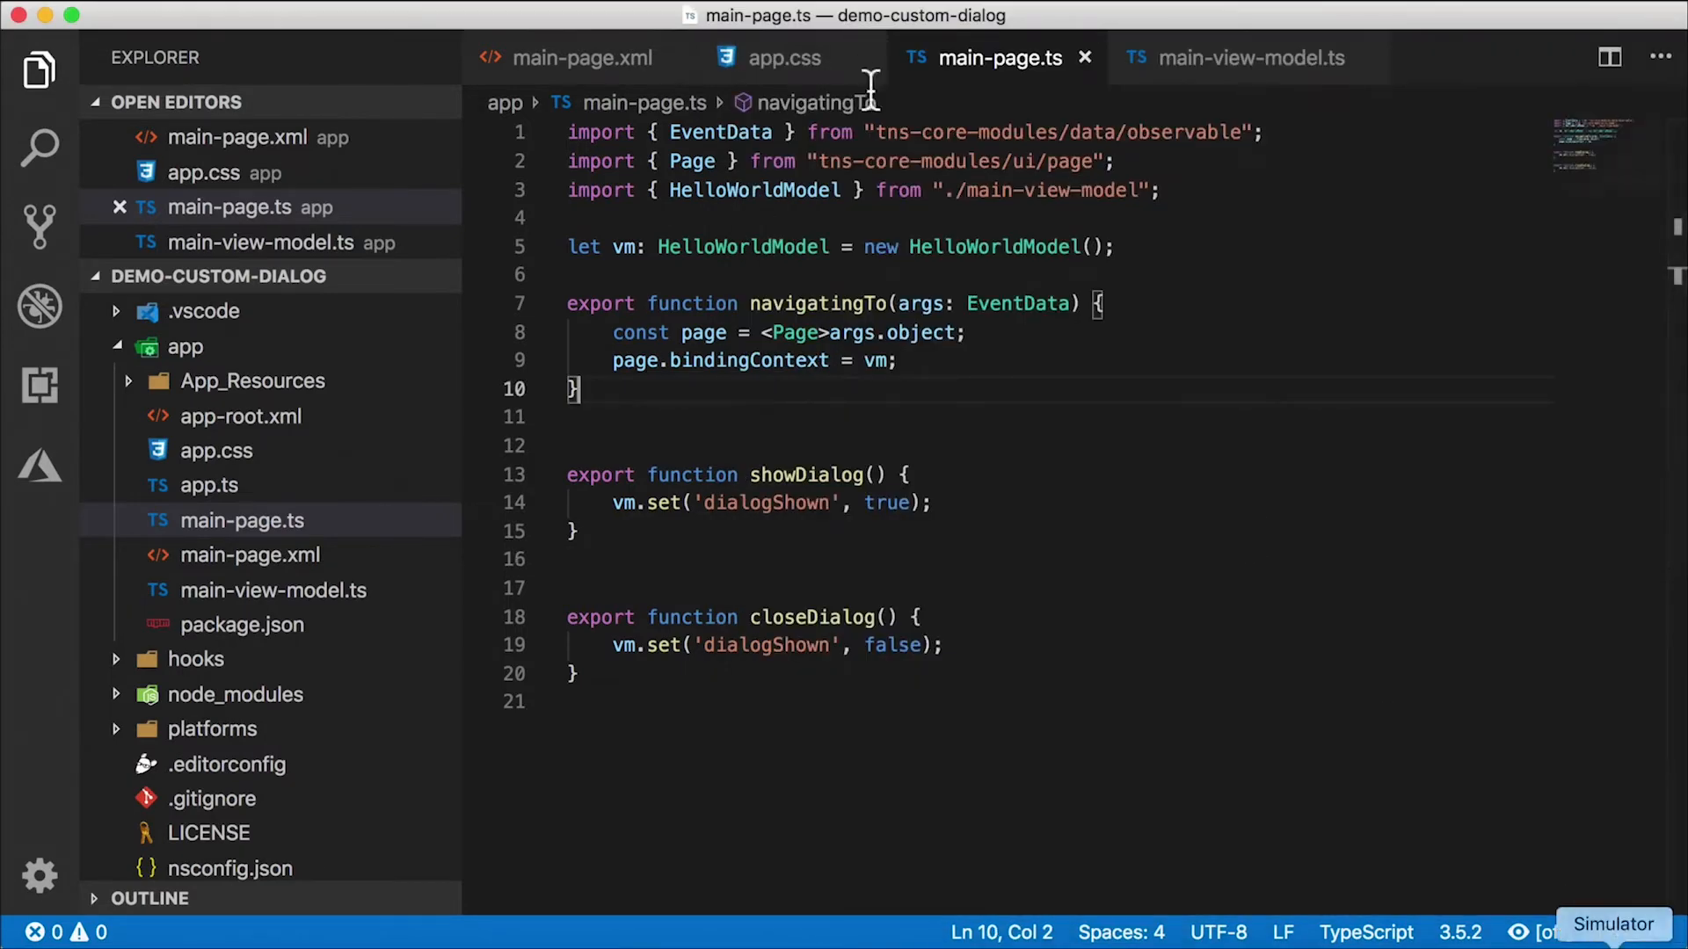
mouse_move(1016, 304)
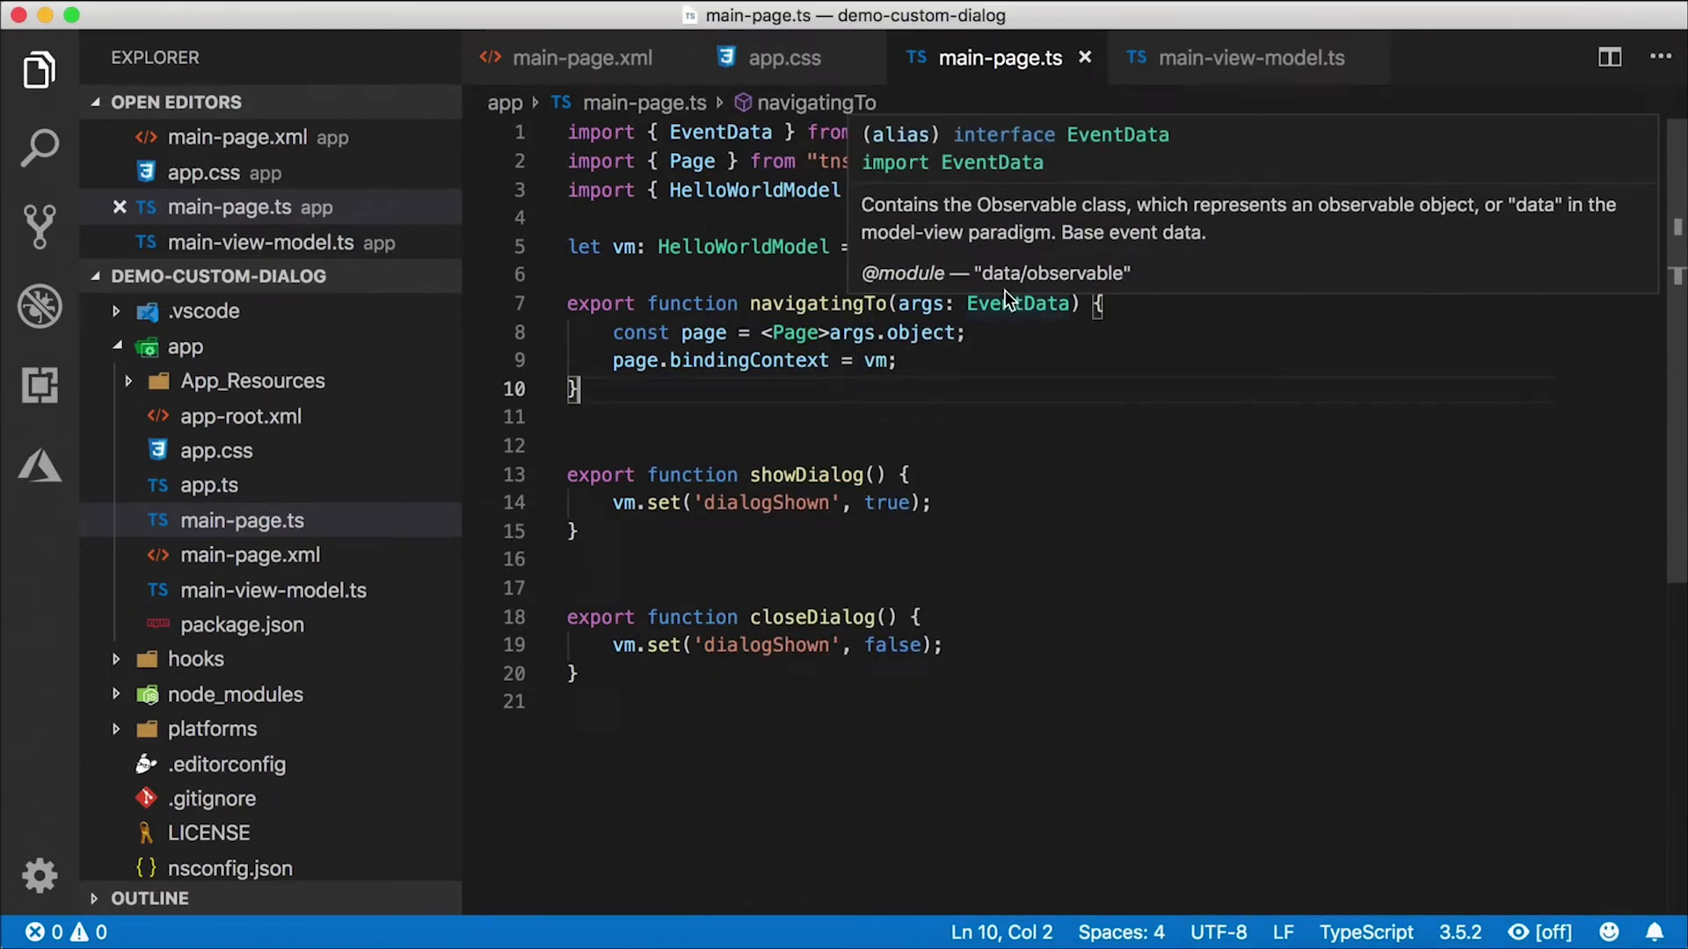
Step: Give the top StackLayout in main-page.xml the class 'content'
click(784, 57)
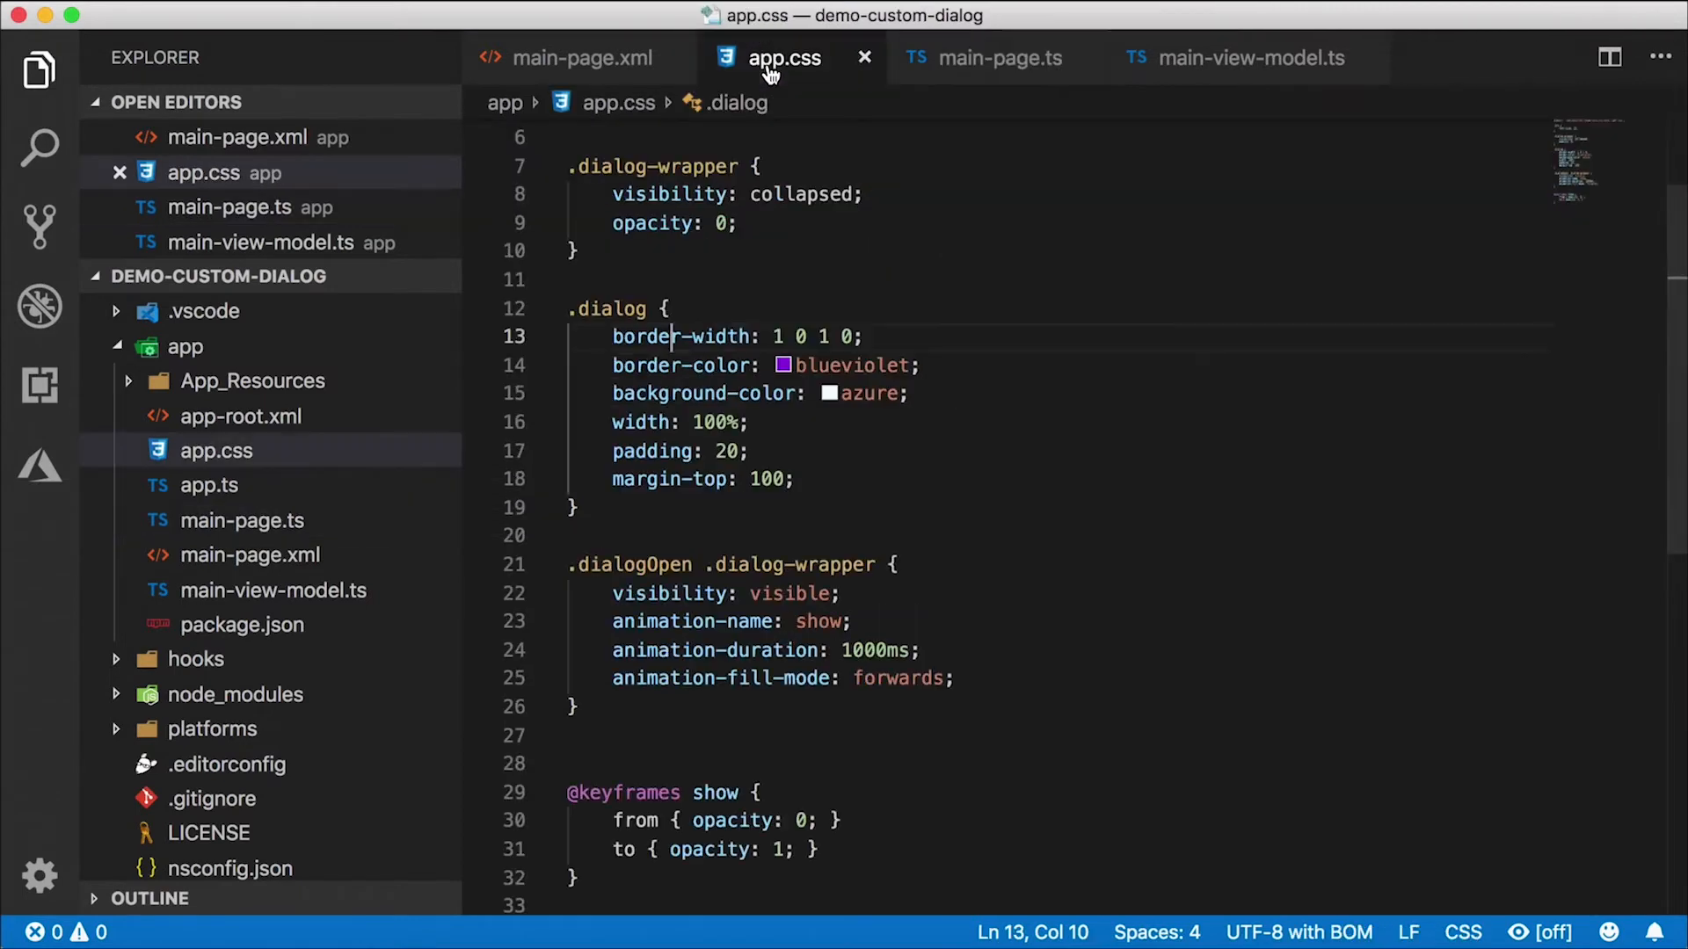
click(578, 57)
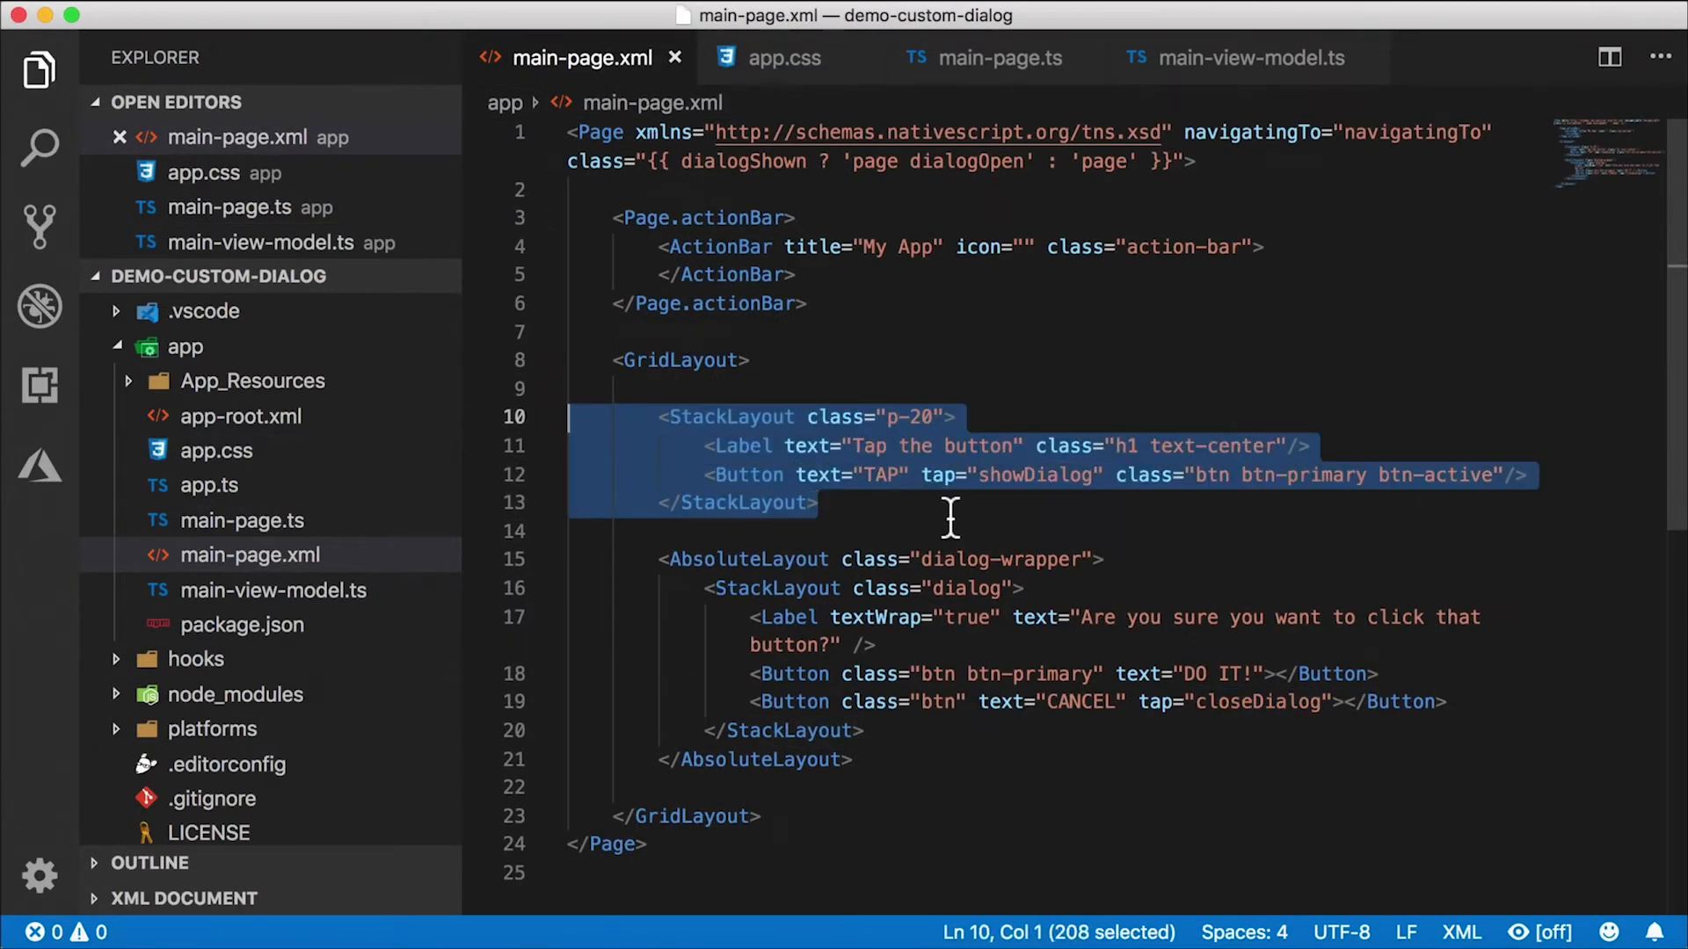
text(con)
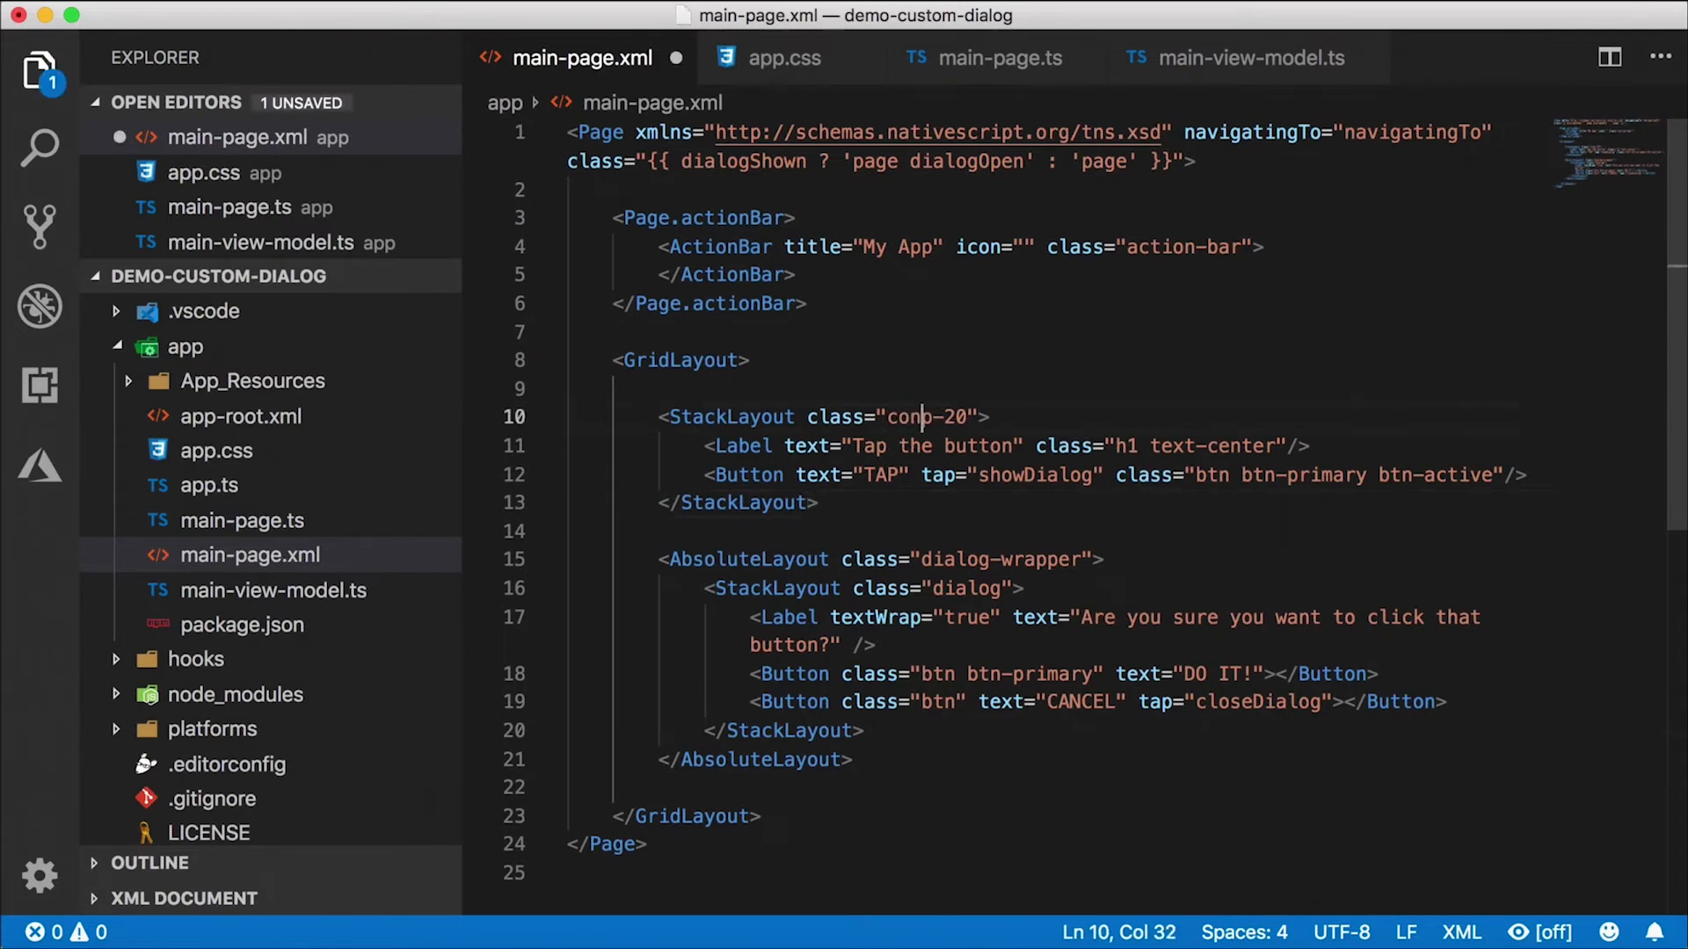
Step: Add a .dialogOpen .content rule in app.css with opacity 0.2
click(785, 57)
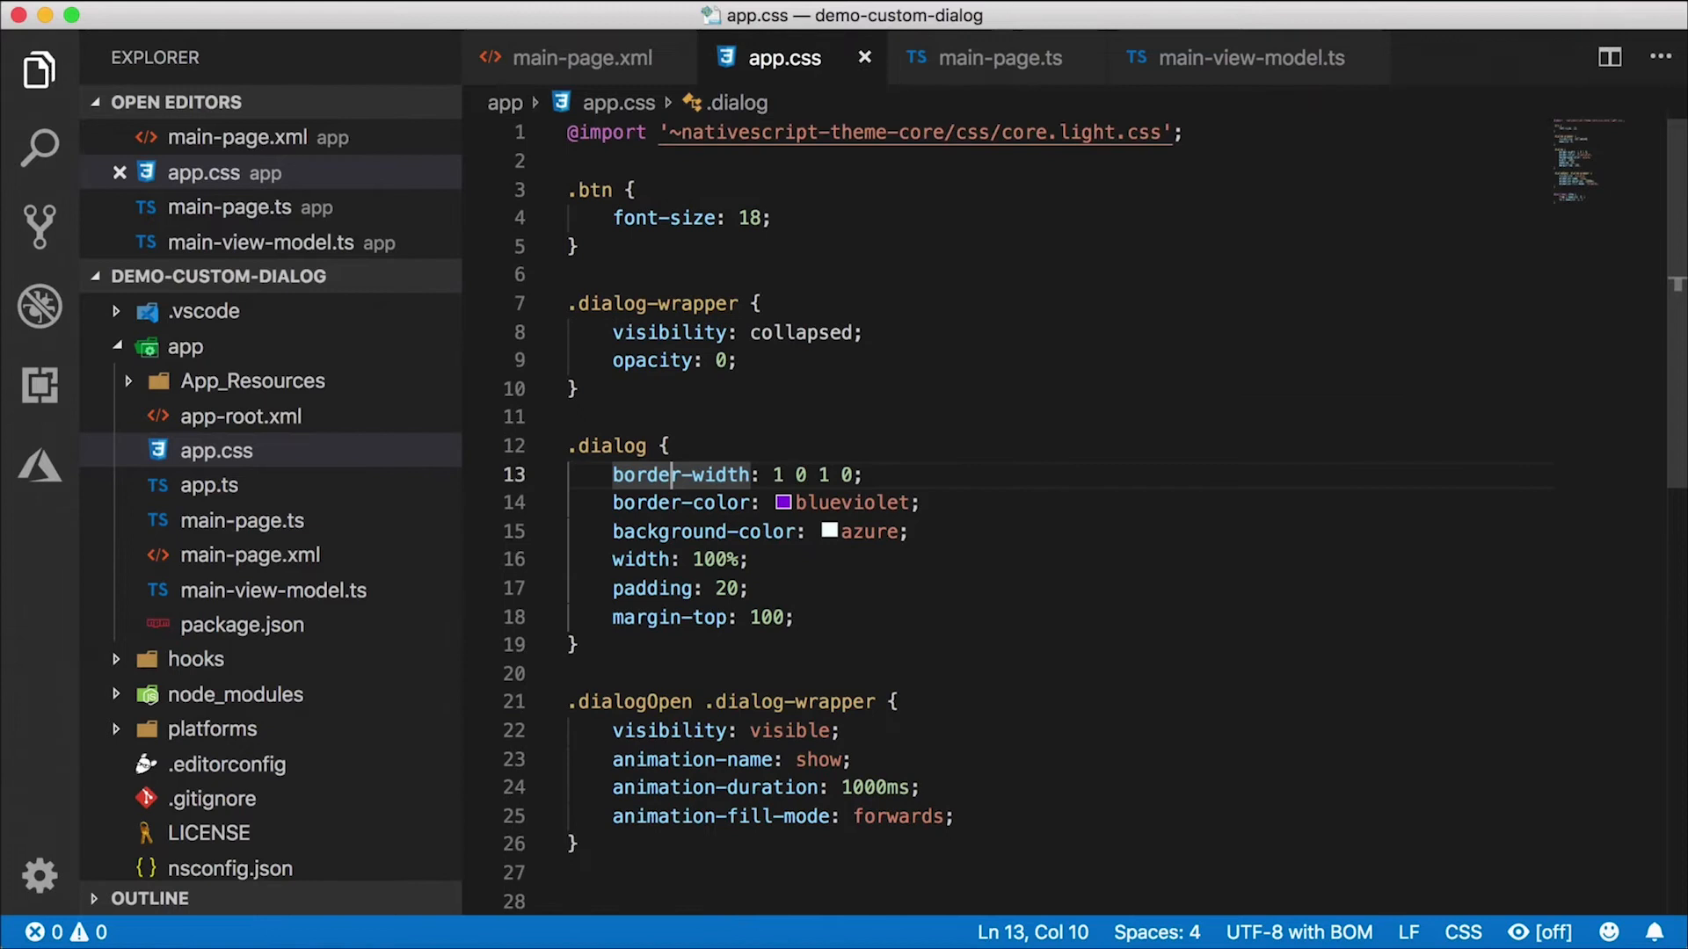
scroll(down, 3)
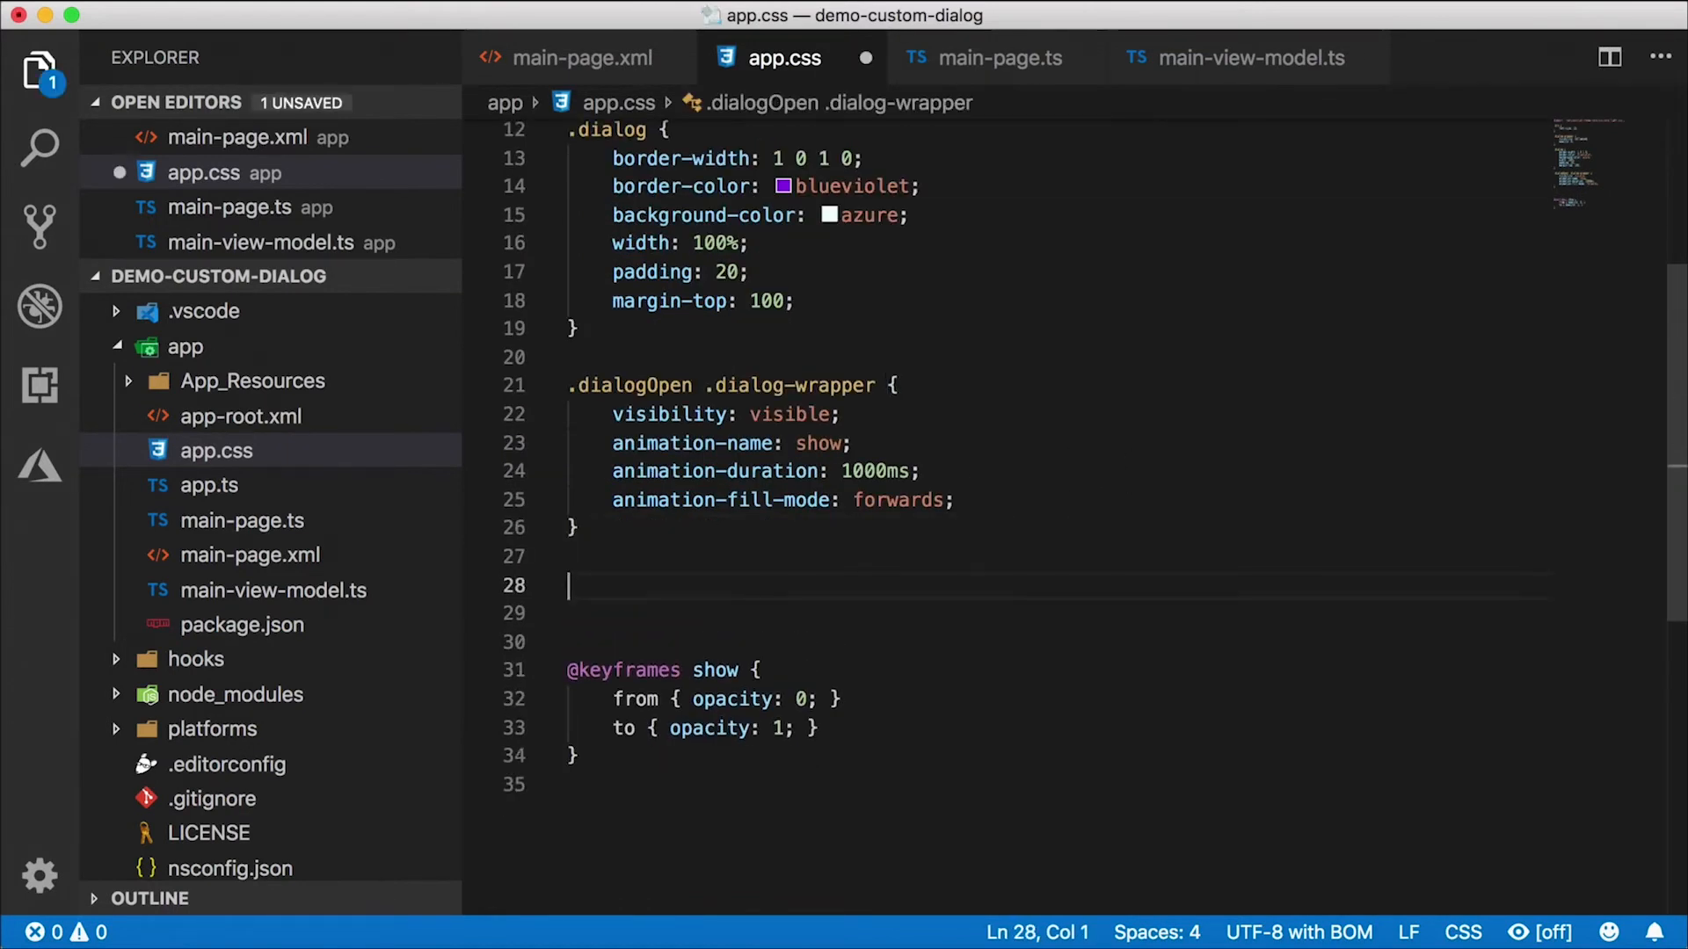
text(.dialogOpen .content {)
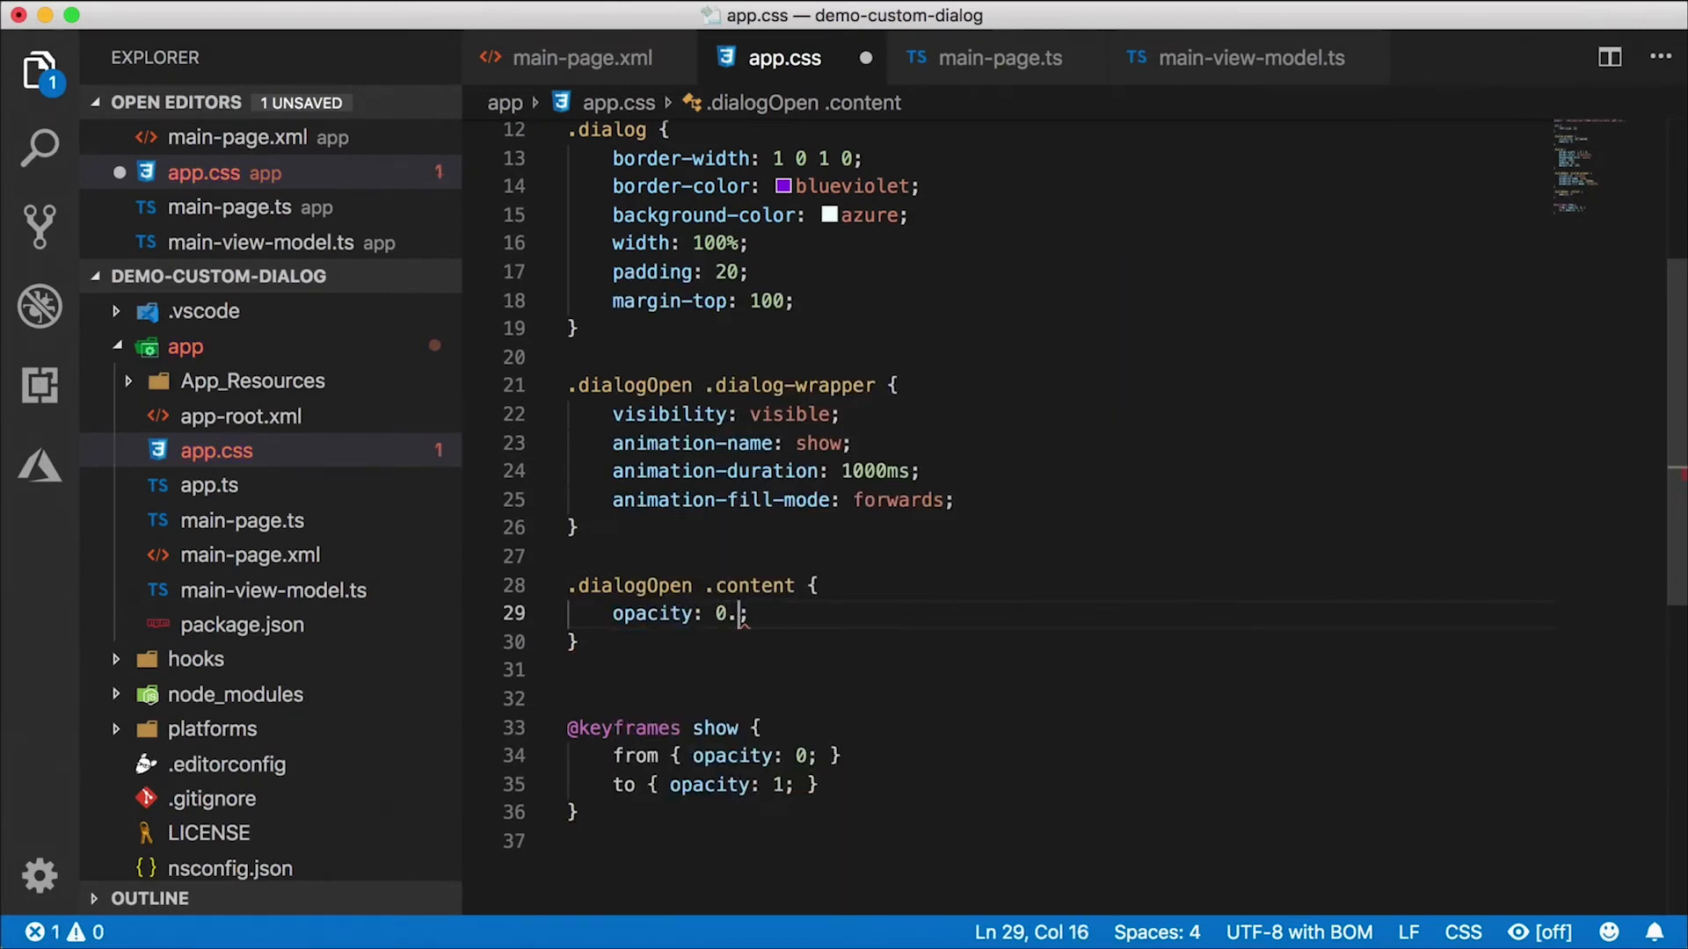
text(2)
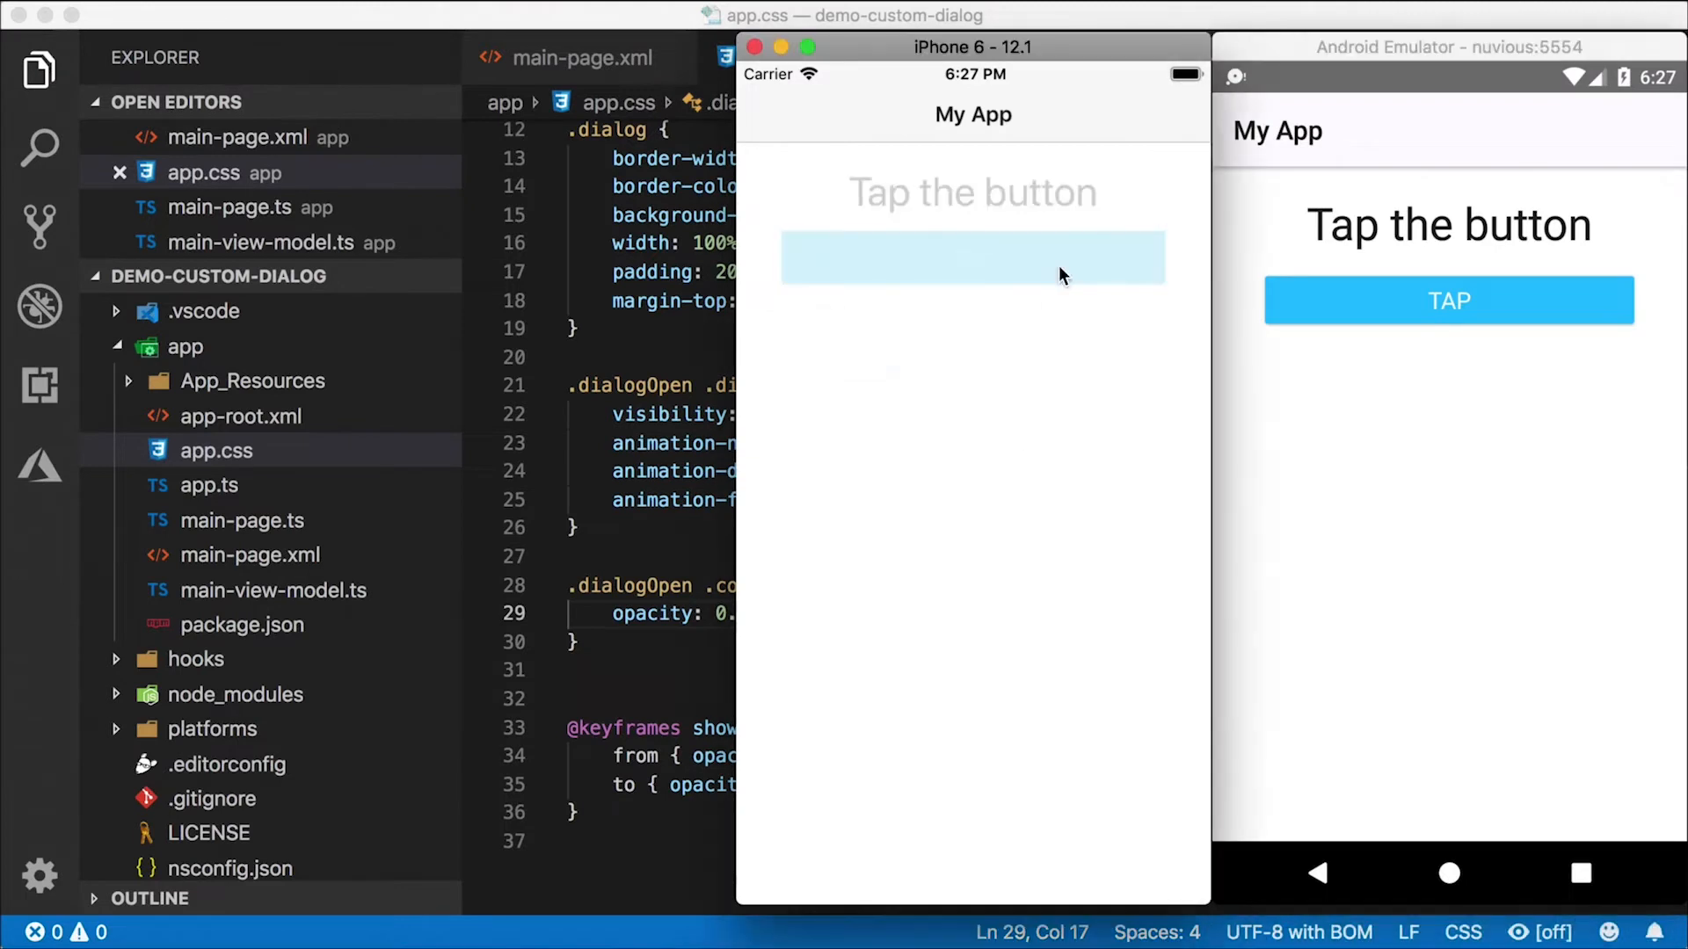
Step: Test the dimmed page content by tapping TAP in the iOS and Android apps
click(973, 257)
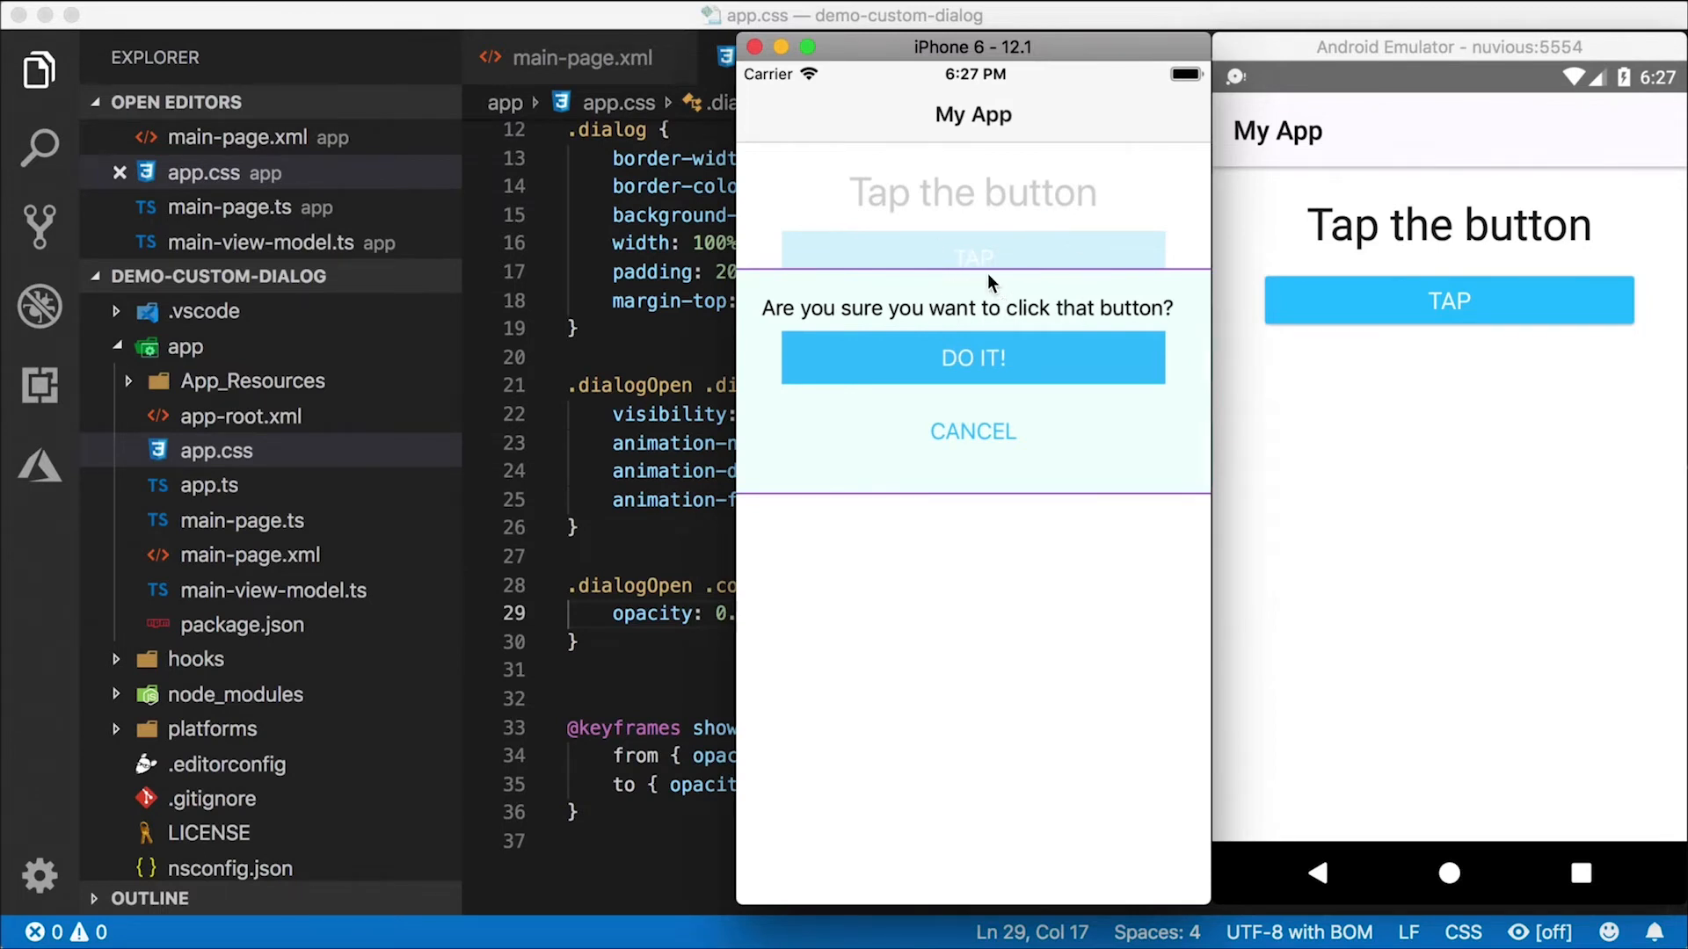
mouse_move(945, 214)
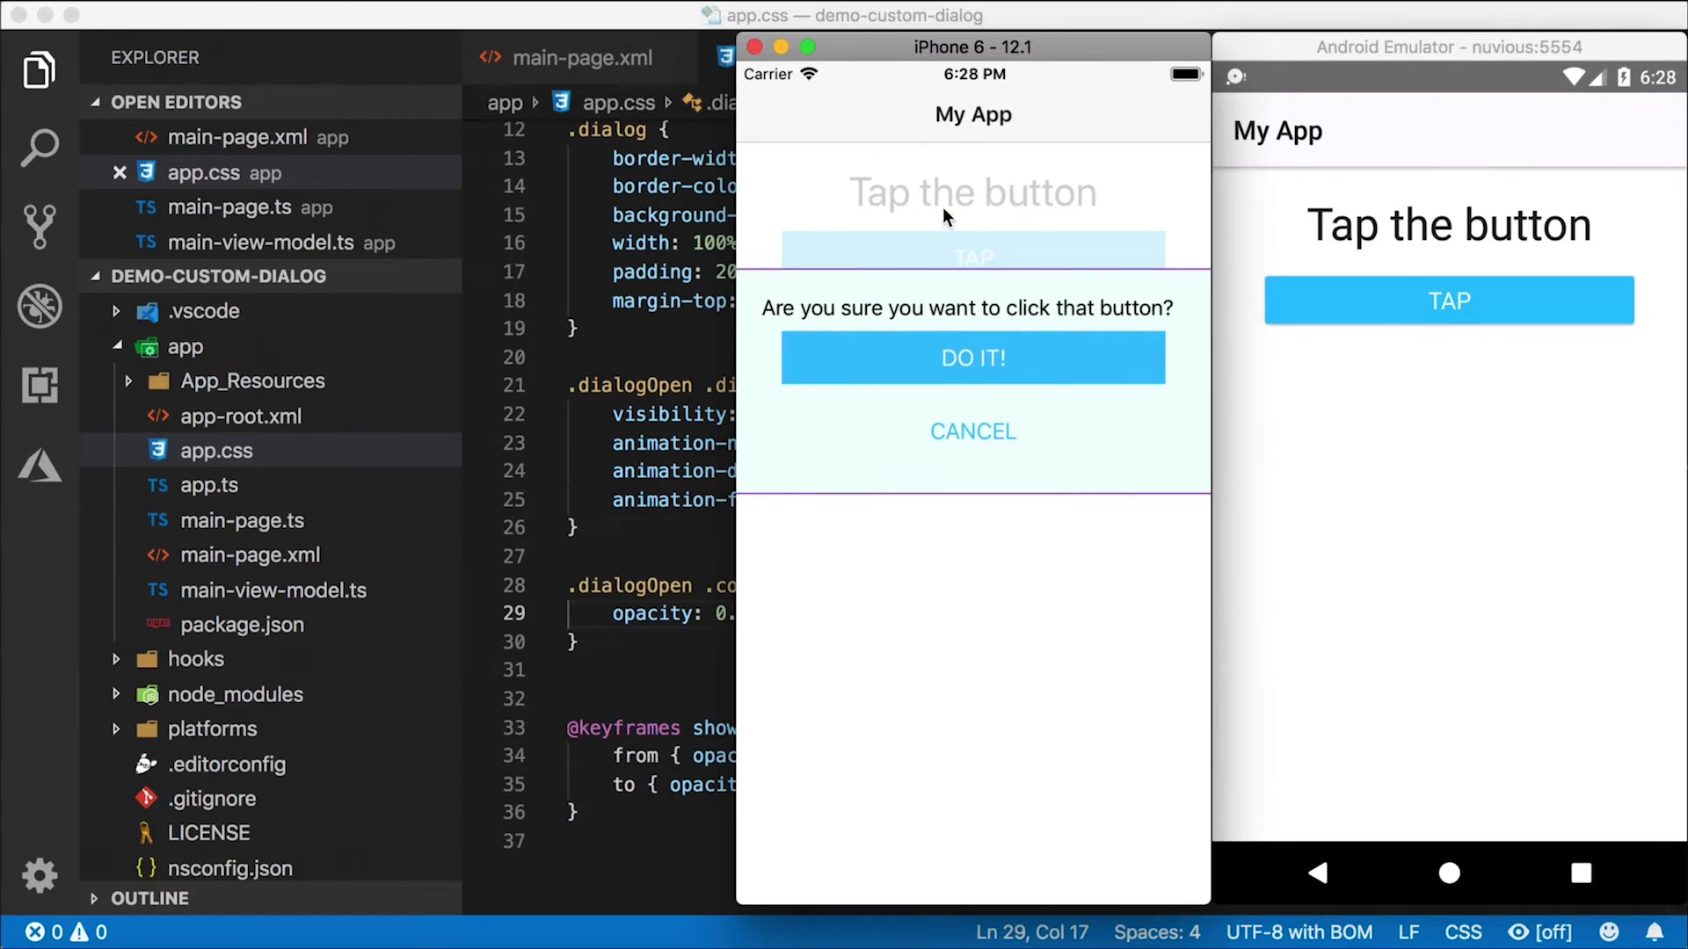
mouse_move(972, 229)
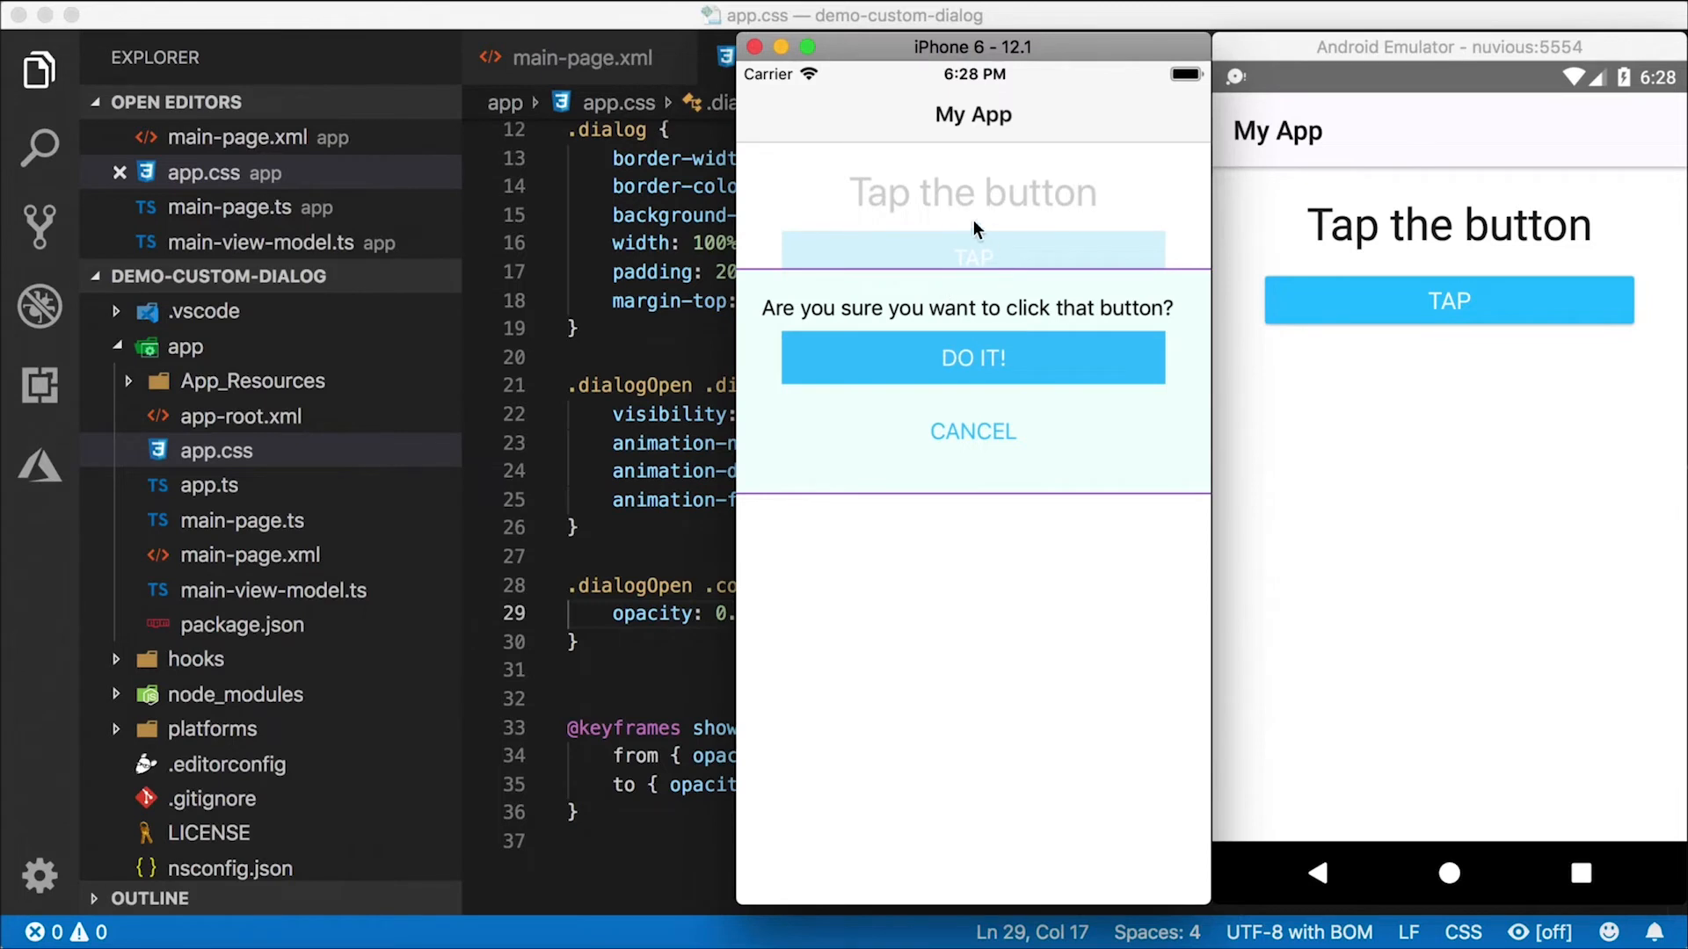
mouse_move(1086, 343)
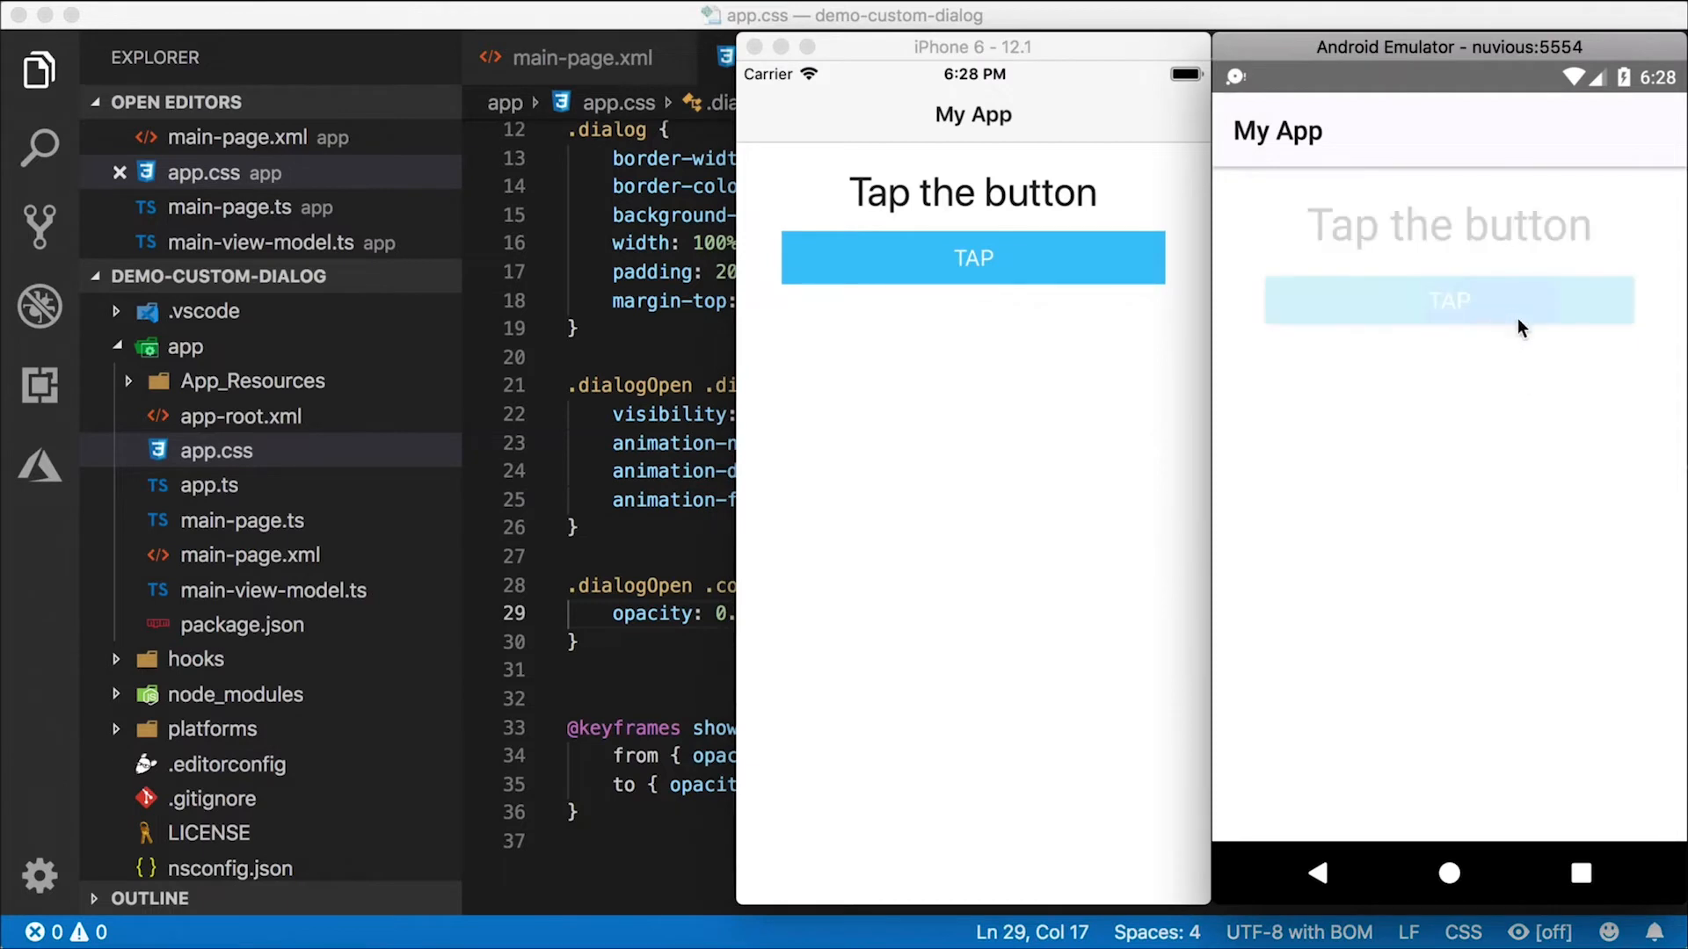
click(1447, 300)
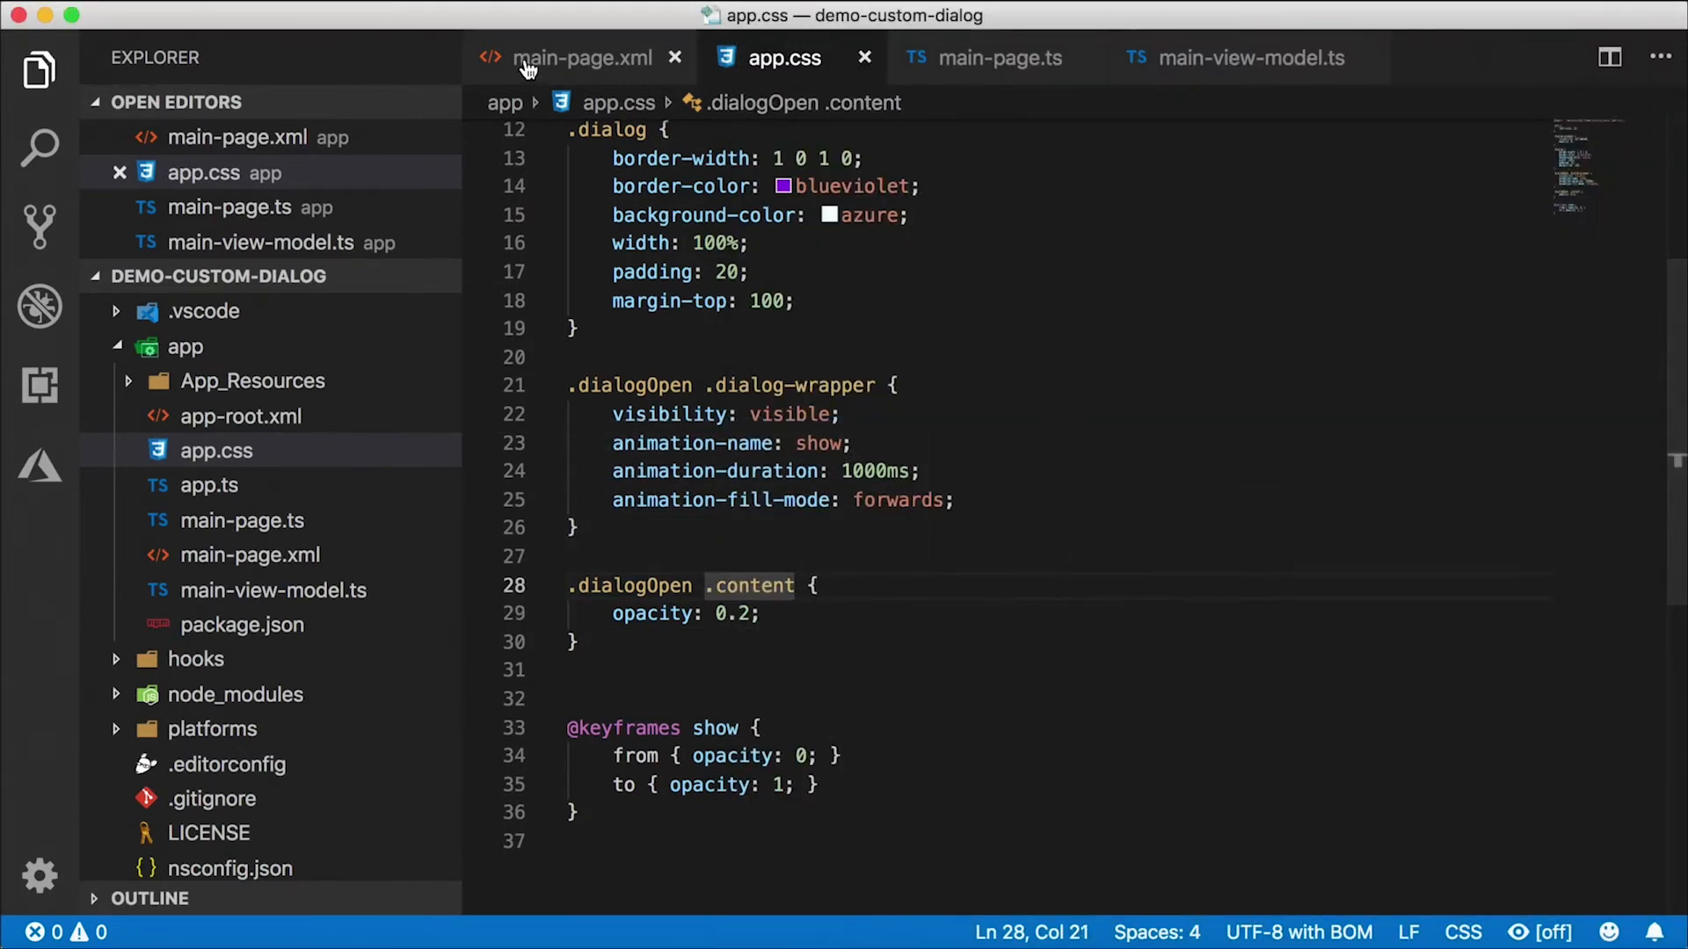
Step: Extend the opacity rule with a .dialogOpen .action-bar selector after checking the class in the markup
click(579, 56)
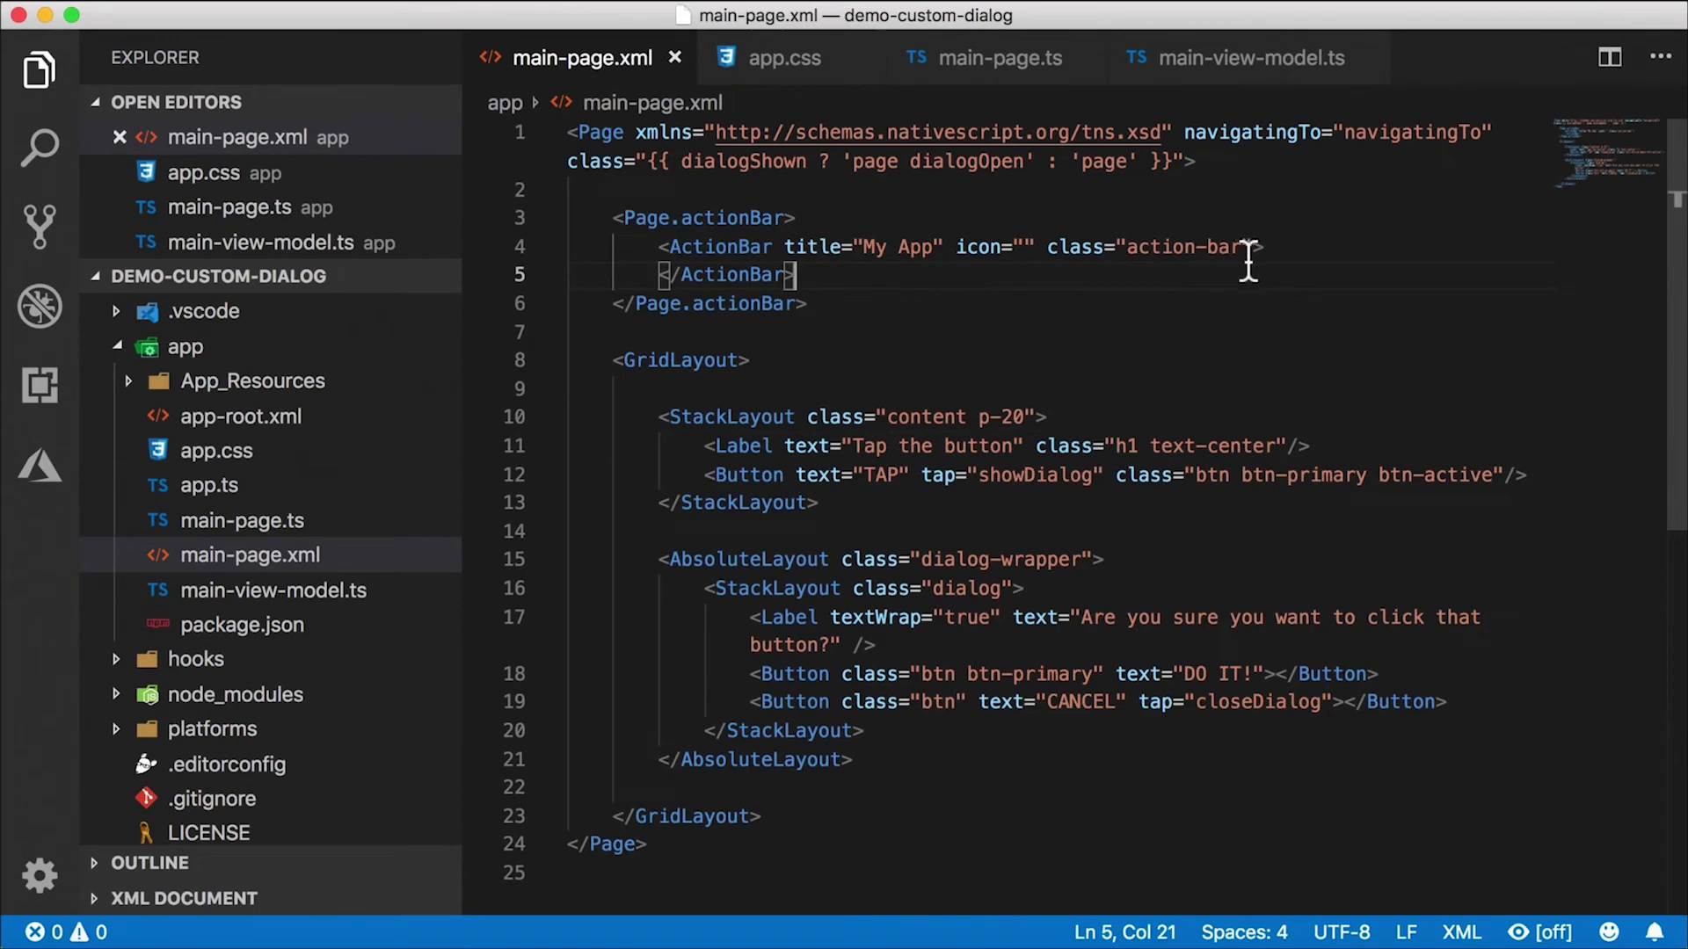
click(784, 56)
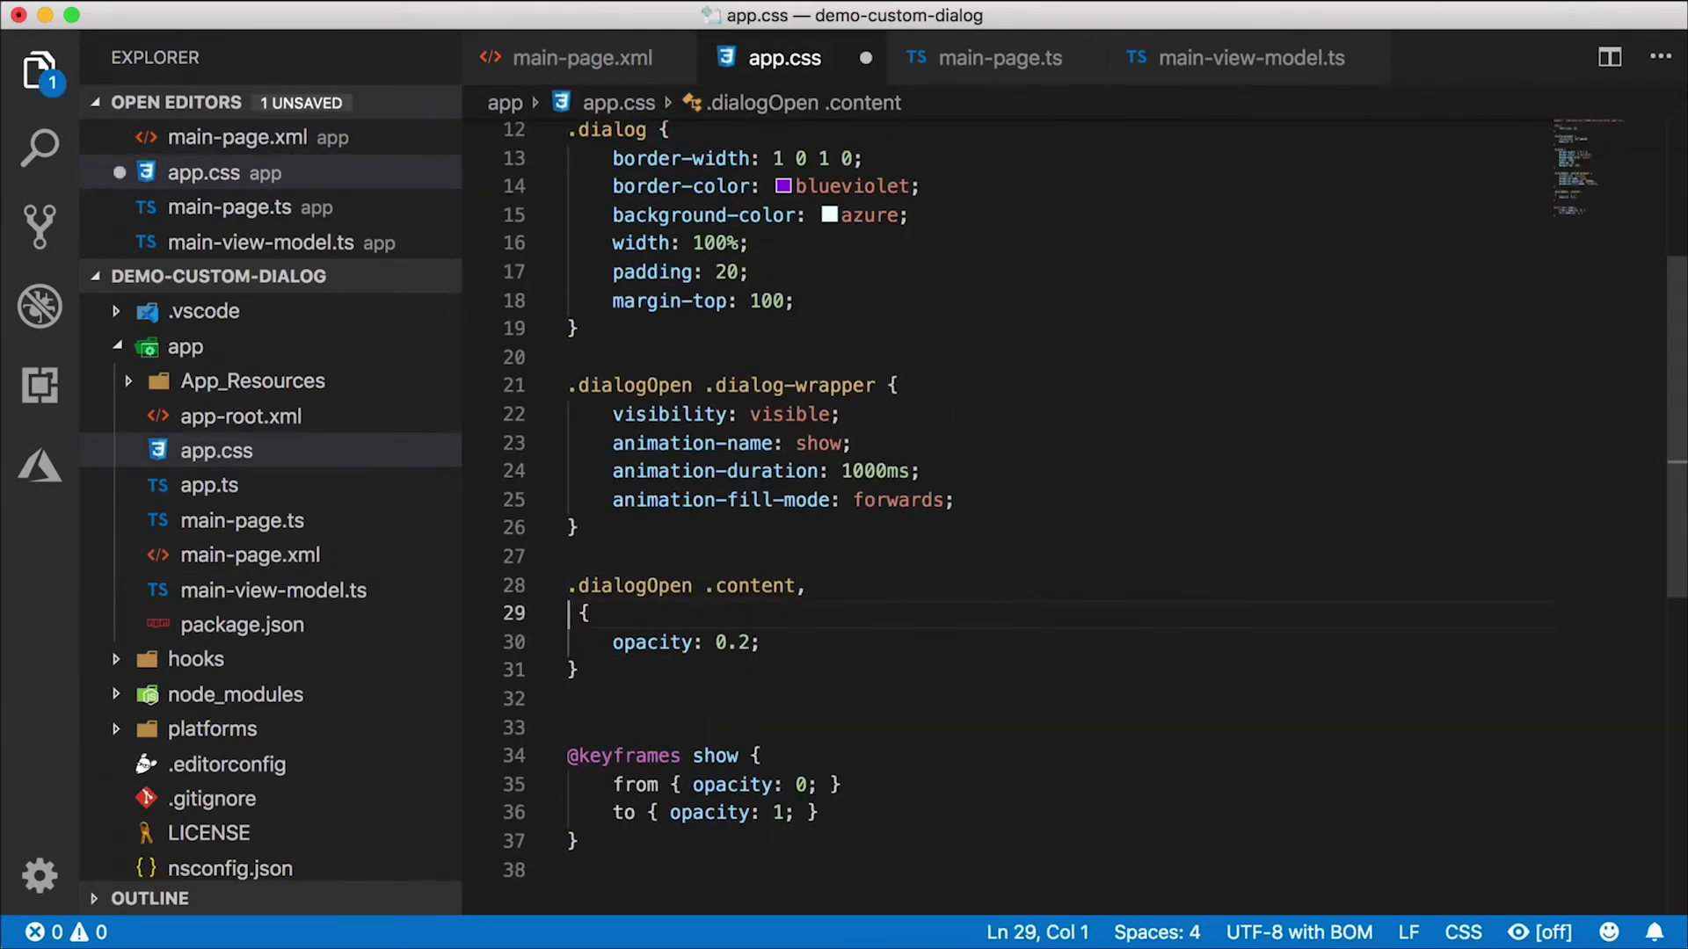
text(.dialogOpen .action-bar)
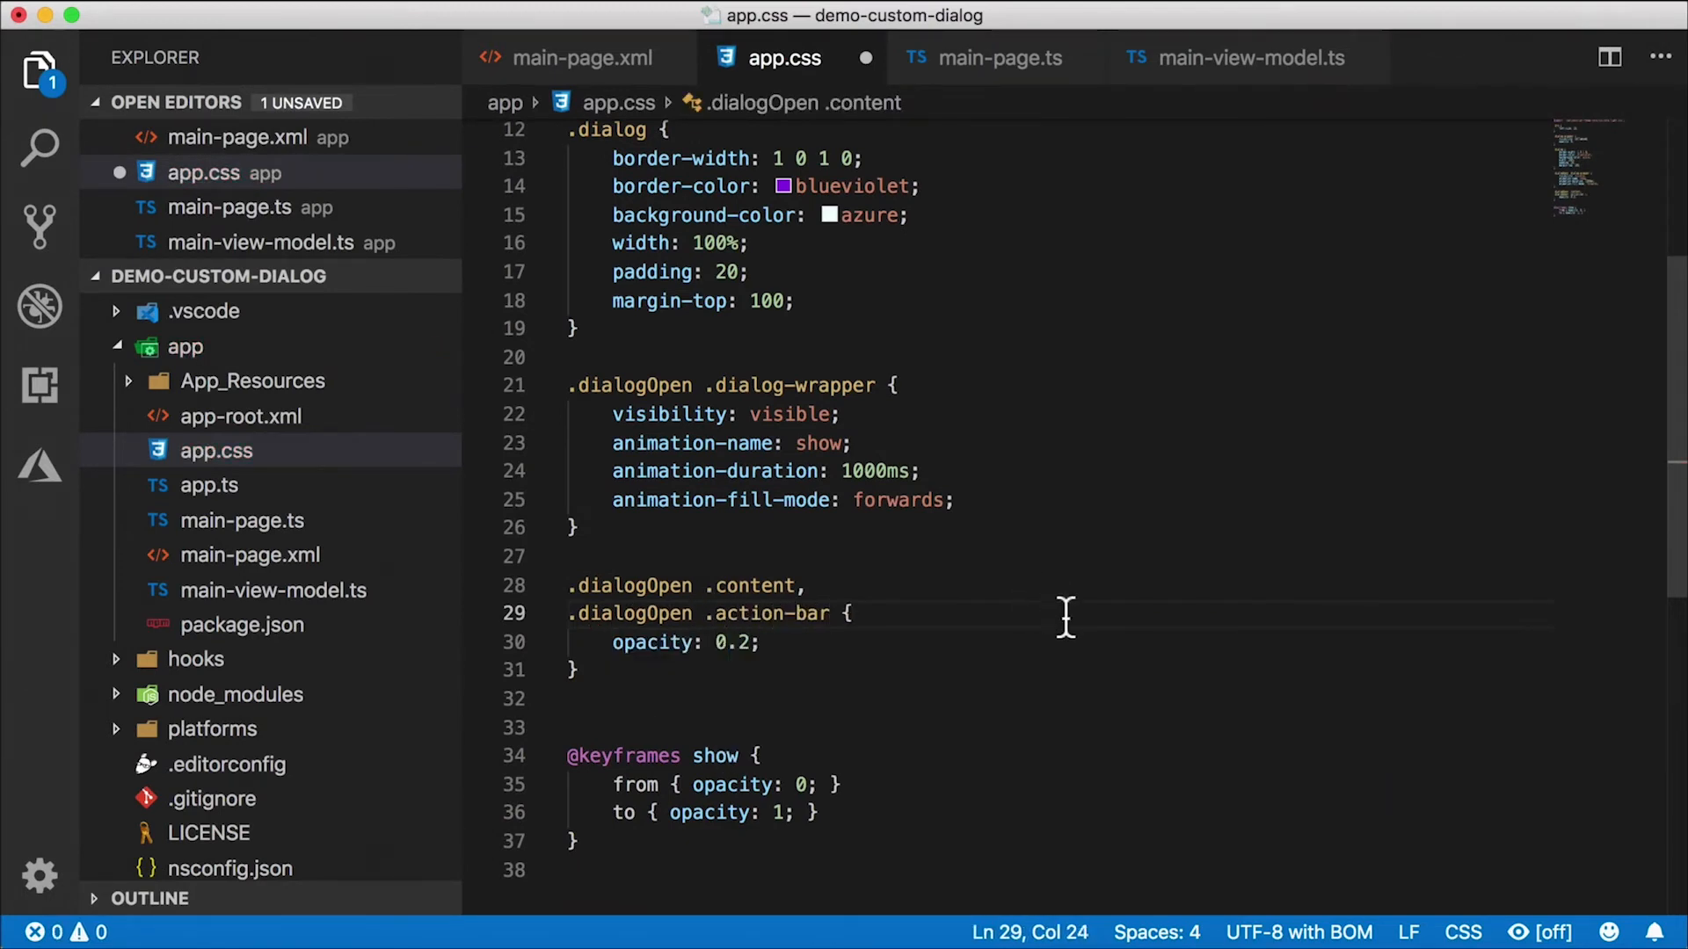
click(814, 644)
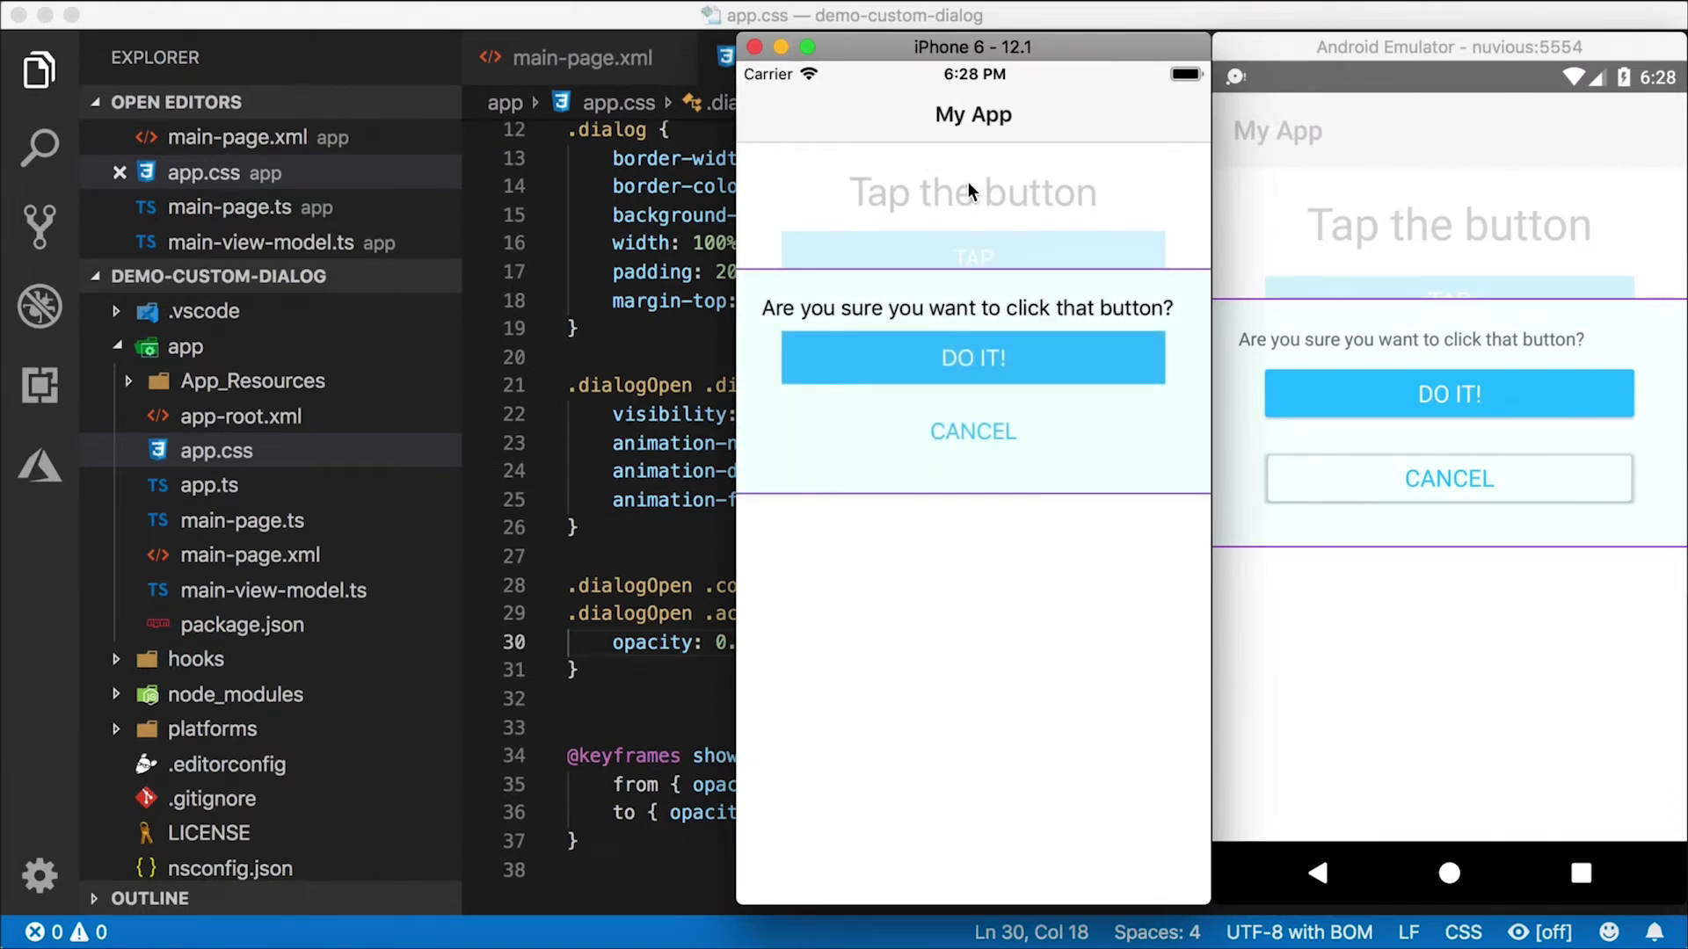
mouse_move(1028, 153)
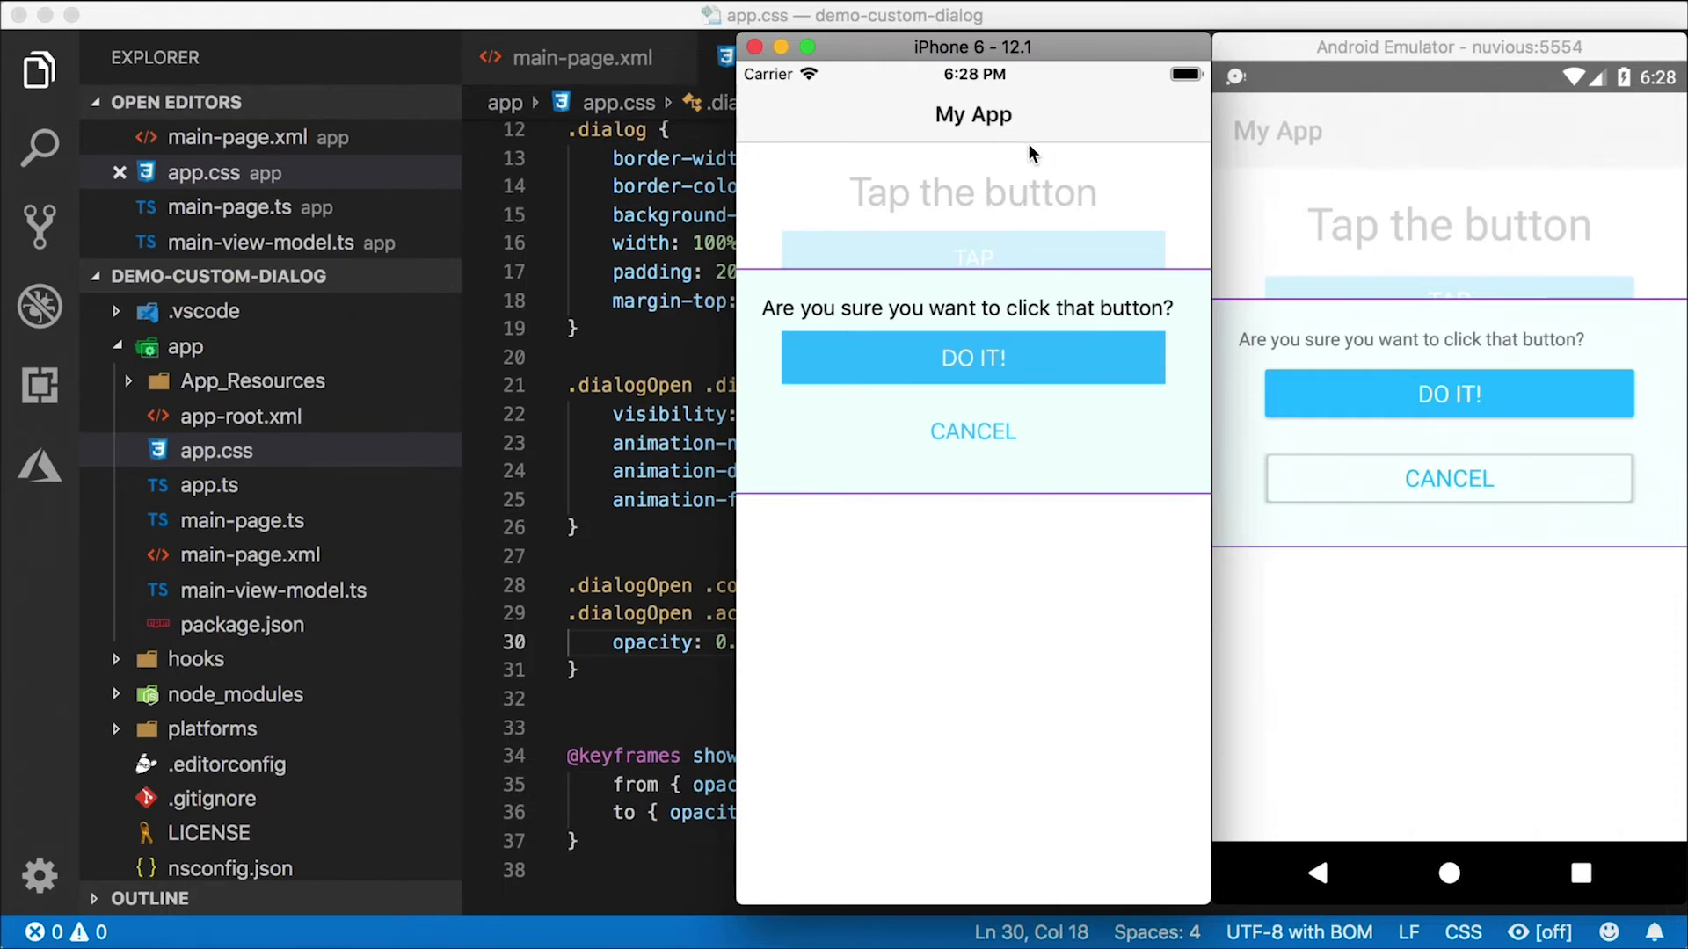
mouse_move(1071, 153)
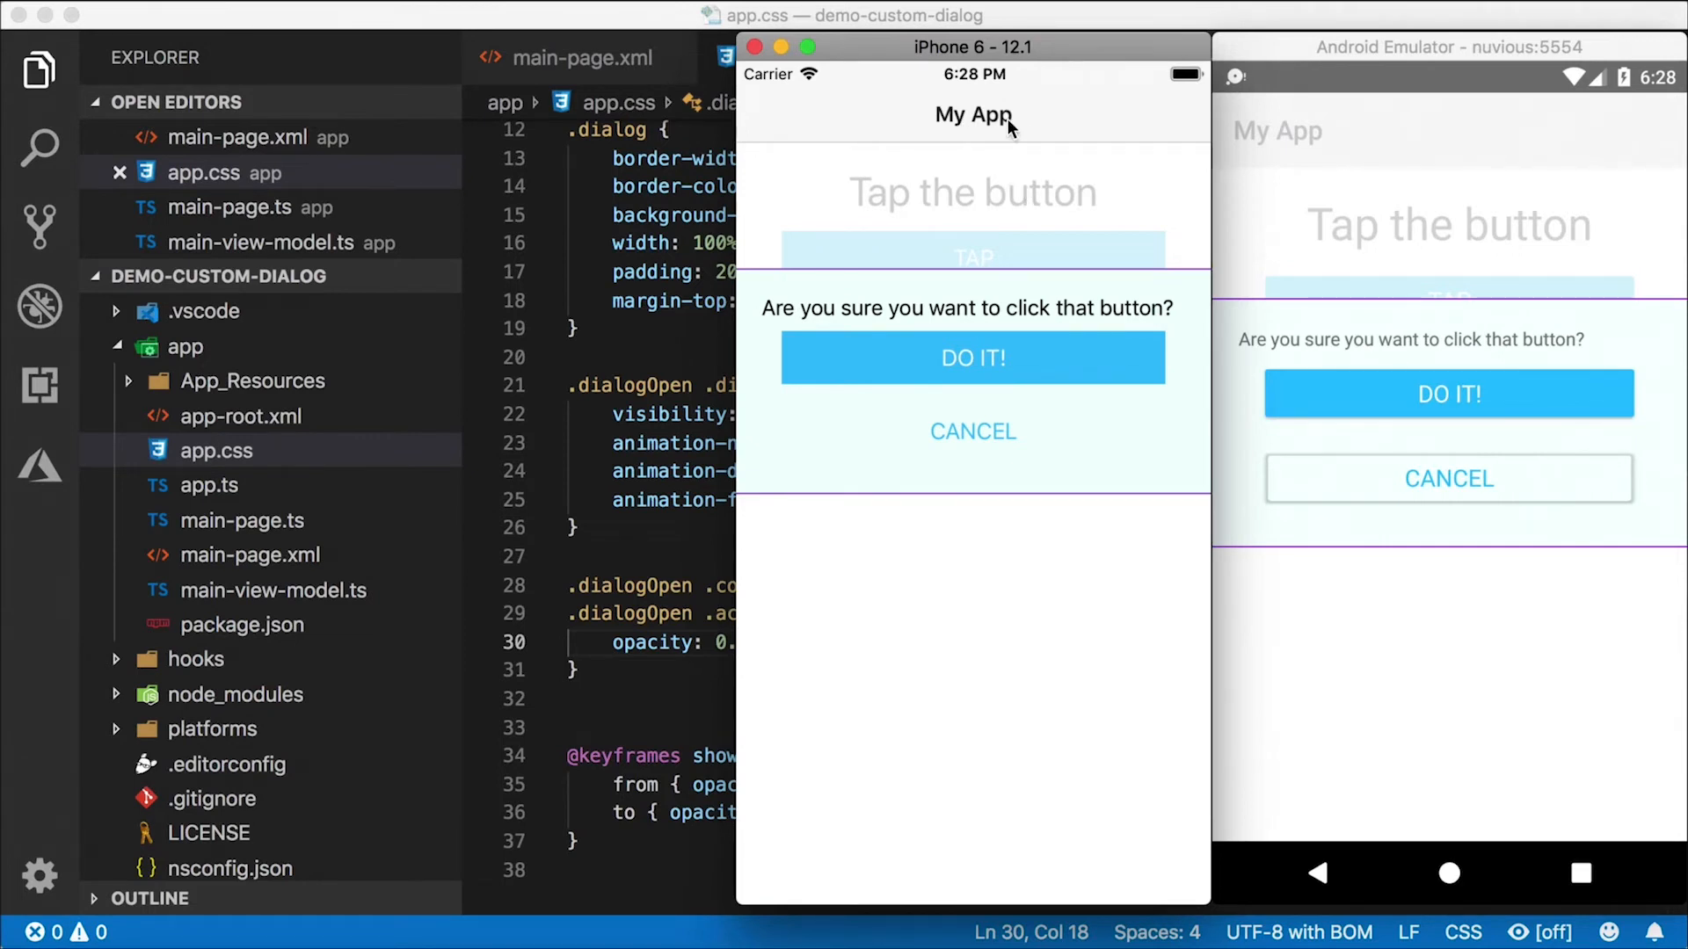
mouse_move(967, 142)
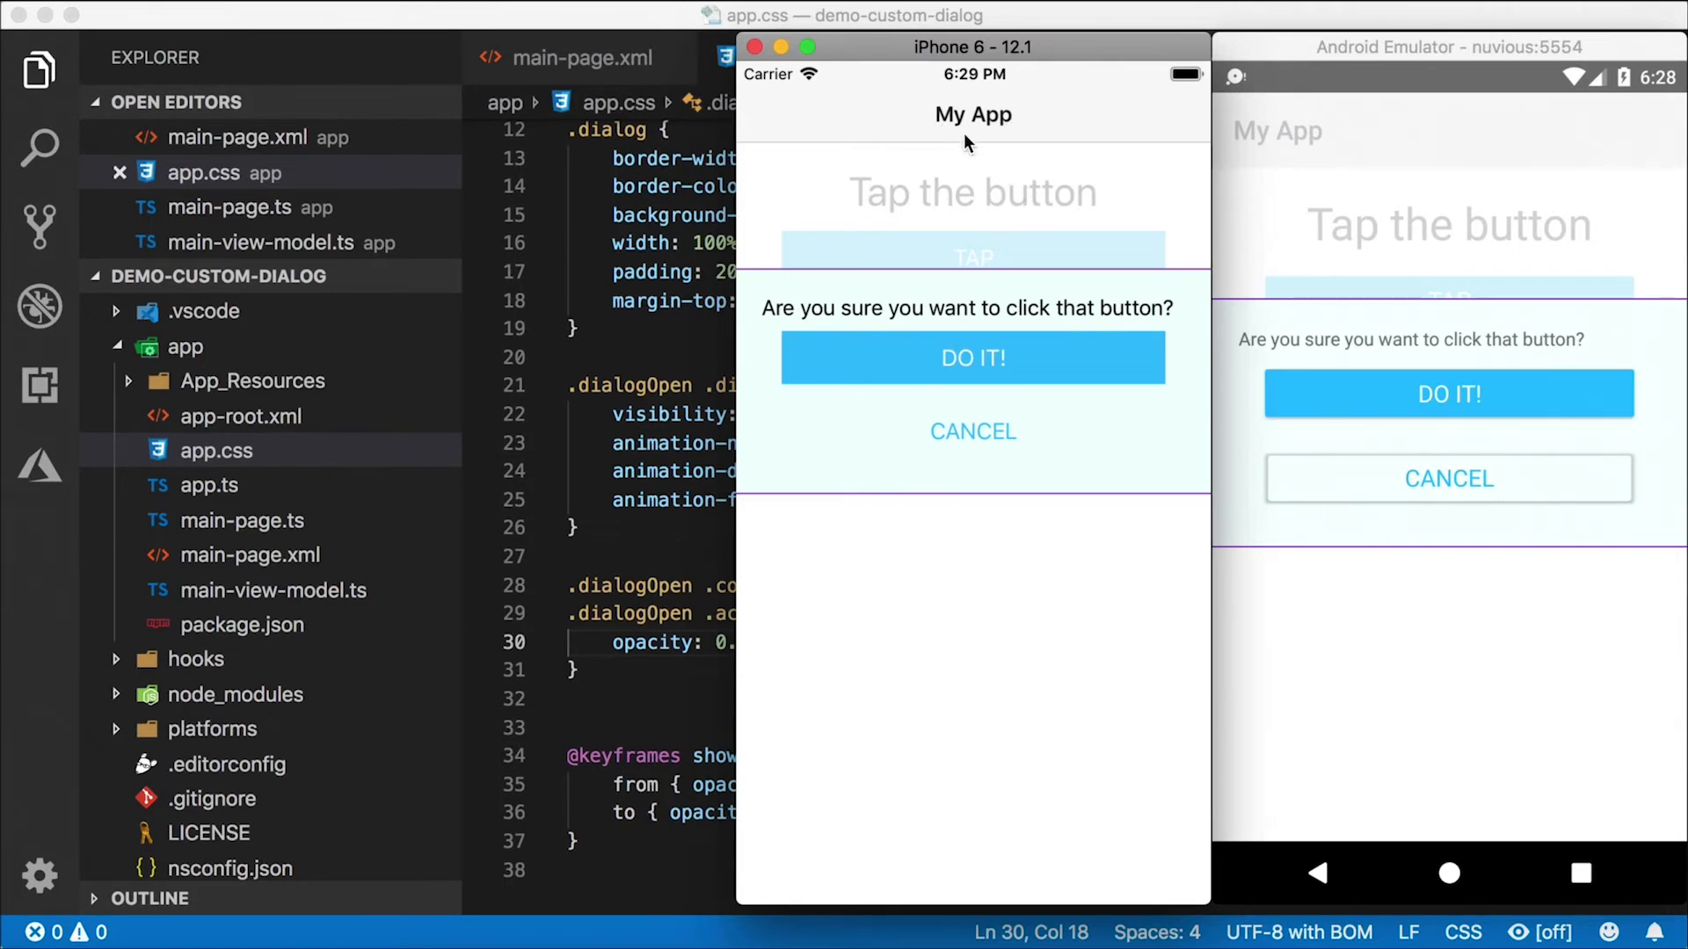
mouse_move(794, 268)
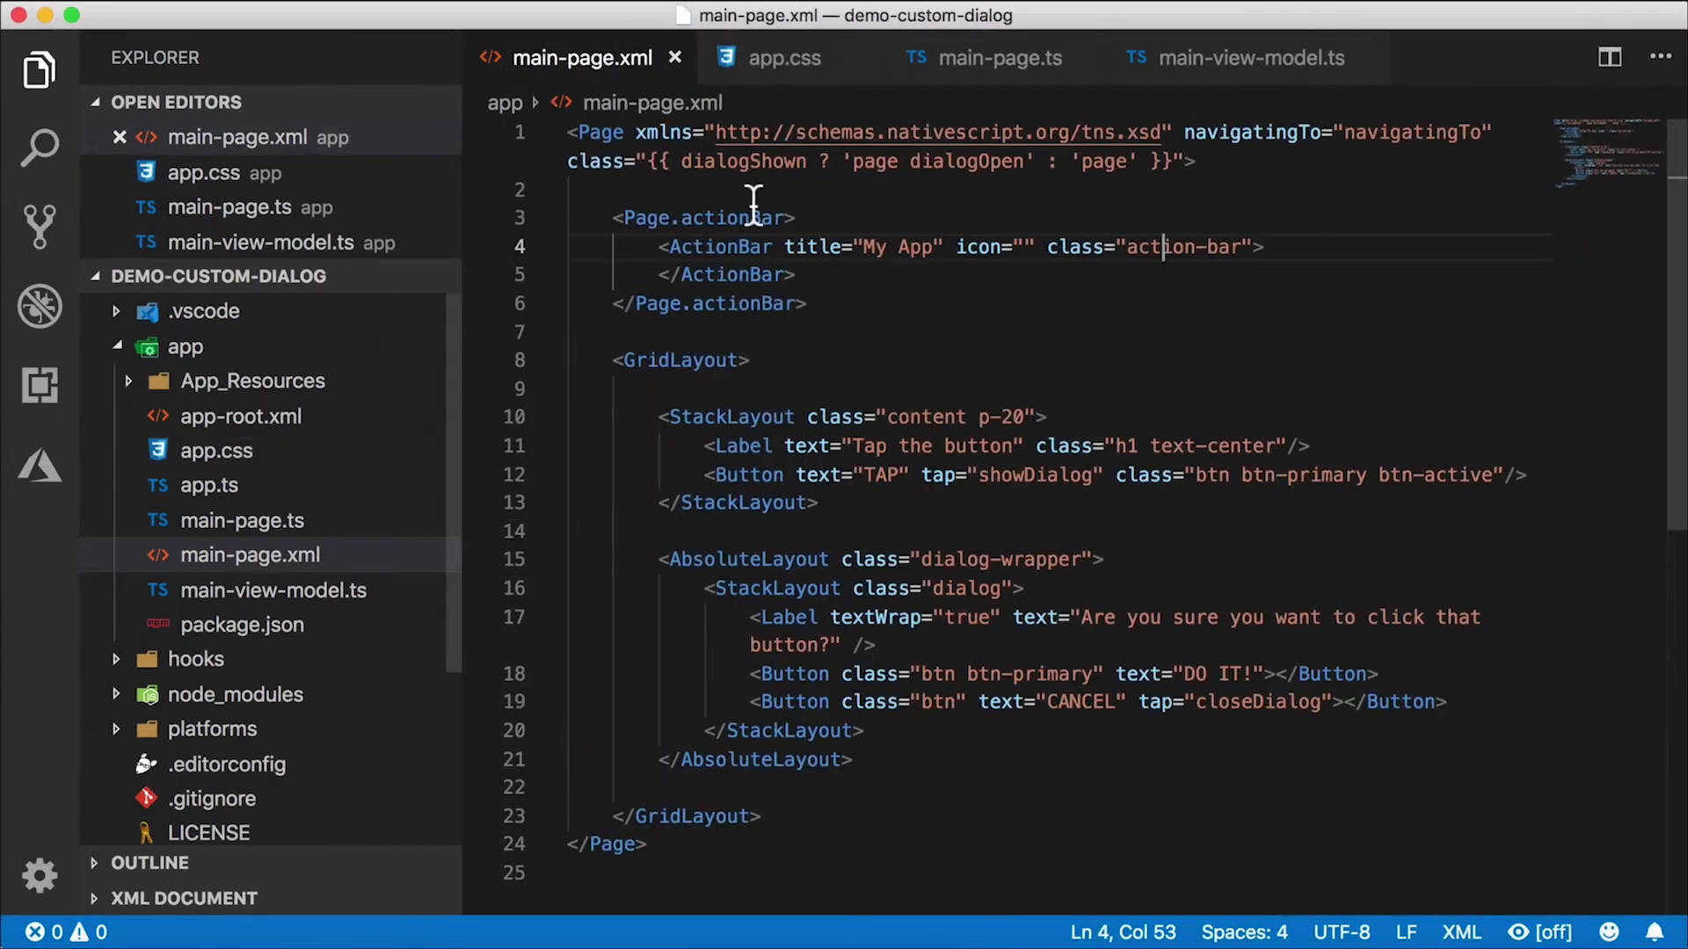
mouse_move(1065, 268)
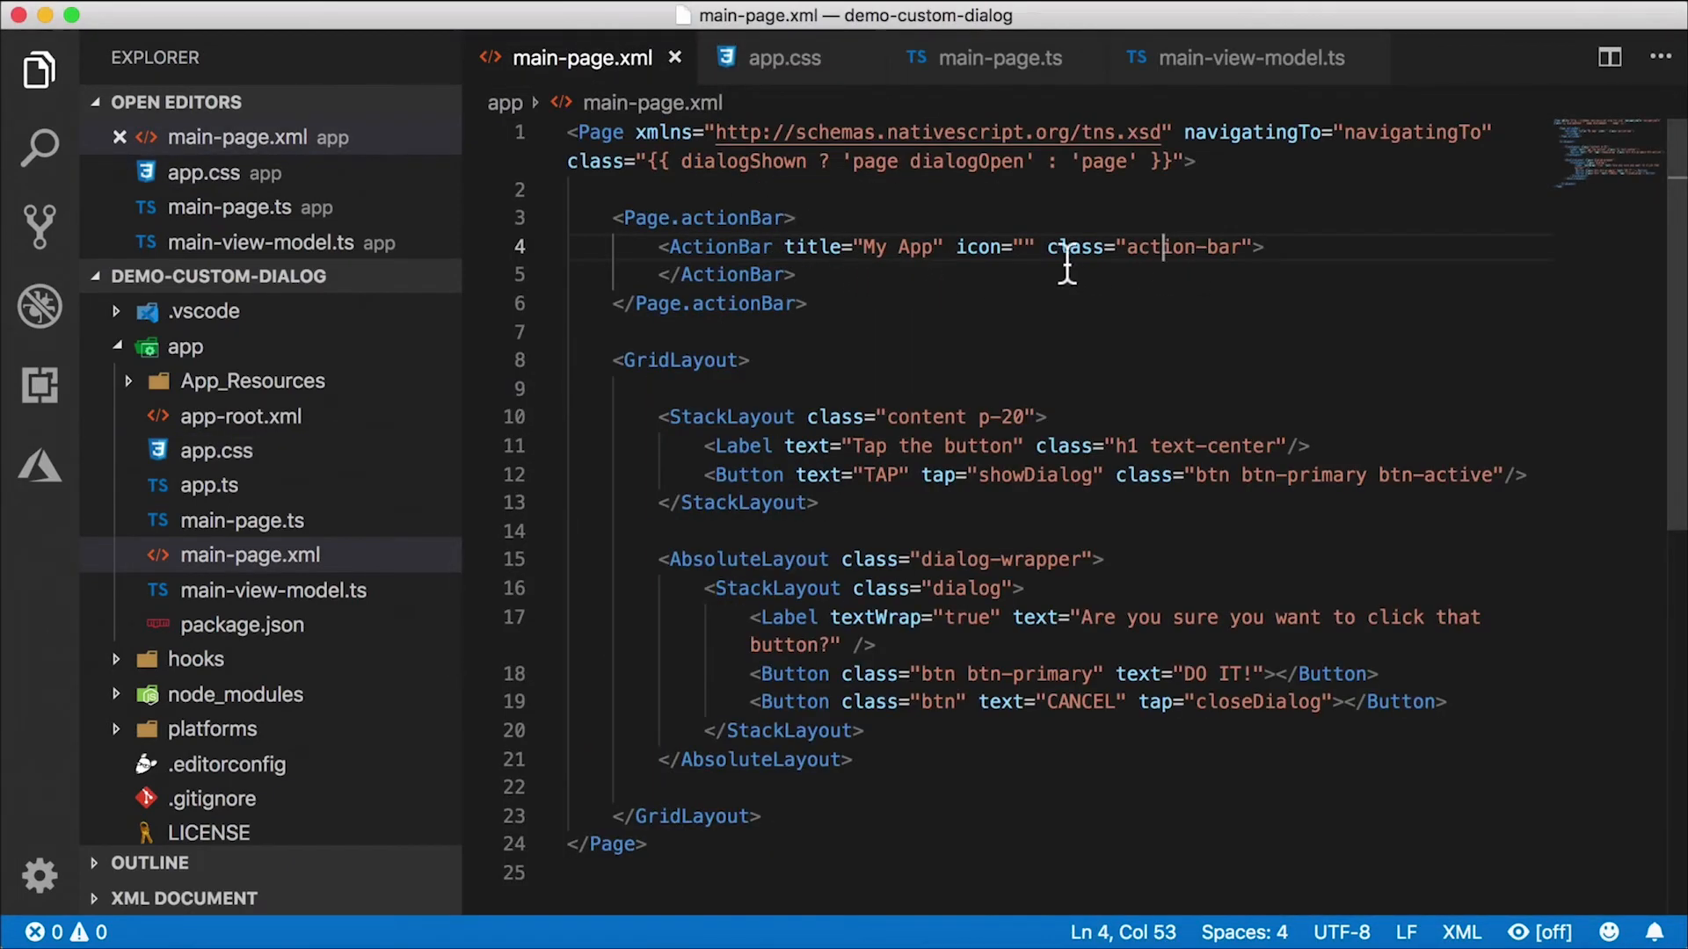
mouse_move(893, 290)
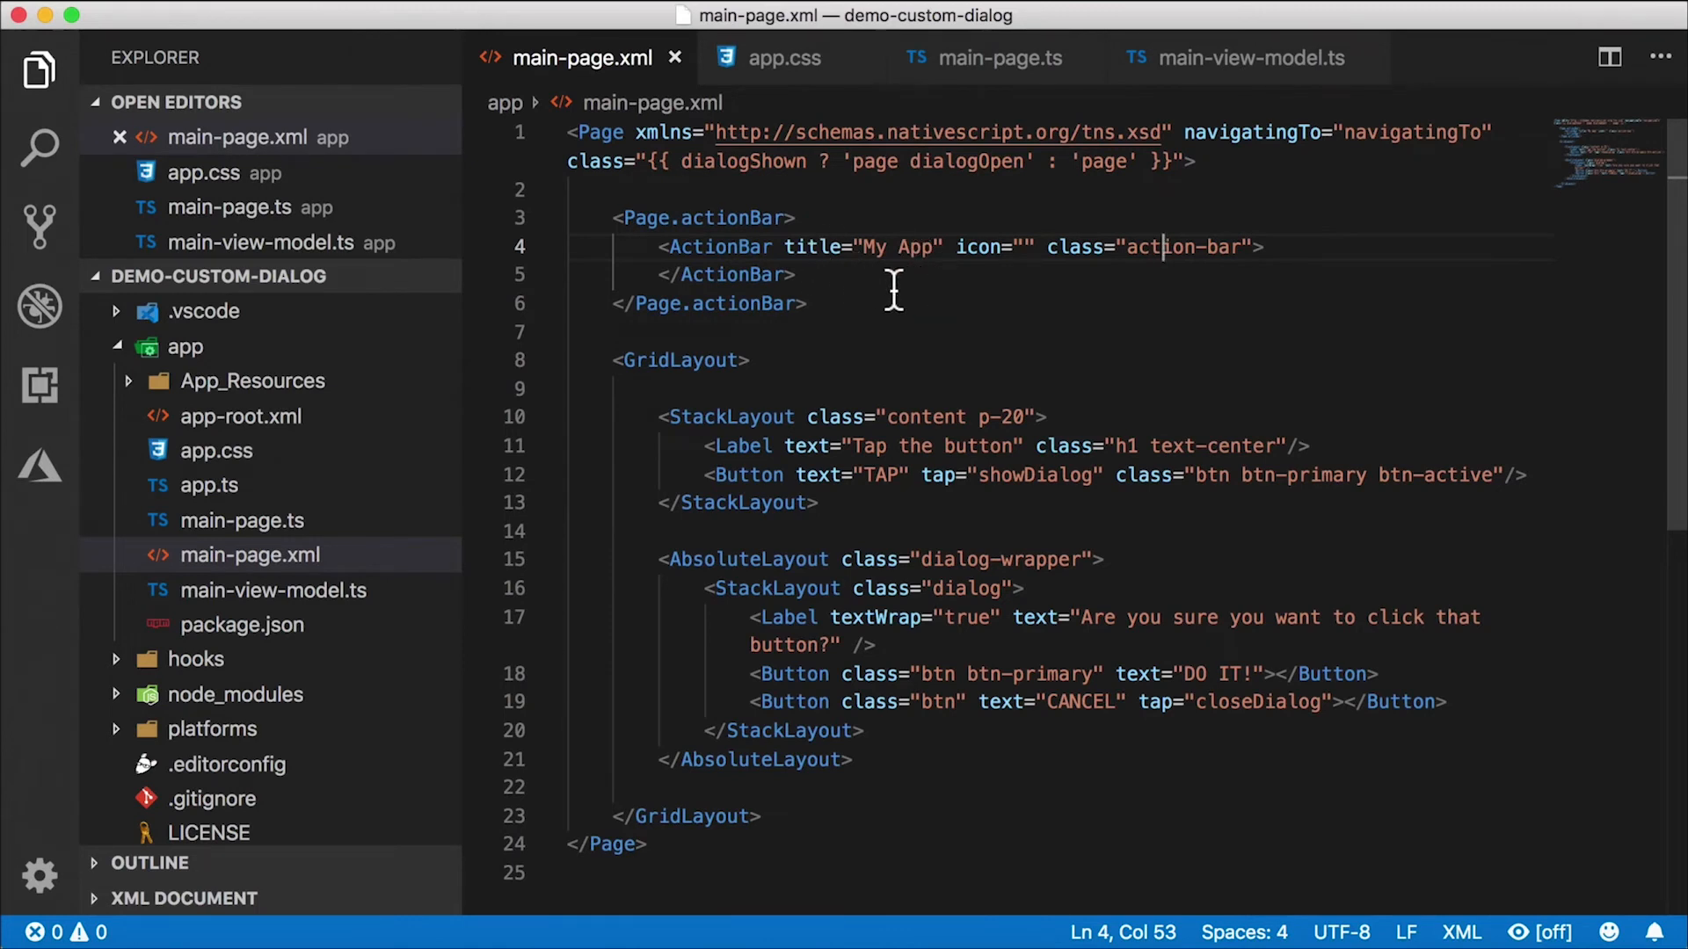
Step: Nest a <Label text=""> element inside the ActionBar in main-page.xml
click(1259, 246)
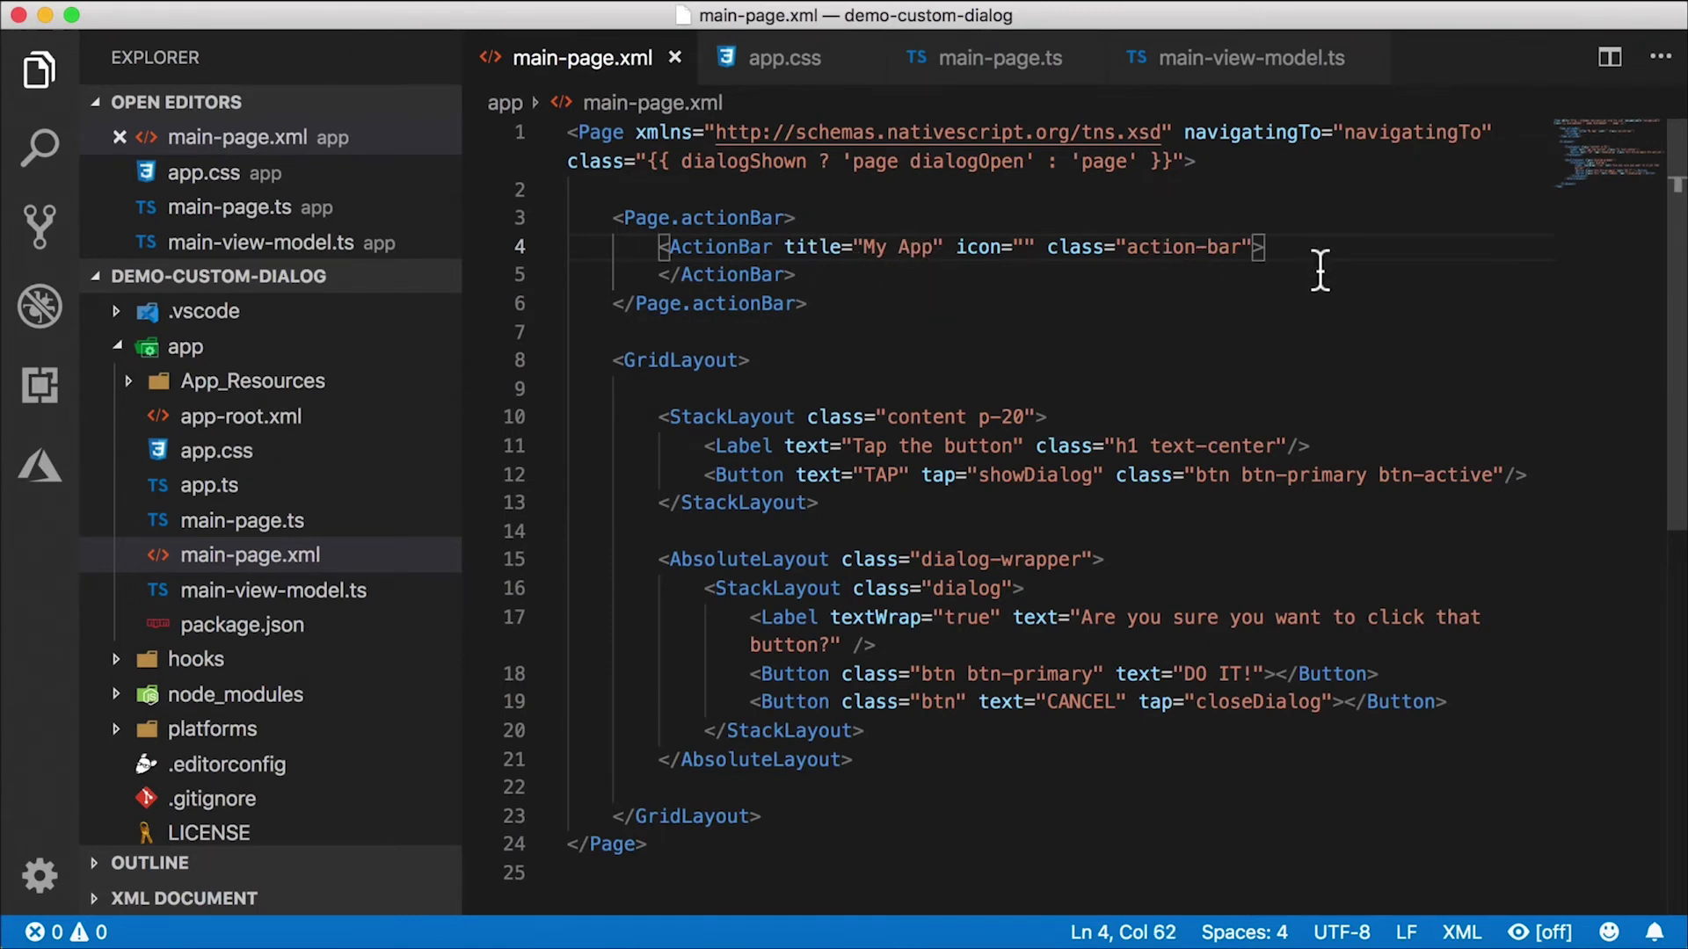
key(enter)
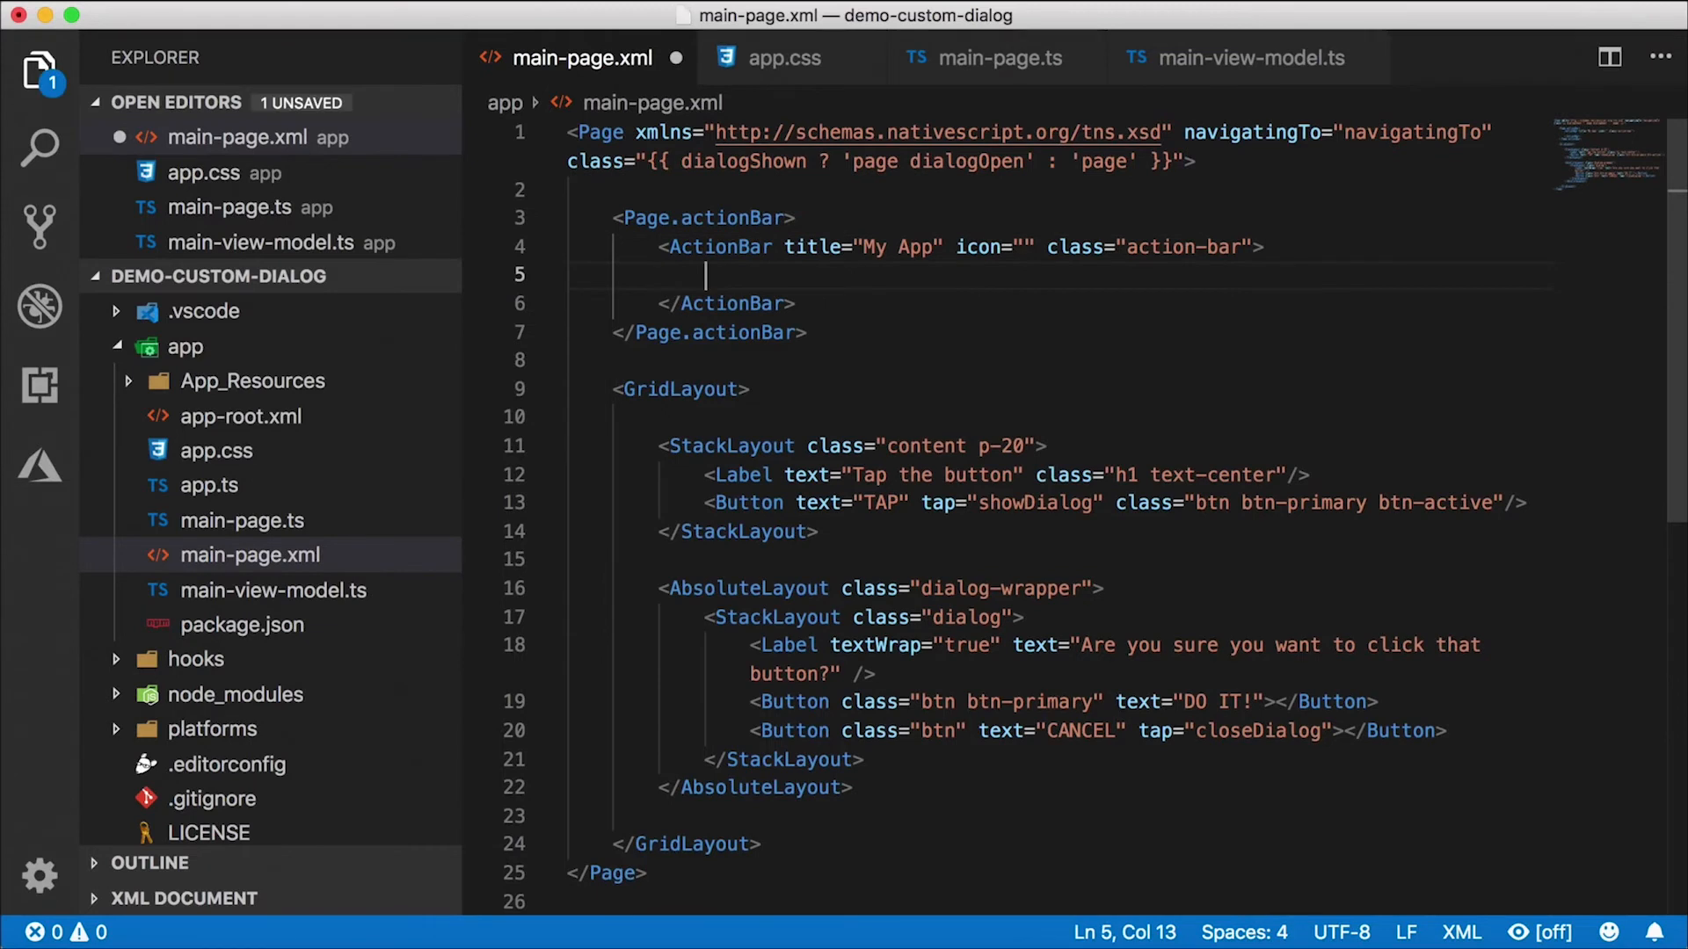
text(<Stack>)
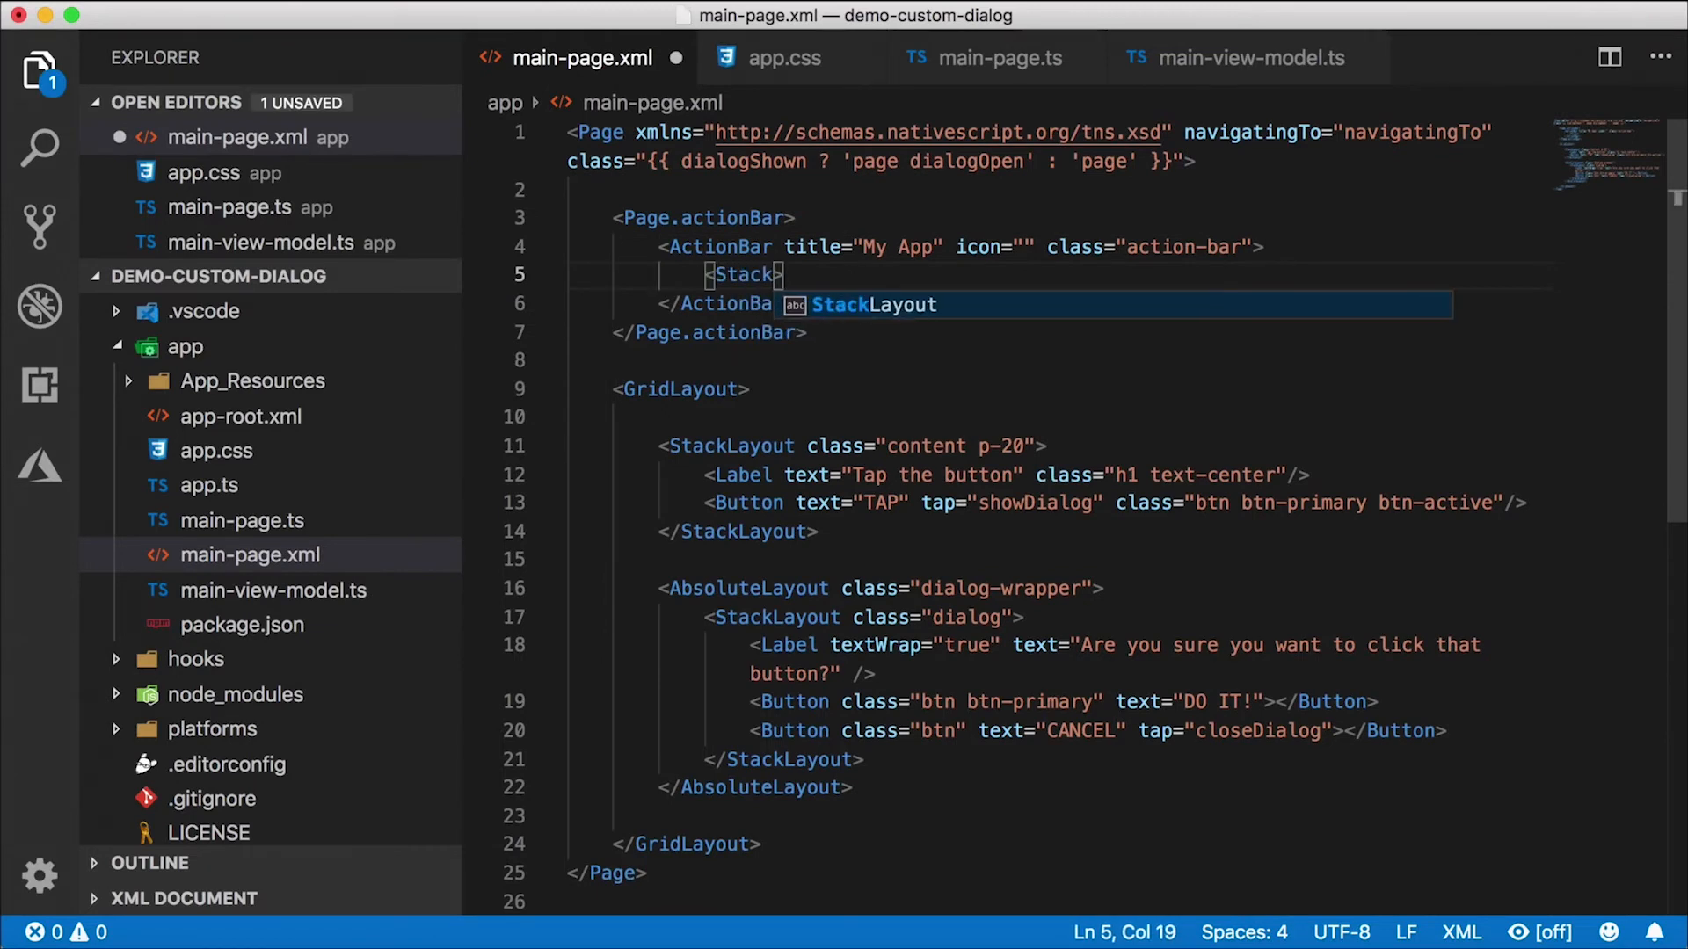
text(Label >)
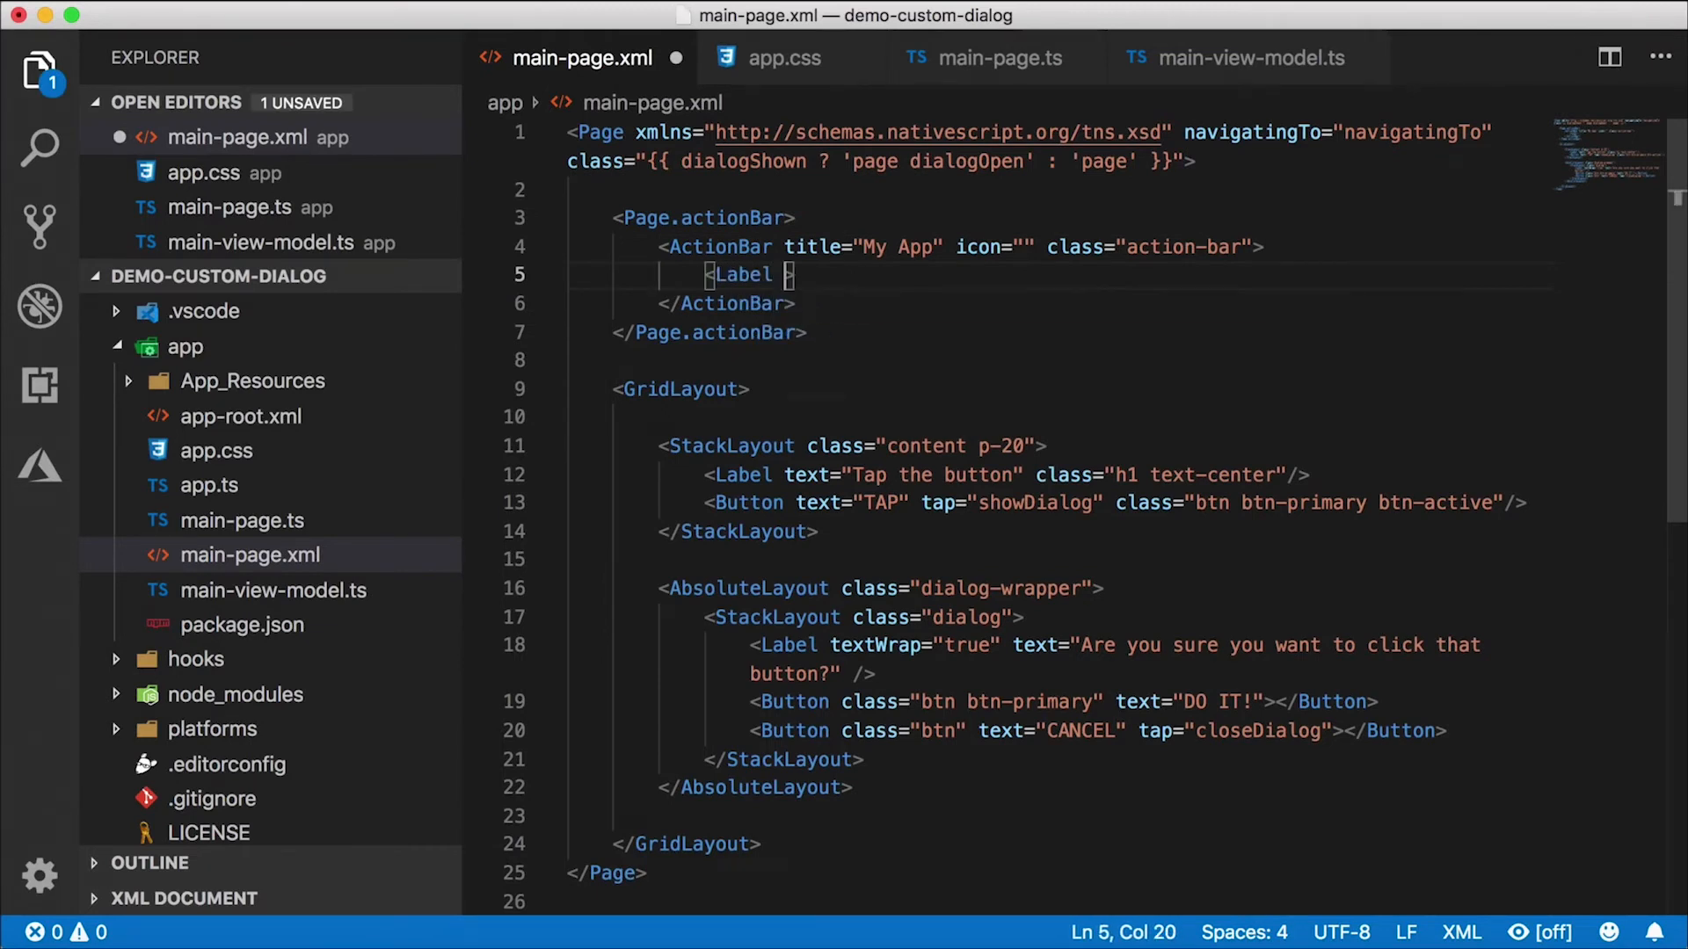
text(text="")
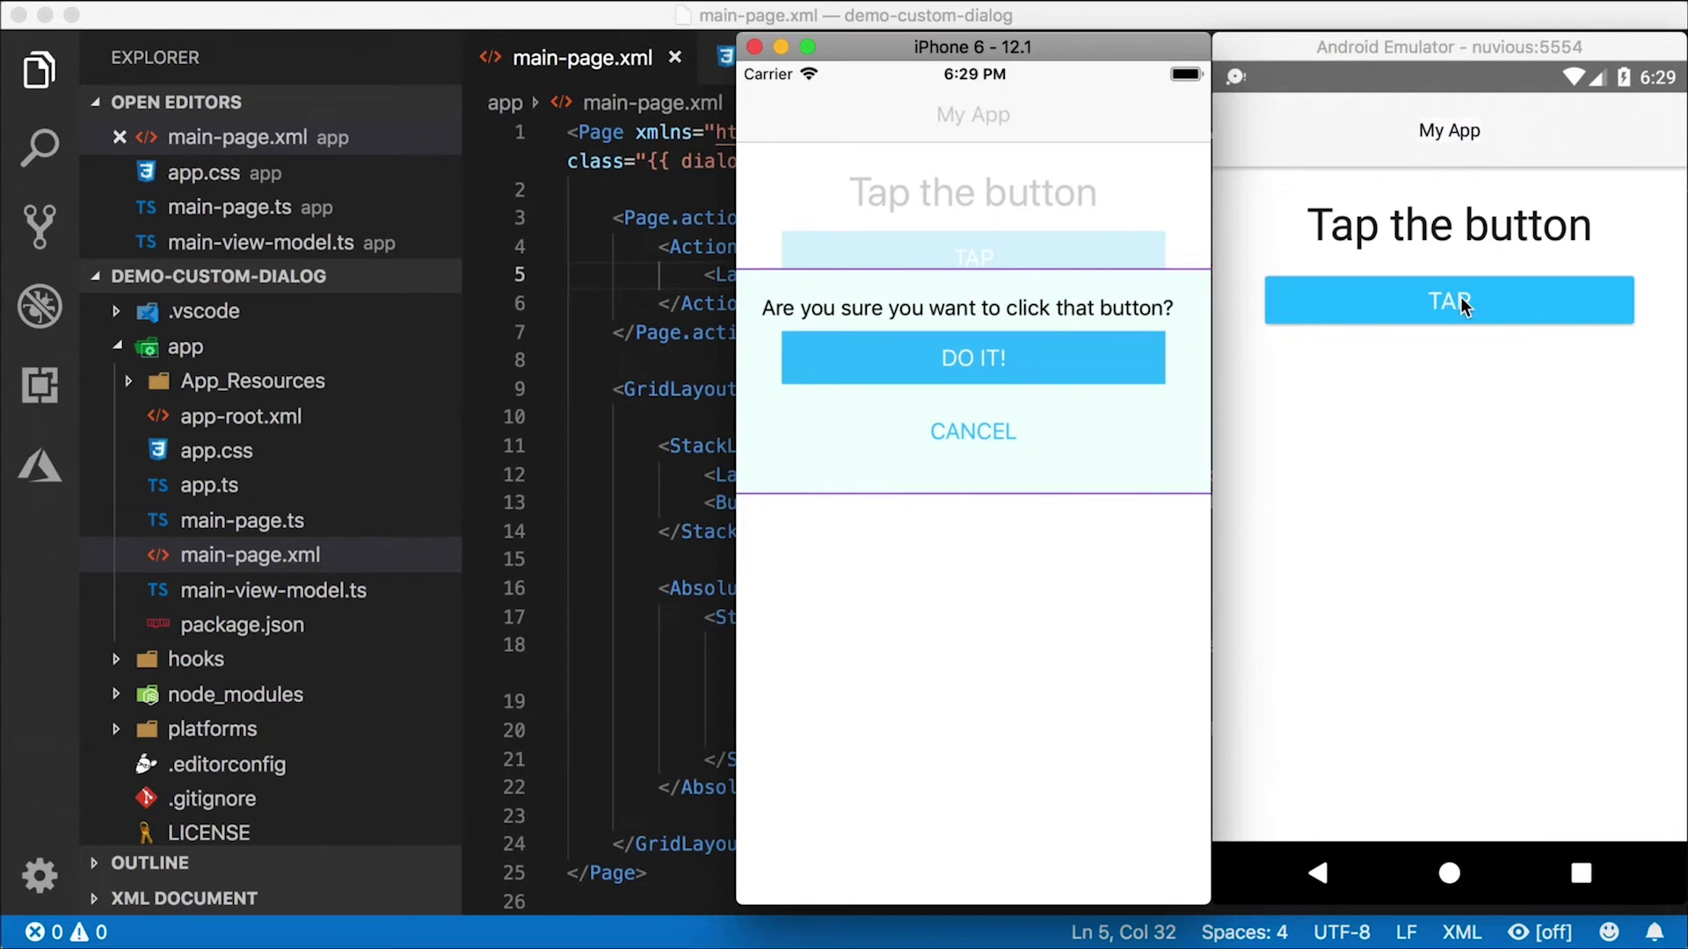
Step: Check the dimmed action-bar title by tapping TAP in the Android and iOS apps
click(1446, 301)
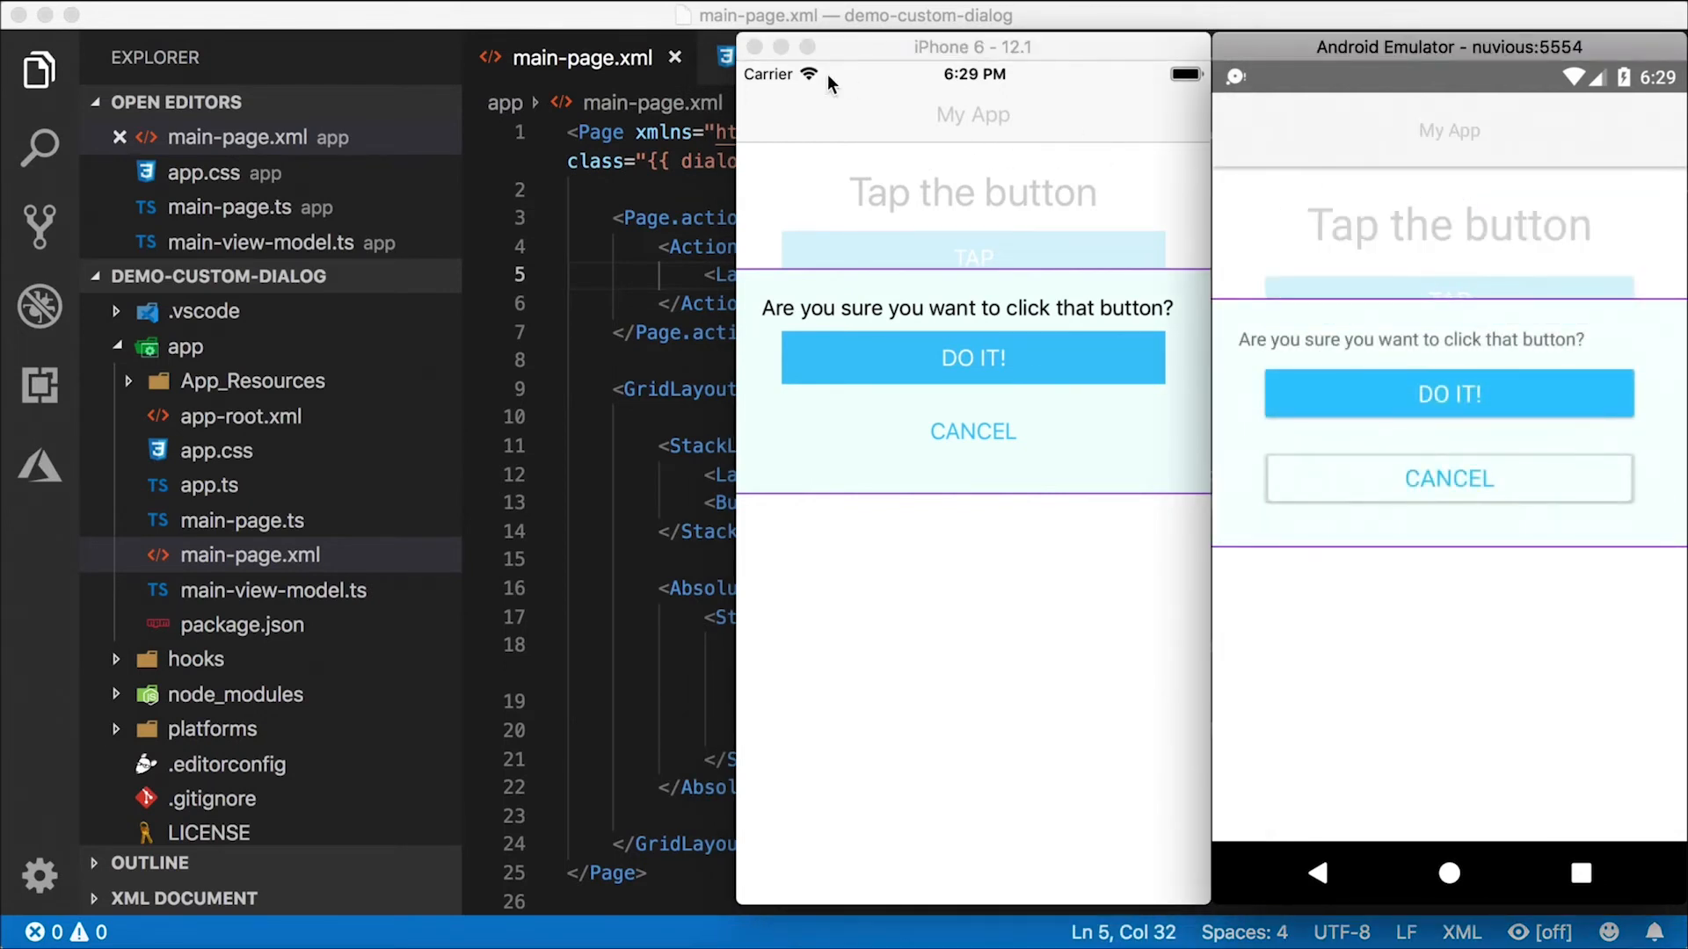
mouse_move(687, 417)
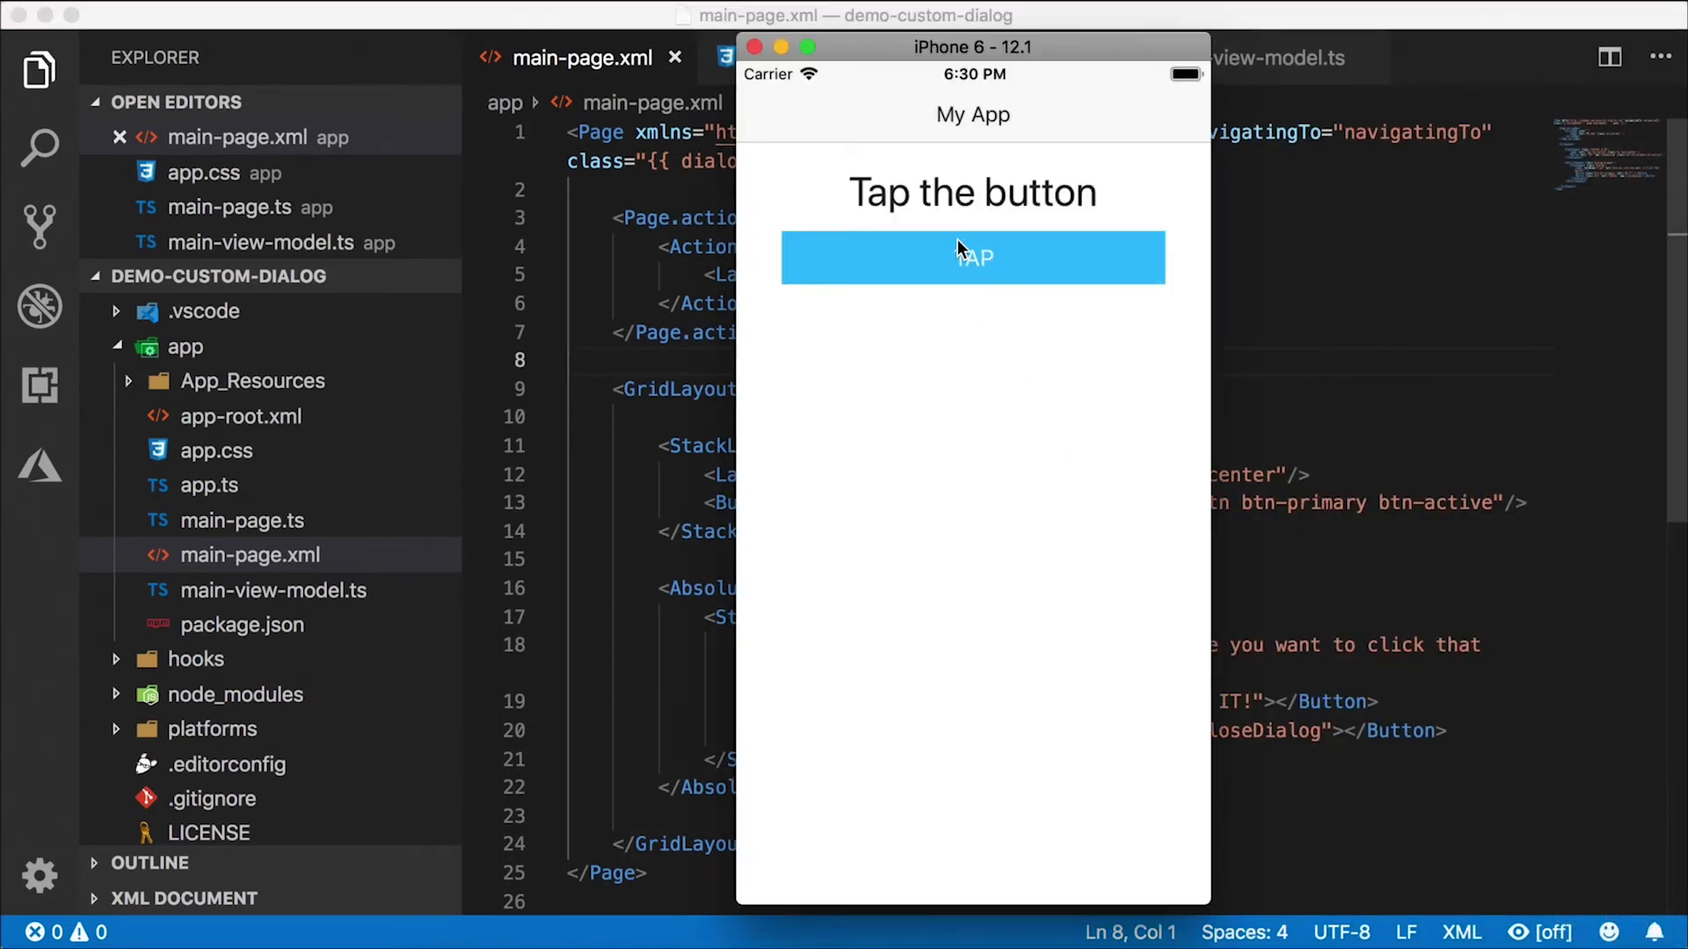
click(970, 256)
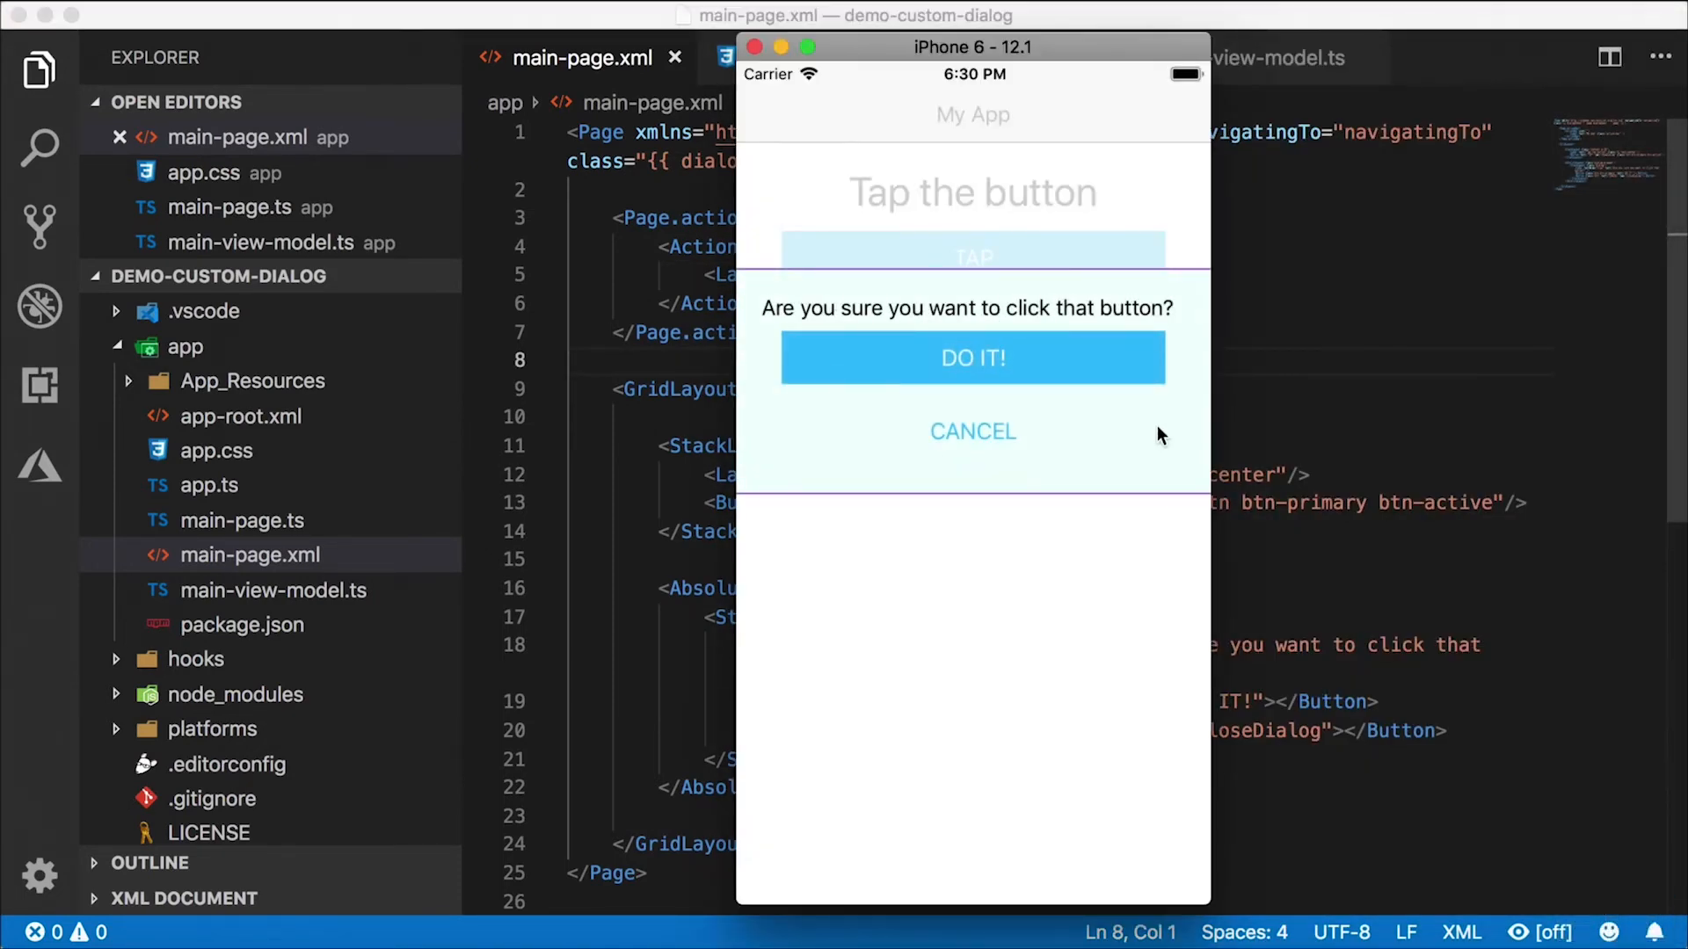
mouse_move(1039, 462)
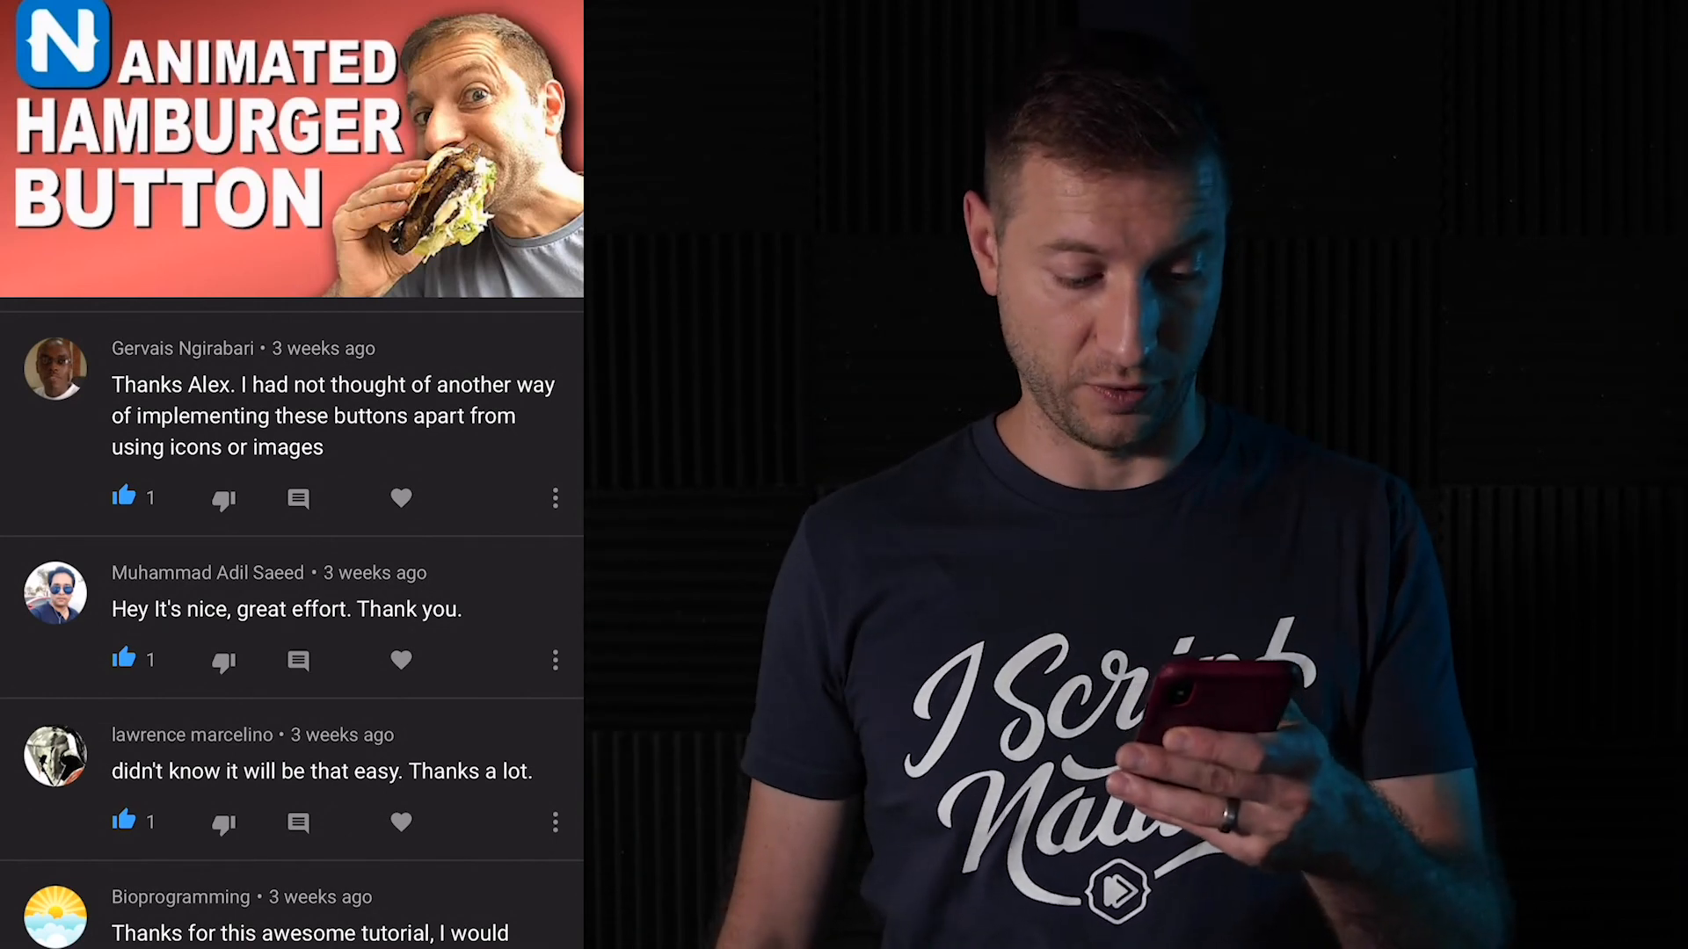
scroll(down, 3)
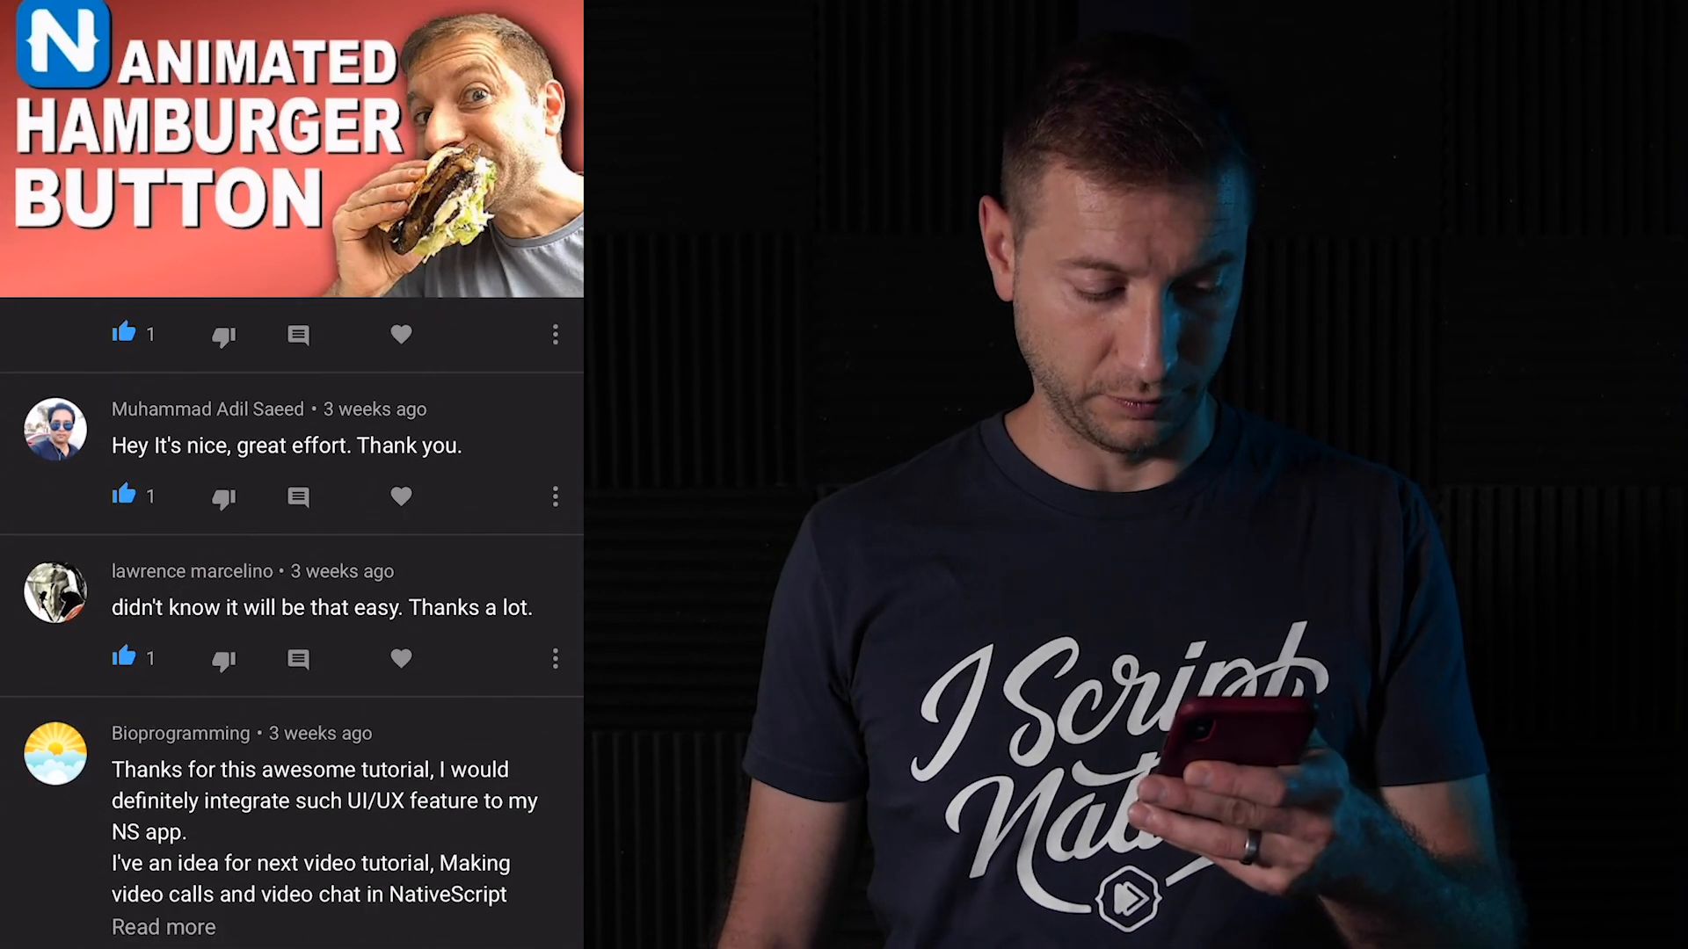
scroll(down, 3)
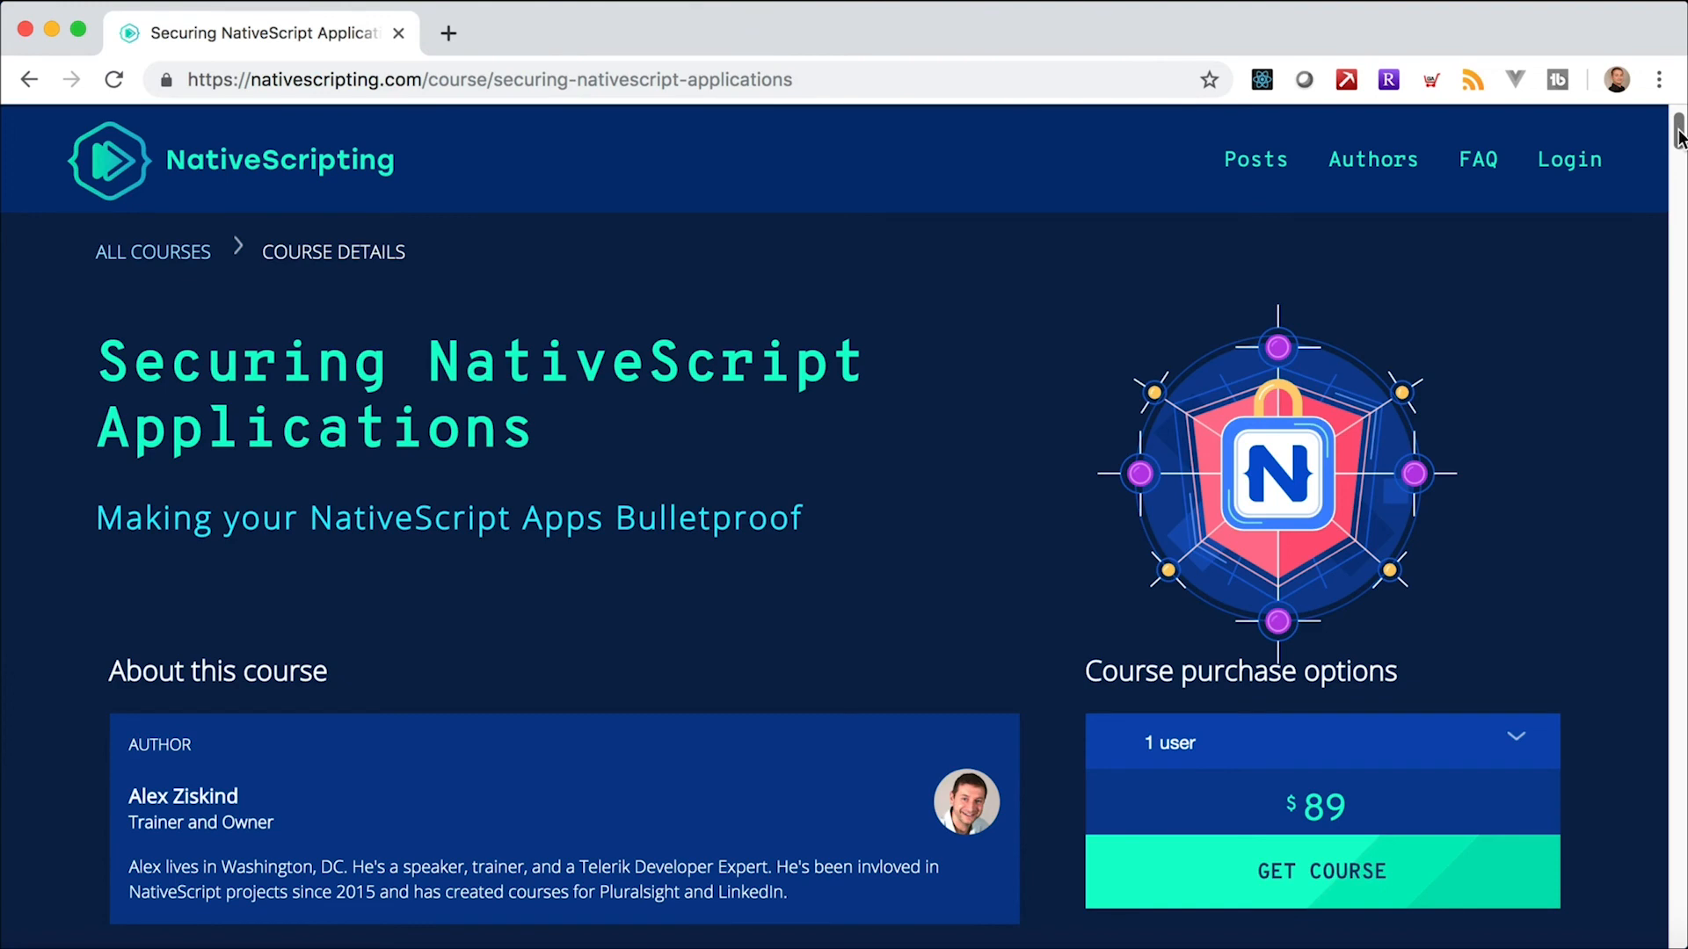
Step: Scroll the course page down to its Curriculum section
scroll(down, 3)
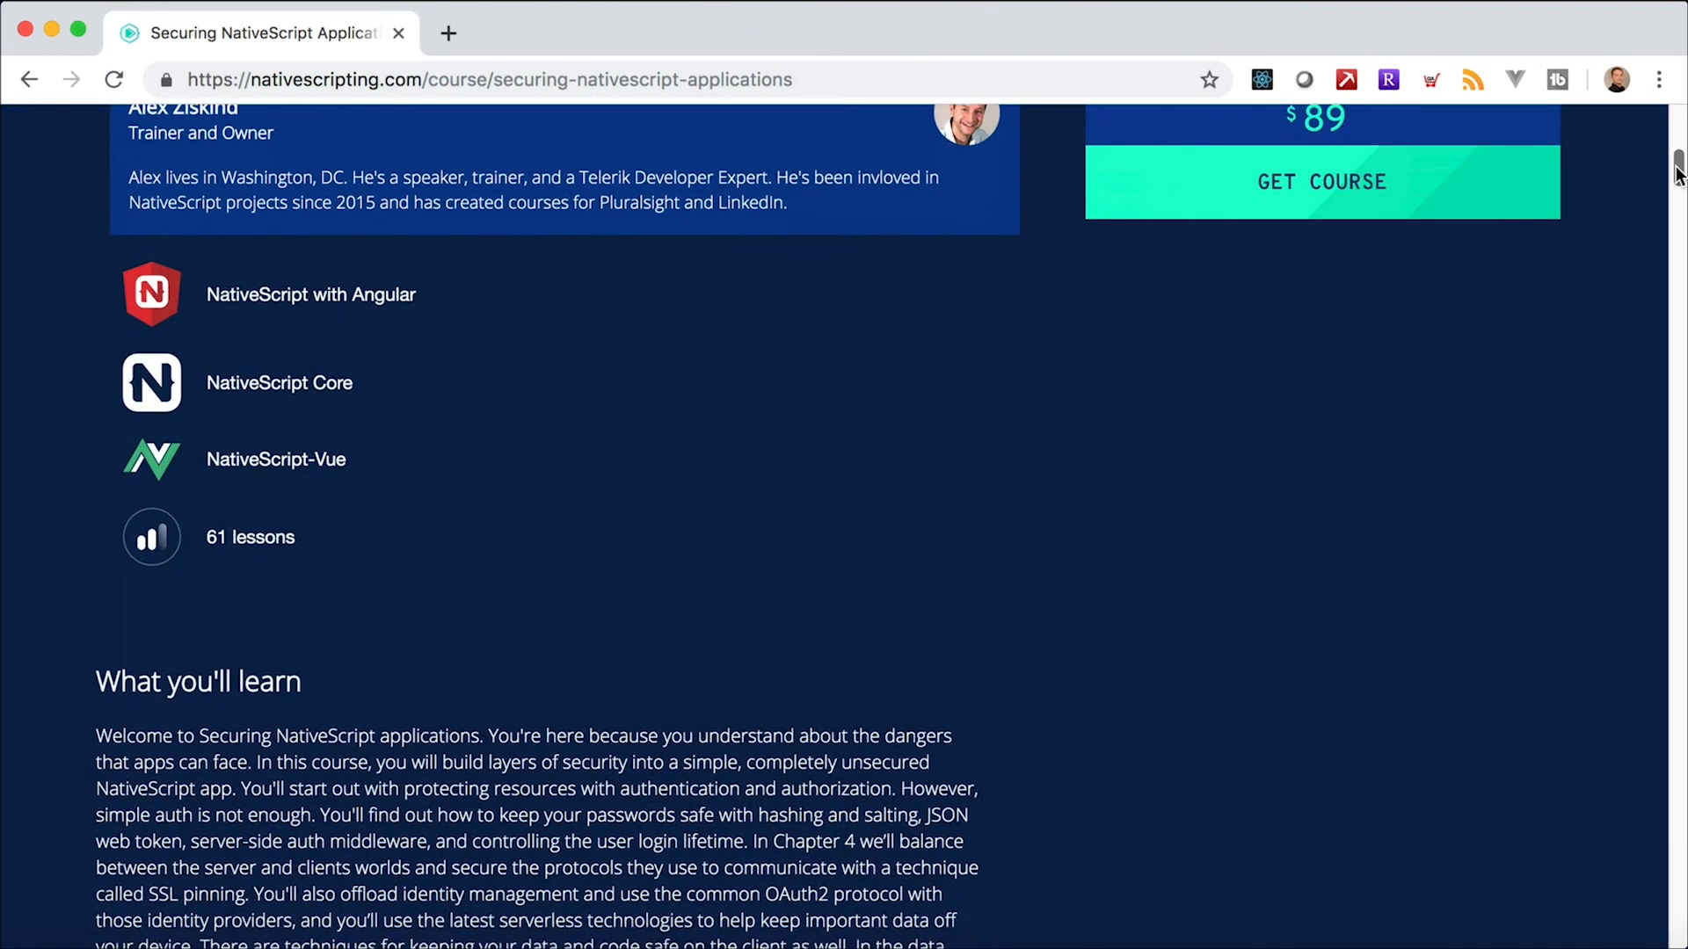
scroll(down, 3)
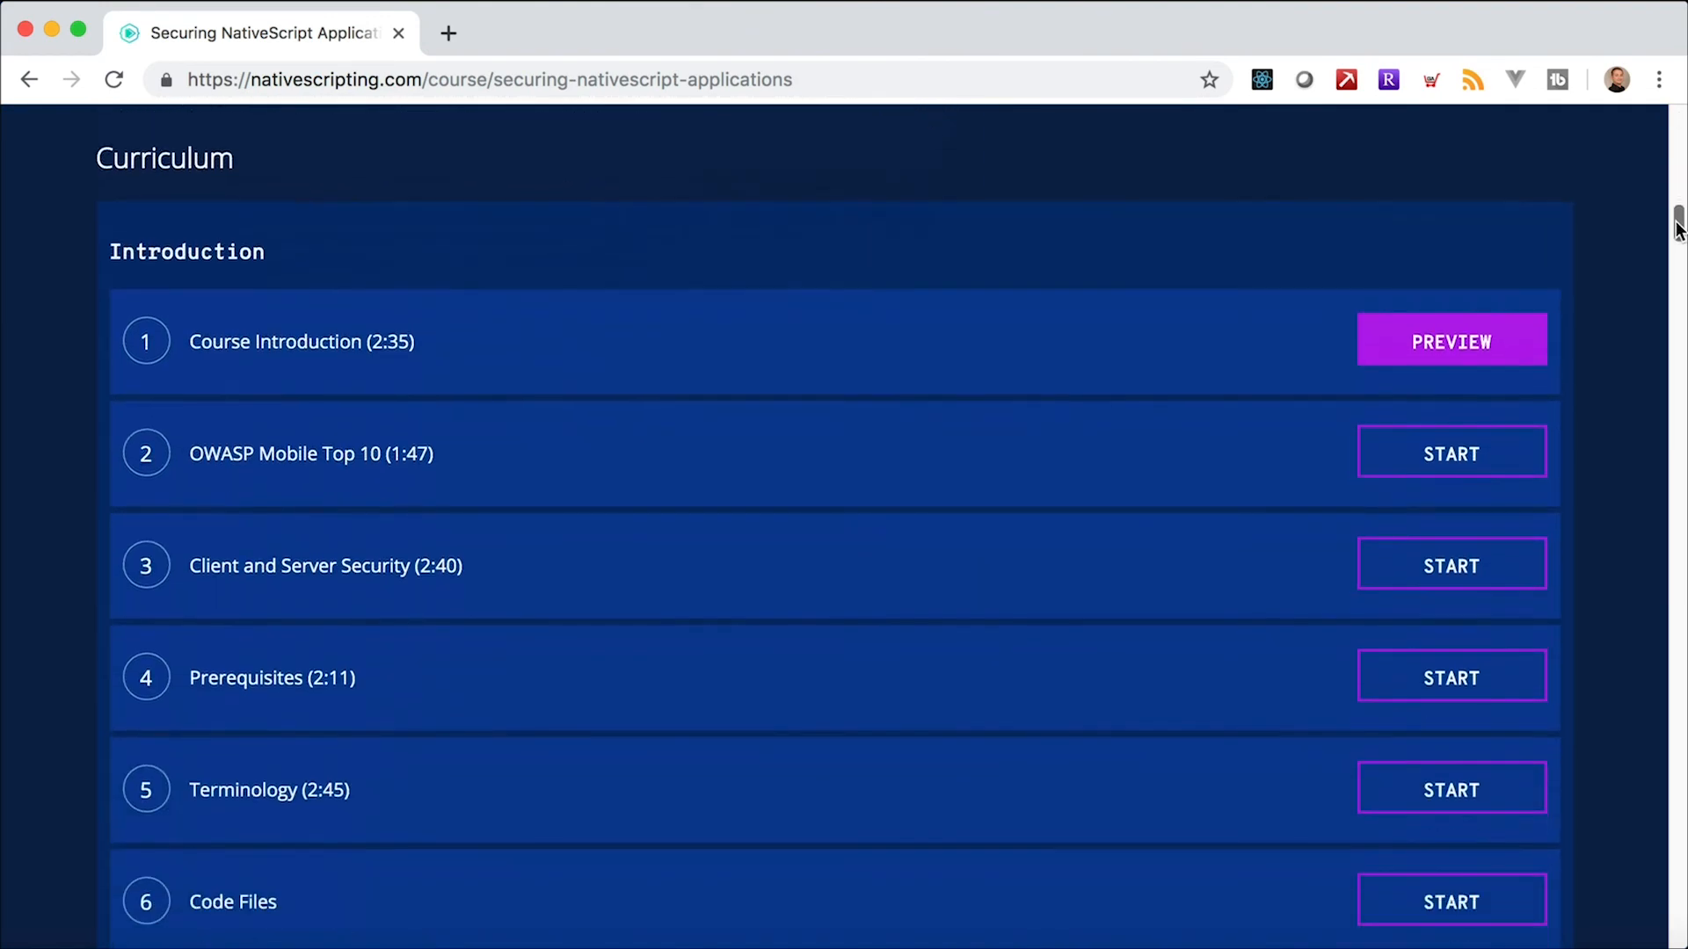